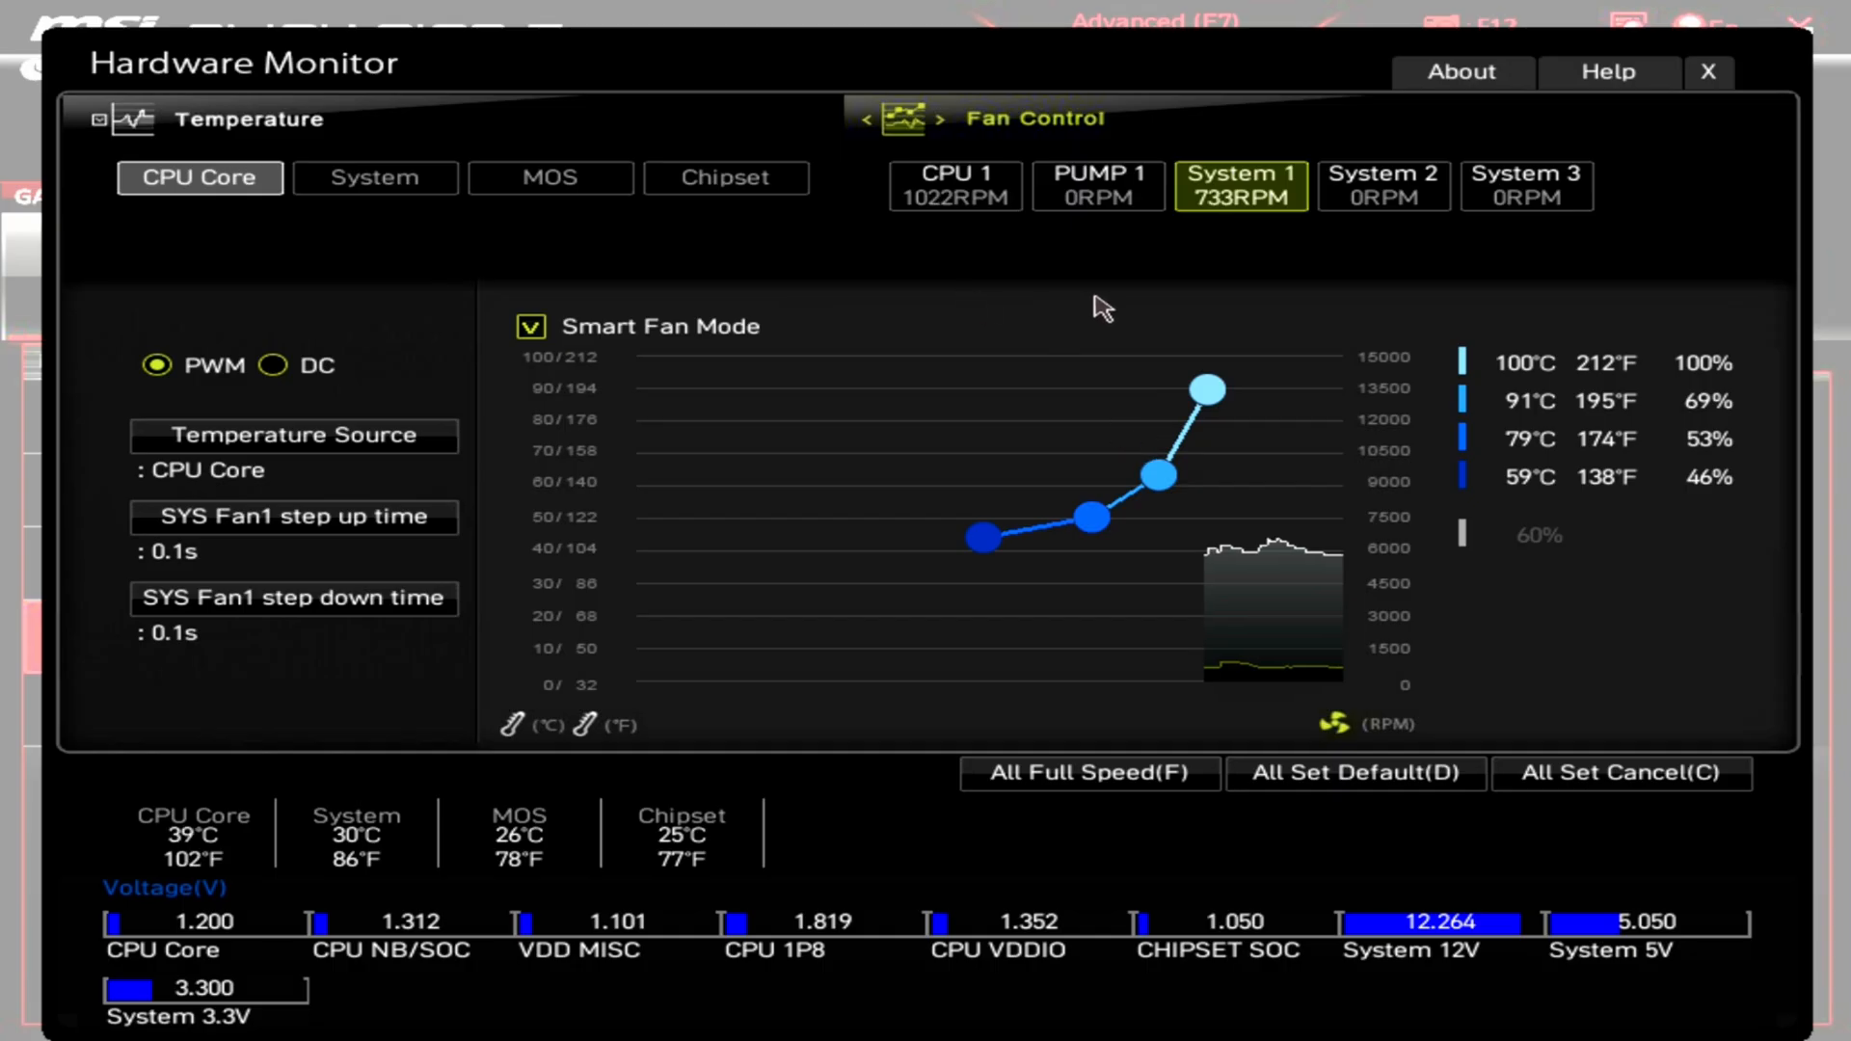
- Restart Windows 11 into the recovery environment from the Start menu power options
left_click(954, 186)
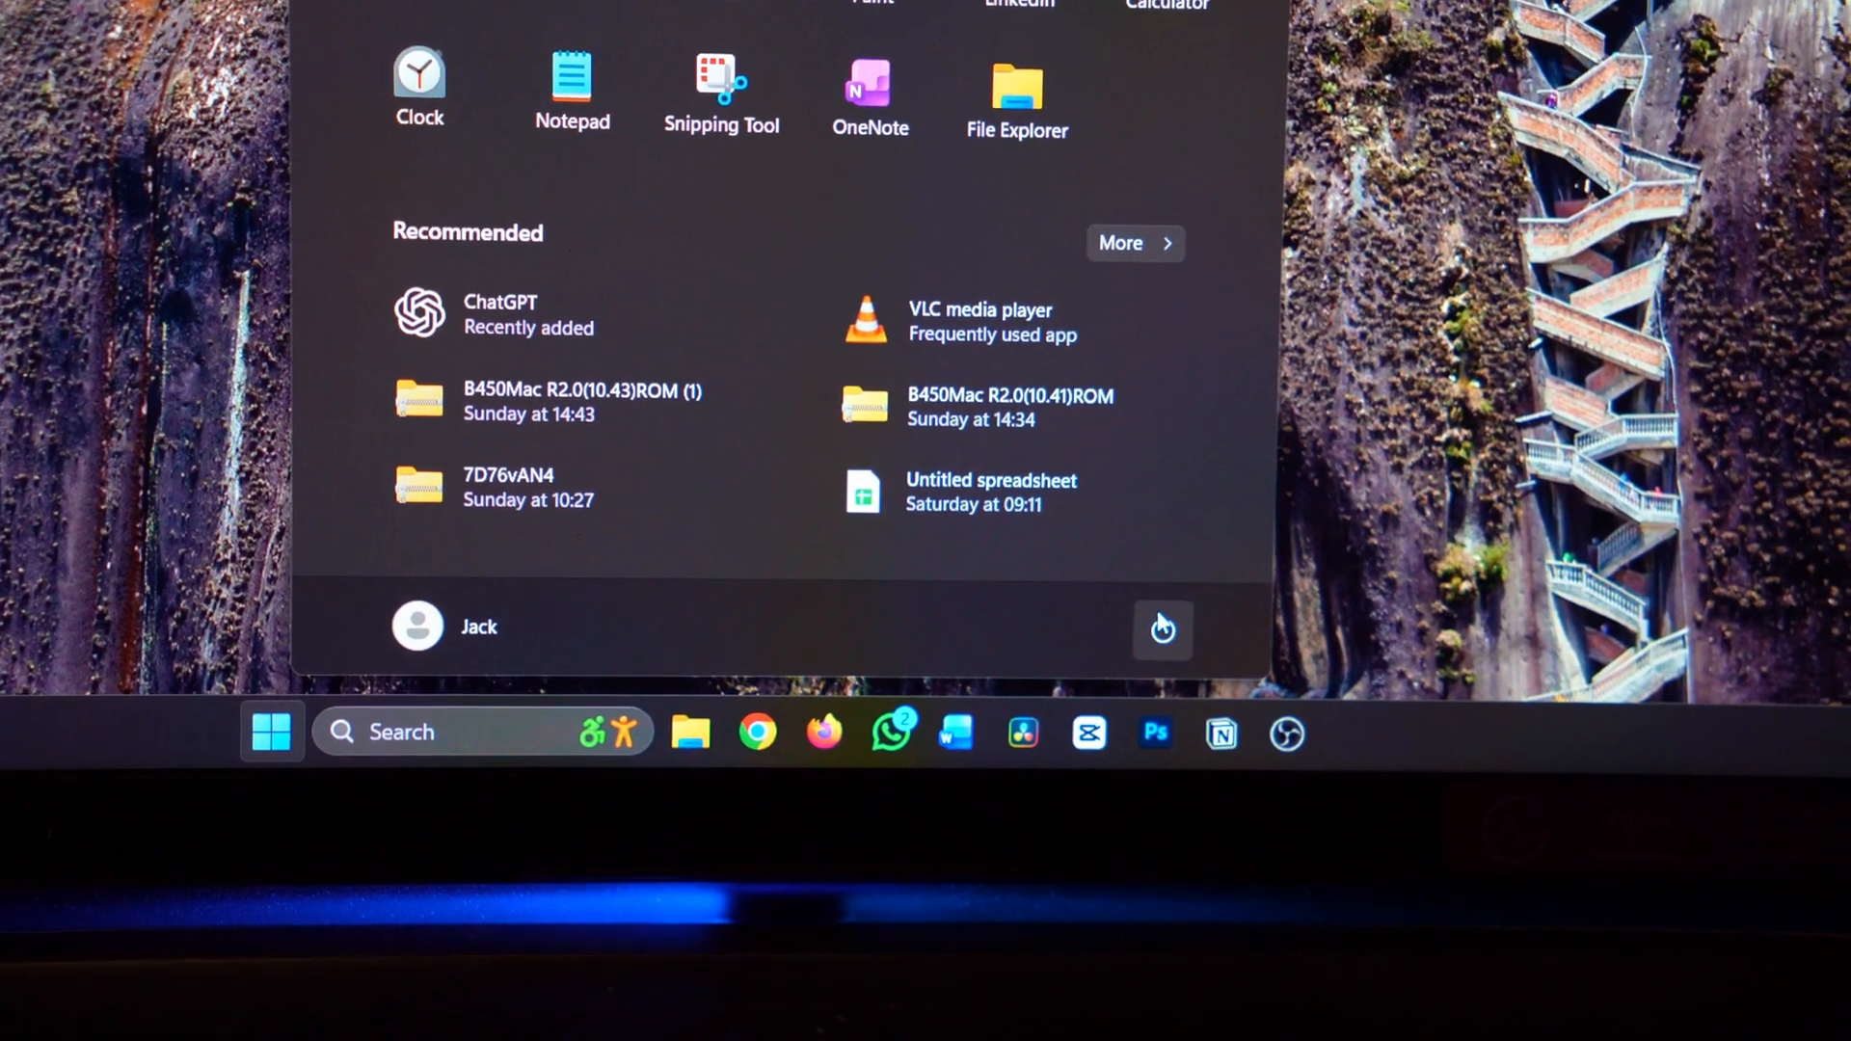
left_click(1163, 626)
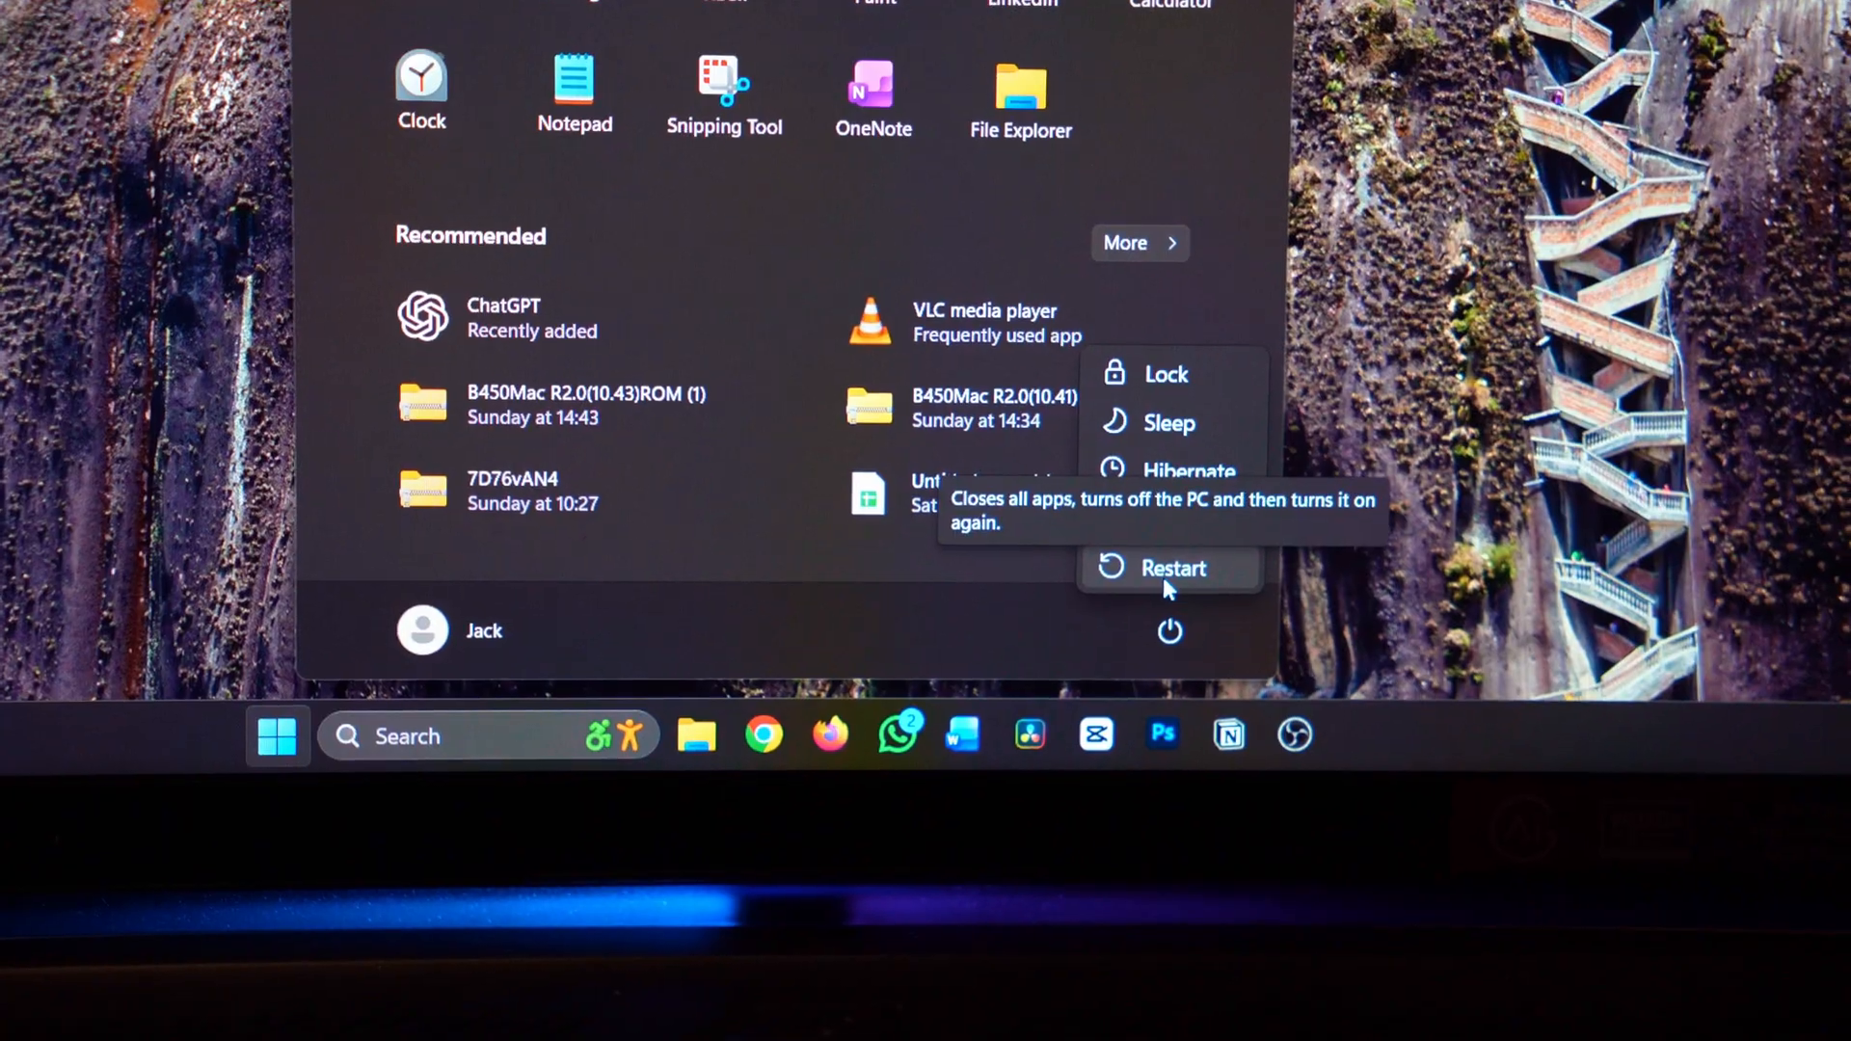
left_click(1171, 567)
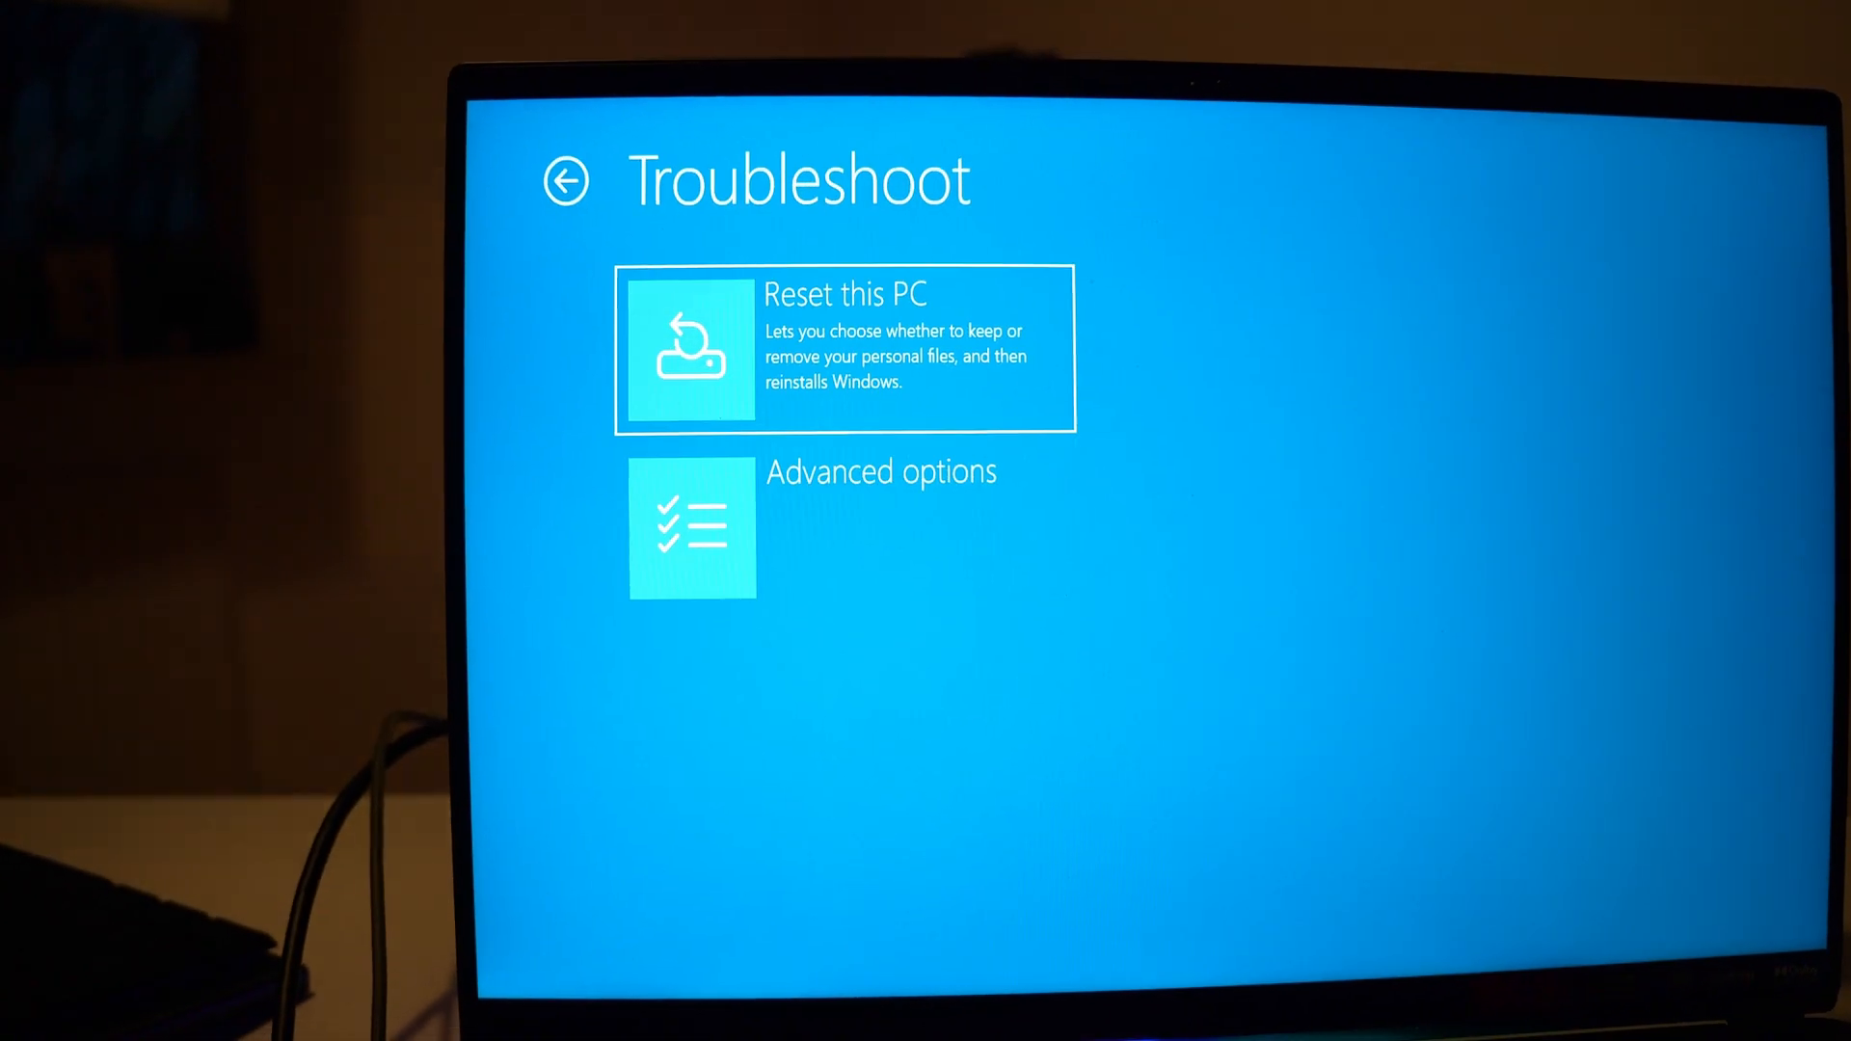
- Go through Troubleshoot and Advanced options to UEFI Firmware Settings and restart into the BIOS
left_click(692, 528)
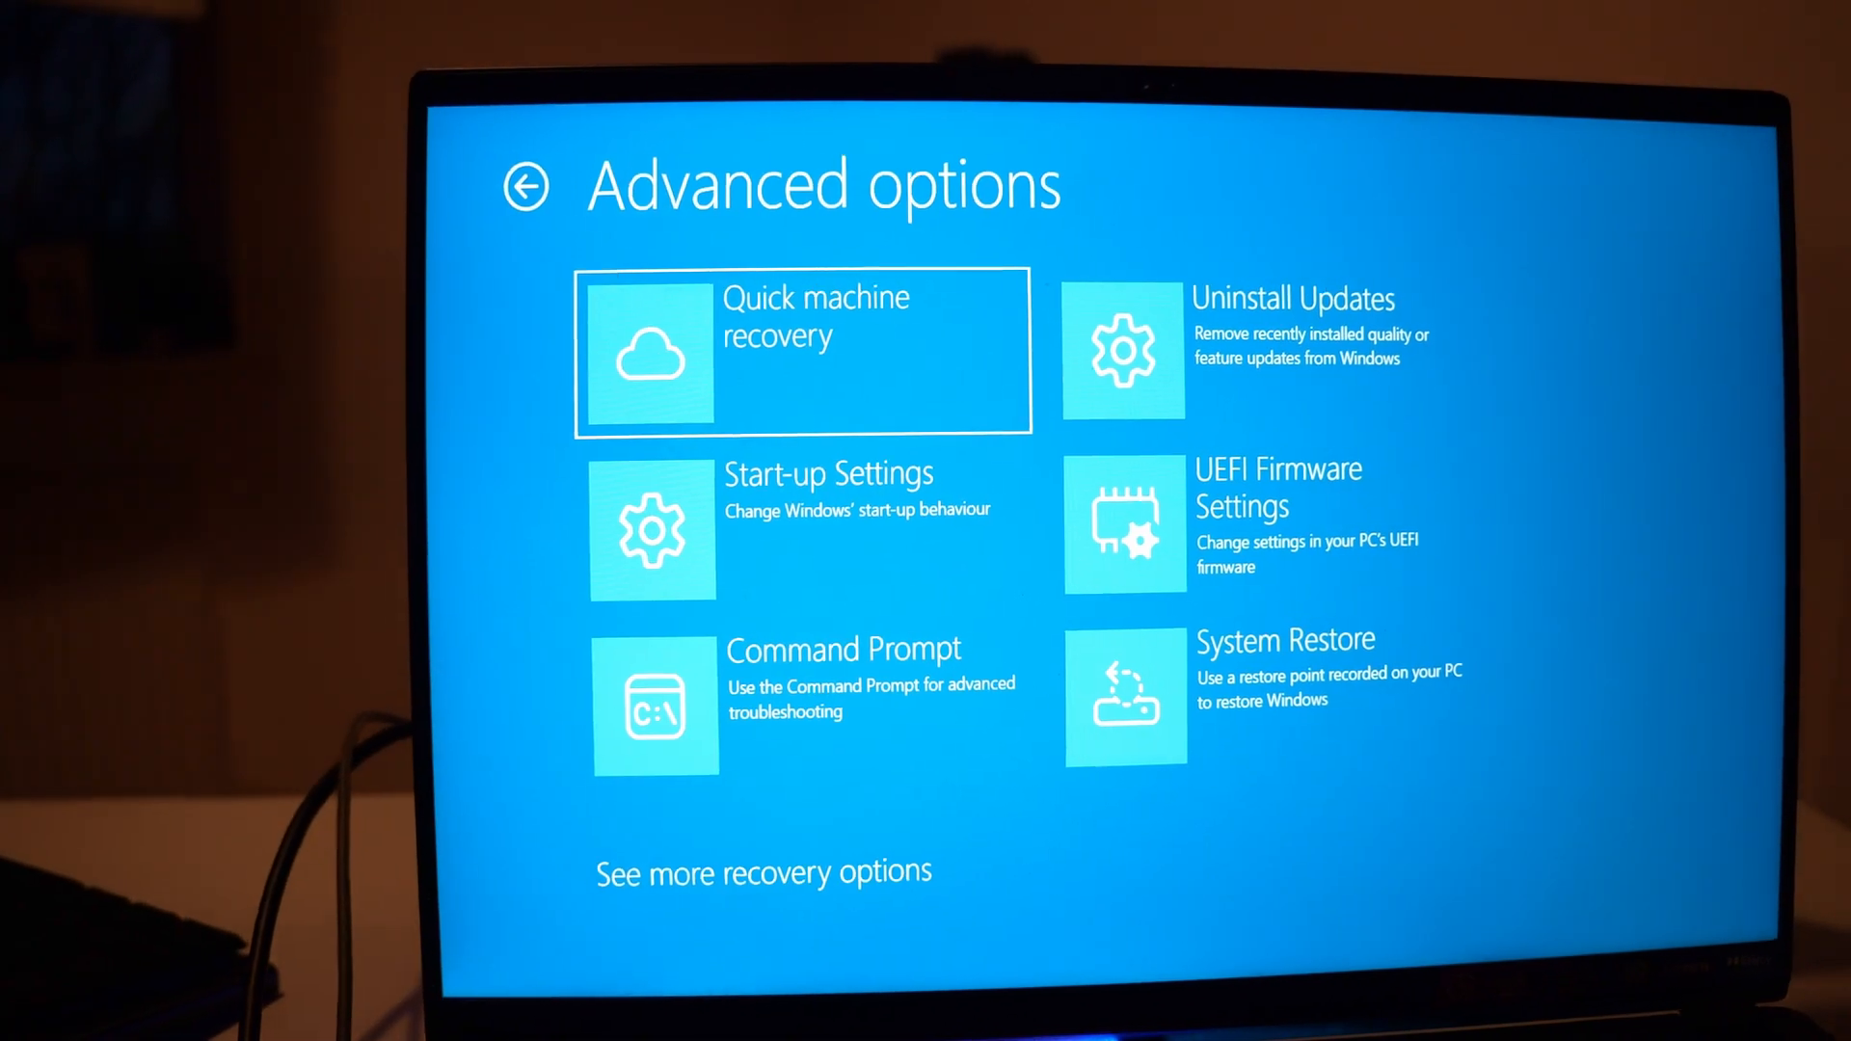
left_click(1124, 522)
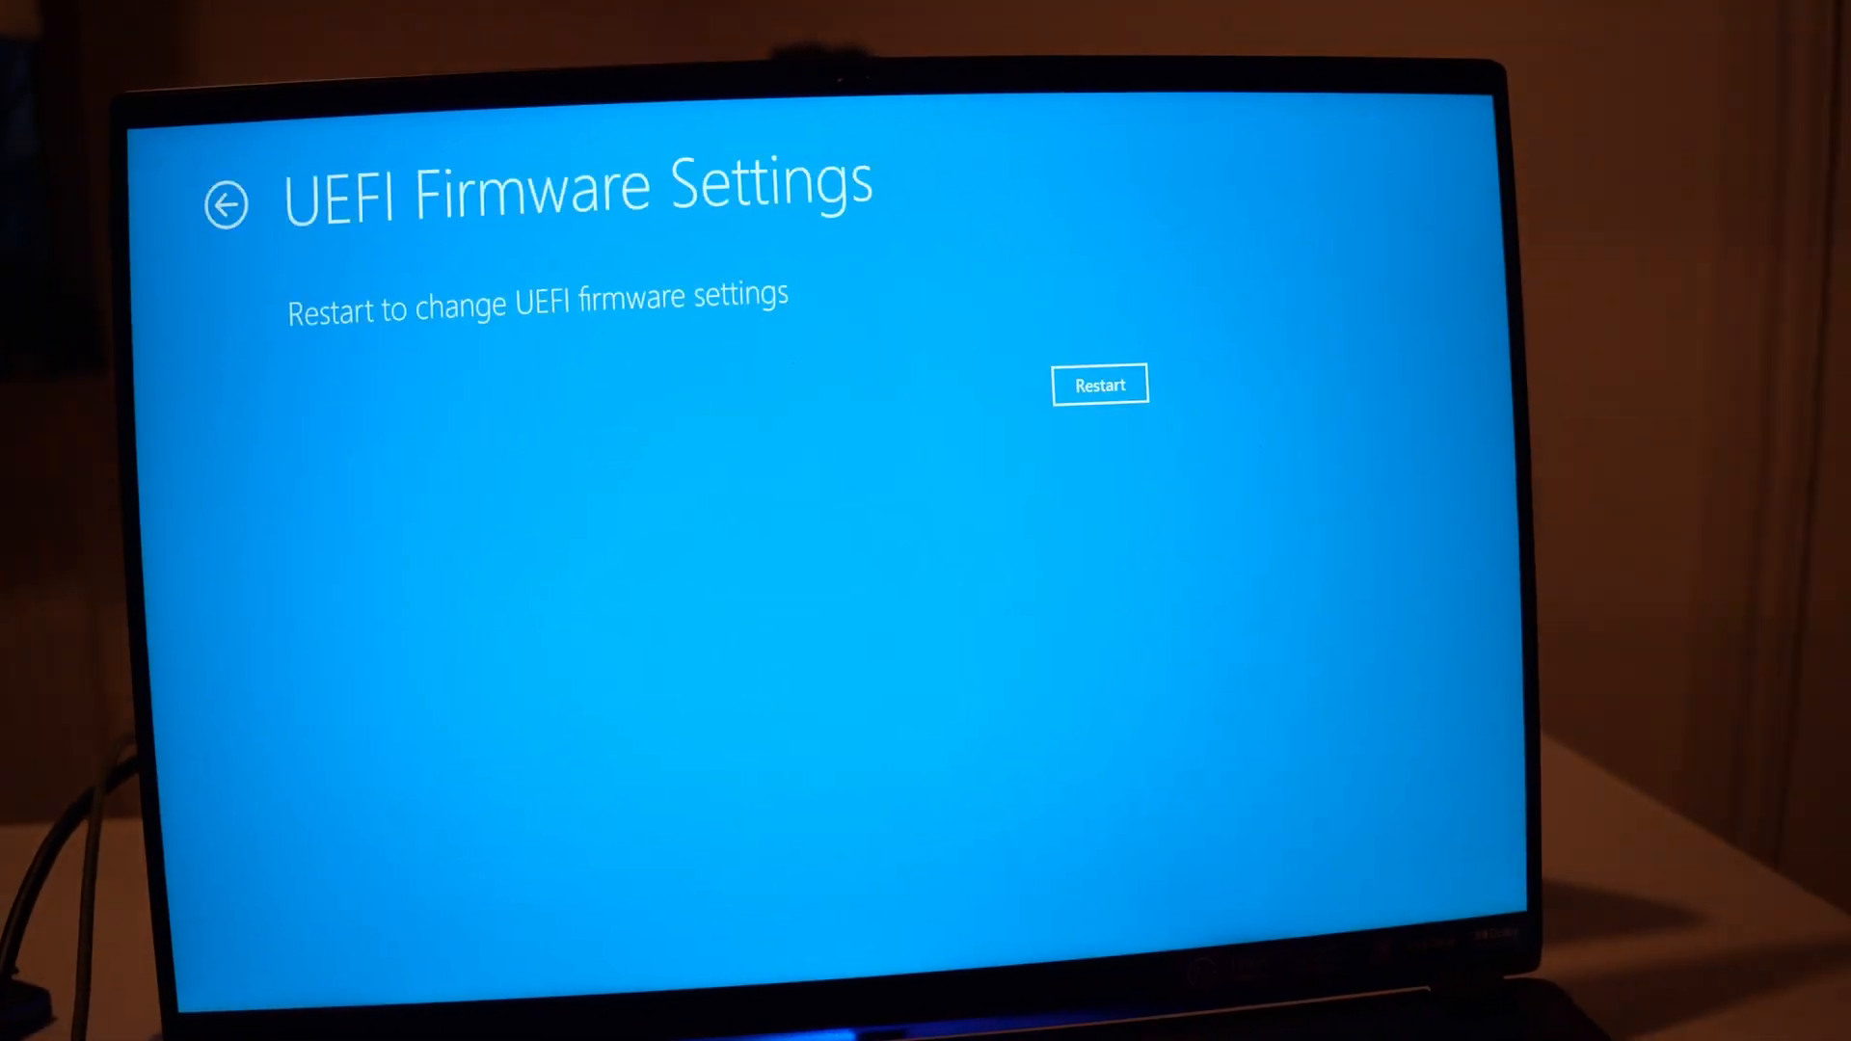
left_click(1097, 383)
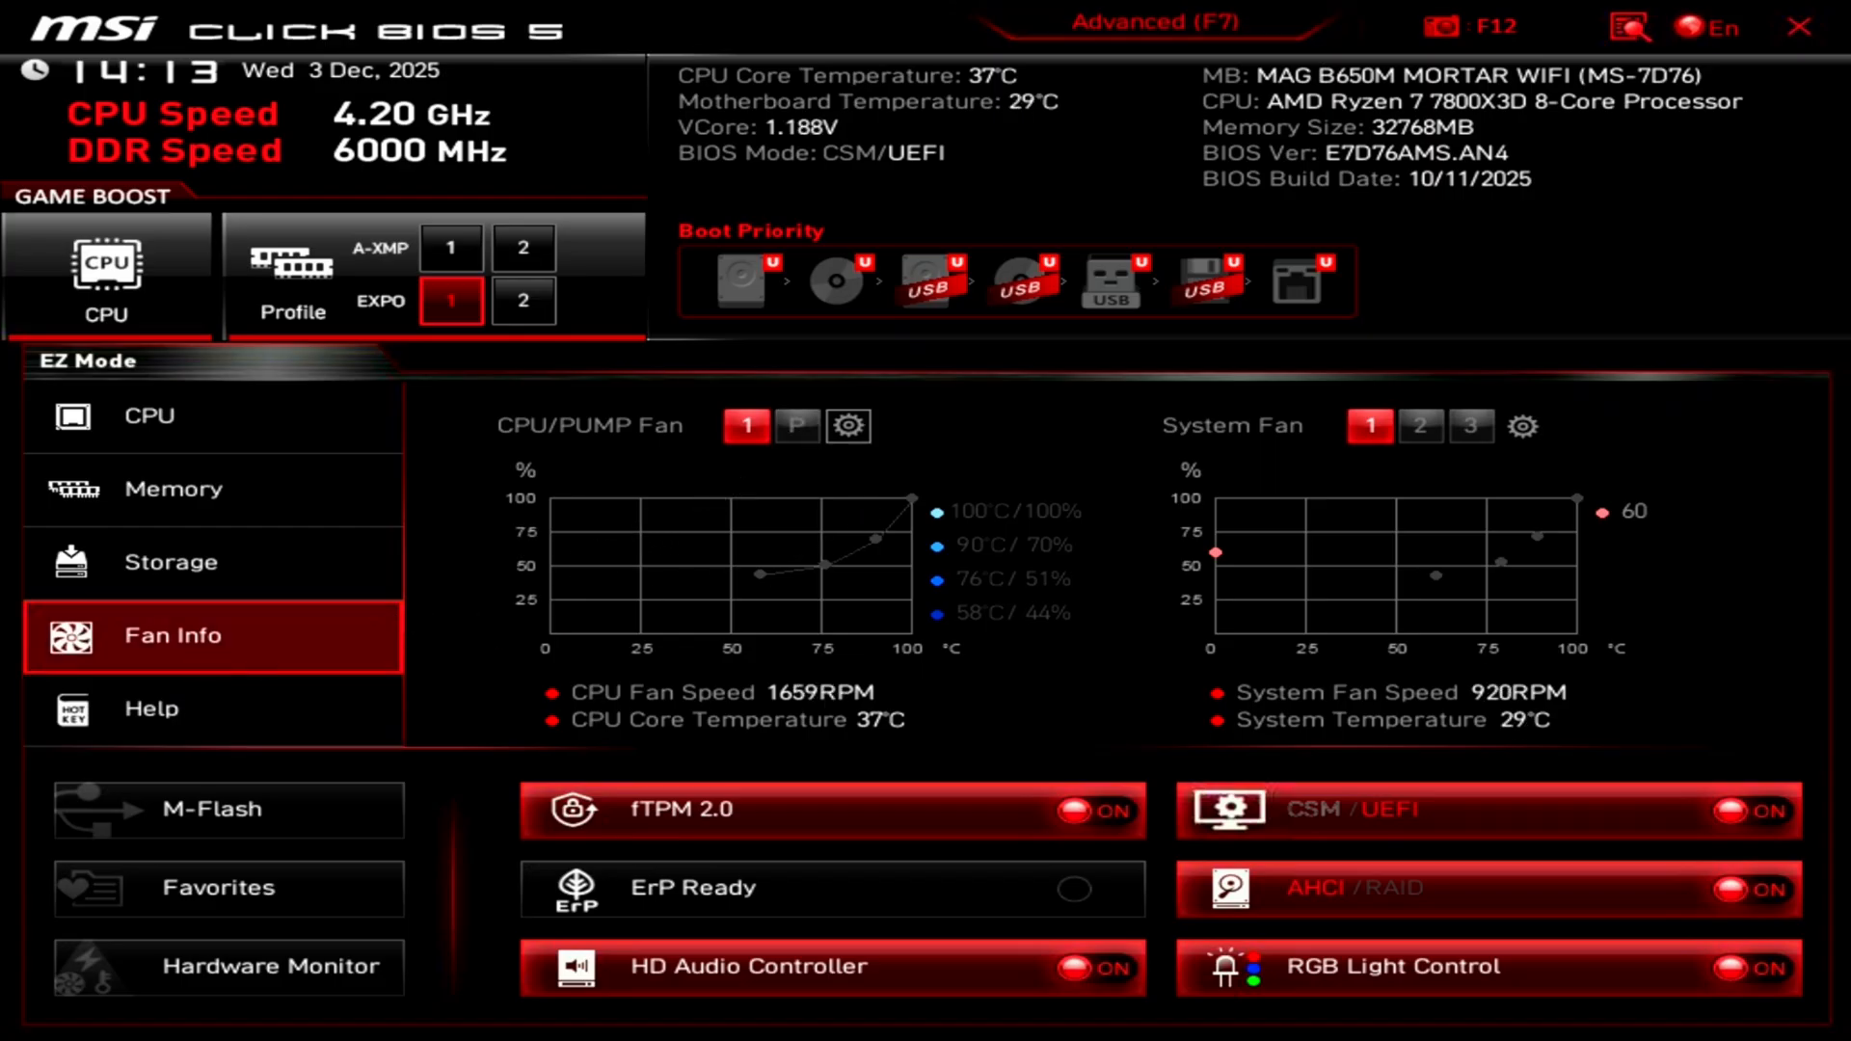
- Open Hardware Monitor from EZ Mode to reach the fan control page
left_click(270, 966)
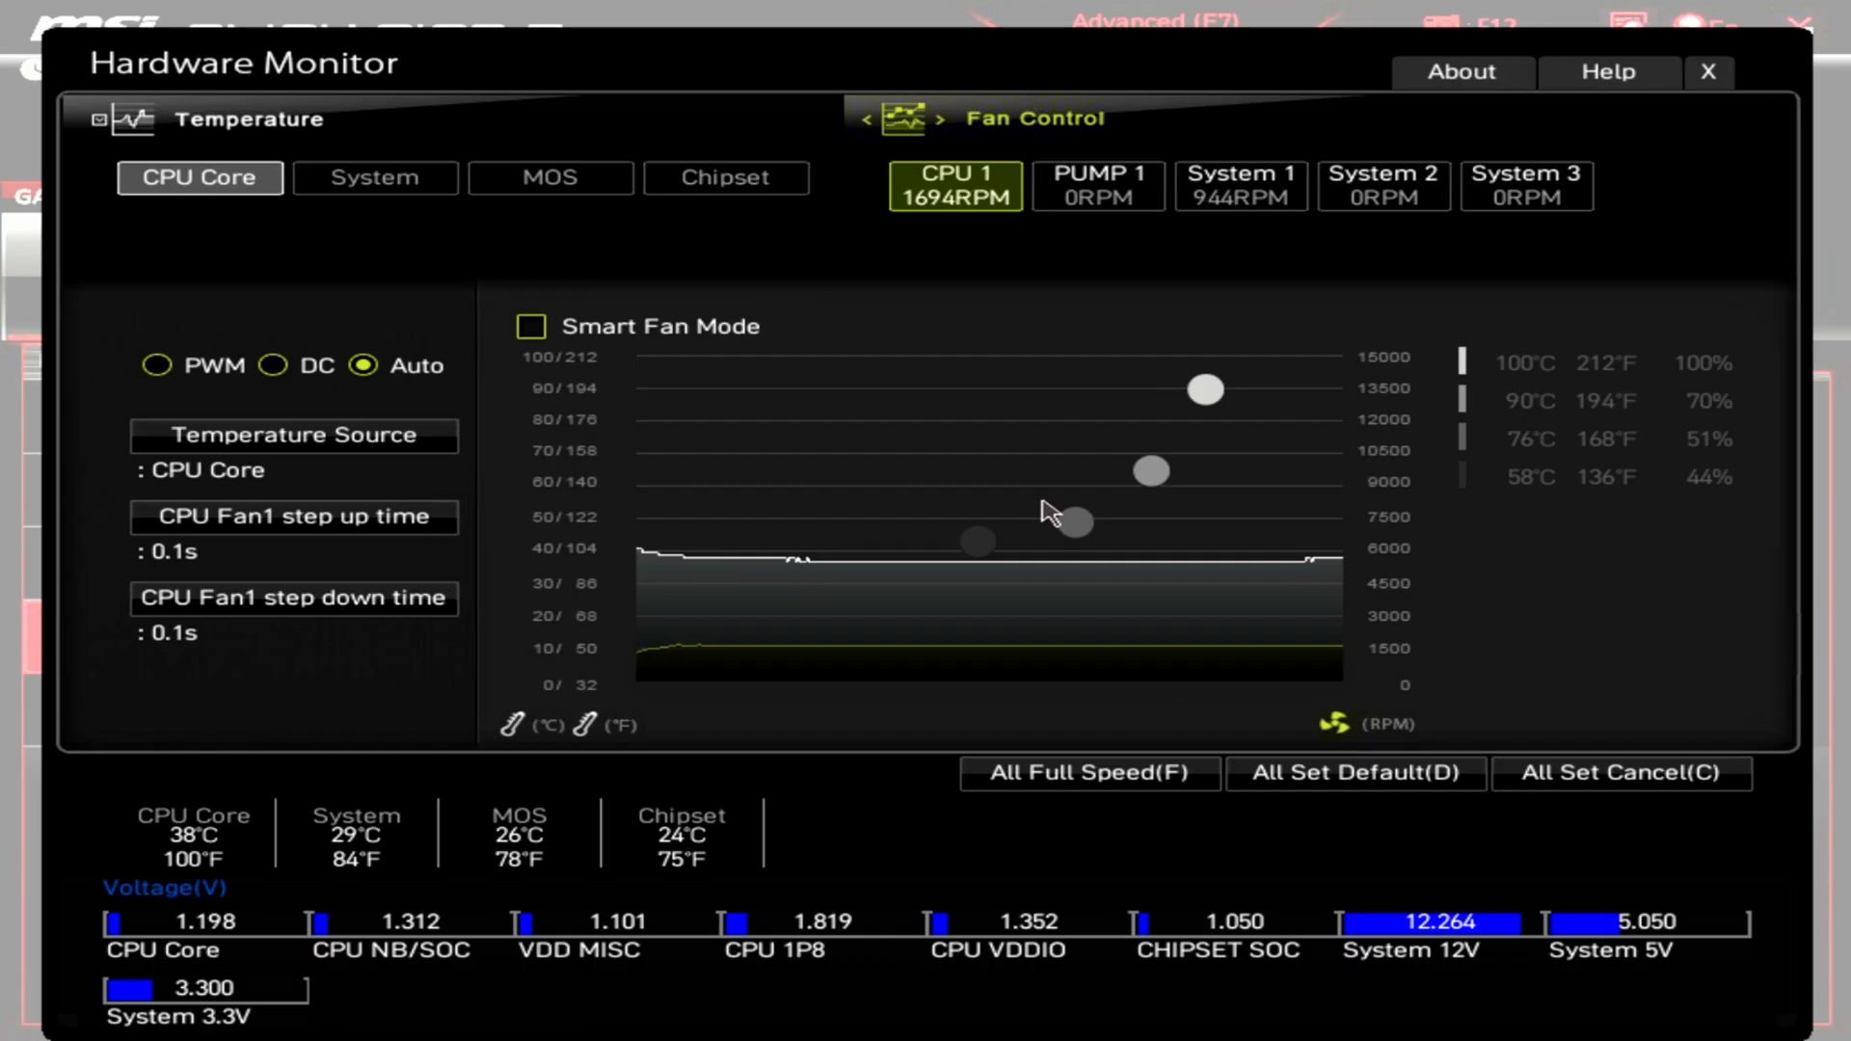
mouse_move(808, 424)
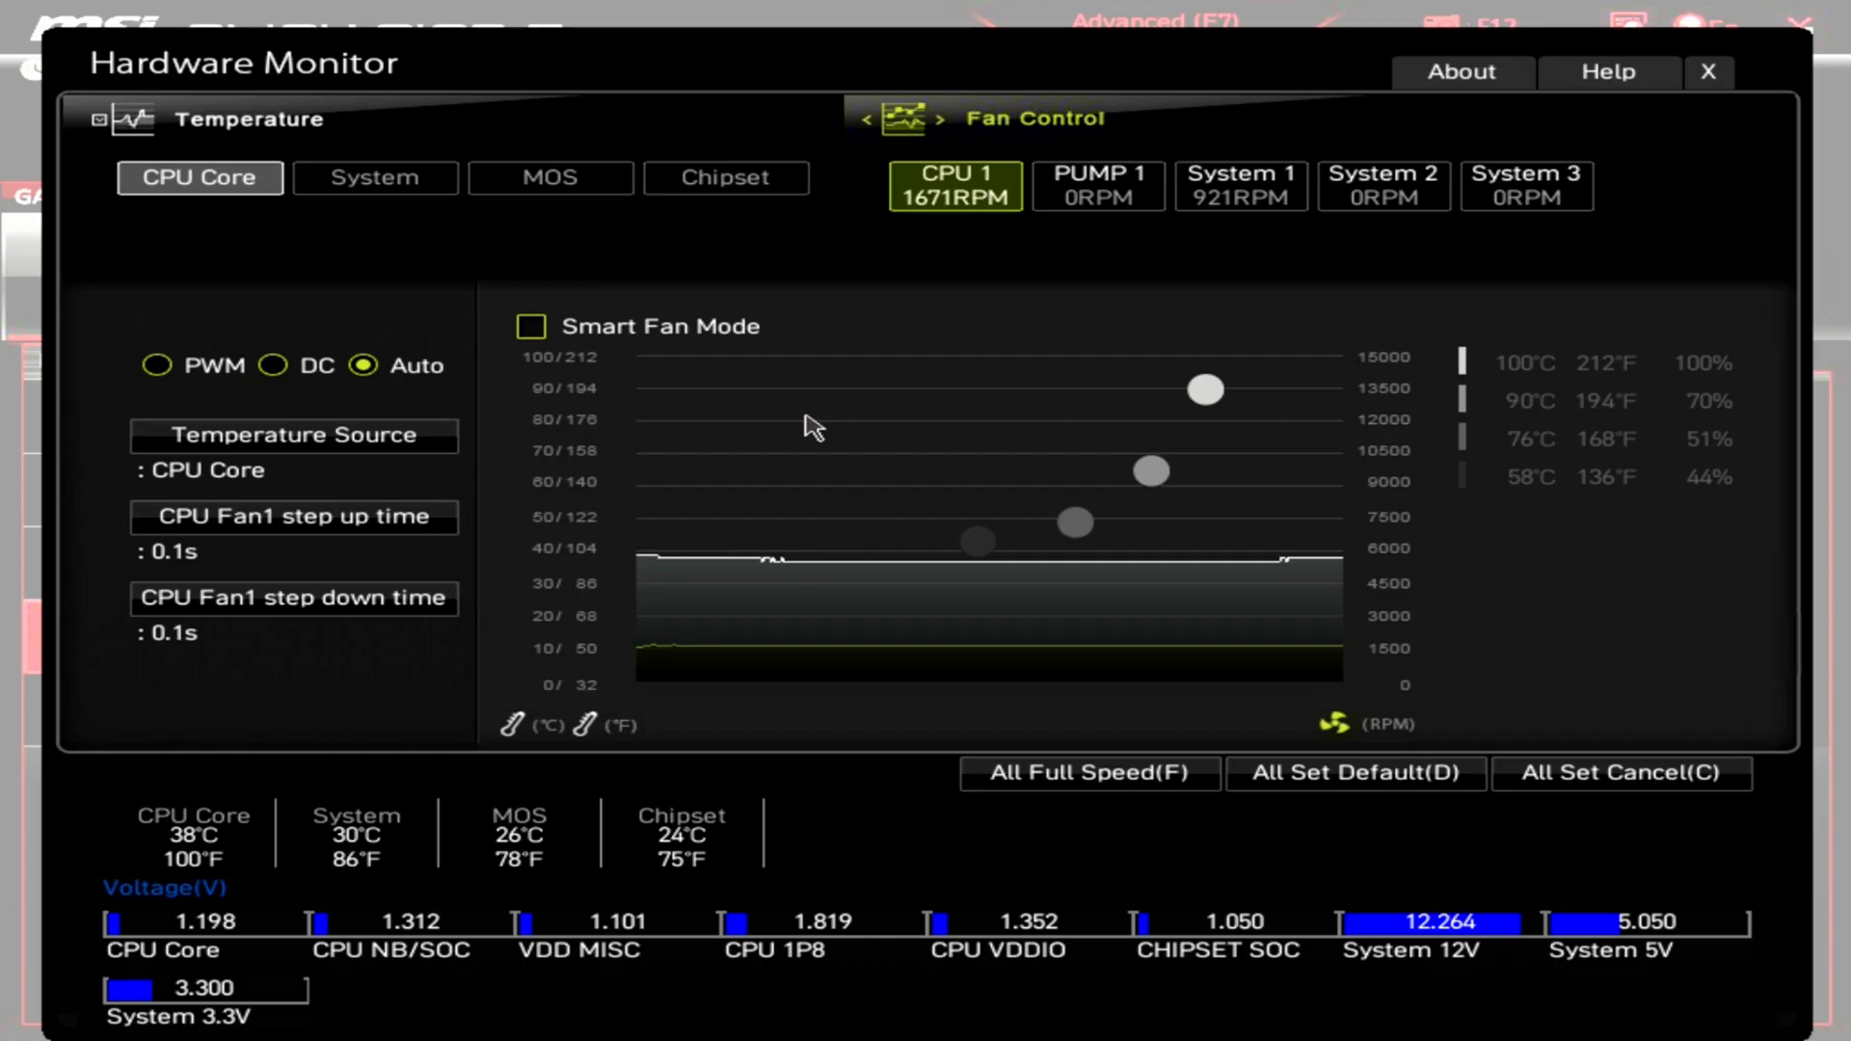
mouse_move(560, 365)
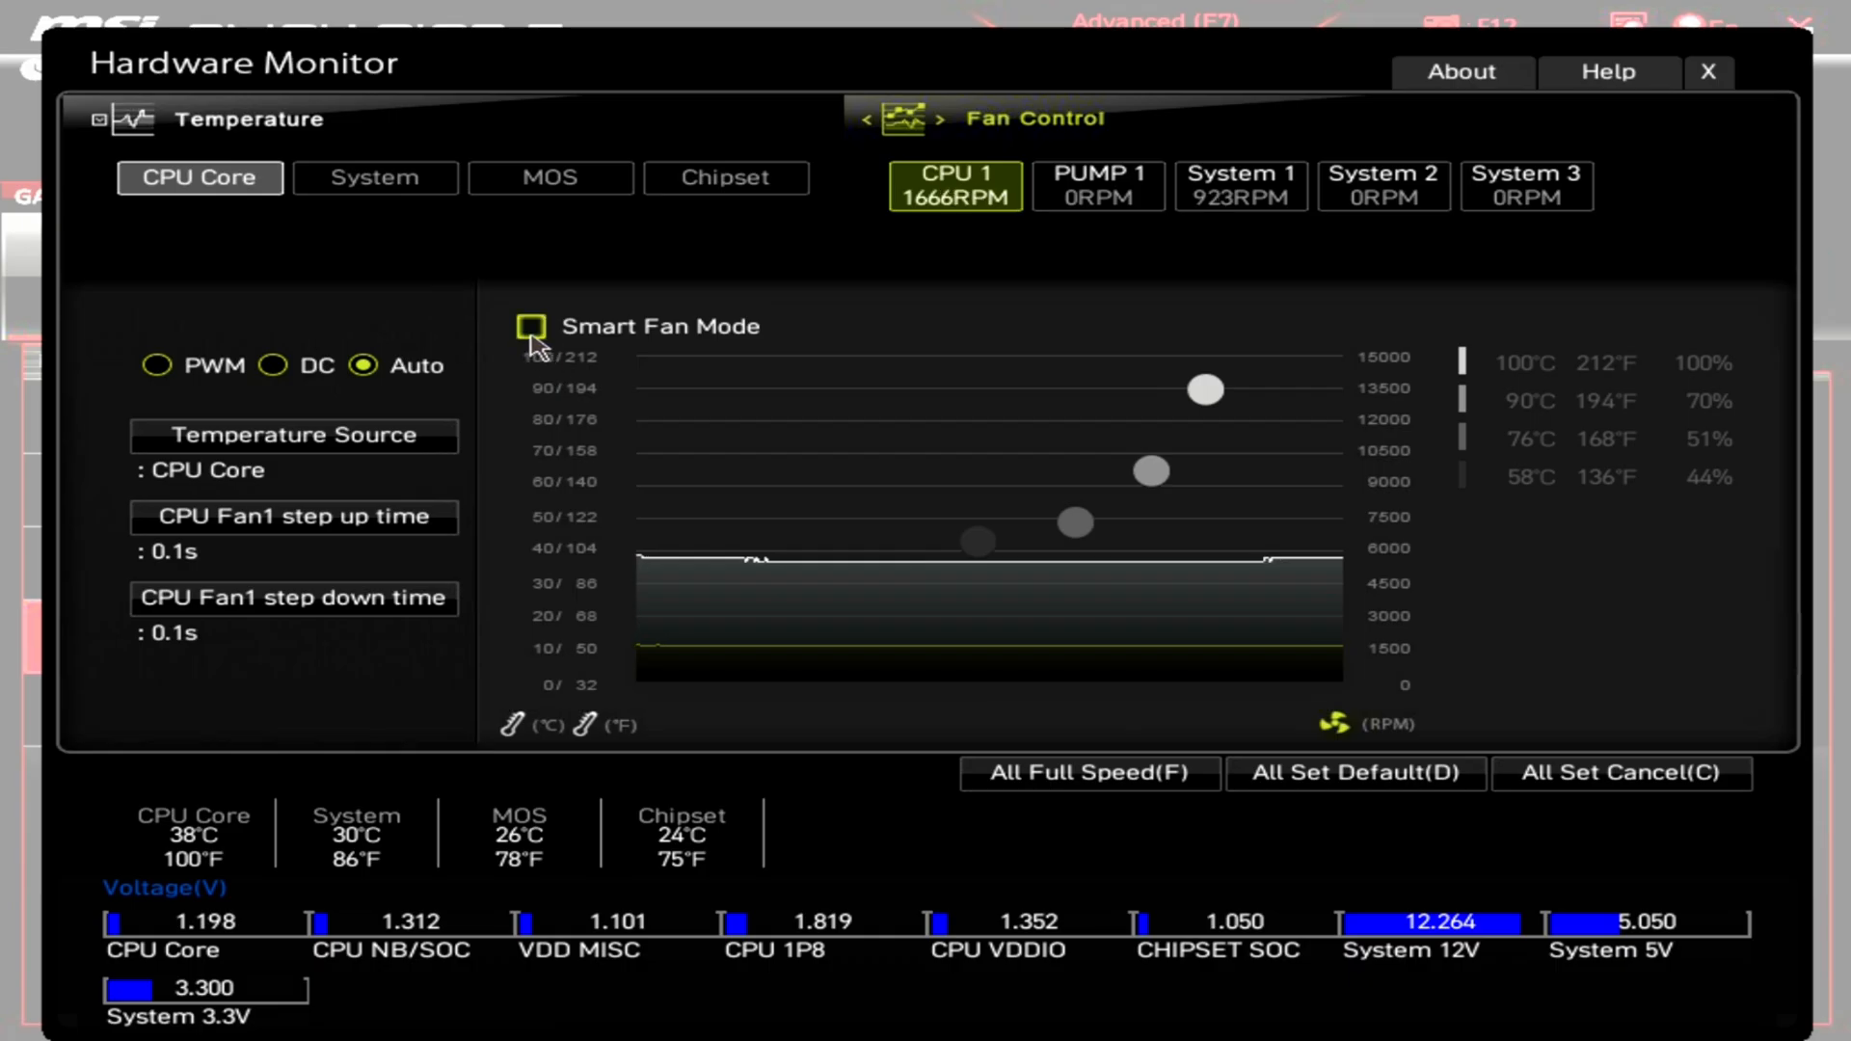
- Enable Smart Fan Mode for CPU 1 and raise its lowest curve point to 58°C at 46%
left_click(530, 328)
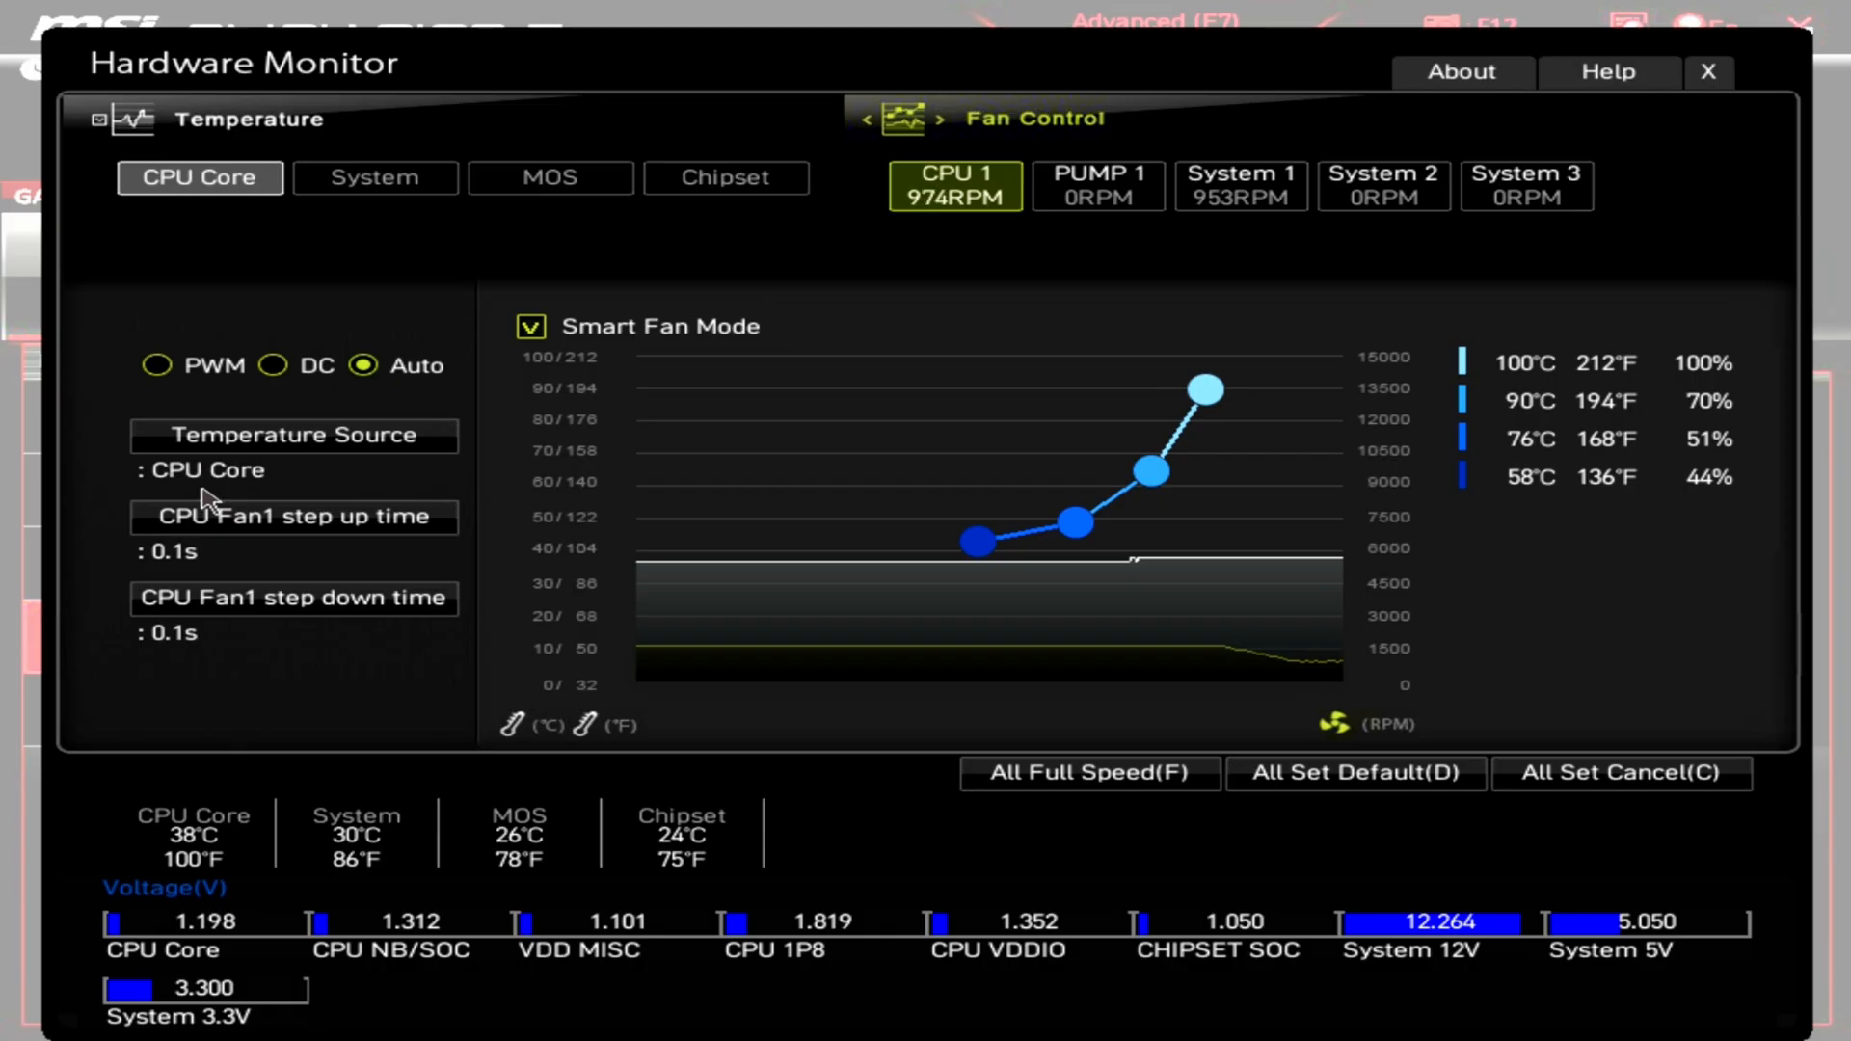
mouse_move(467, 525)
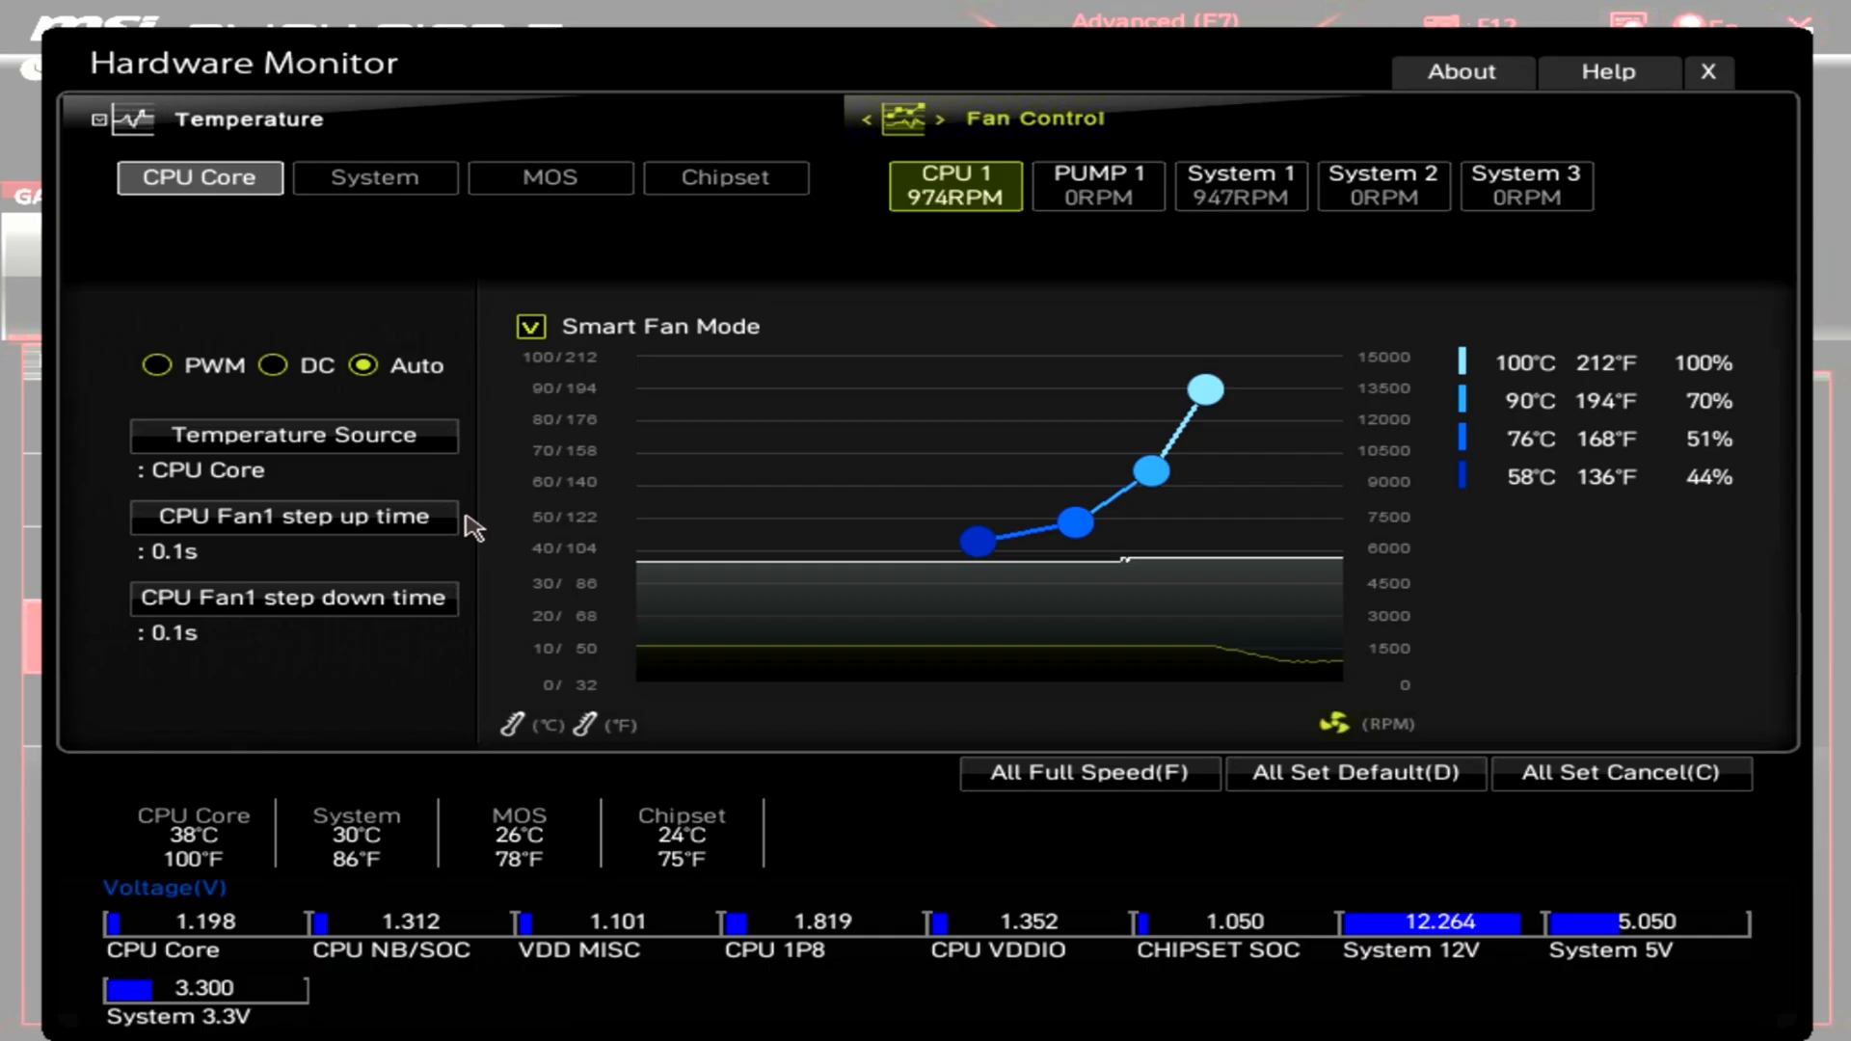
mouse_move(1275, 322)
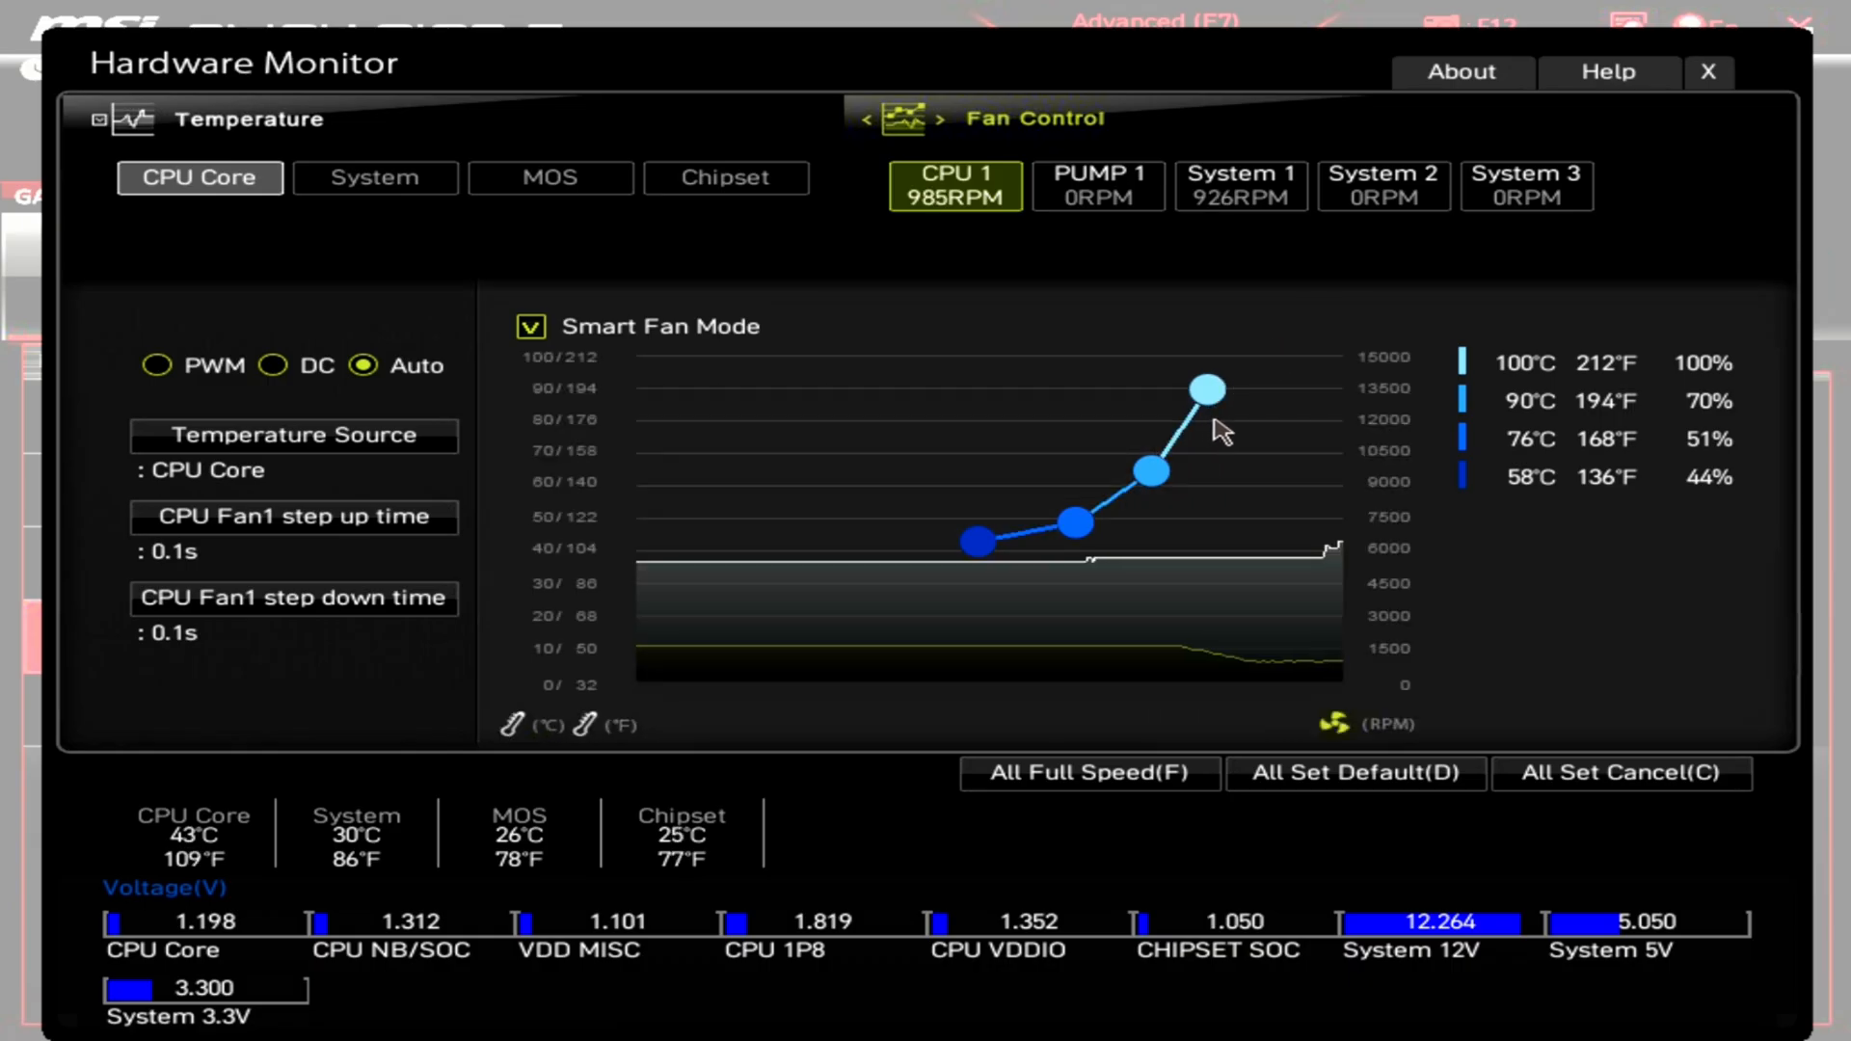
mouse_move(1003, 571)
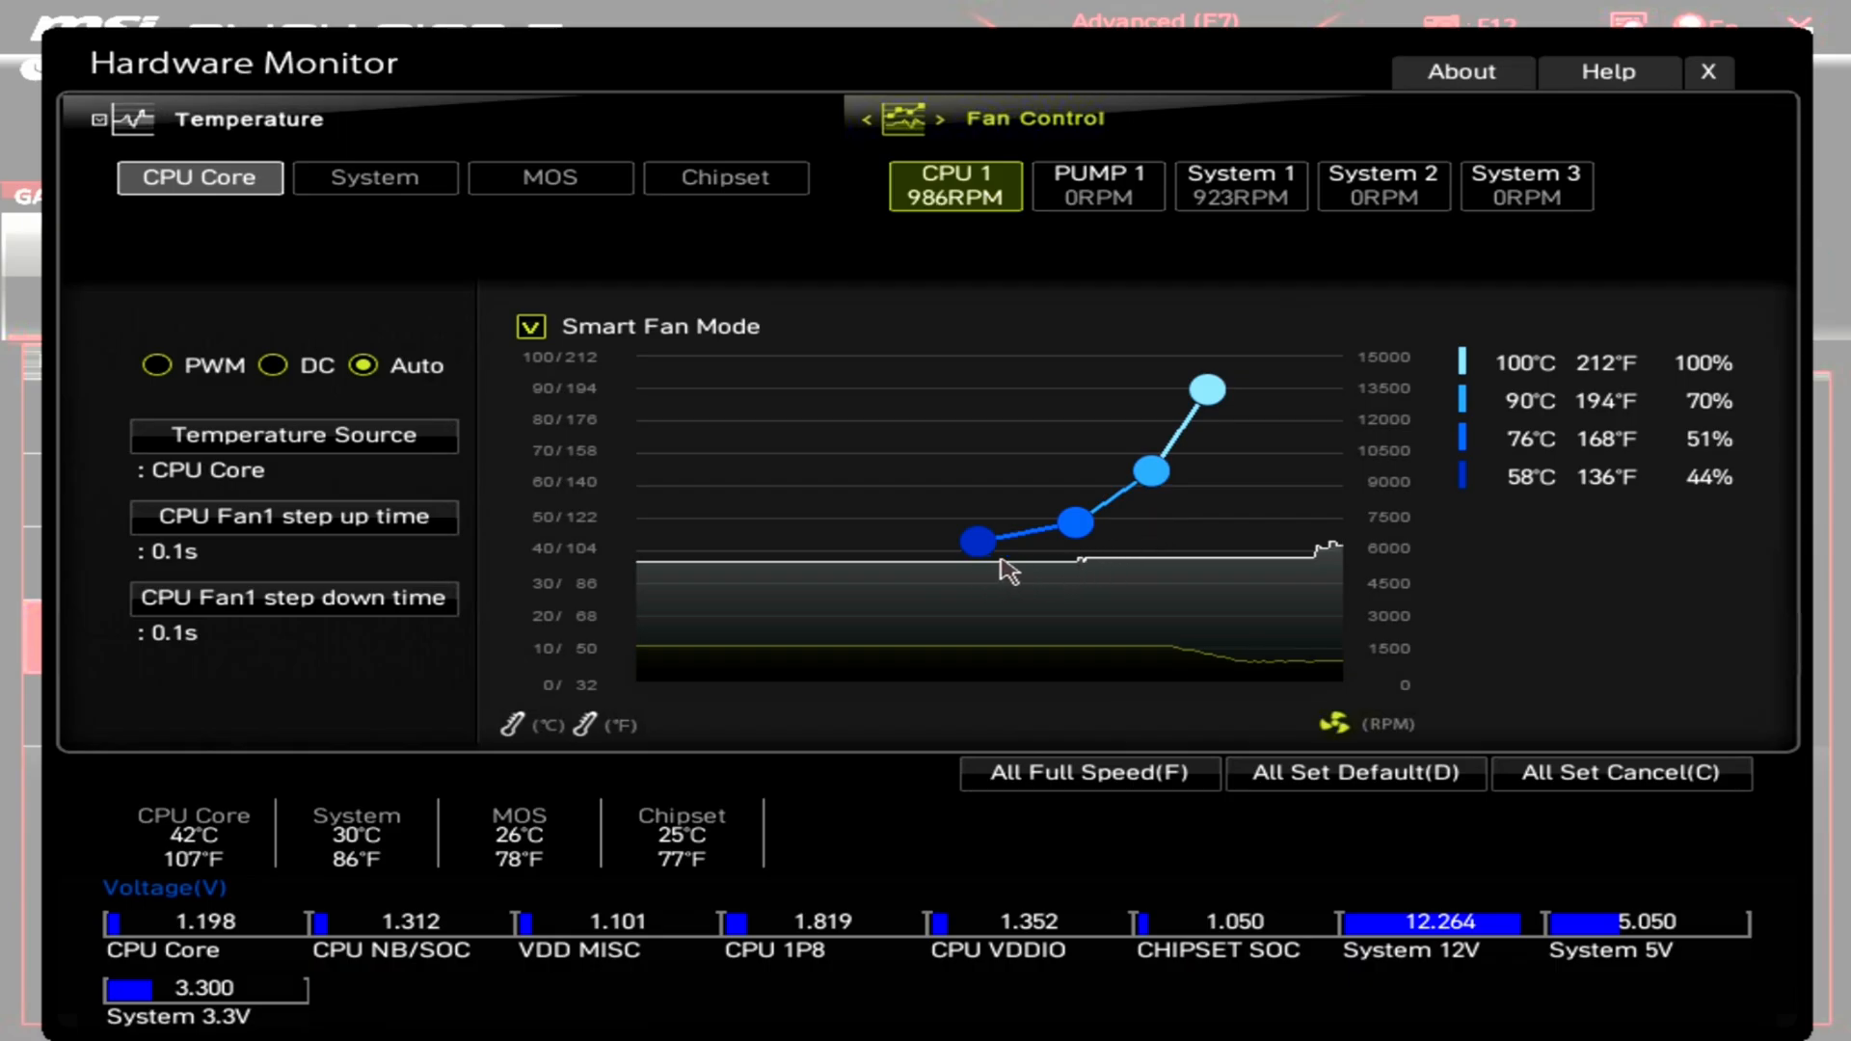
mouse_move(1175, 445)
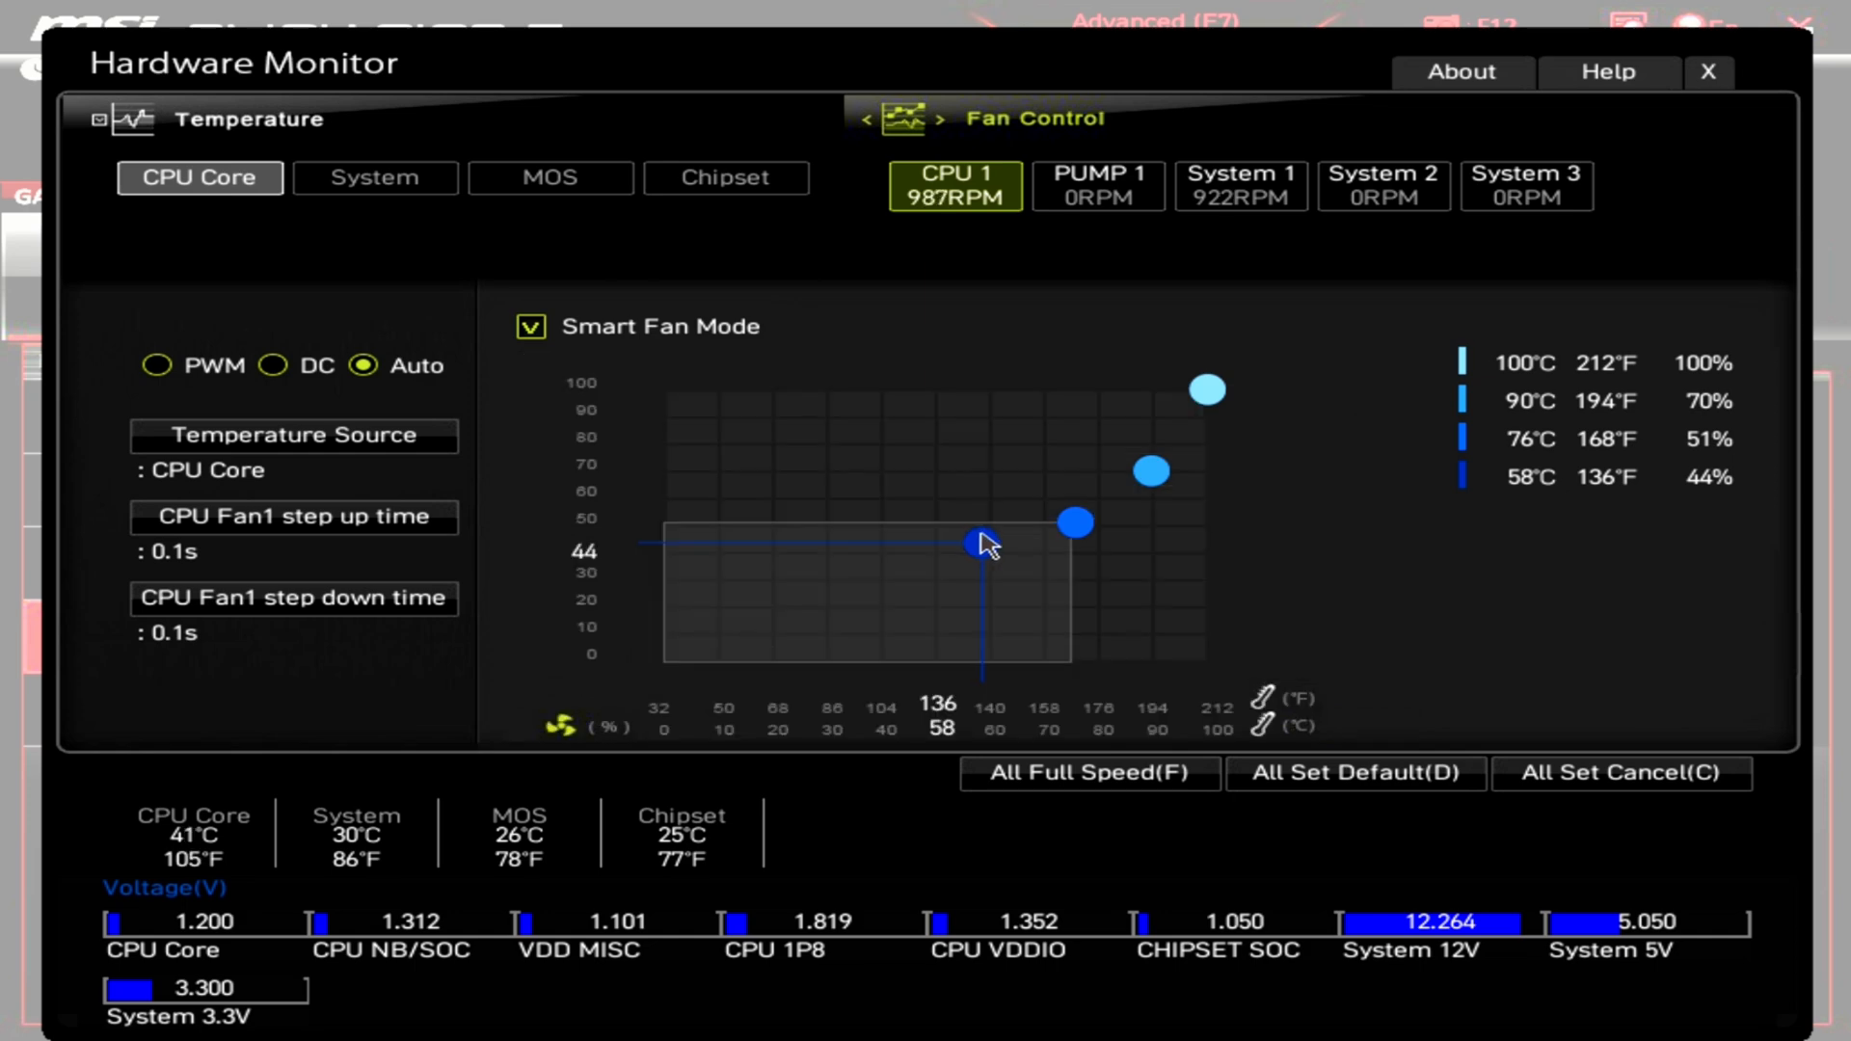
left_click_drag(968, 546, 968, 538)
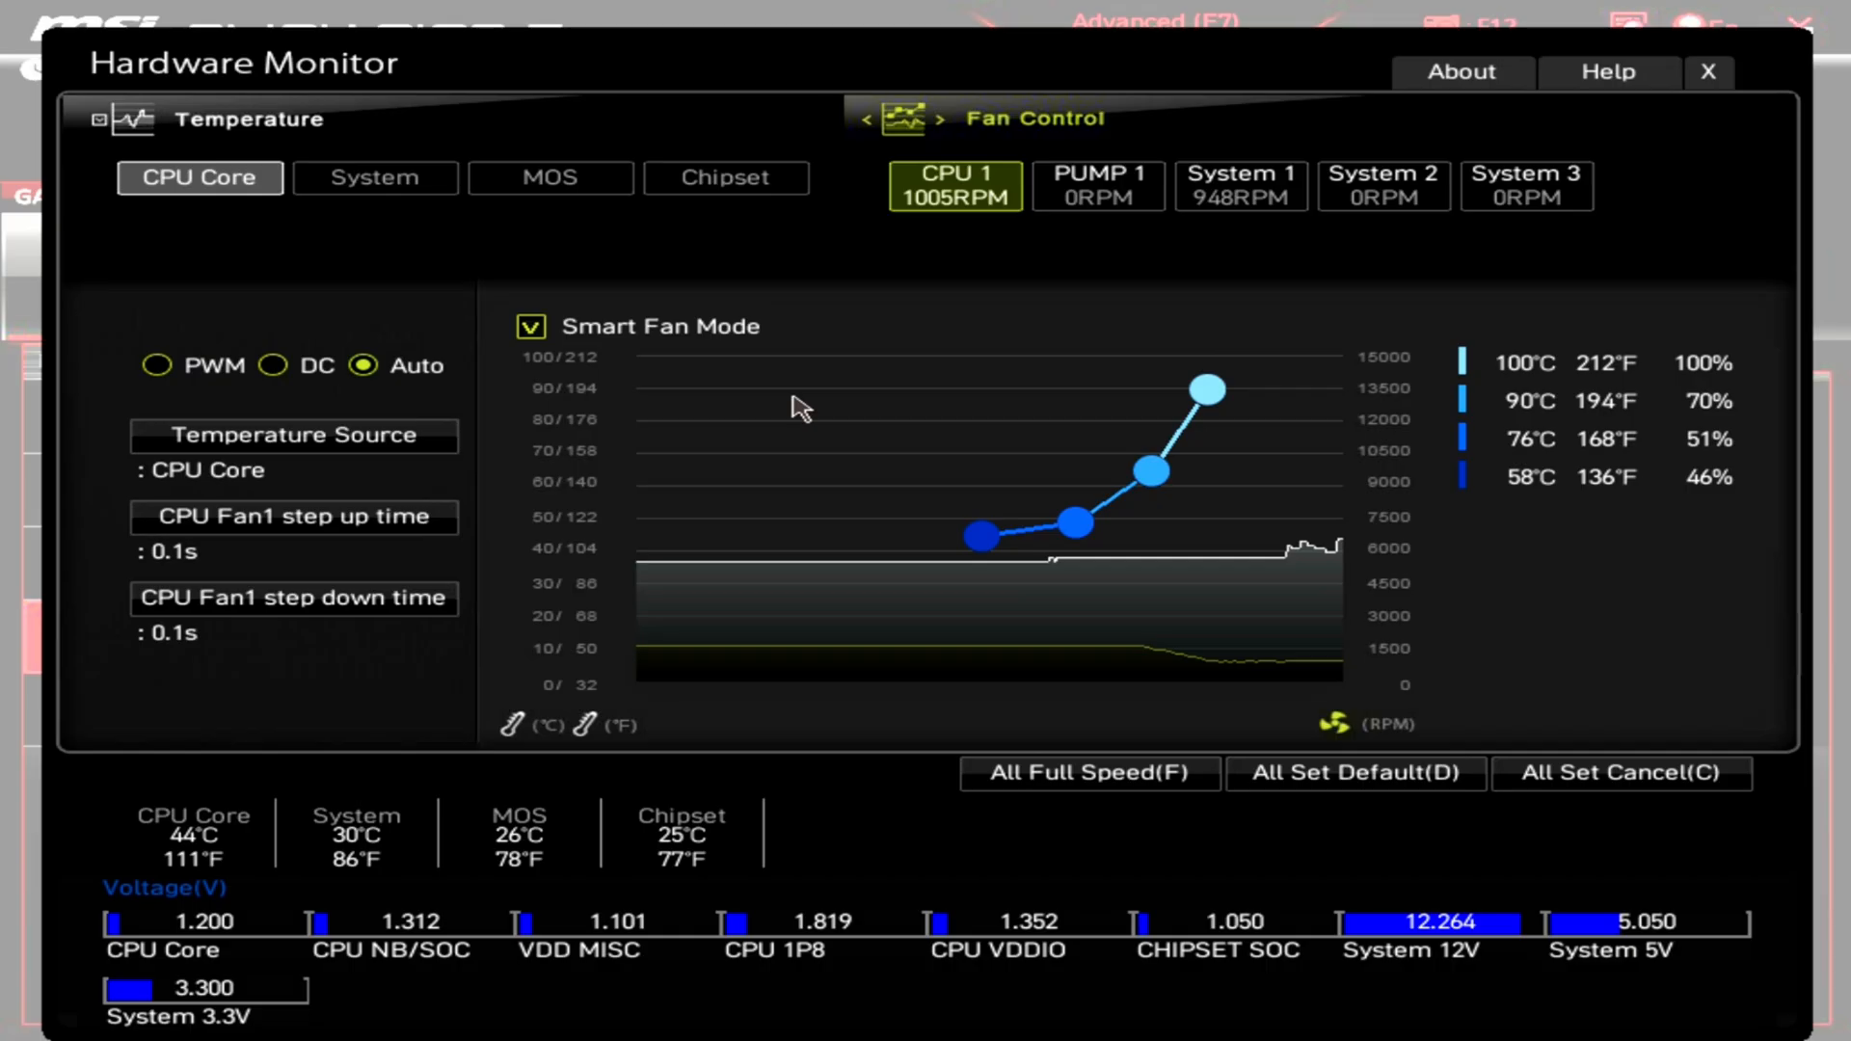
mouse_move(760, 393)
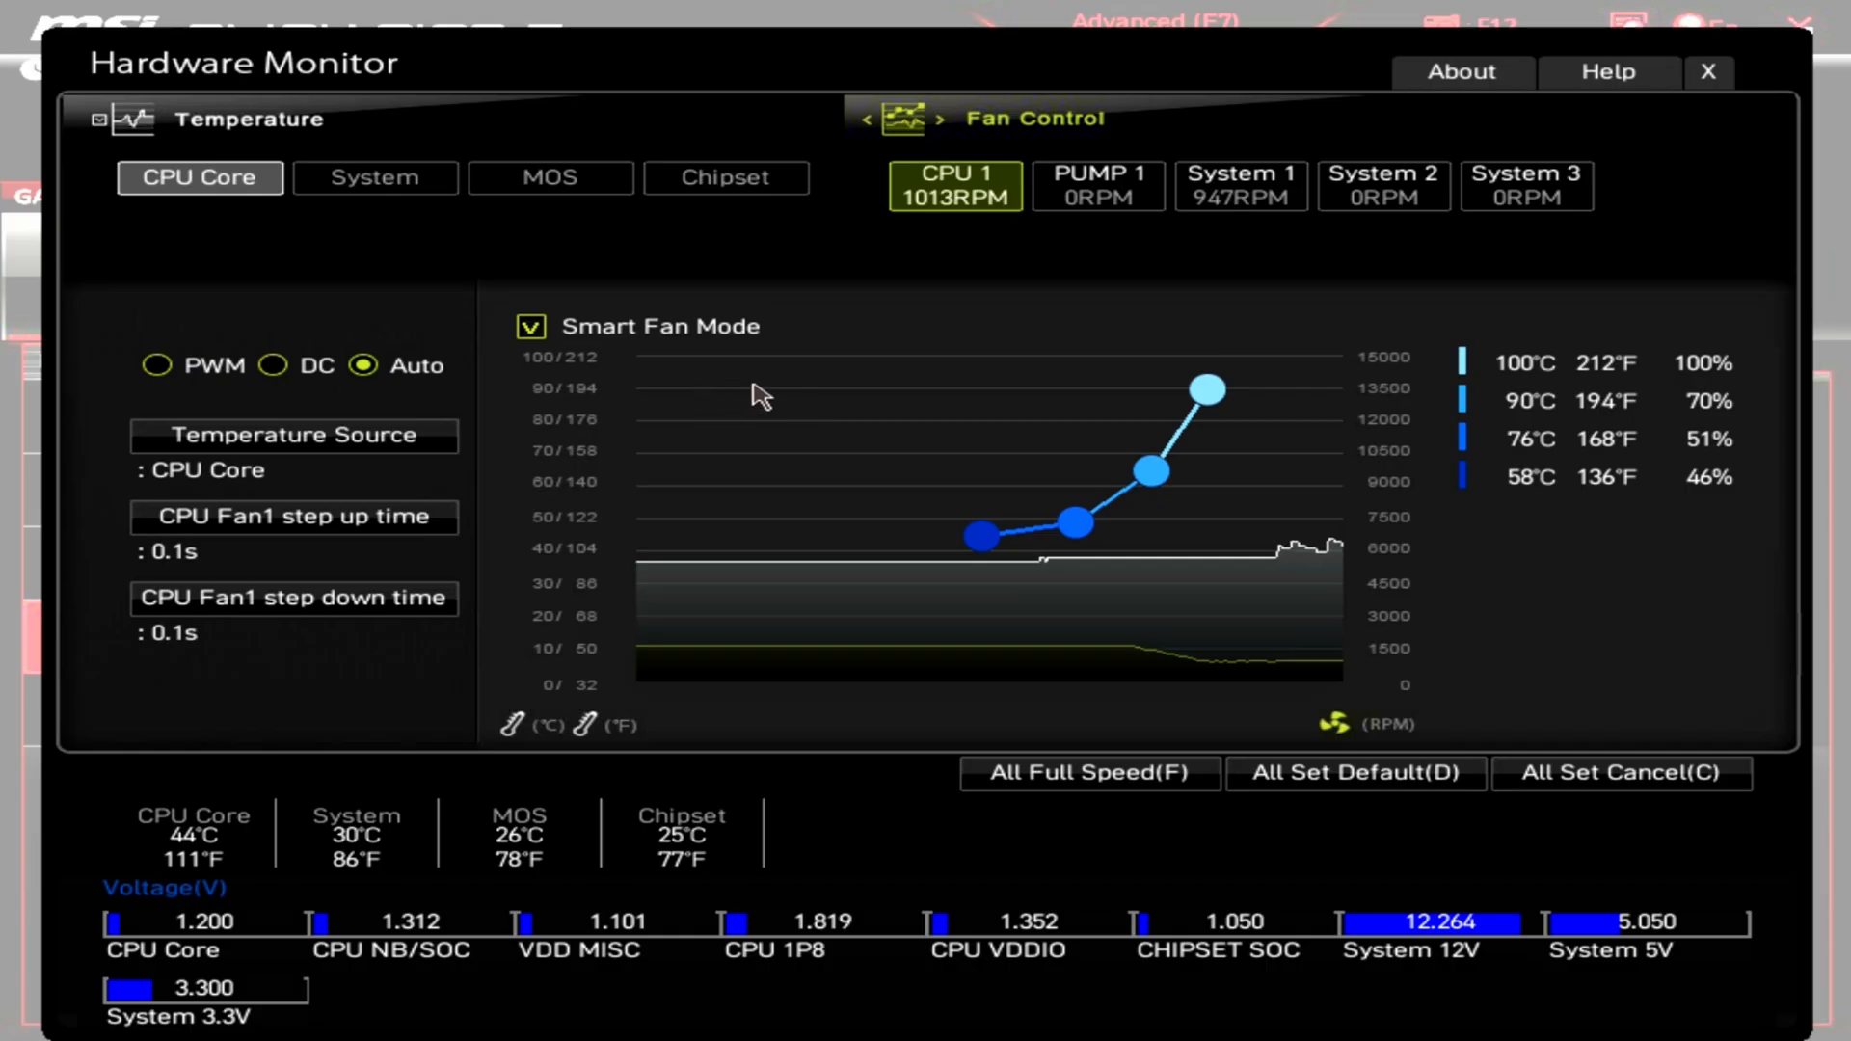
- Select the System 1 fan and enable its Smart Fan Mode with the default four-point curve
left_click(1240, 186)
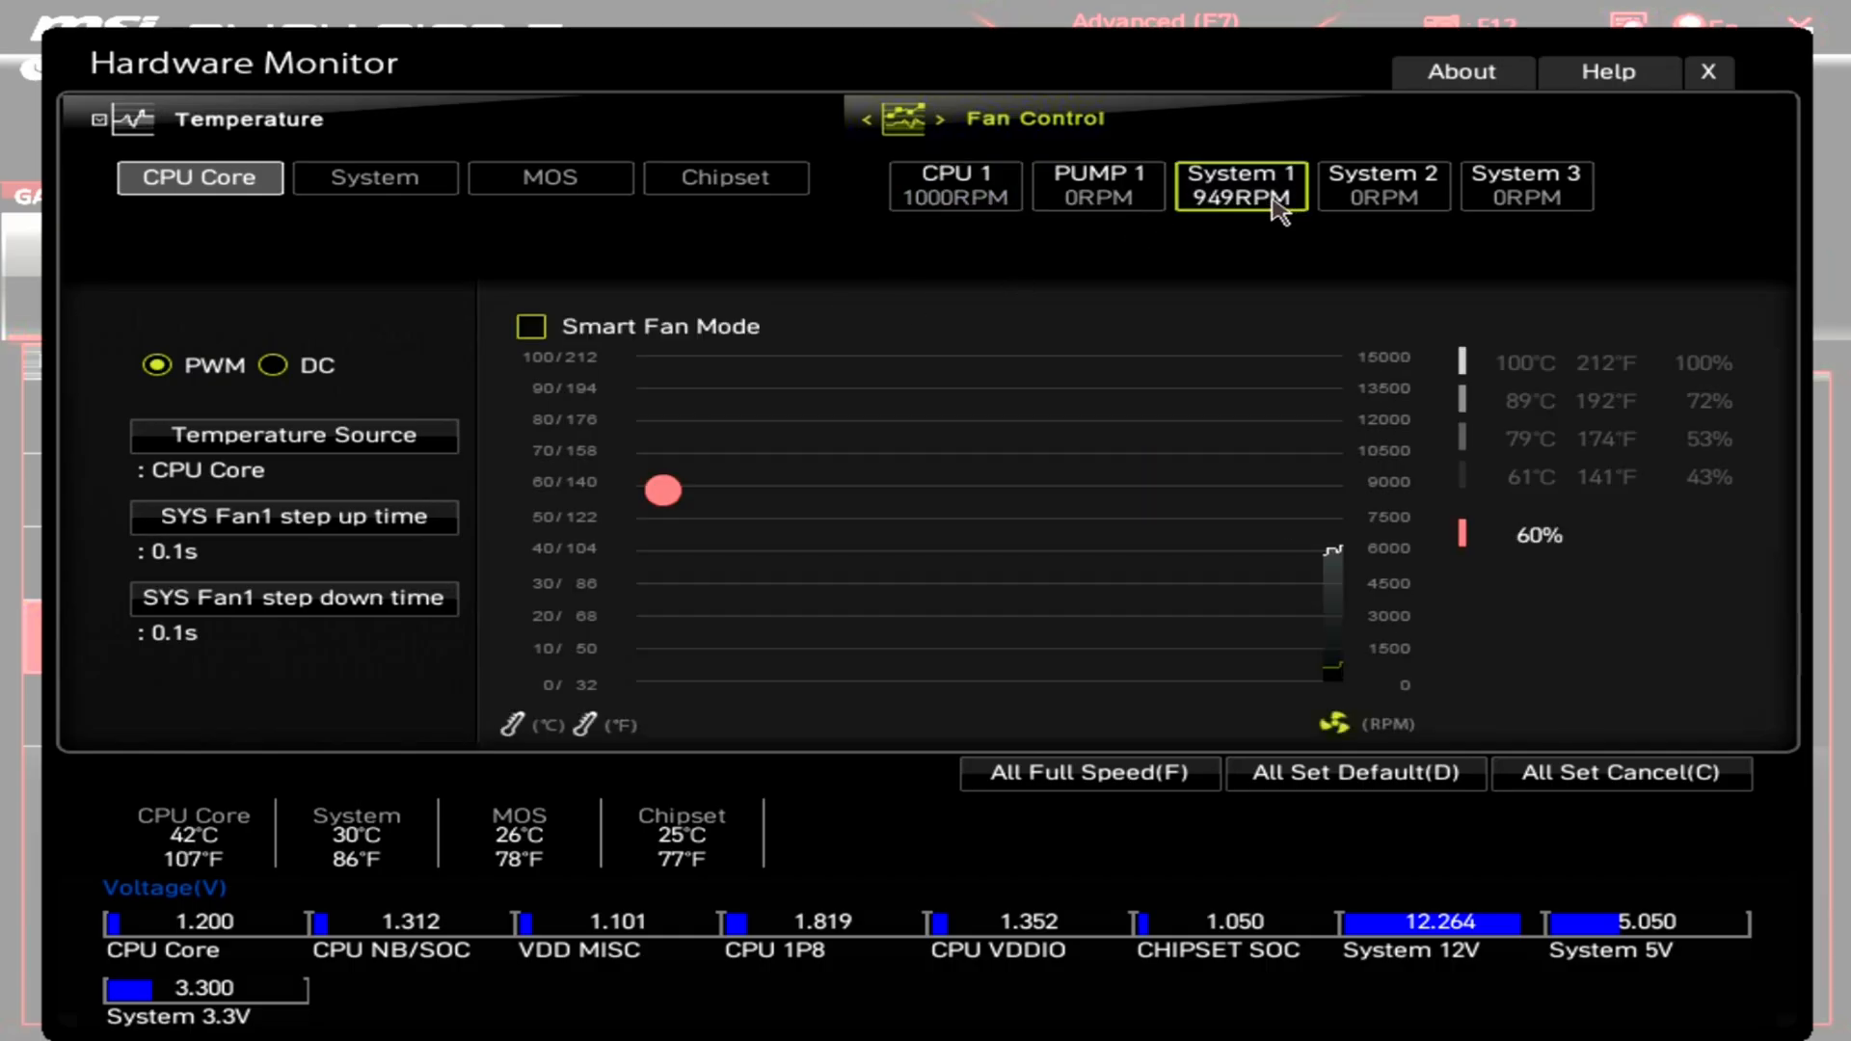
left_click(531, 328)
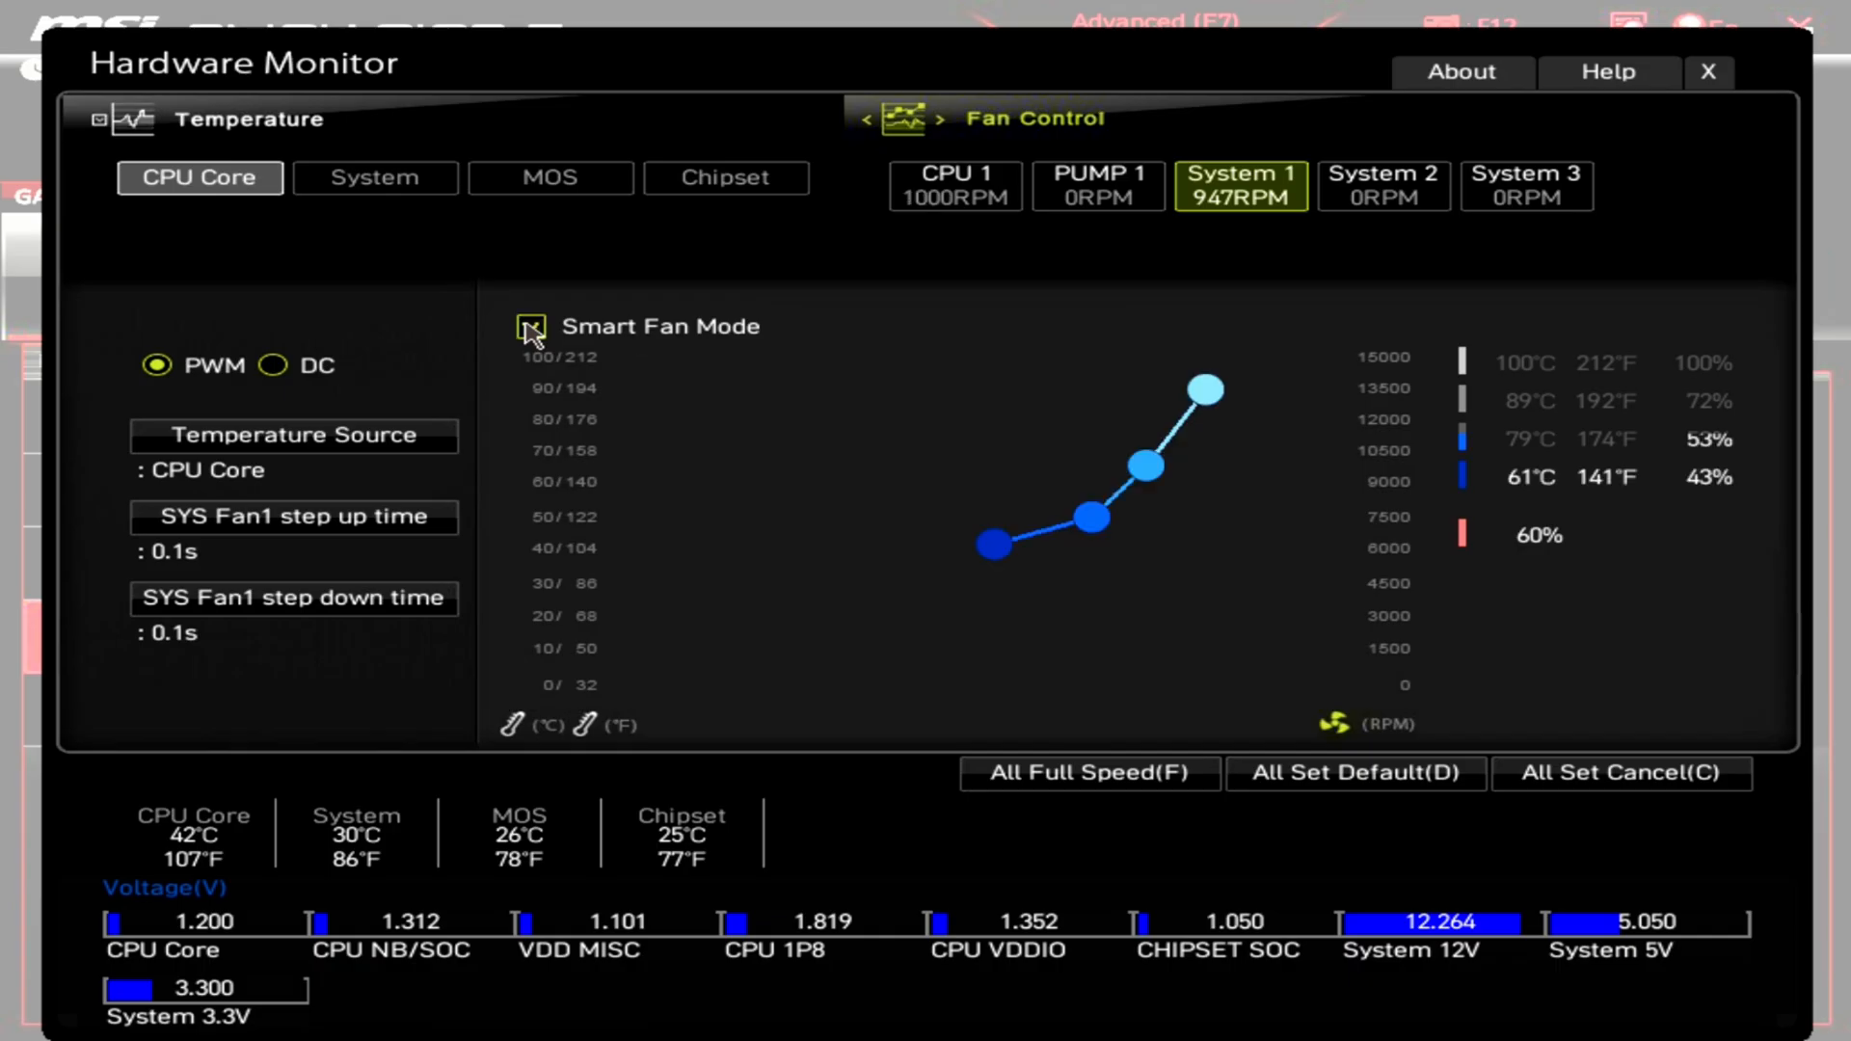
left_click(530, 326)
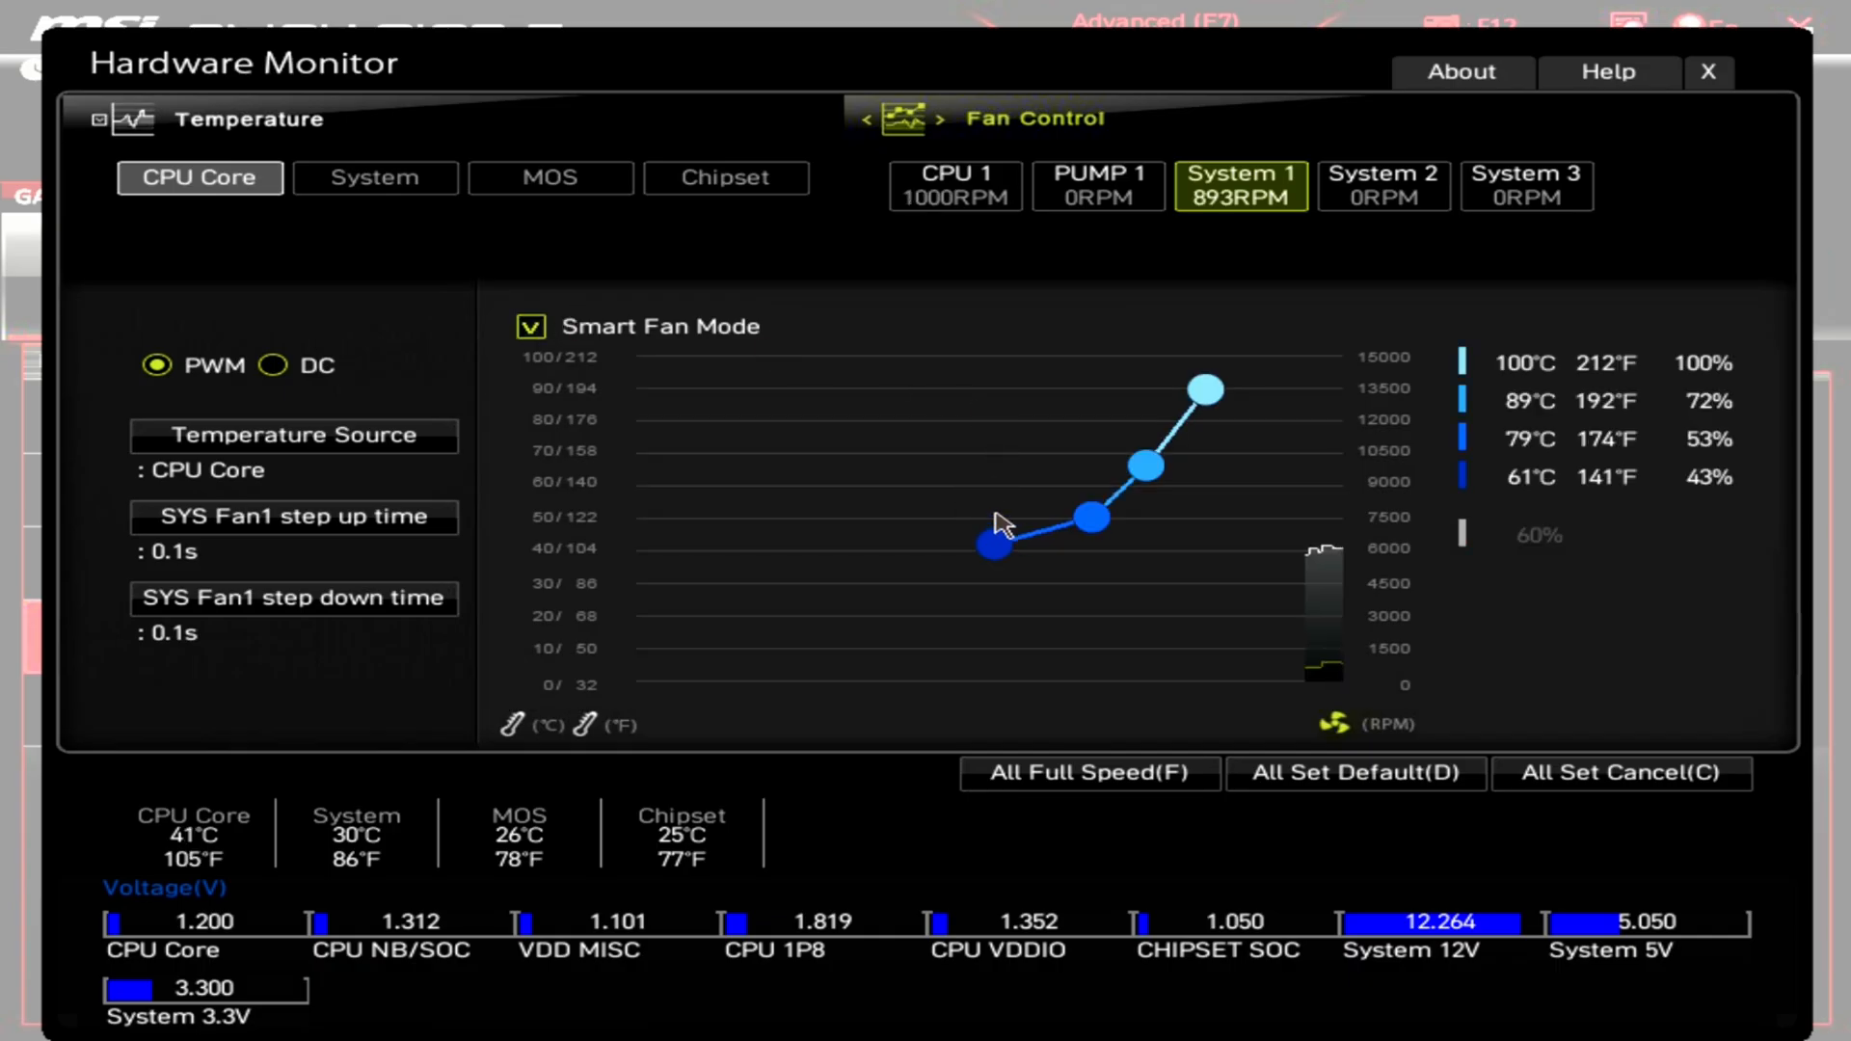
mouse_move(1227, 477)
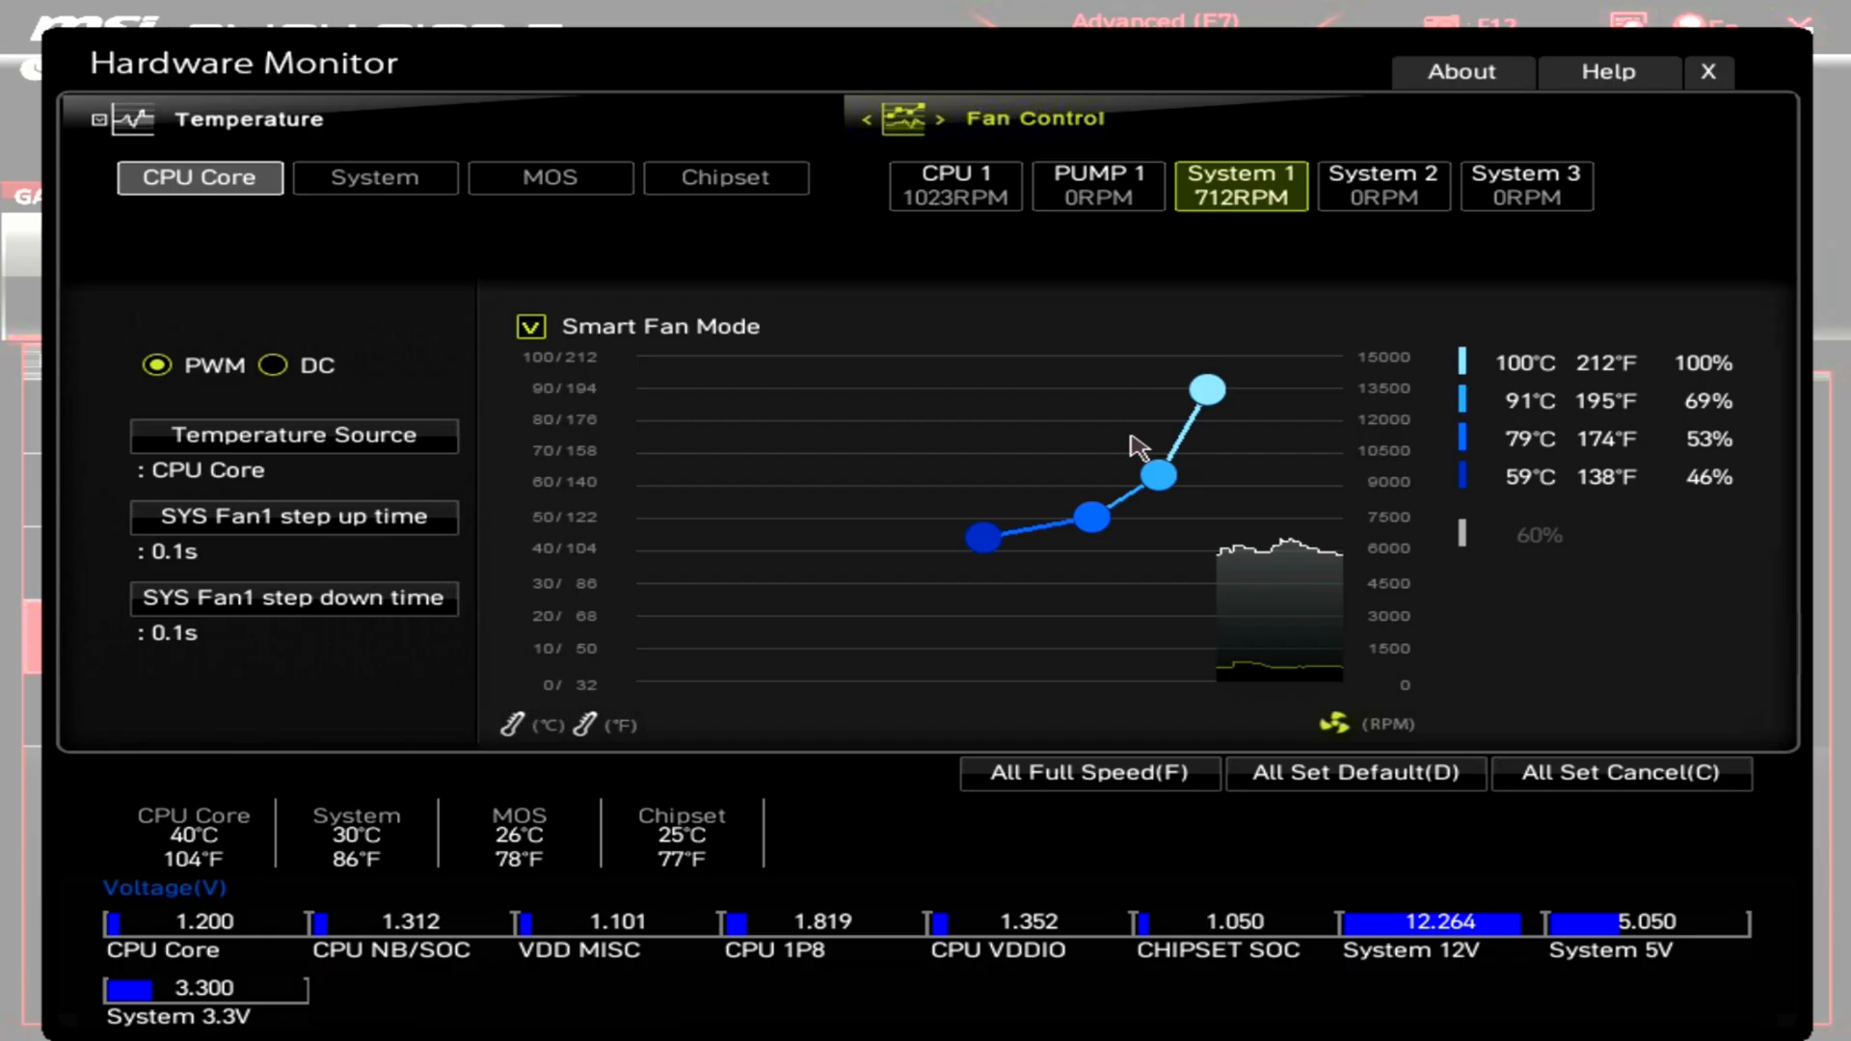
mouse_move(1196, 259)
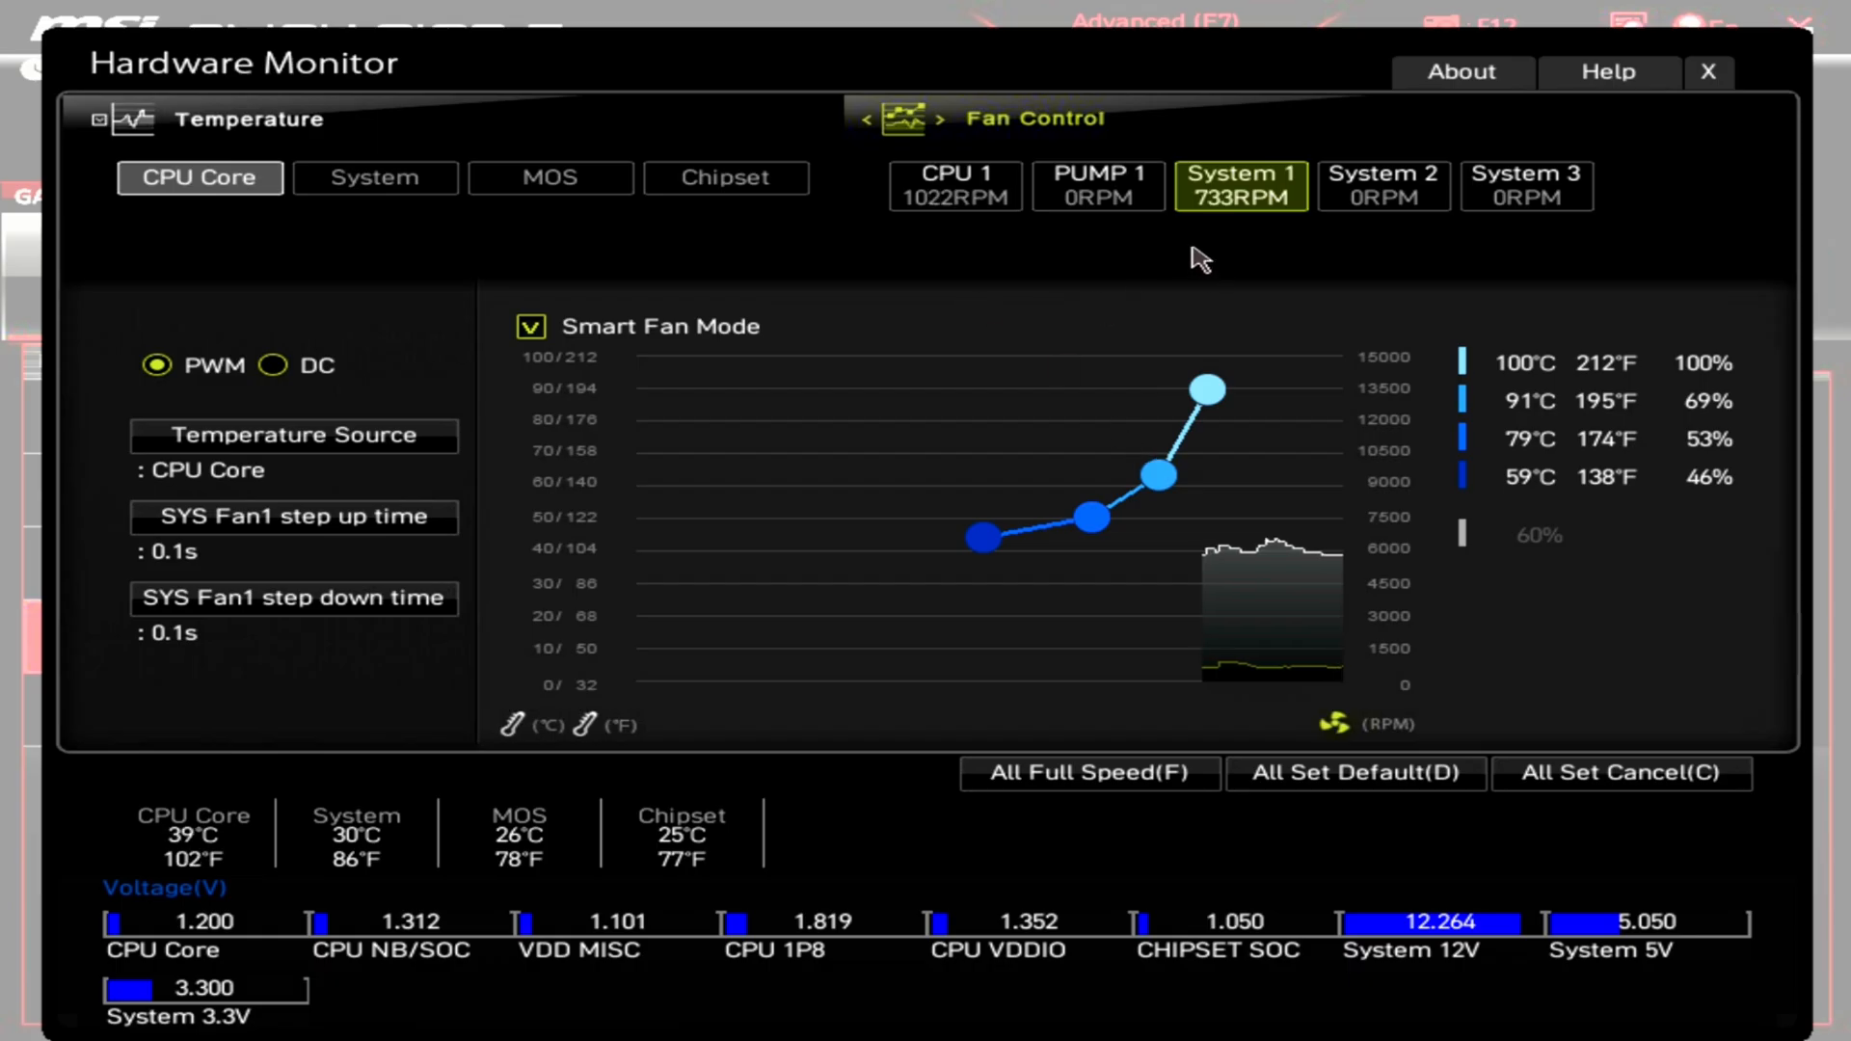
left_click(1097, 185)
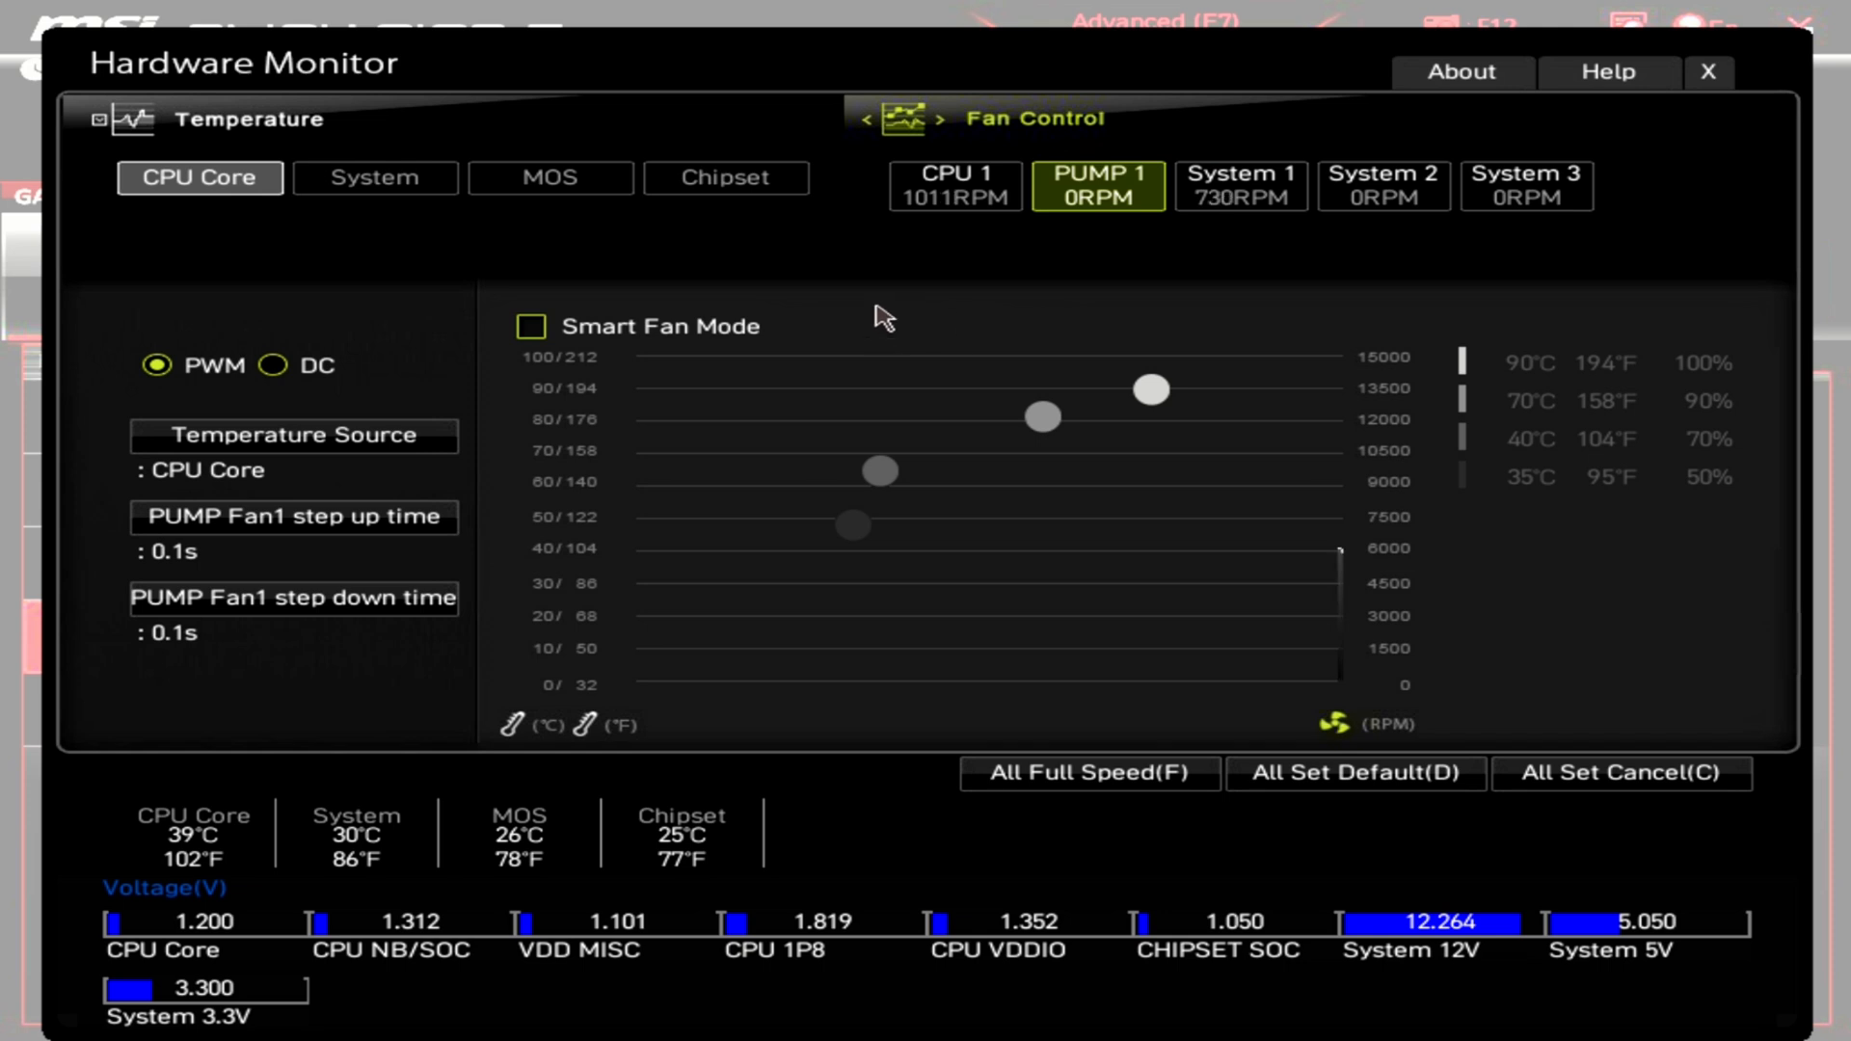
mouse_move(643, 370)
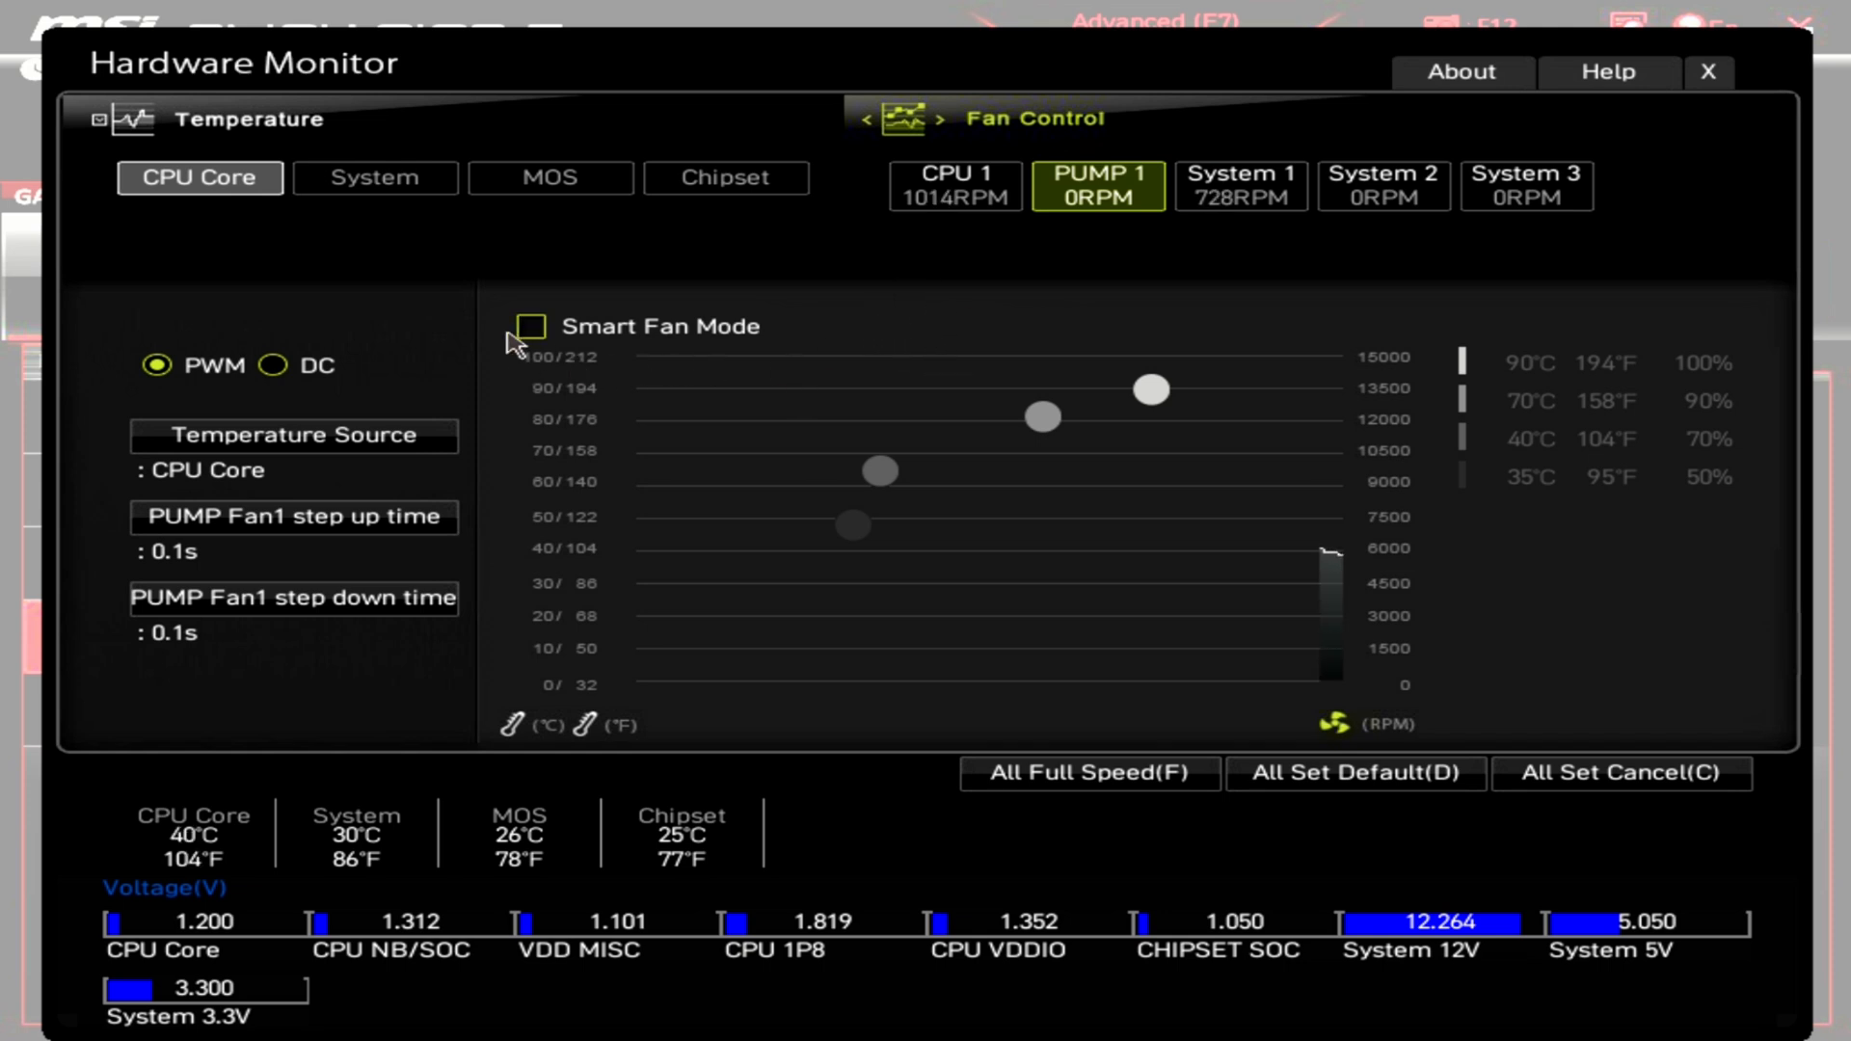
left_click(530, 326)
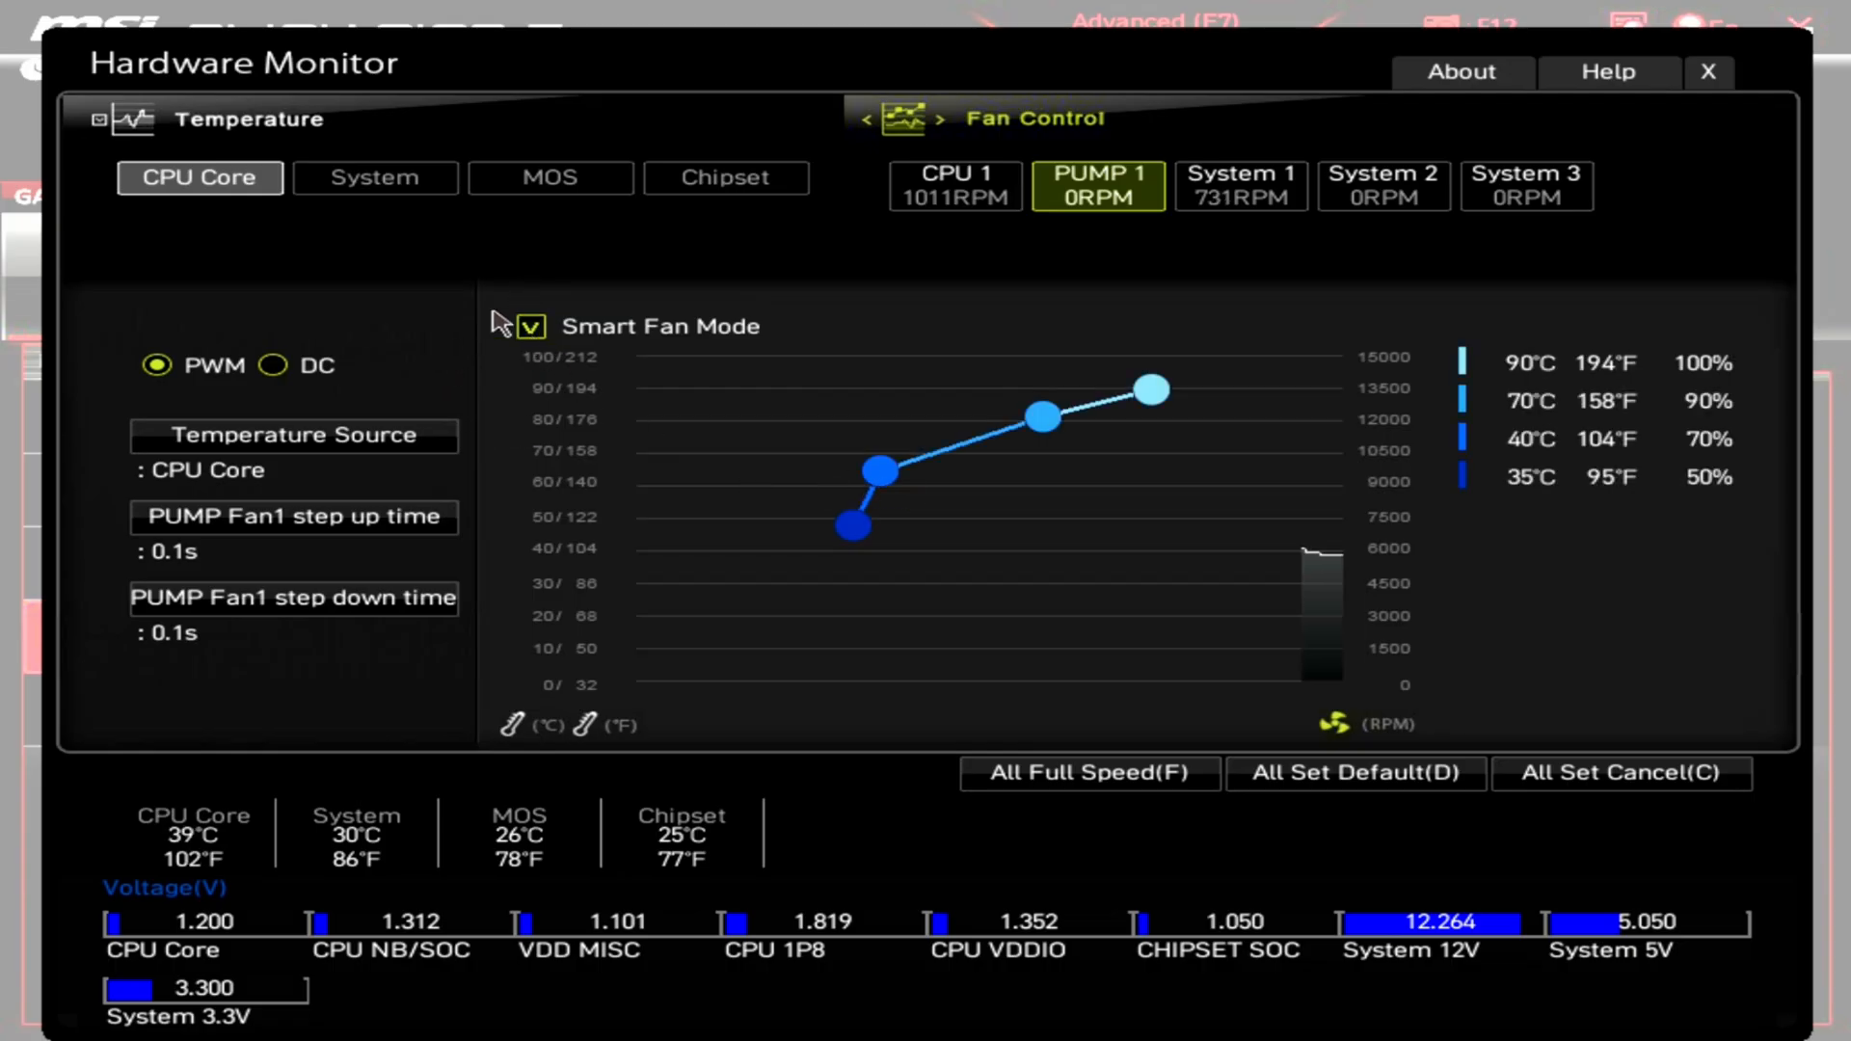
mouse_move(274, 391)
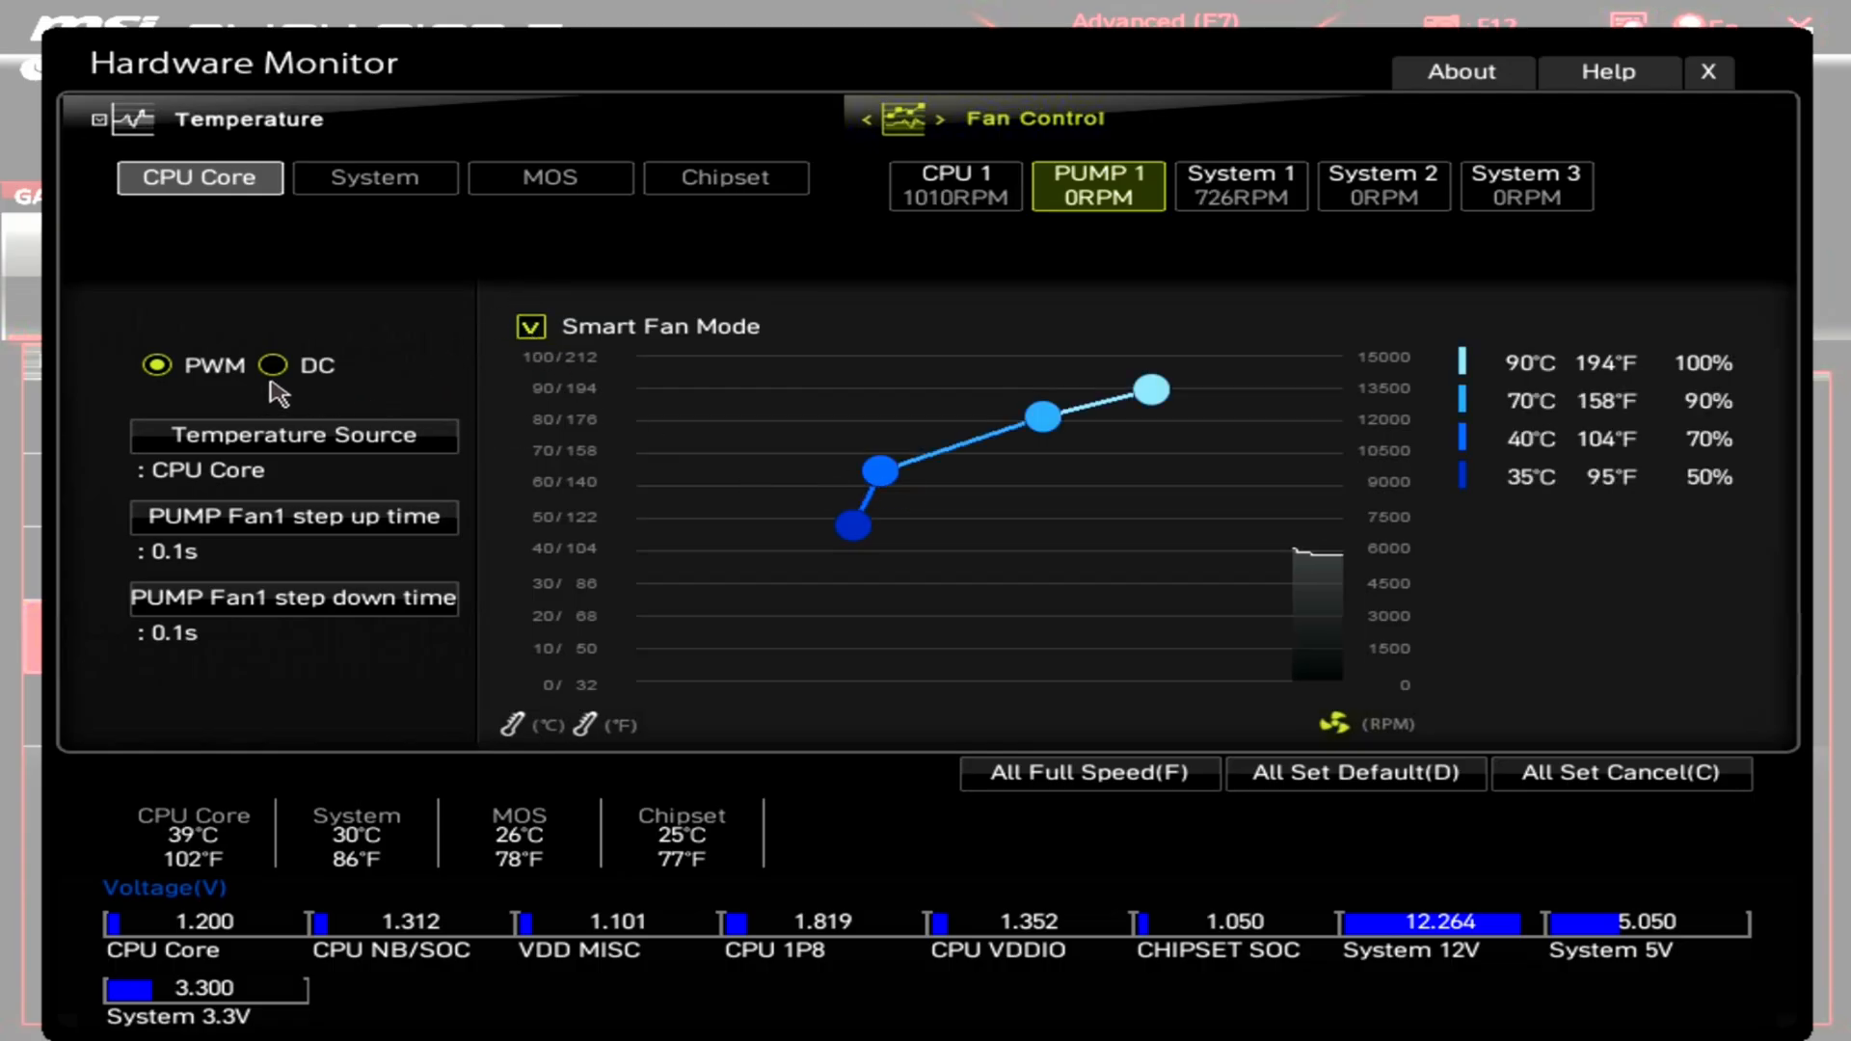
left_click(272, 364)
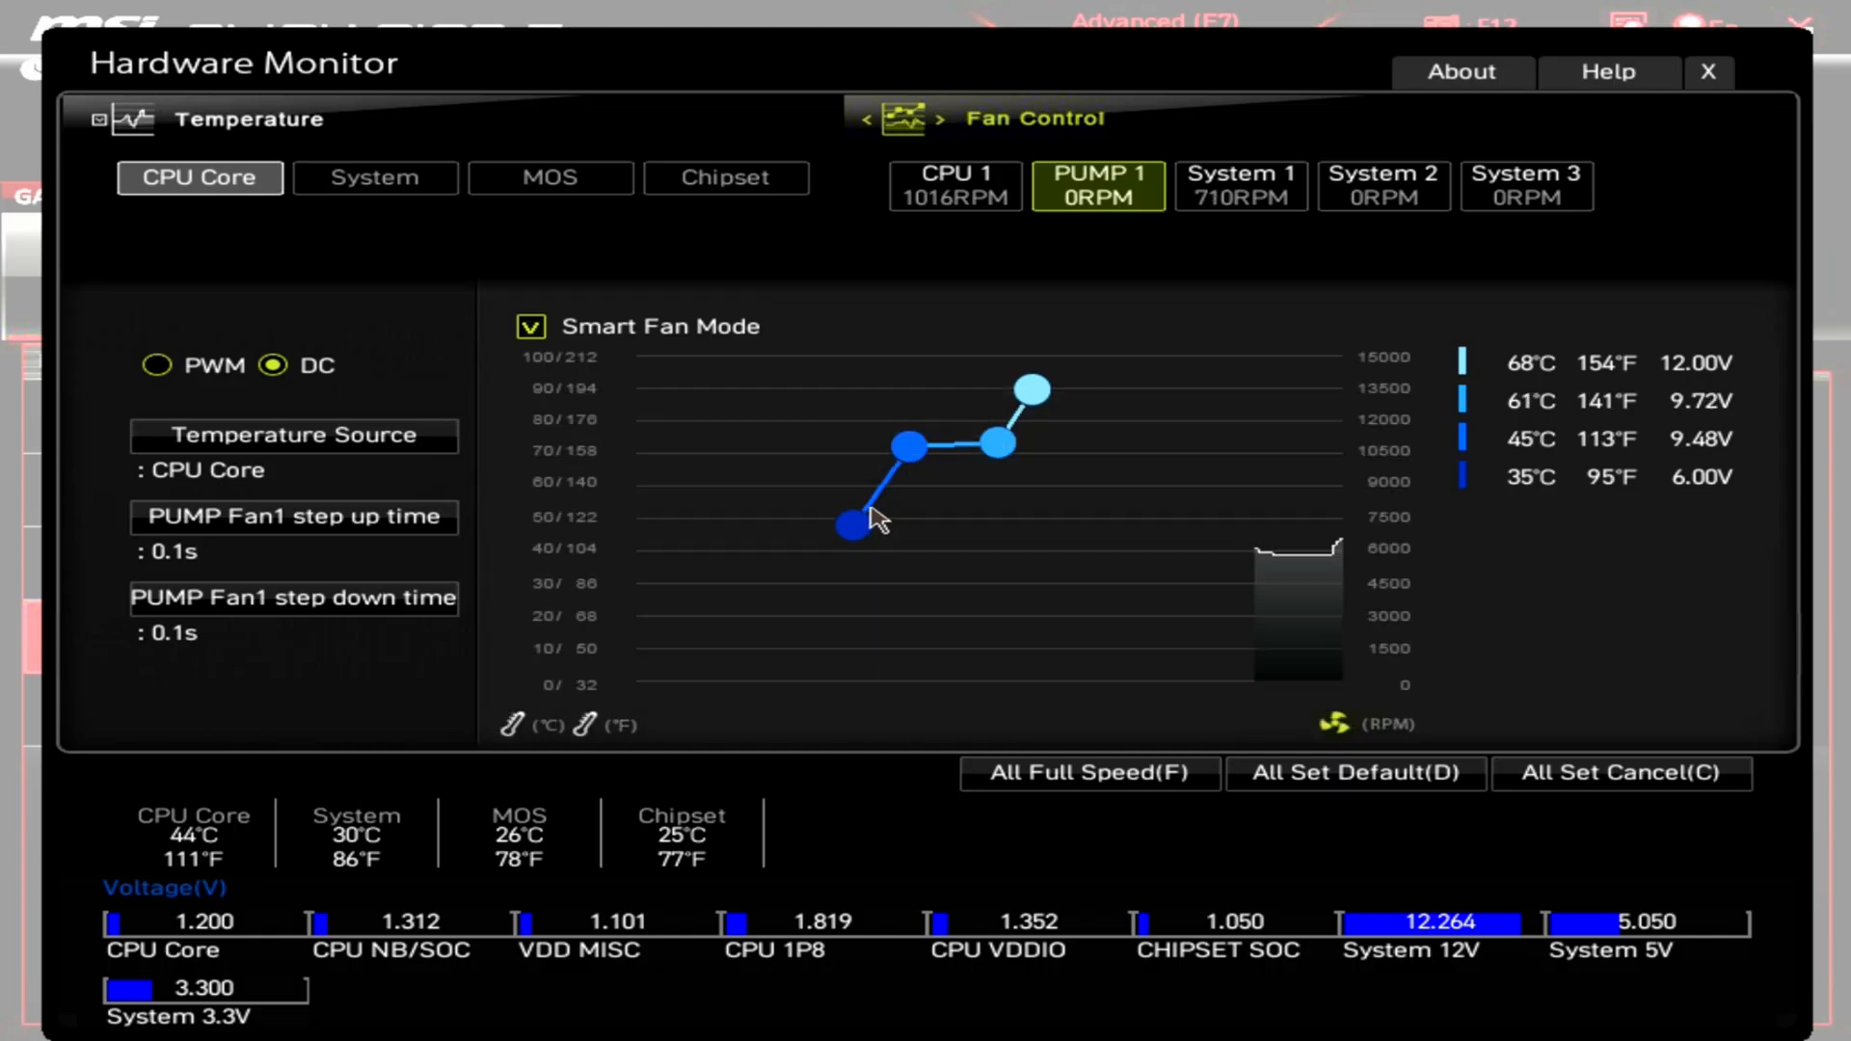
left_click_drag(850, 525, 851, 450)
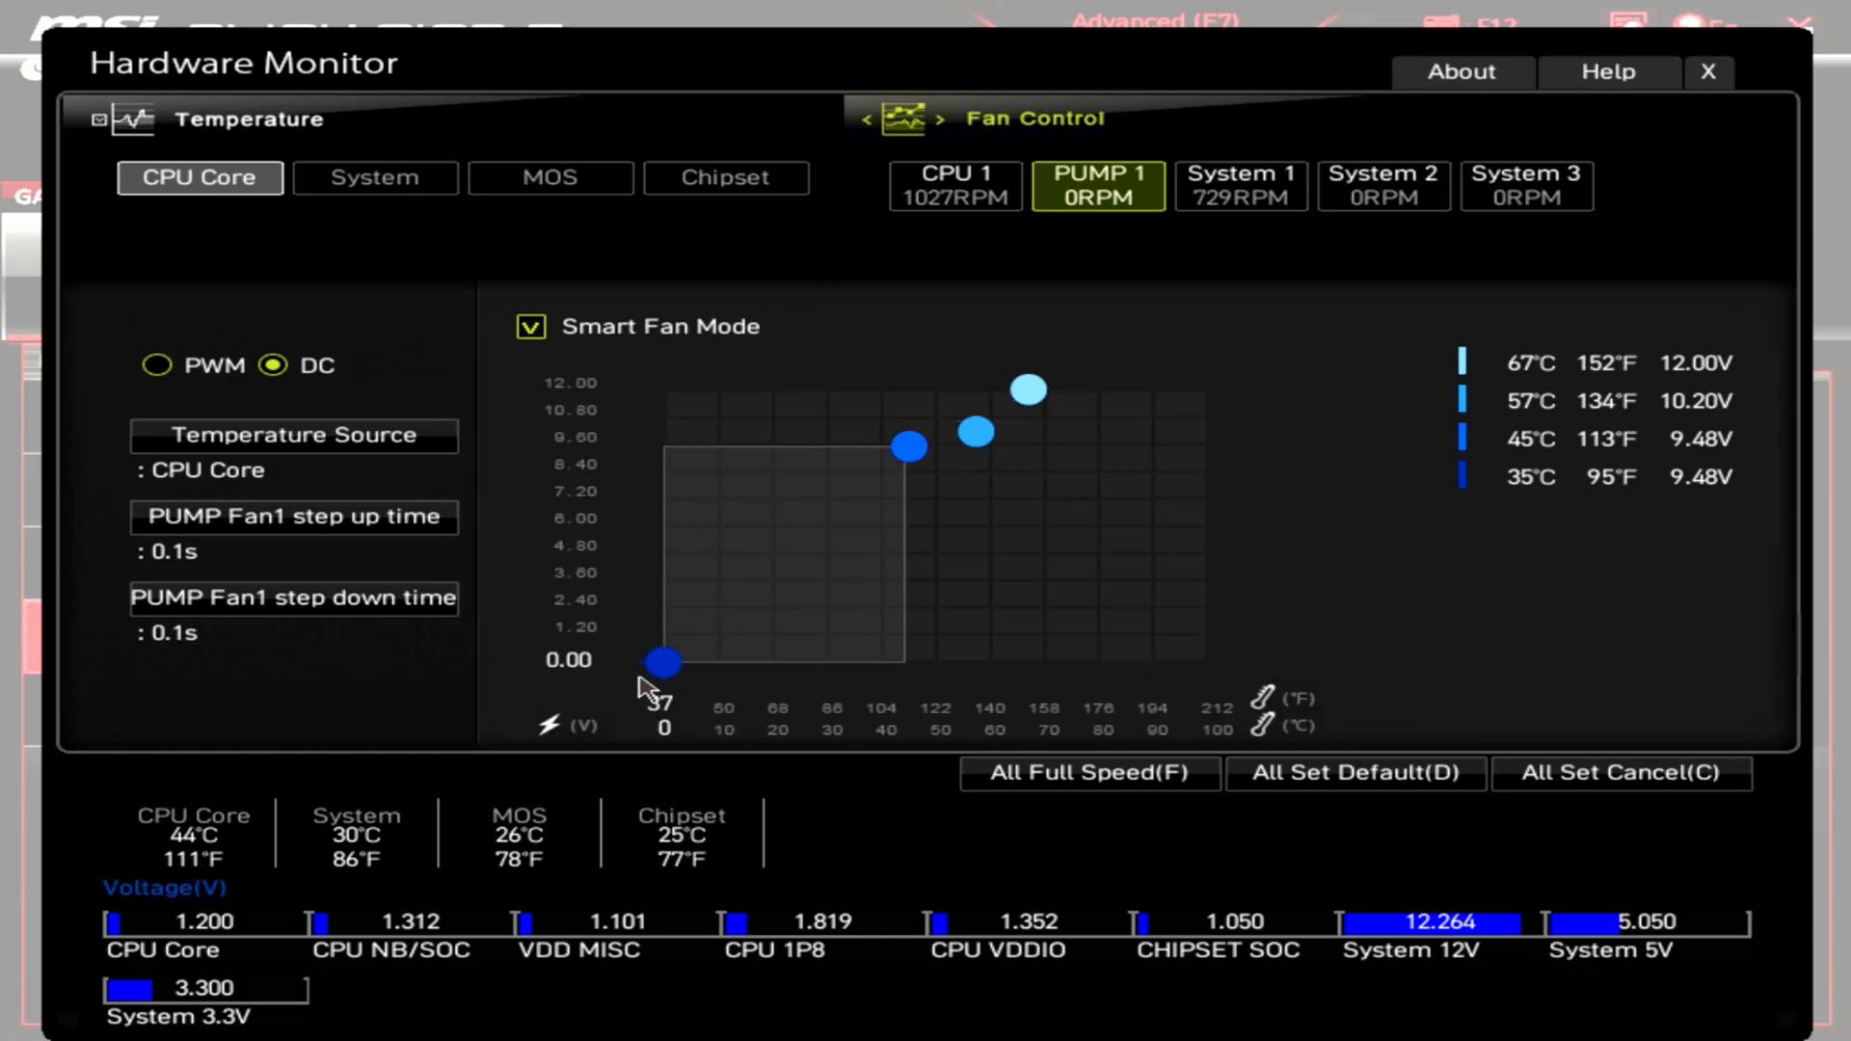
left_click_drag(663, 662, 833, 447)
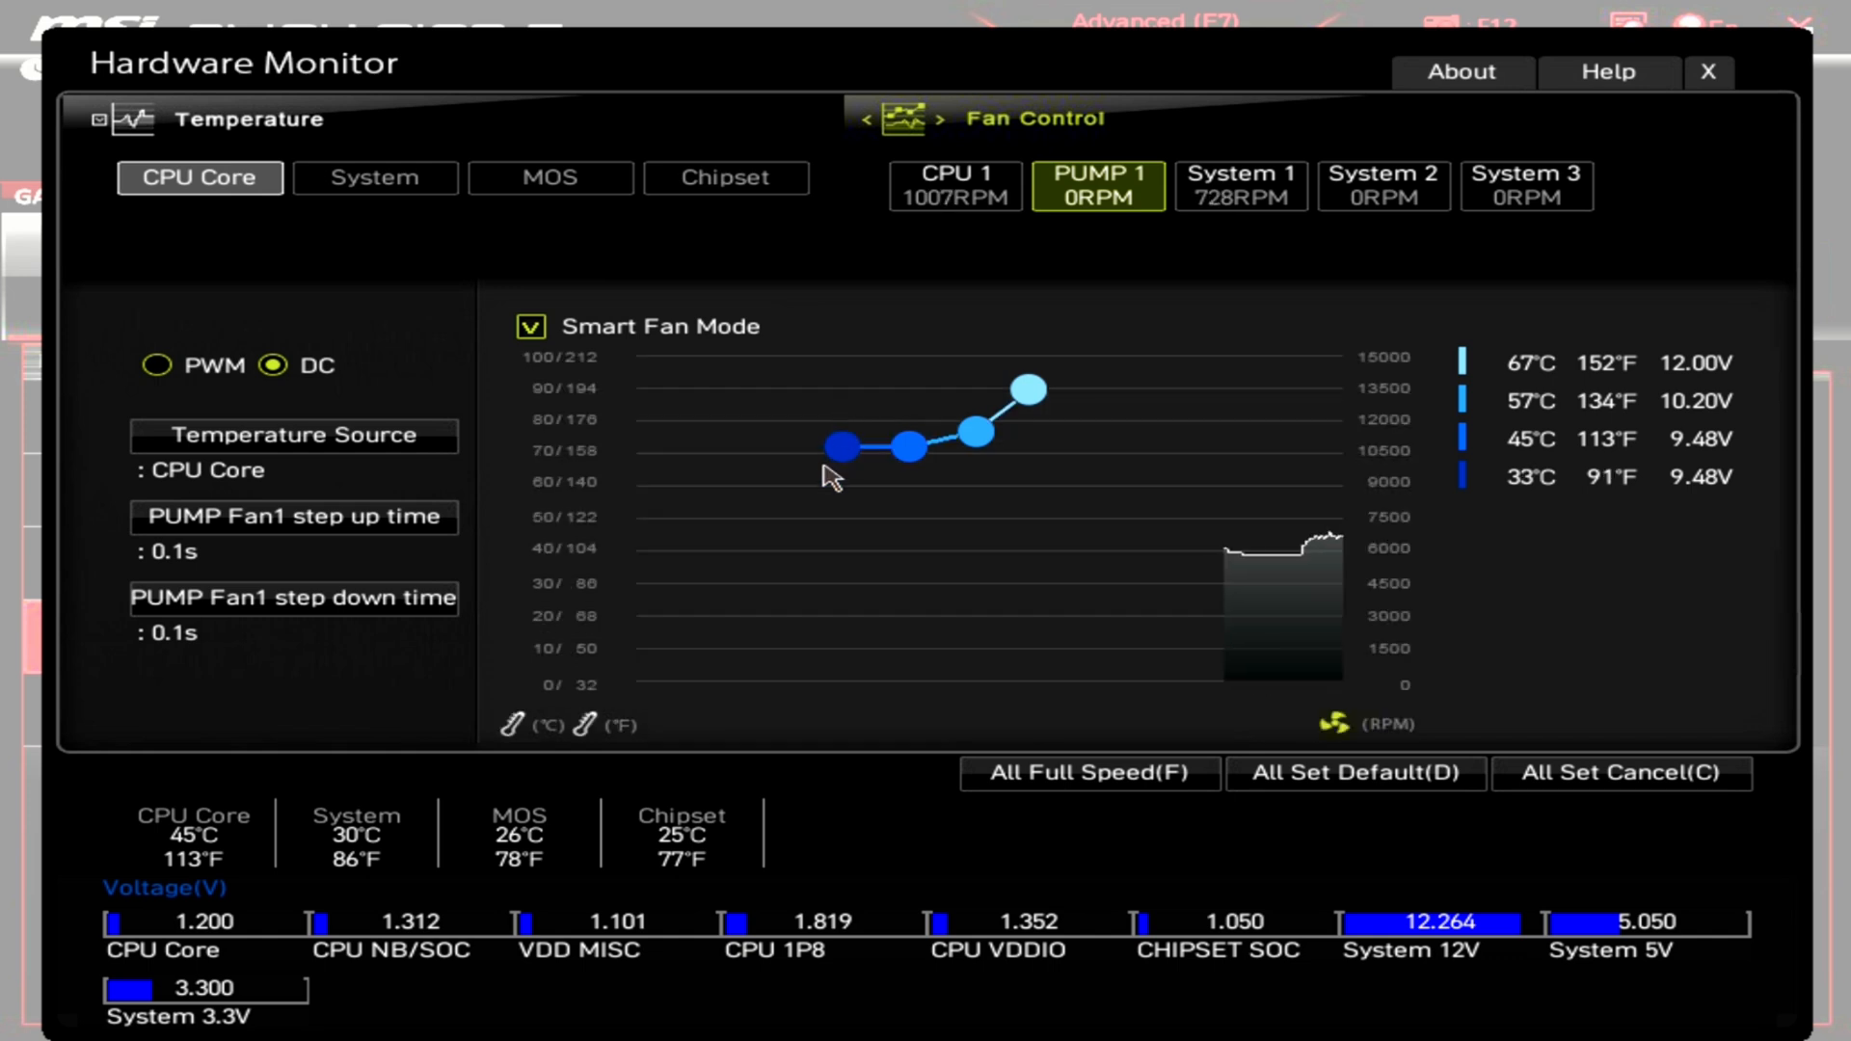
mouse_move(849, 390)
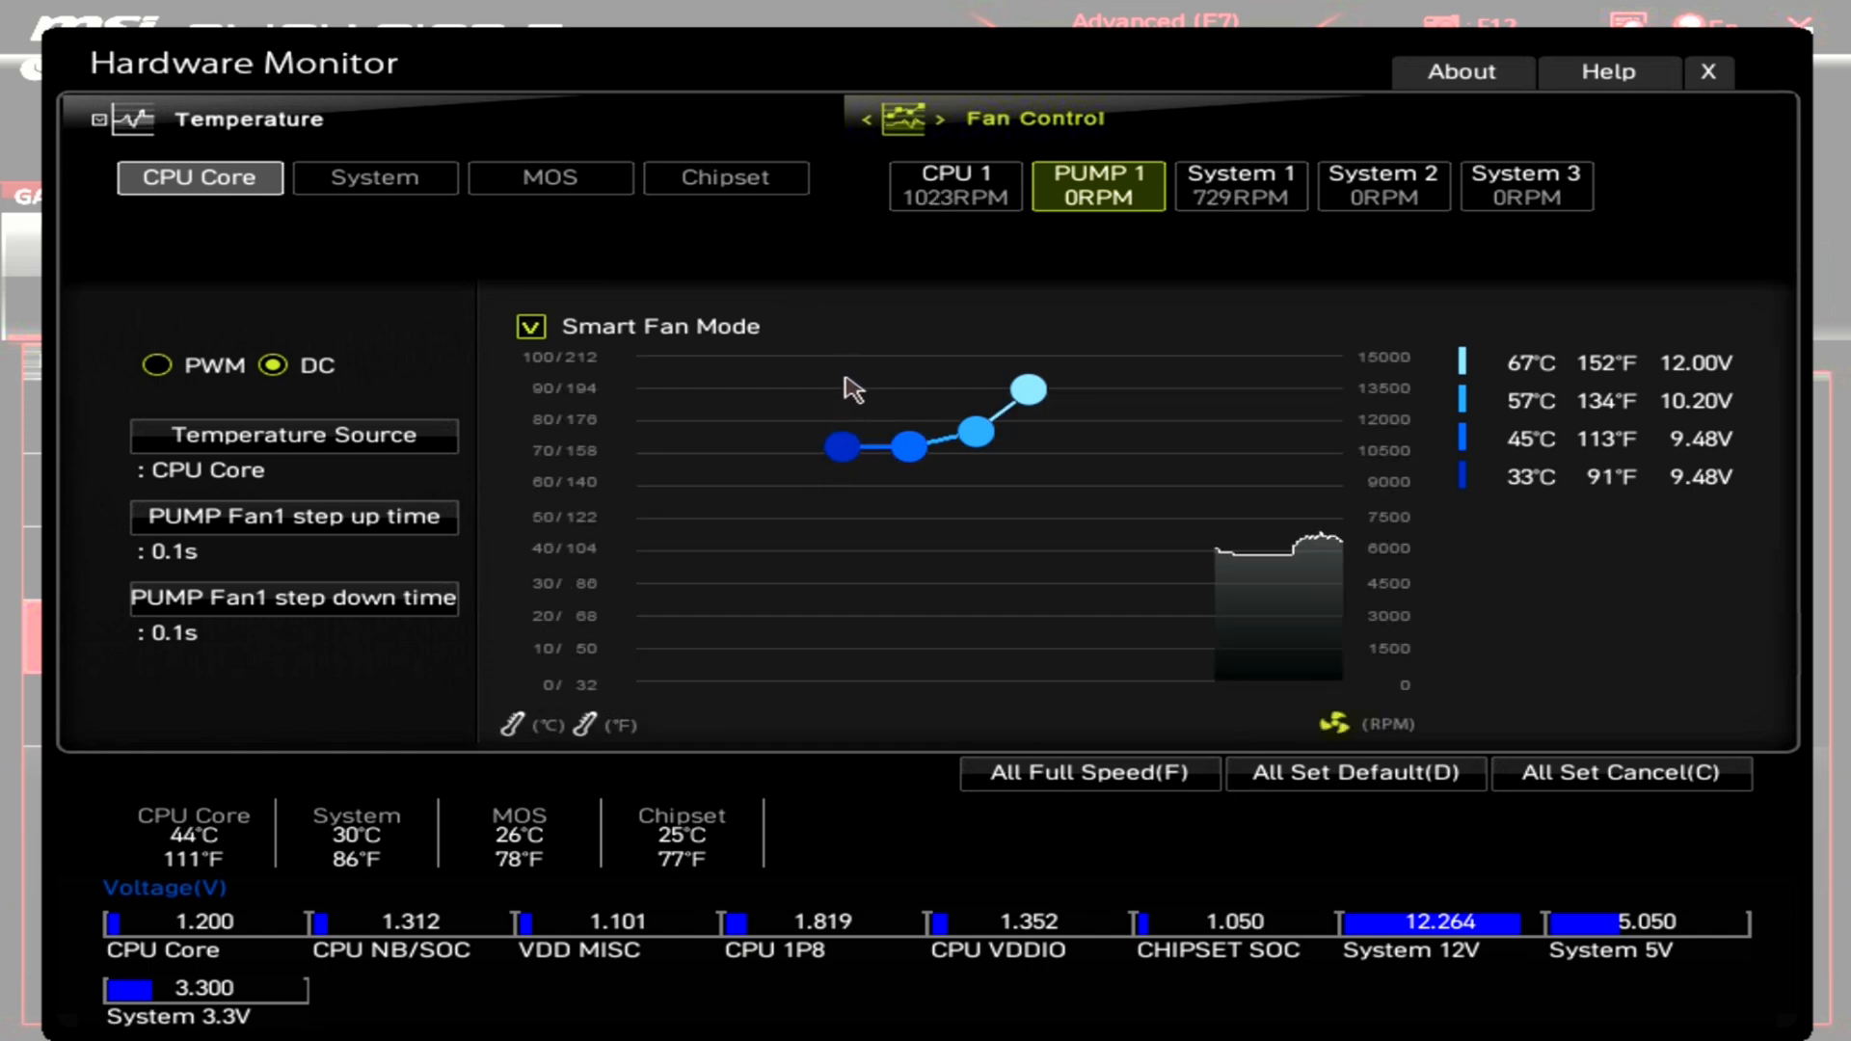
mouse_move(872, 465)
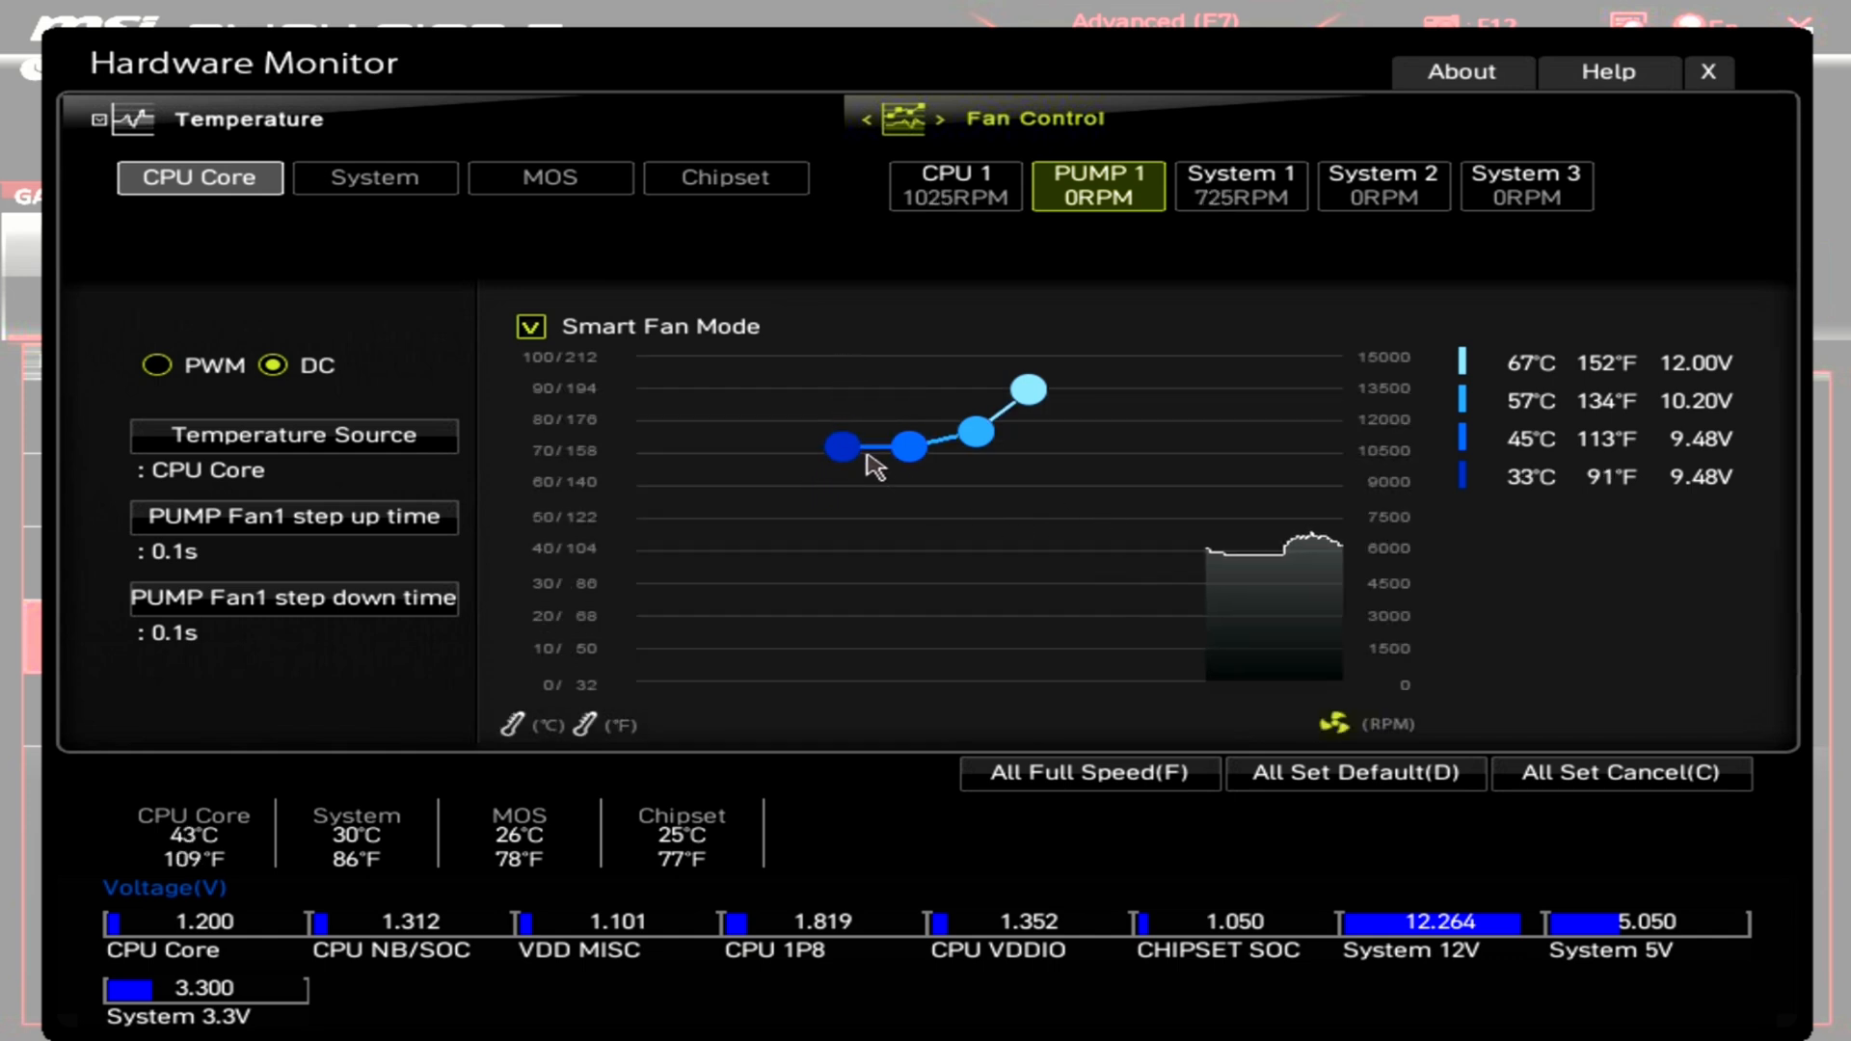
left_click(839, 449)
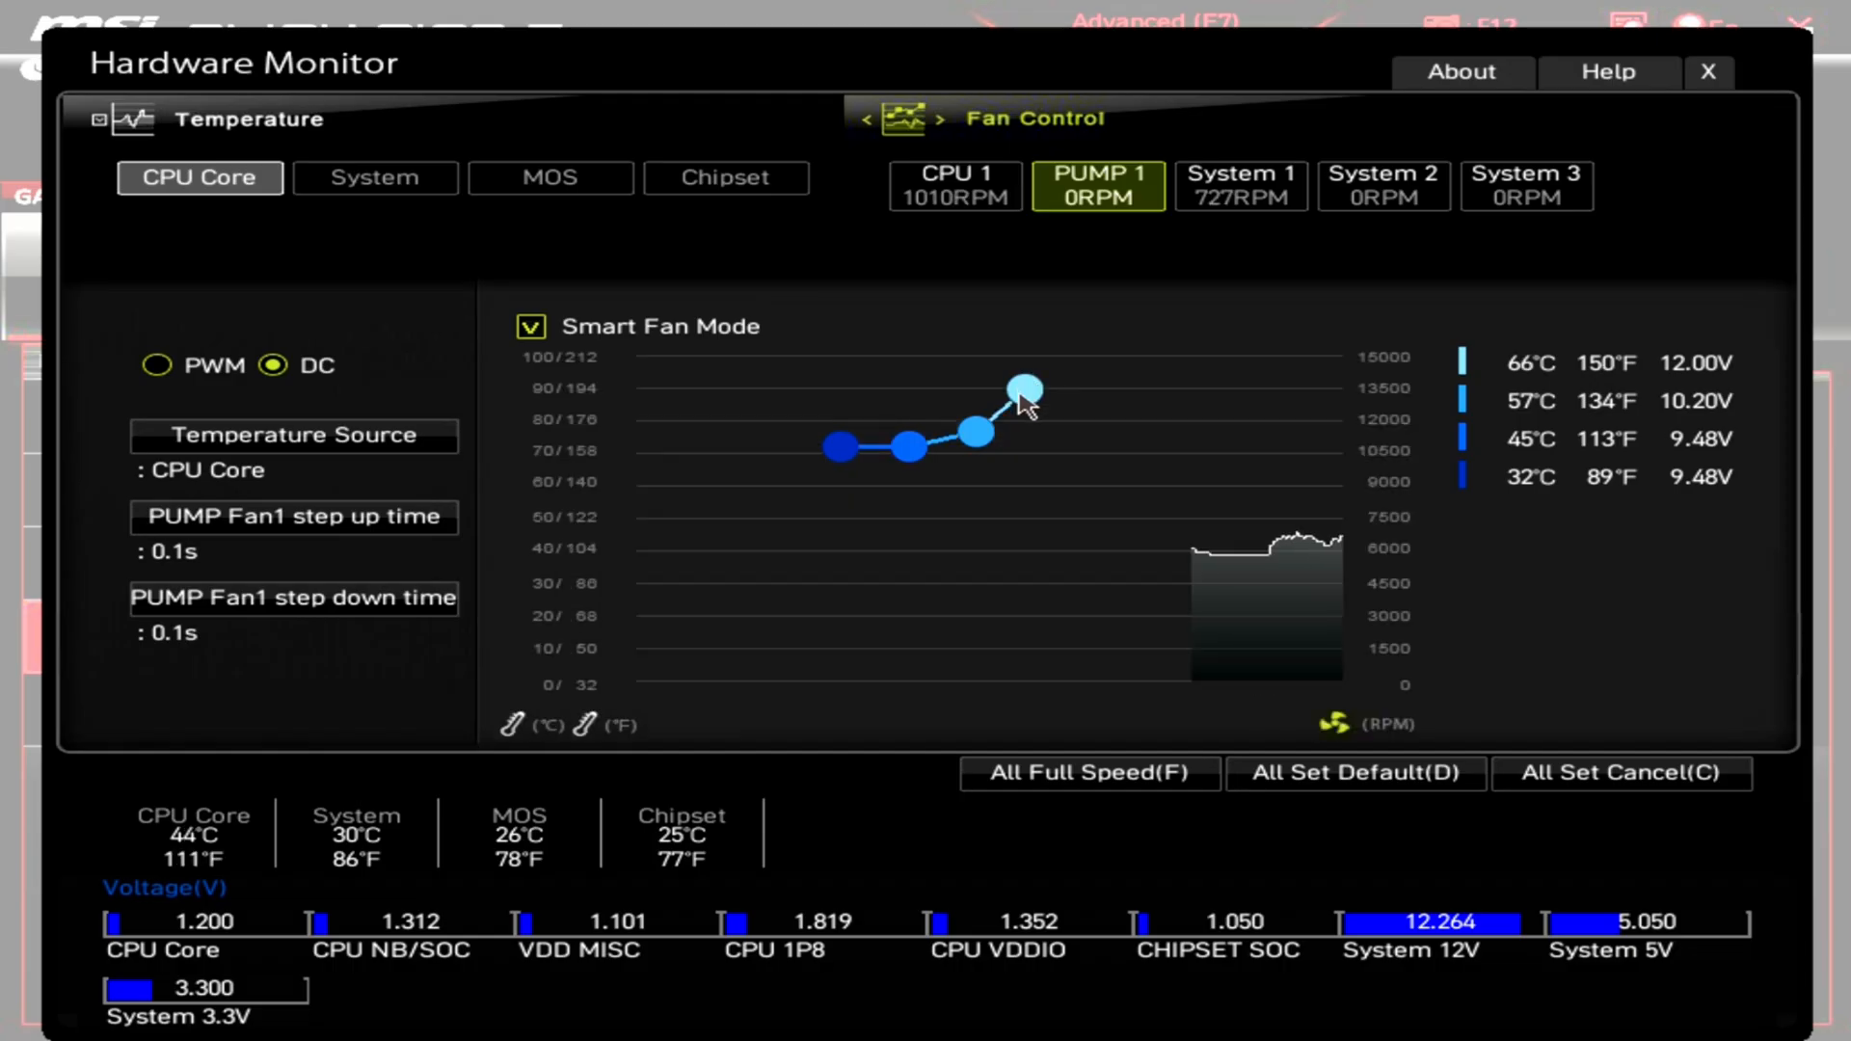
mouse_move(876, 407)
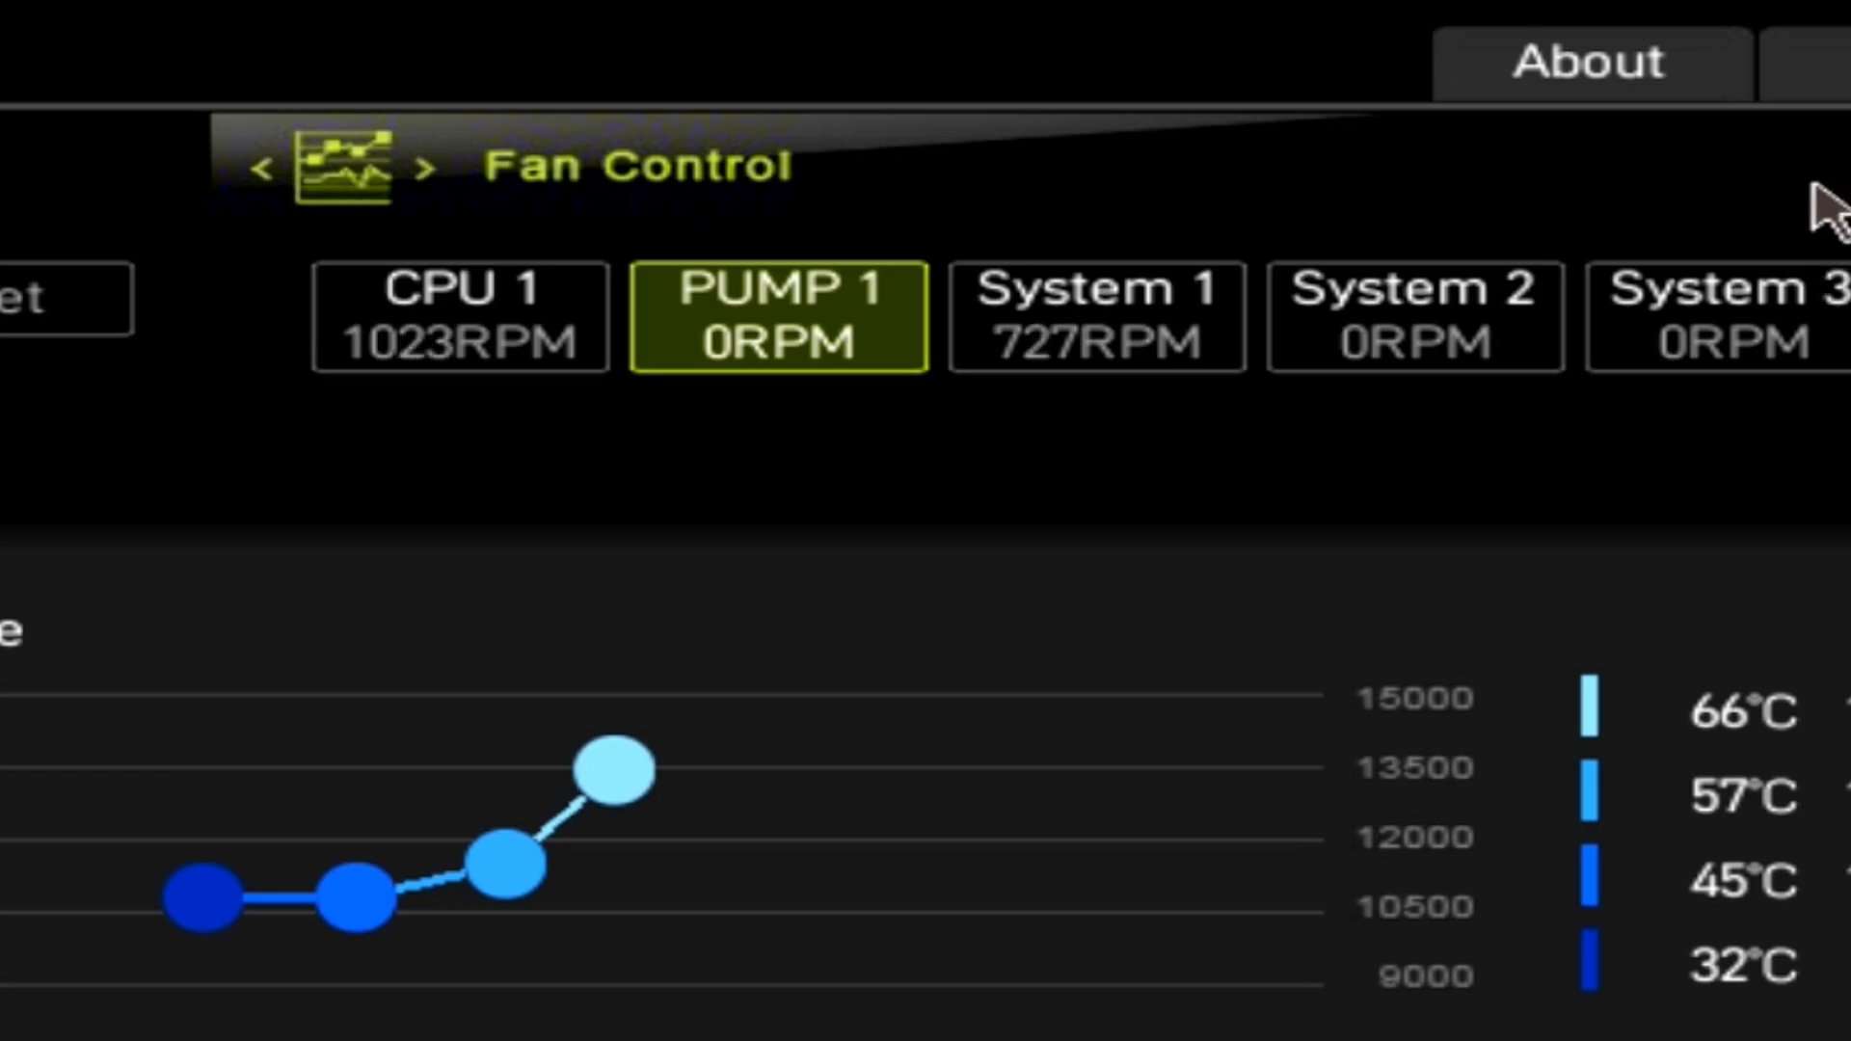
mouse_move(1051, 6)
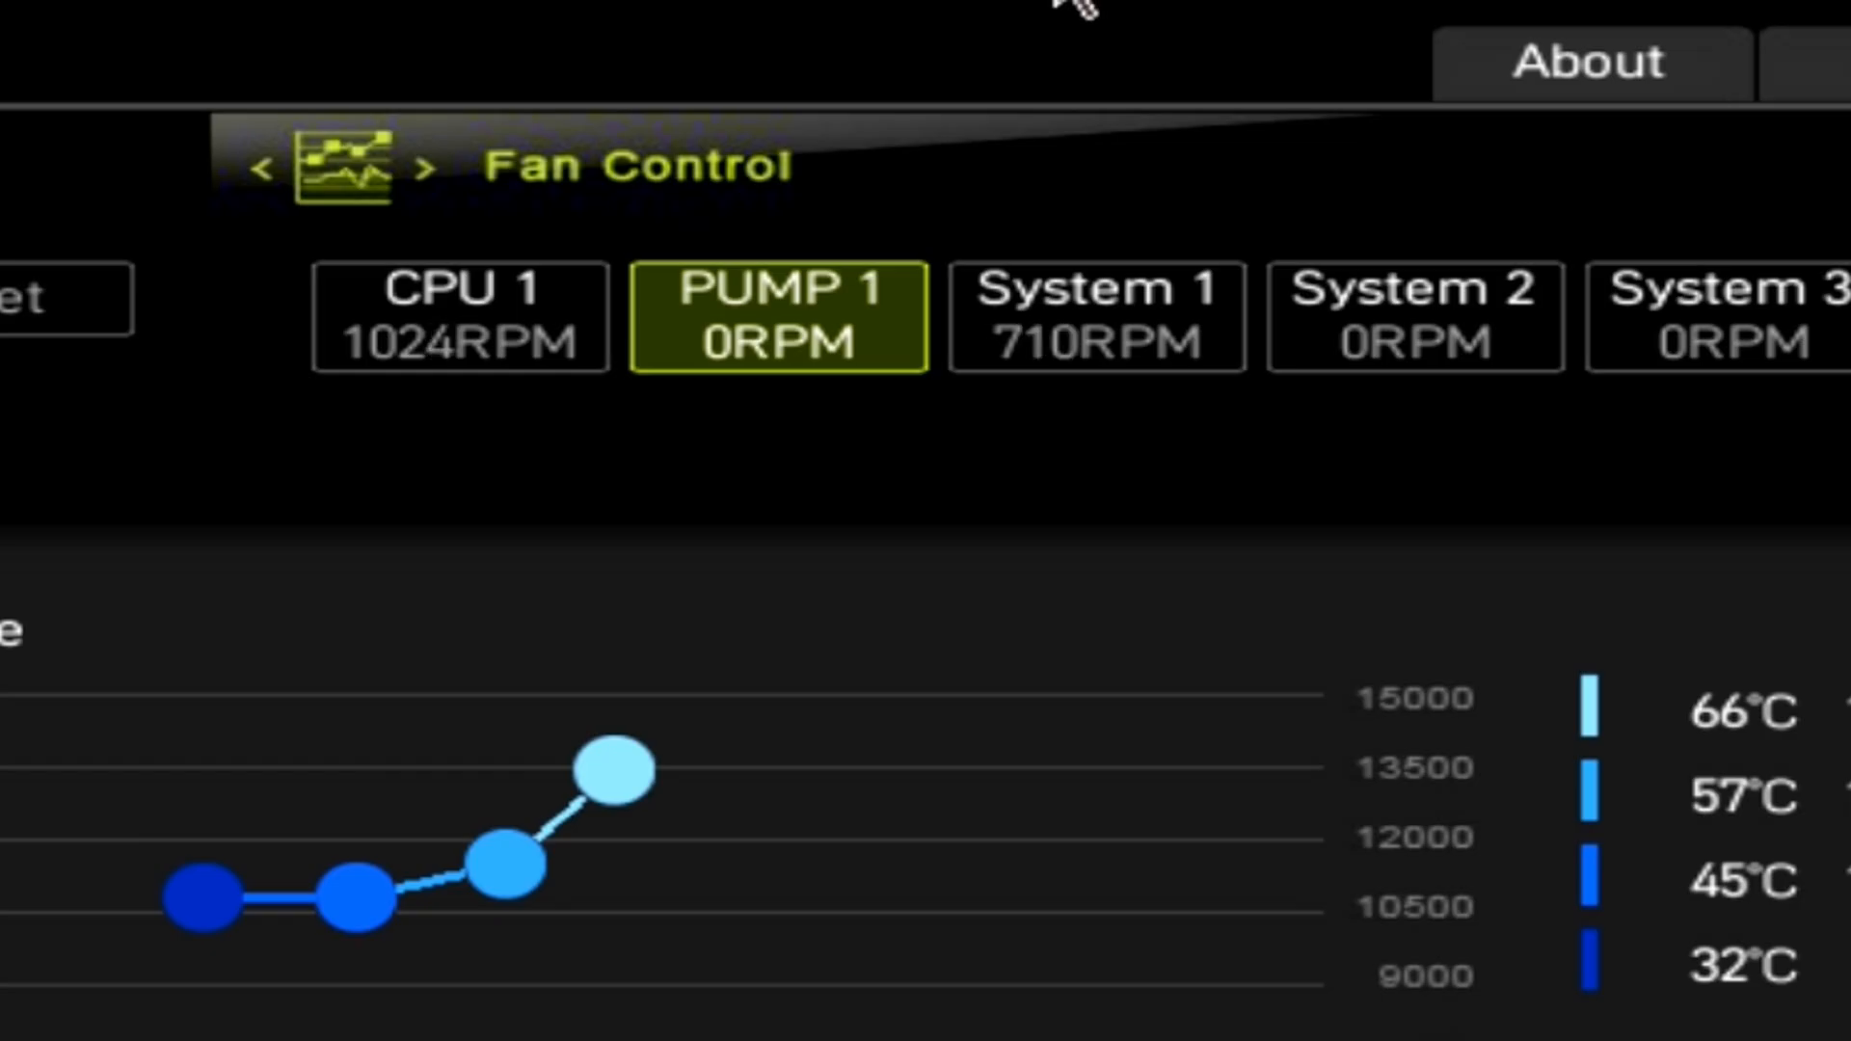
mouse_move(827, 524)
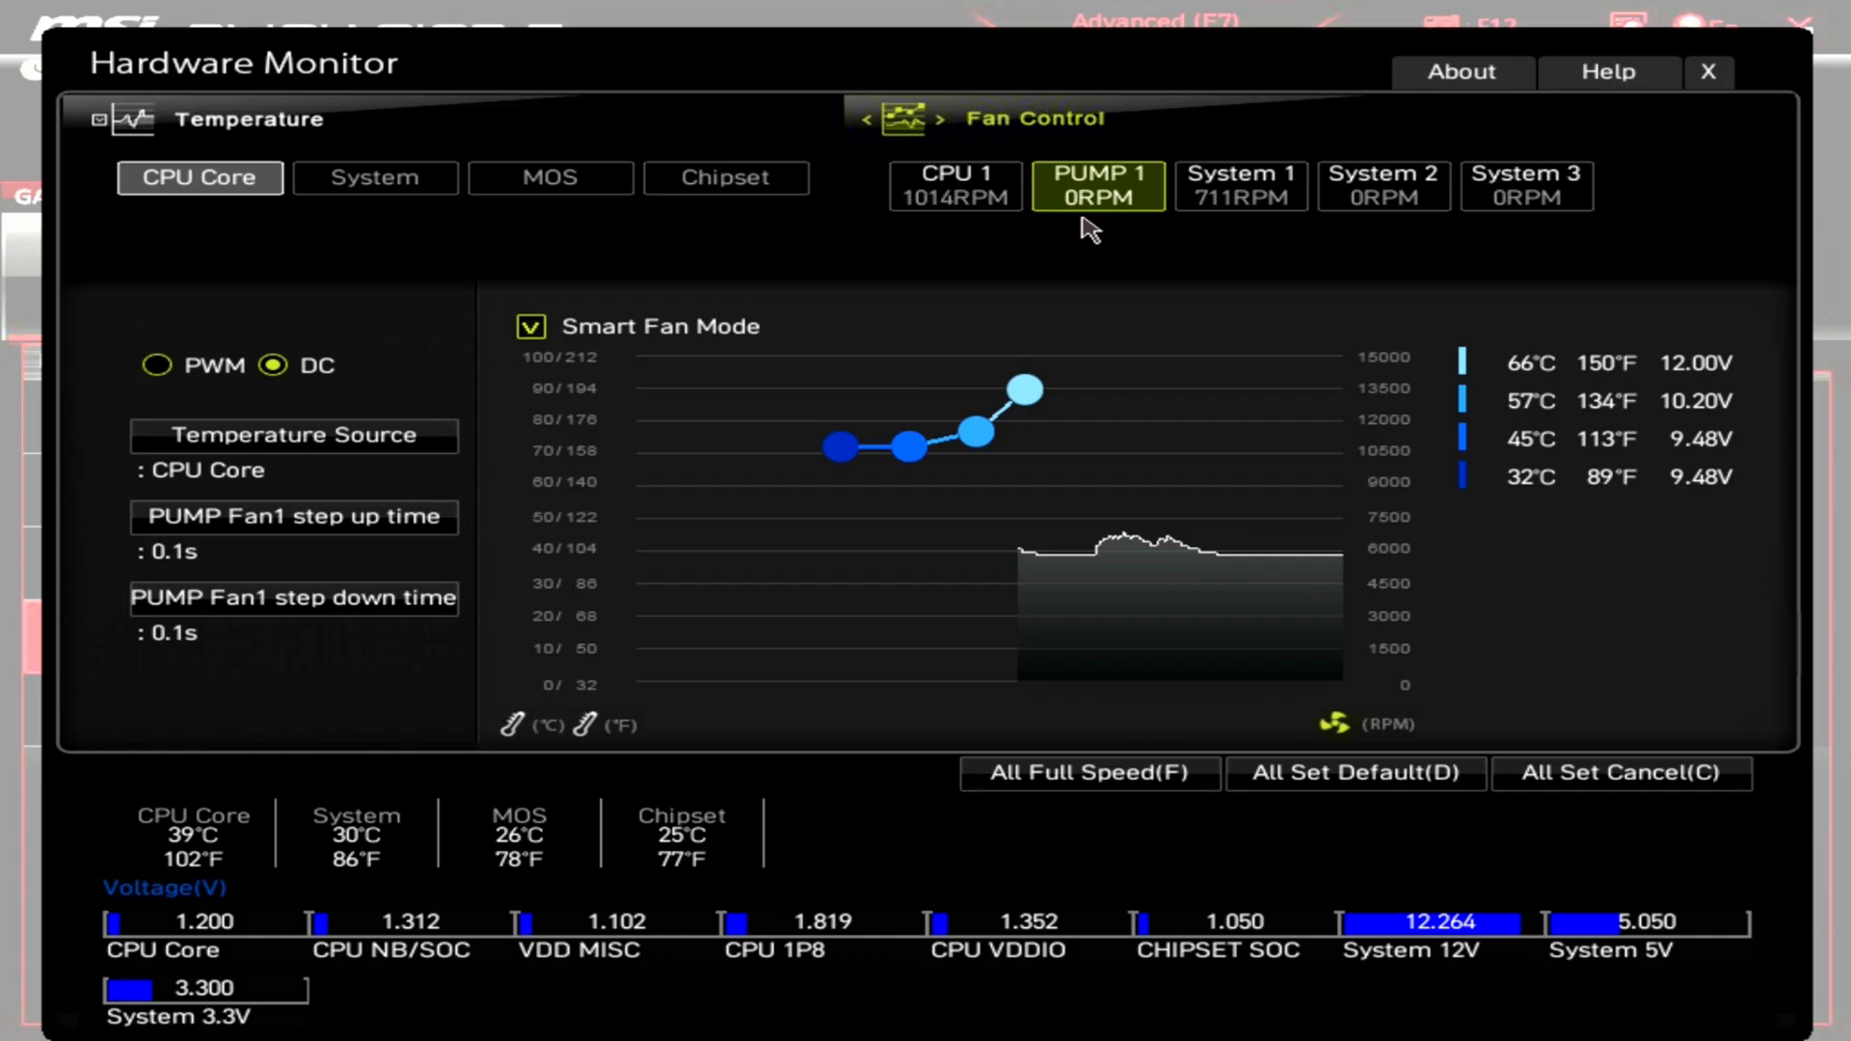
mouse_move(1068, 254)
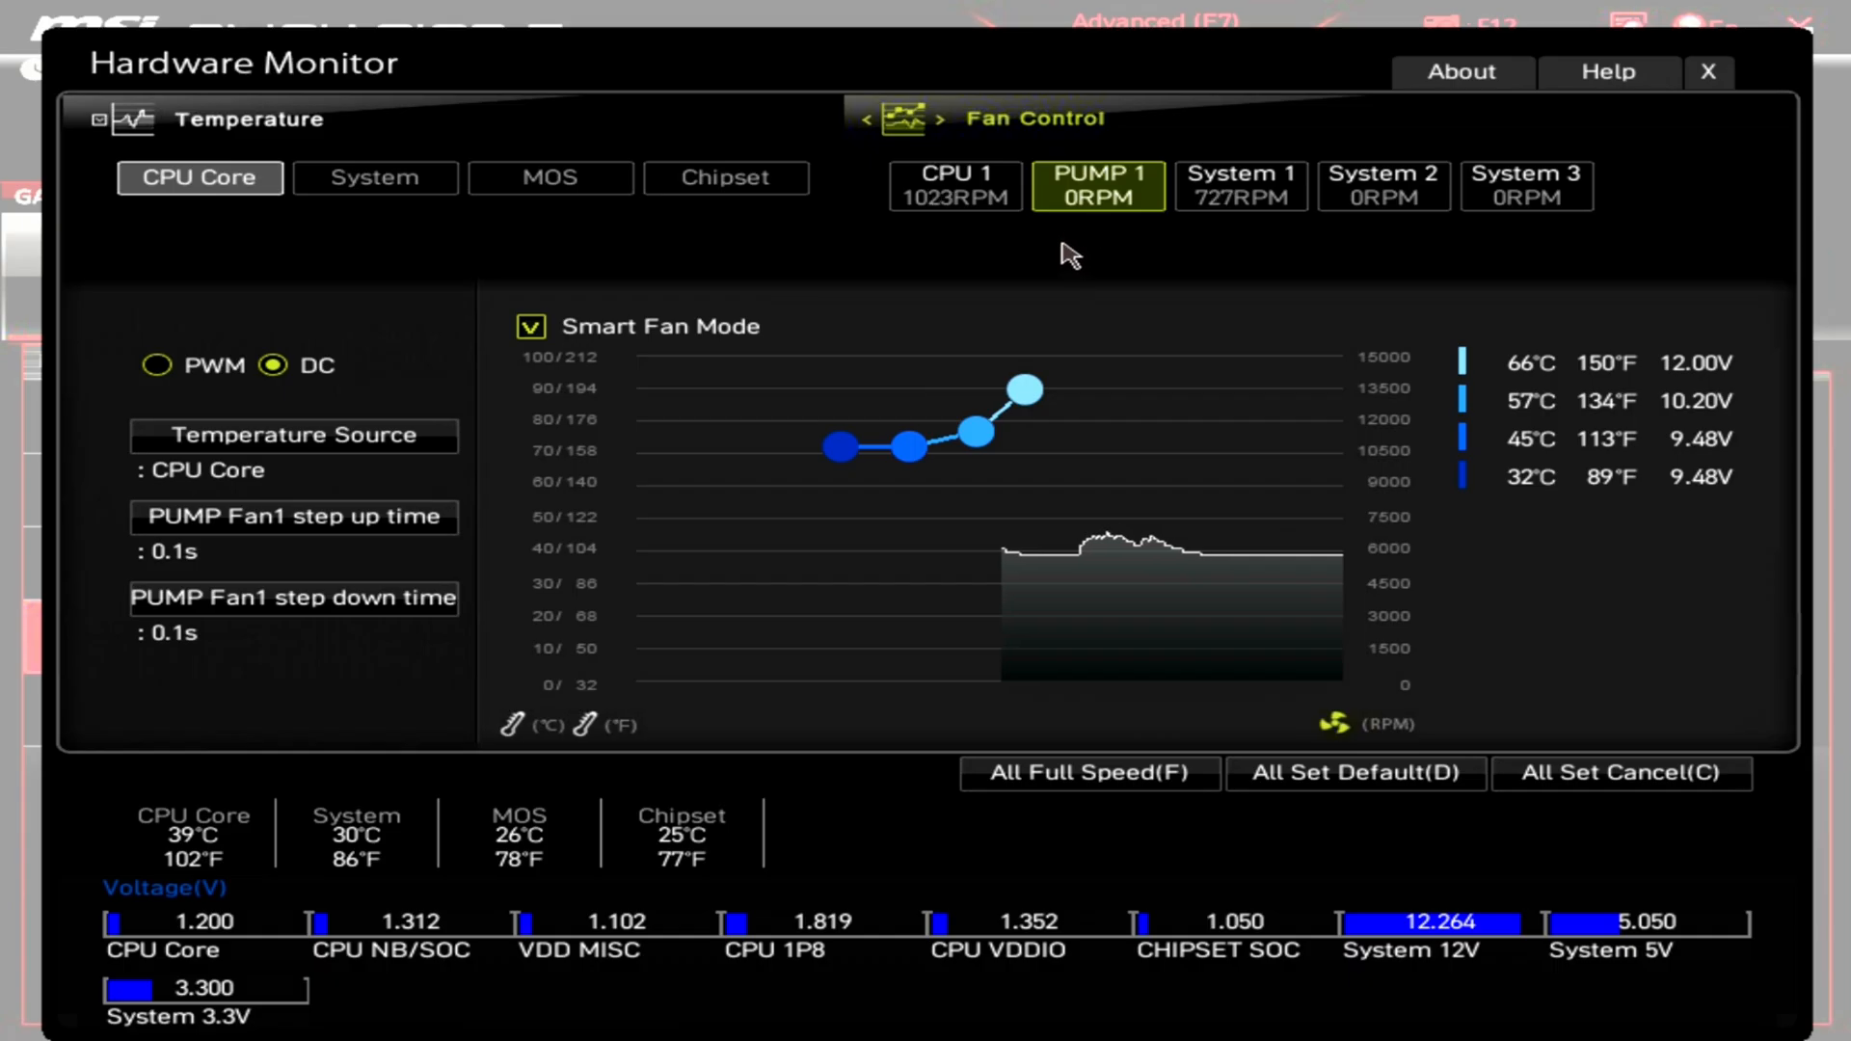
mouse_move(947, 476)
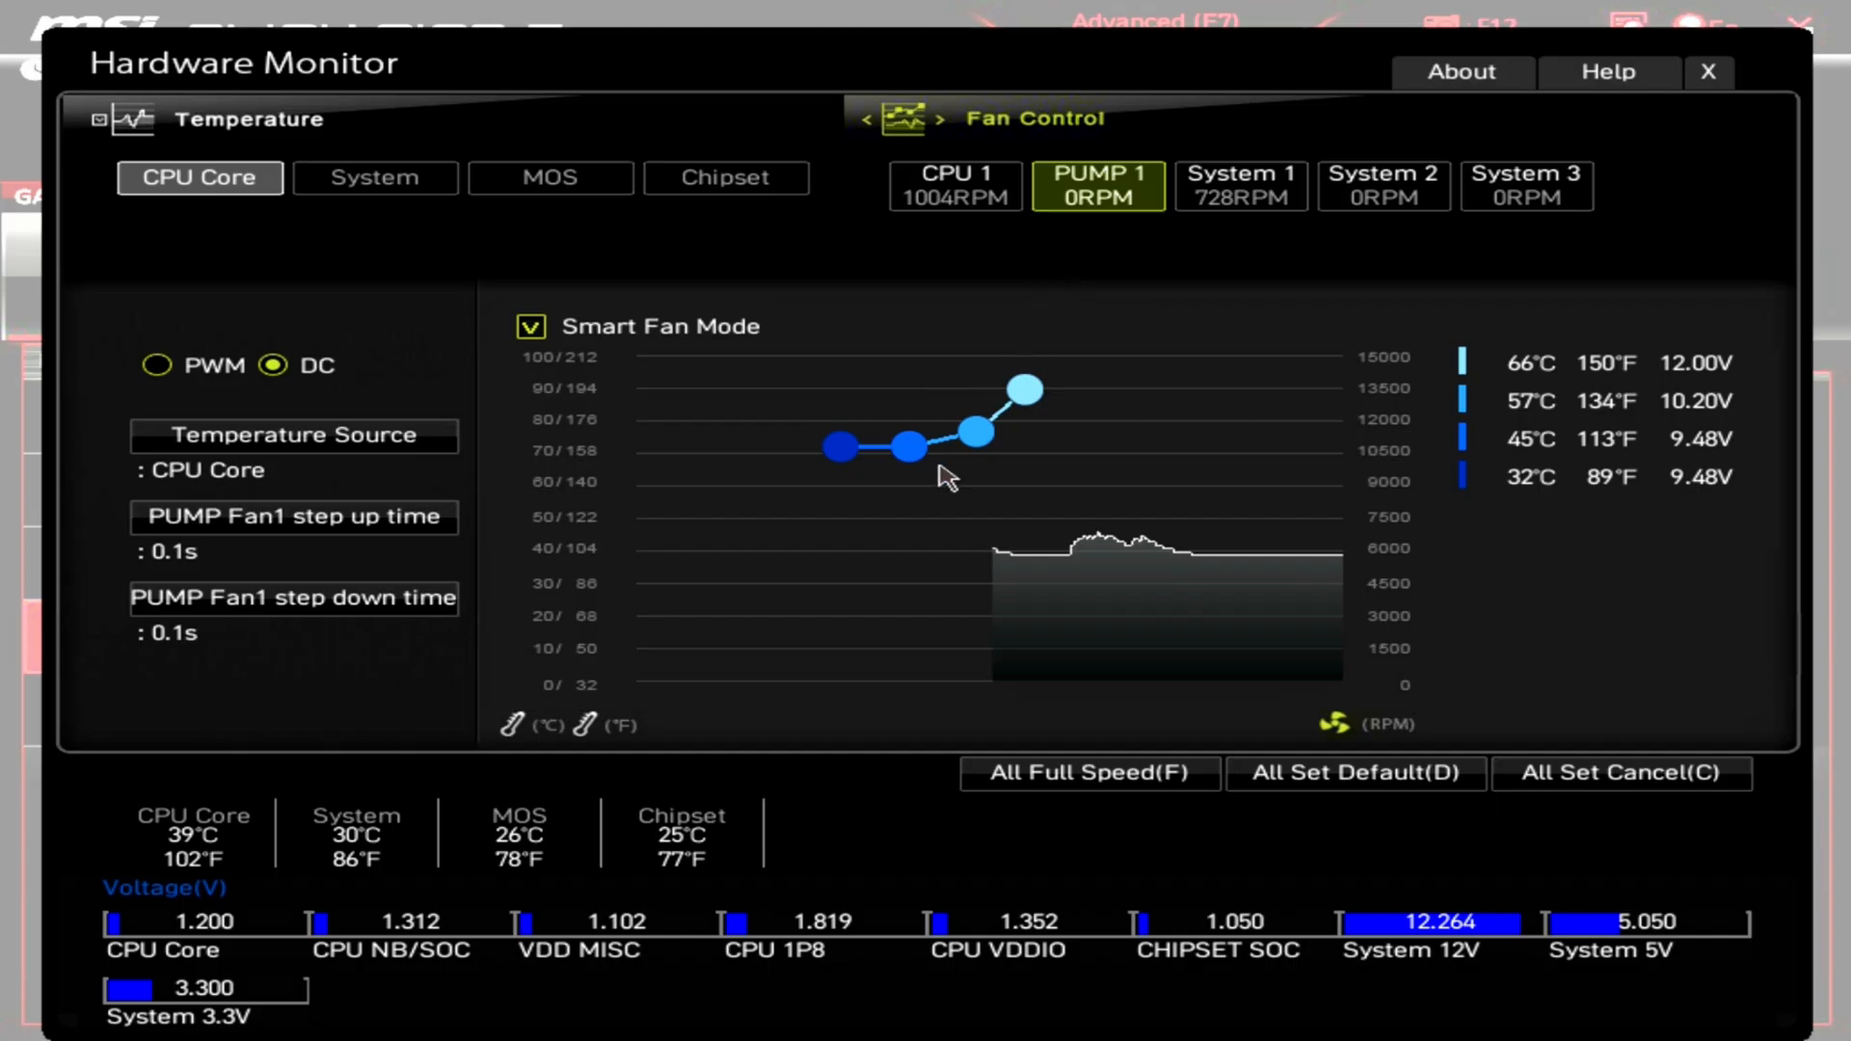
mouse_move(876, 552)
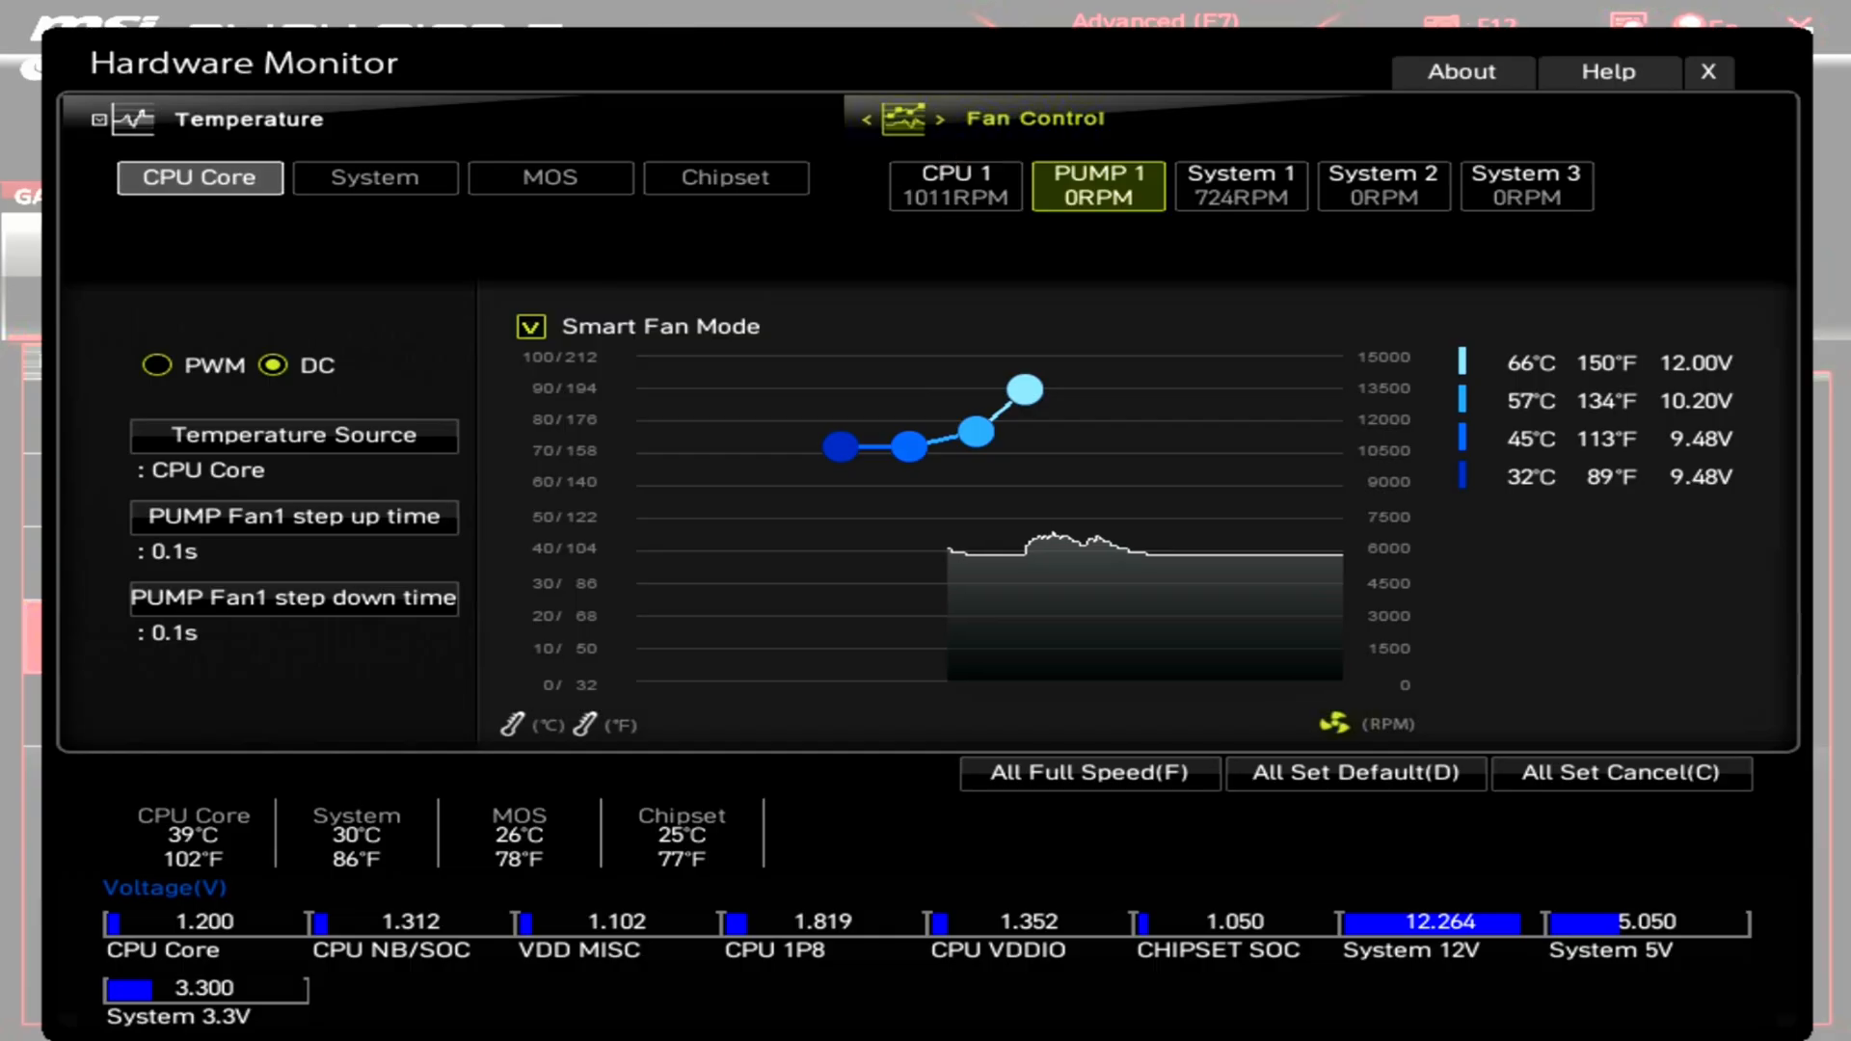
- Review the CPU 1, System 3 and PUMP 1 fan curves, ending on System 1's 59/46, 79/53, 91/69, 100/100 curve
left_click(955, 185)
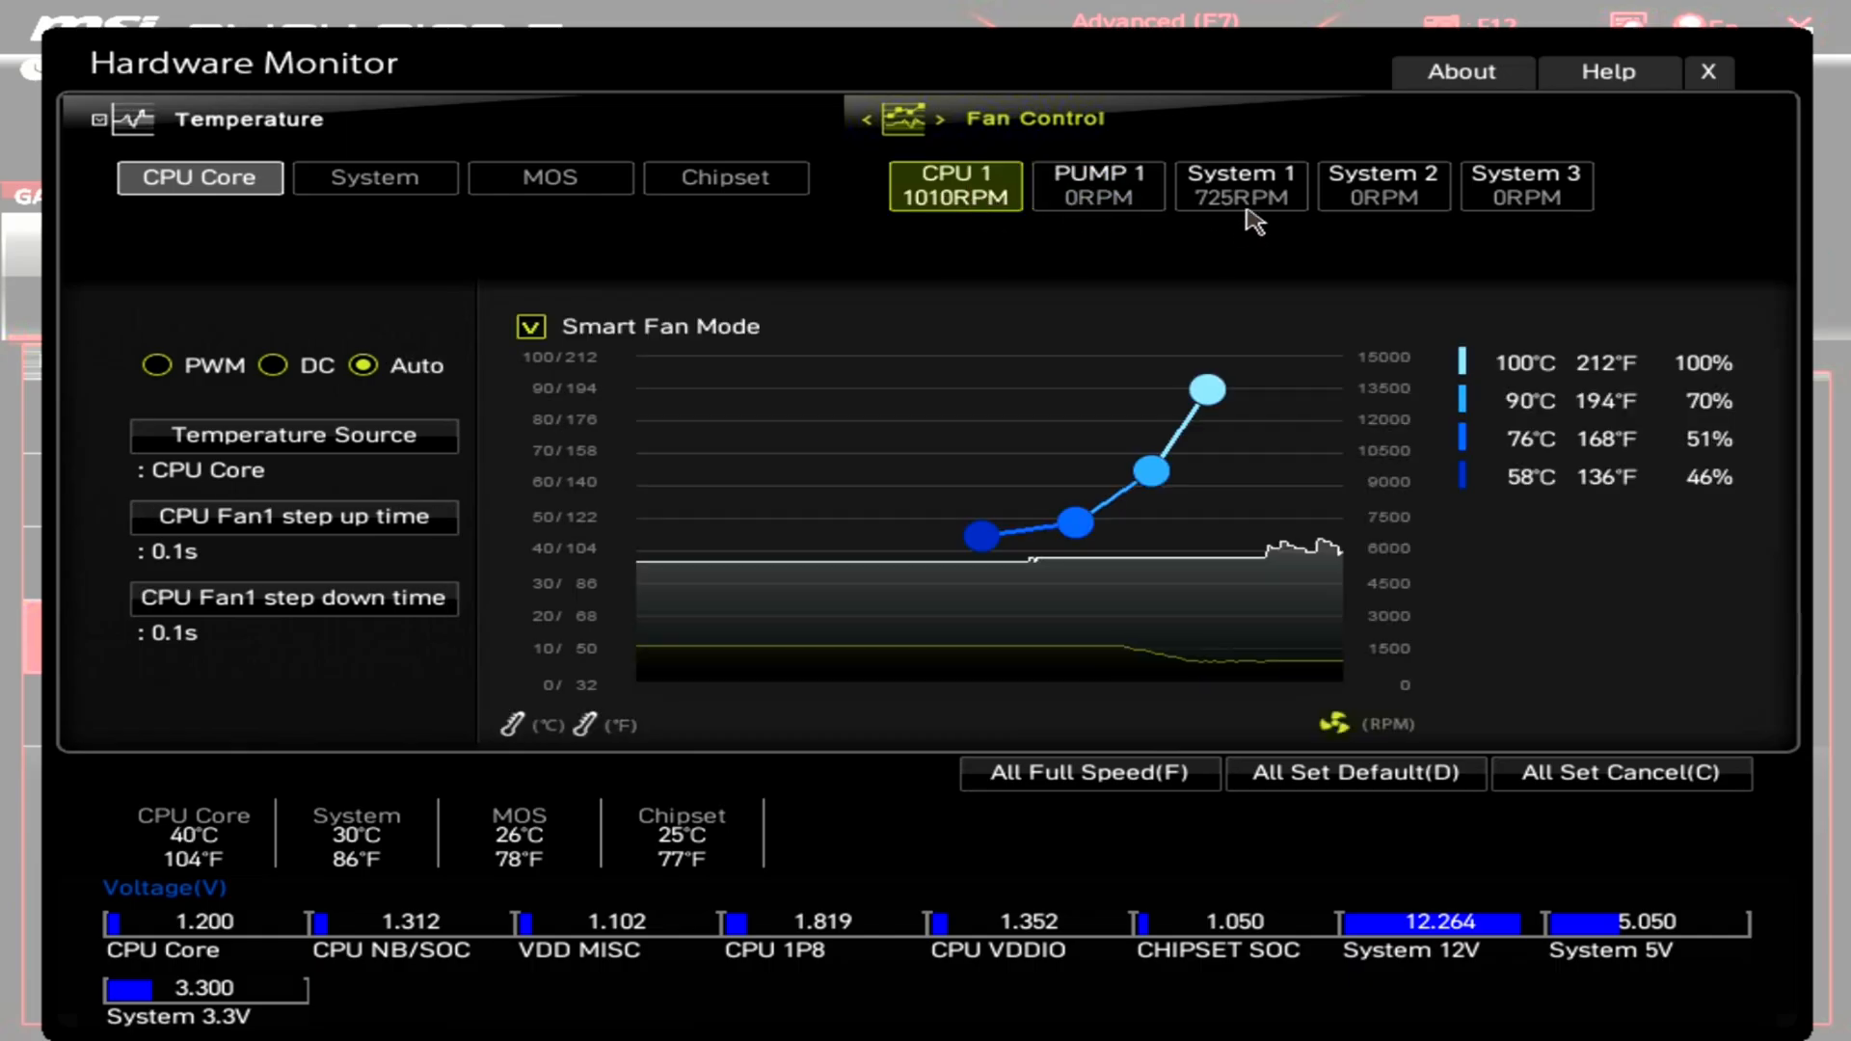
left_click(1524, 185)
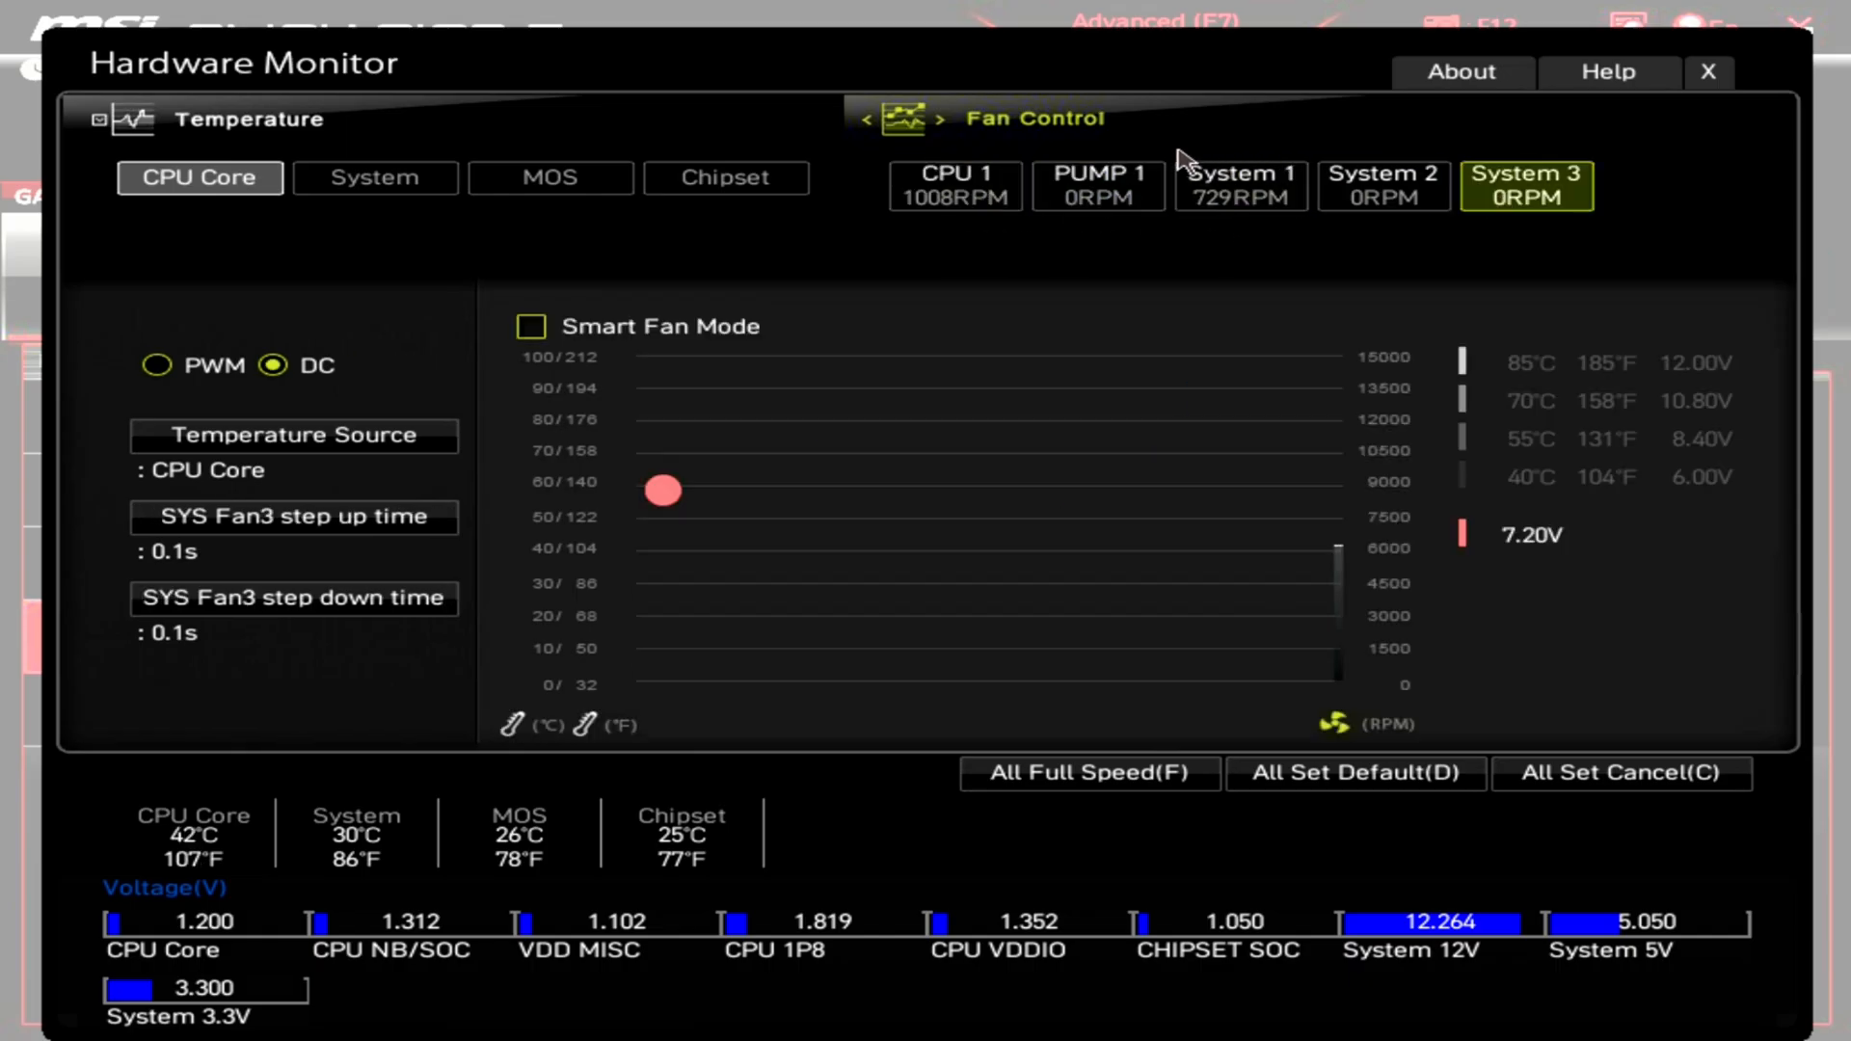
left_click(1095, 185)
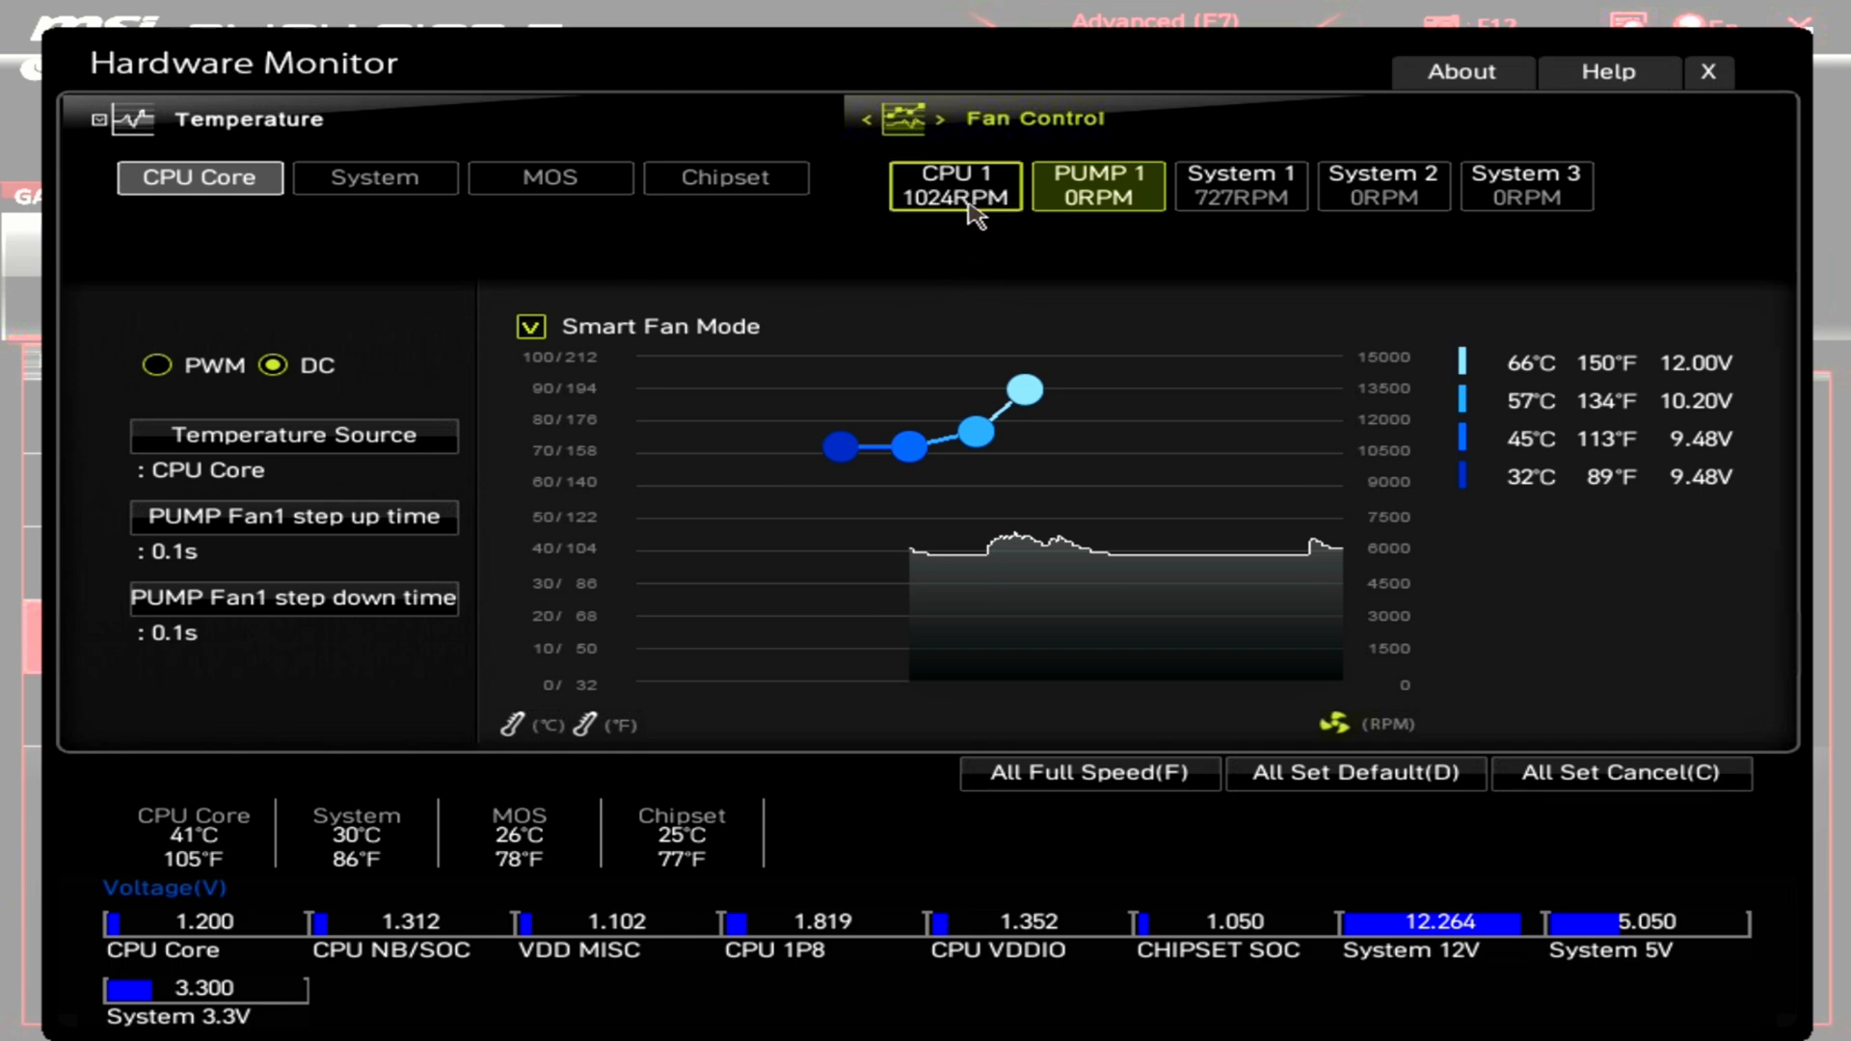
left_click(1240, 186)
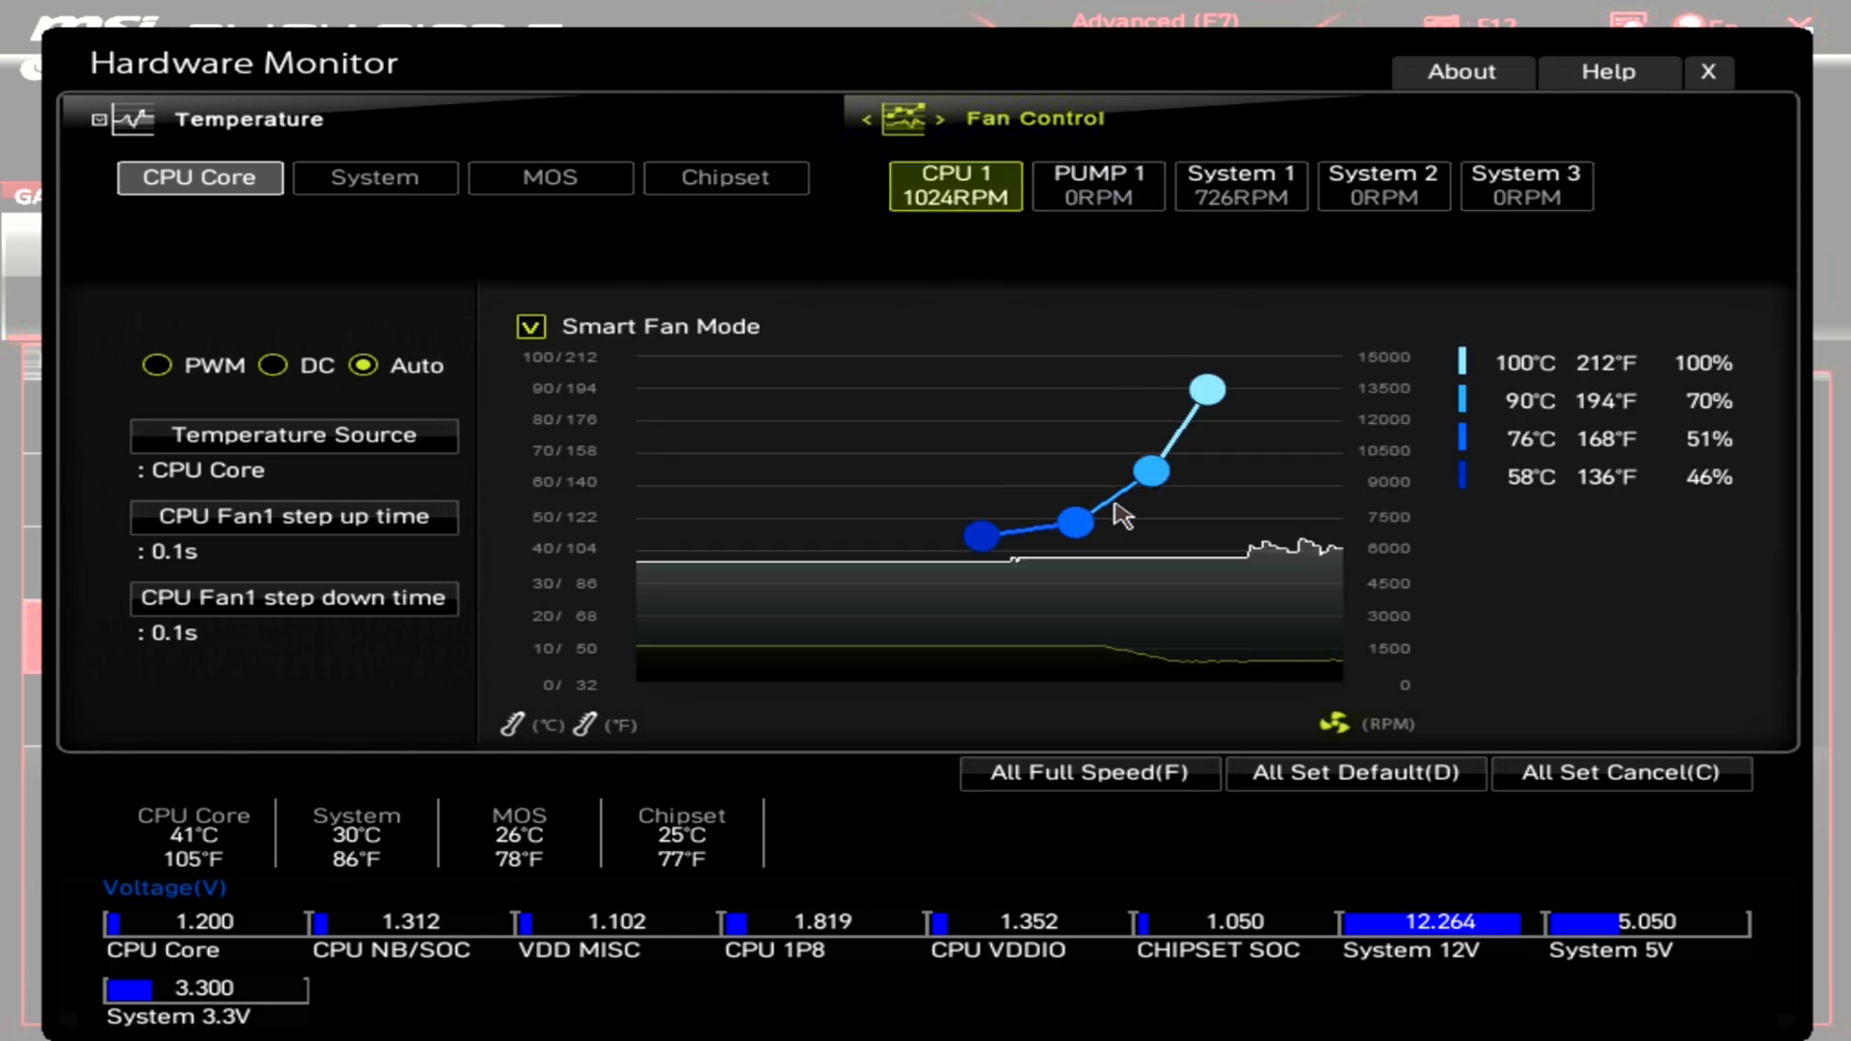
left_click(1241, 186)
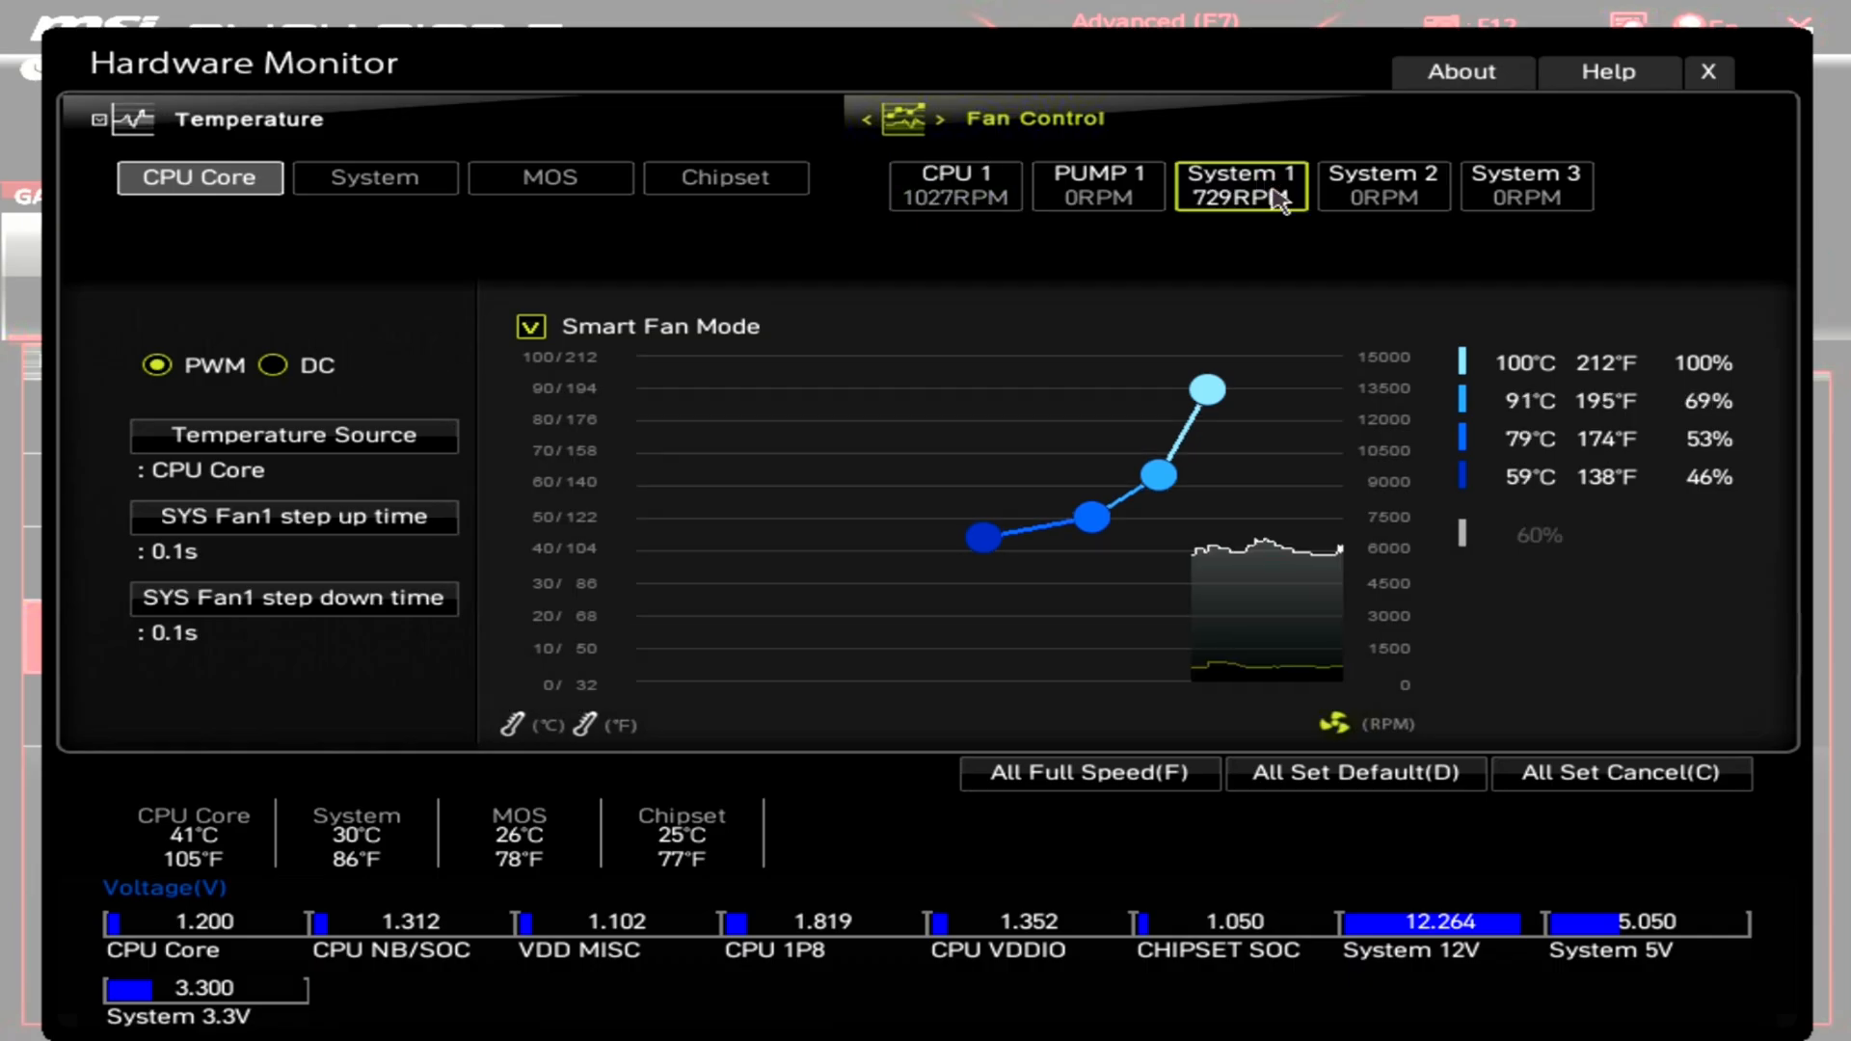
mouse_move(1236, 320)
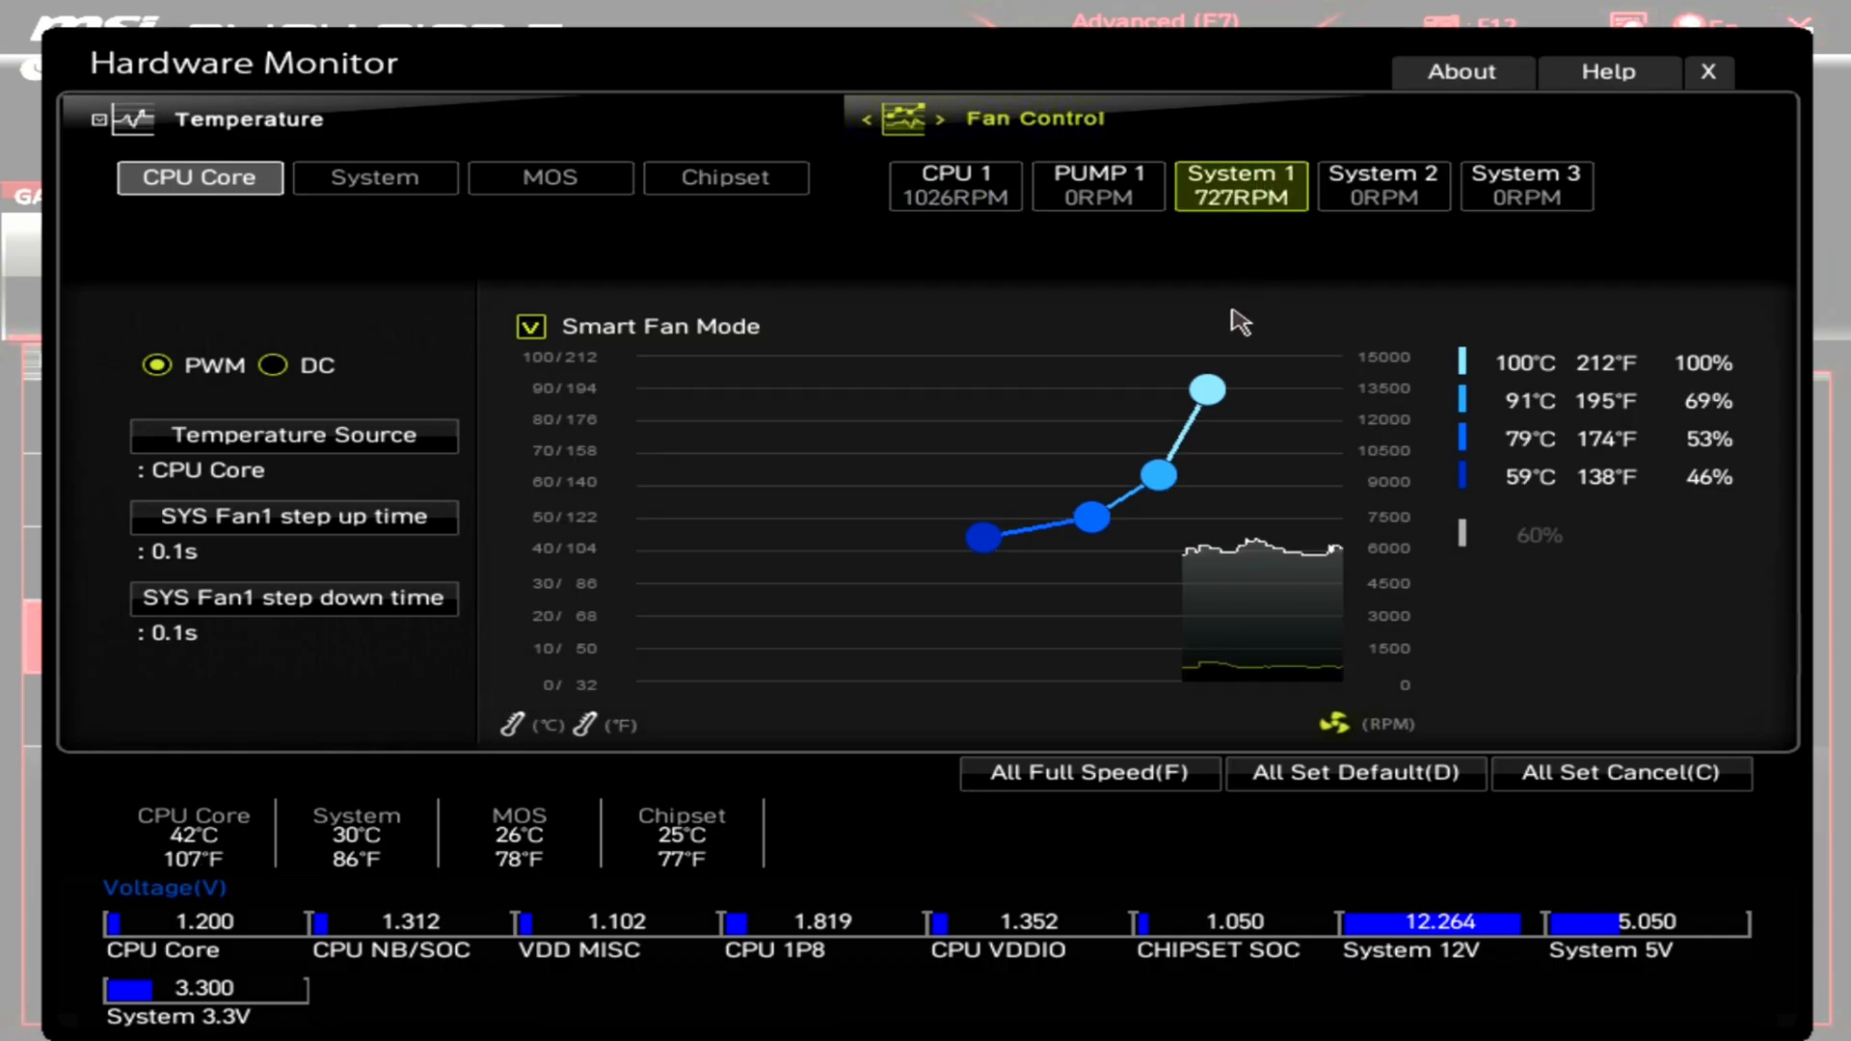
mouse_move(1487, 160)
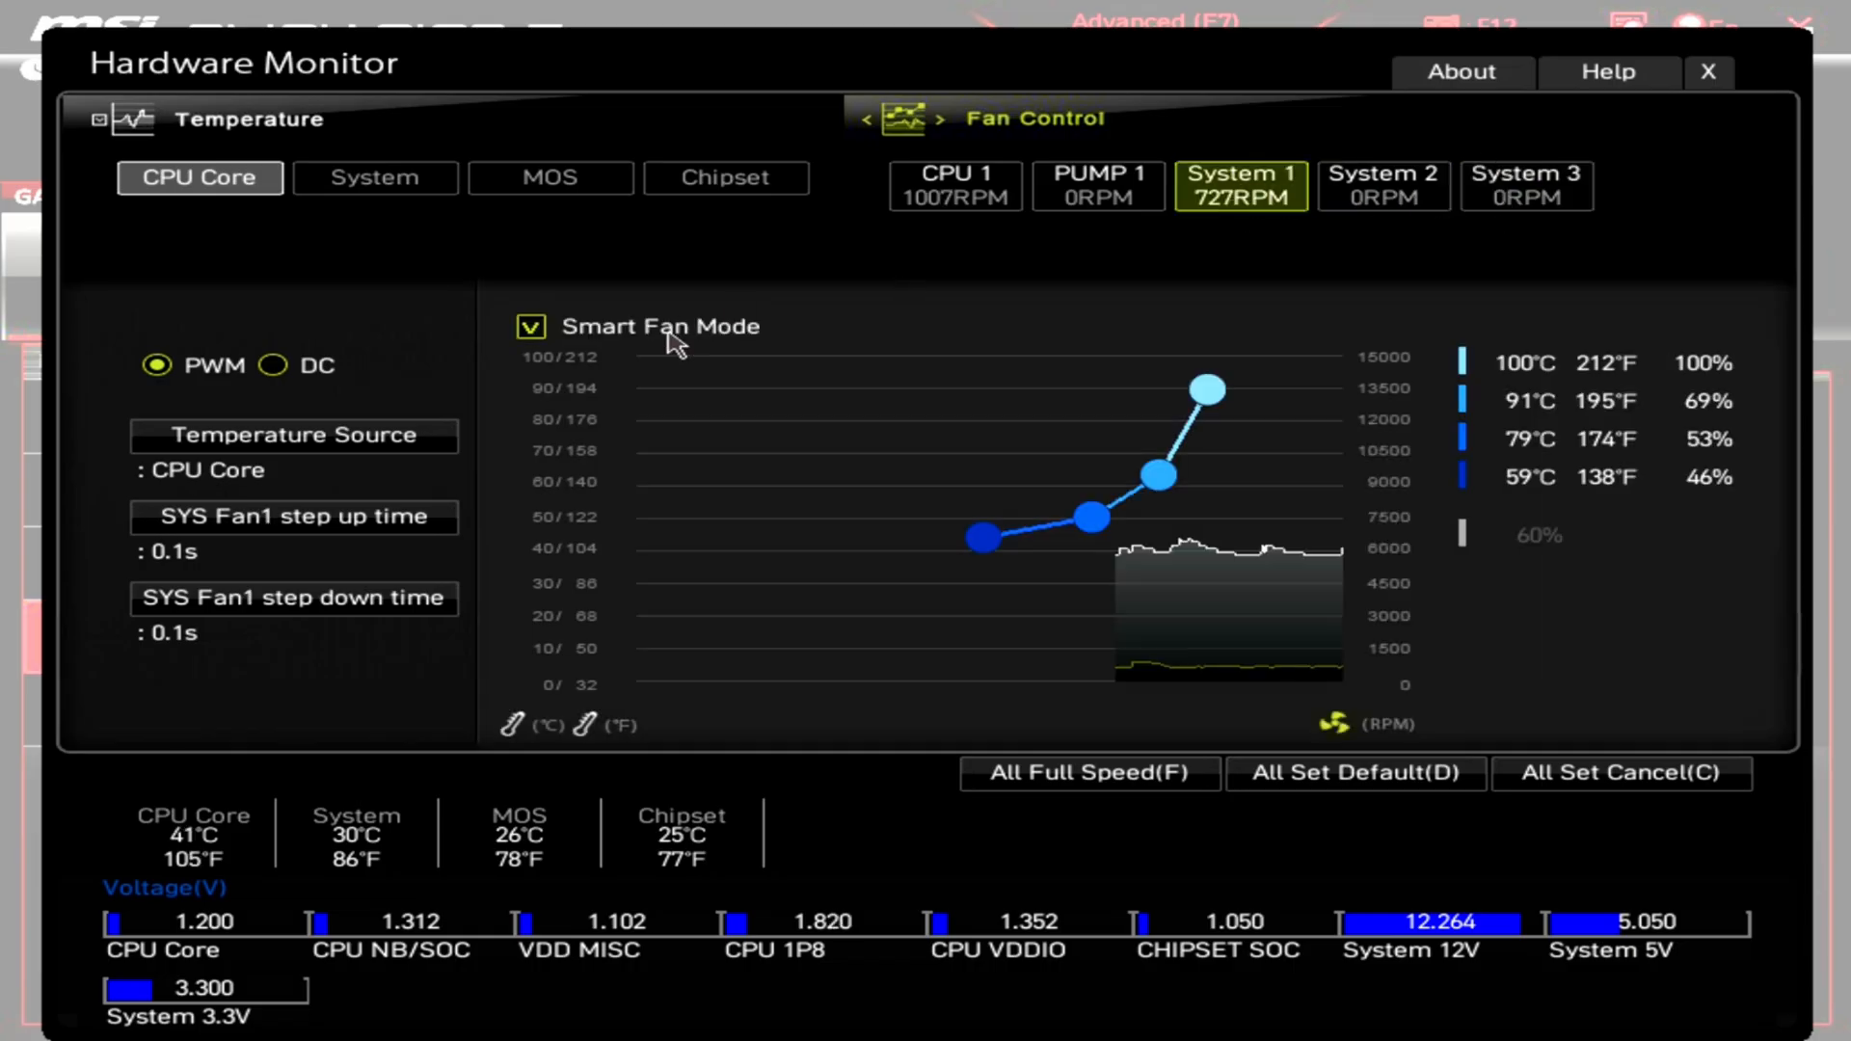
- Keep CPU Core as System 1's temperature source and exit Hardware Monitor to EZ Mode
left_click(293, 434)
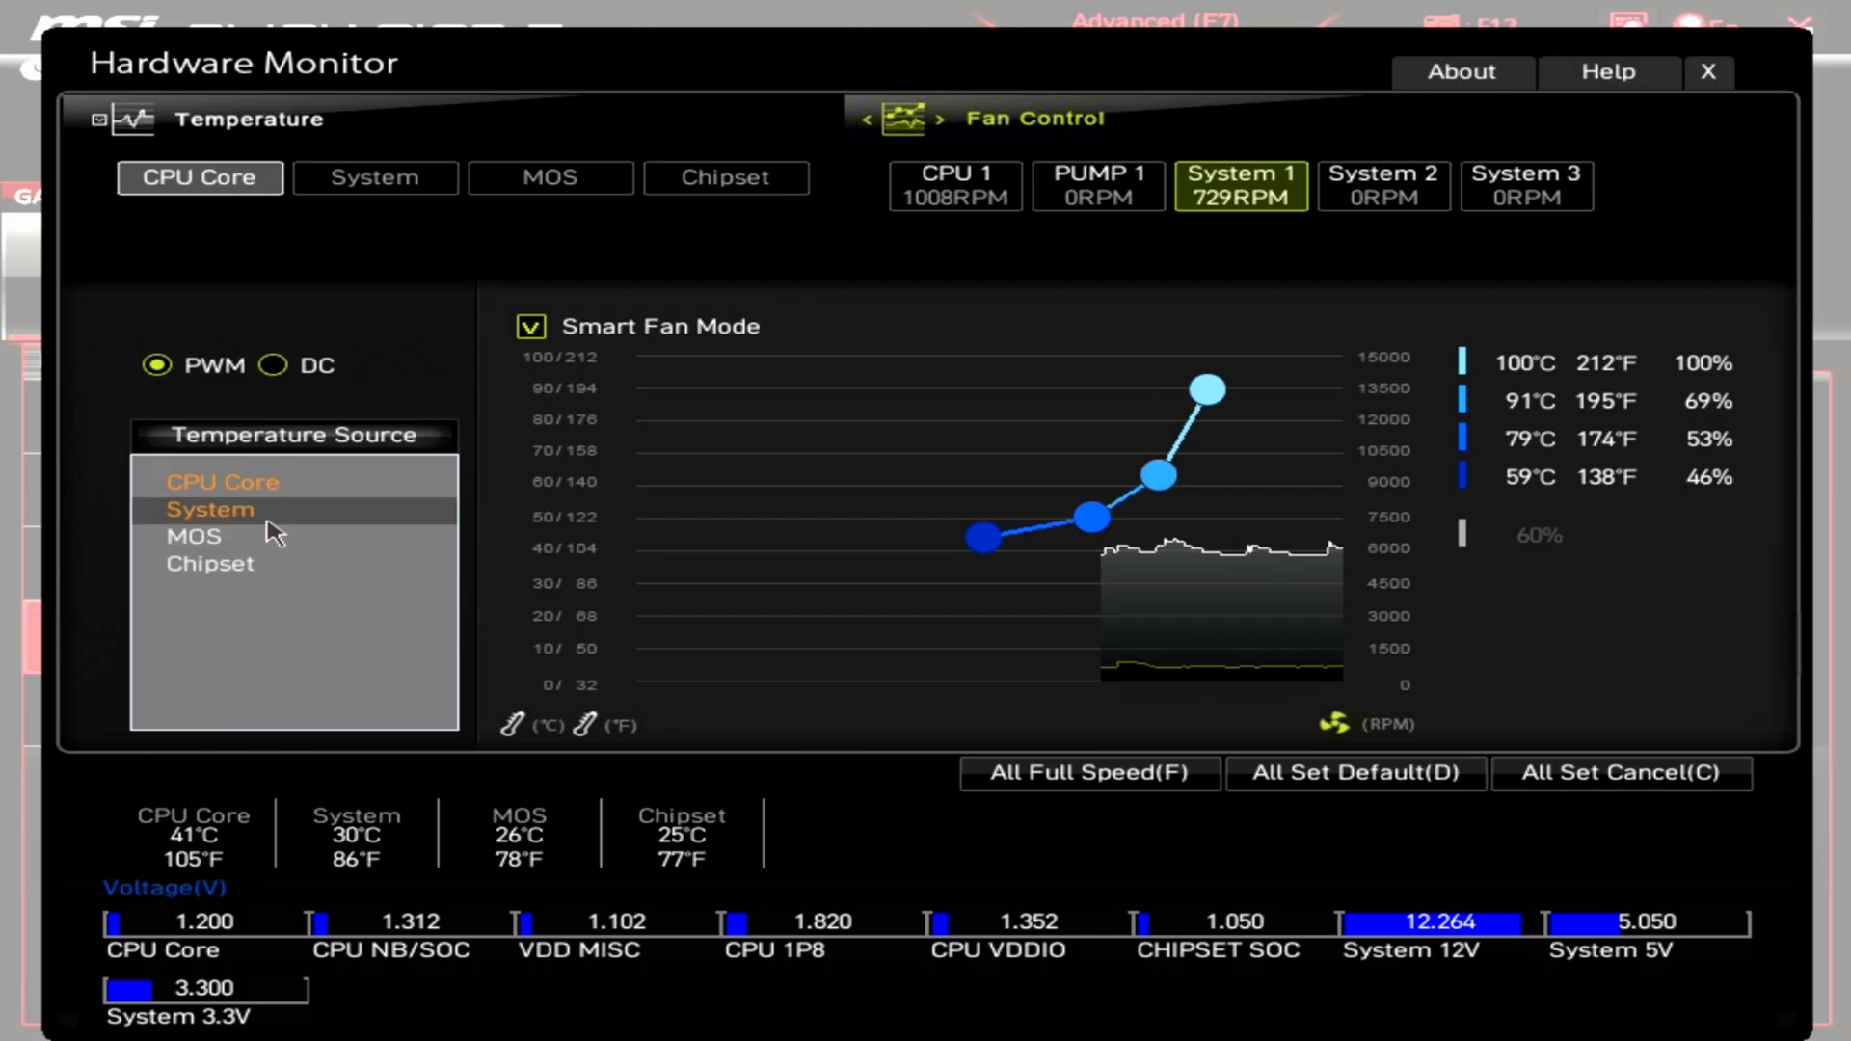
left_click(222, 480)
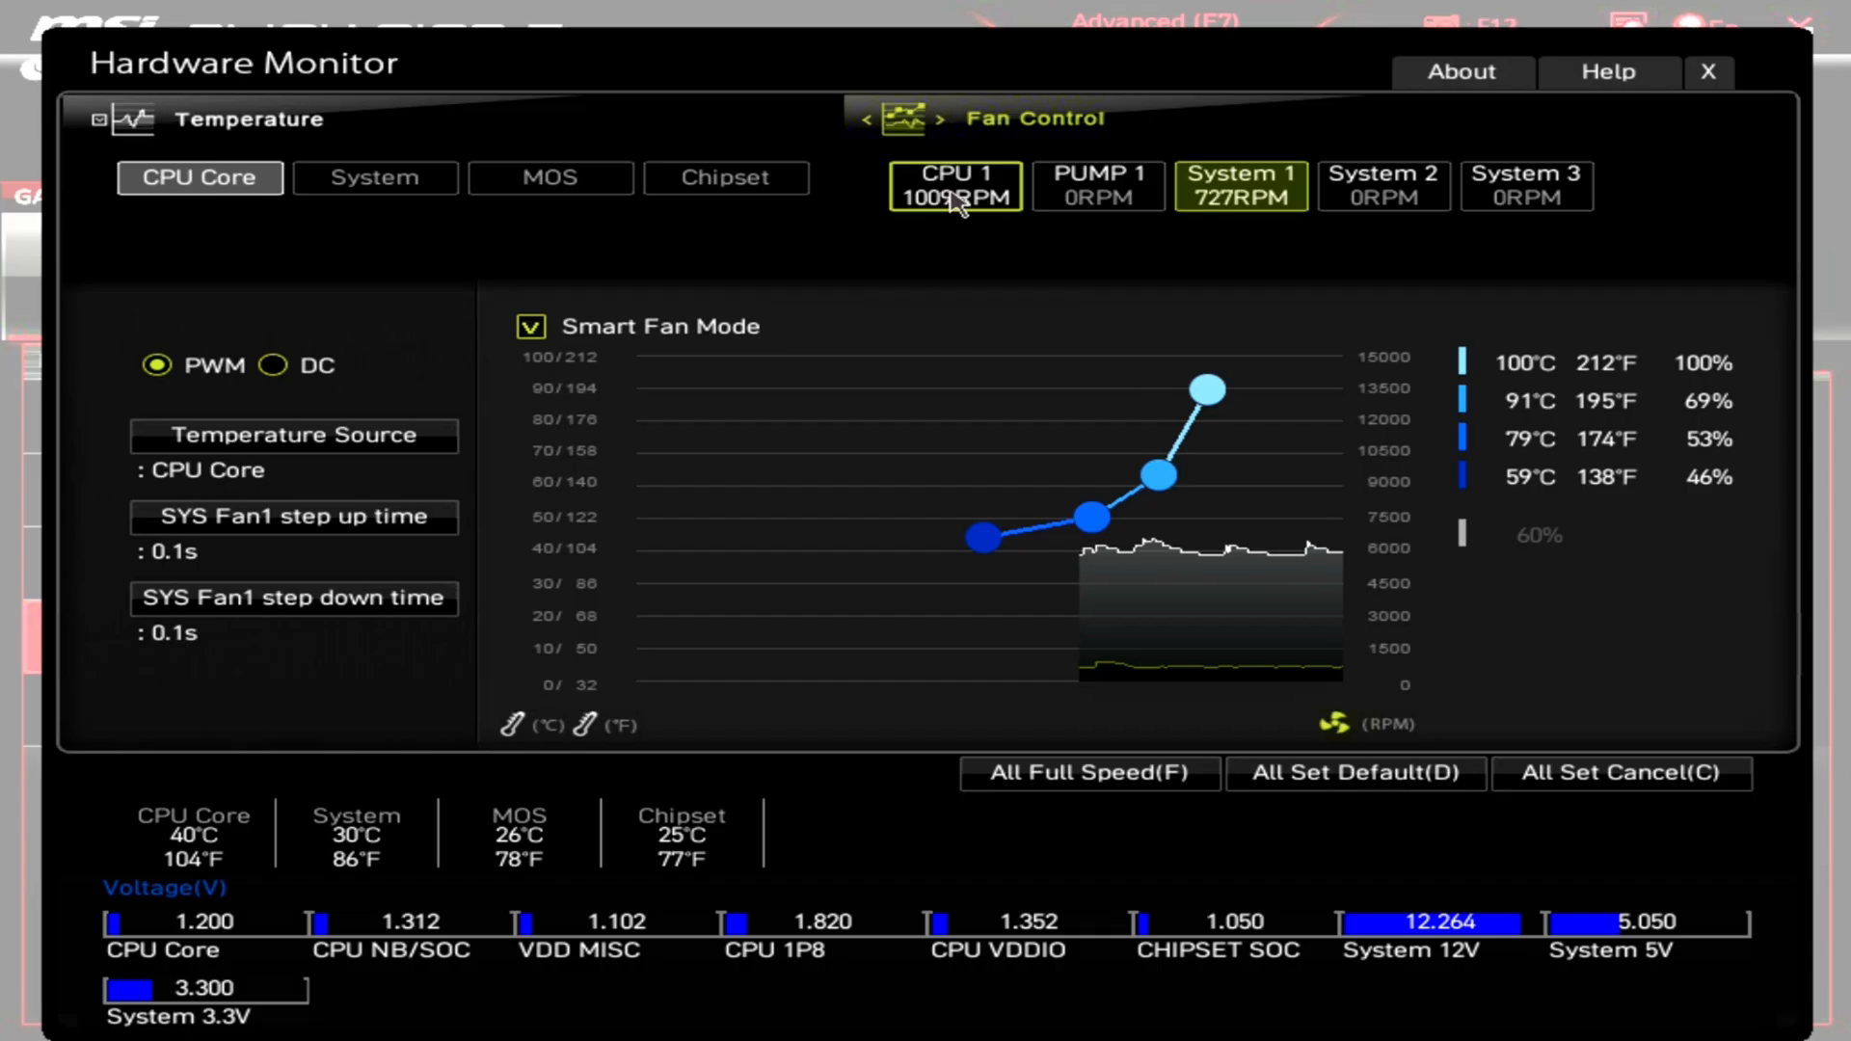
mouse_move(230, 397)
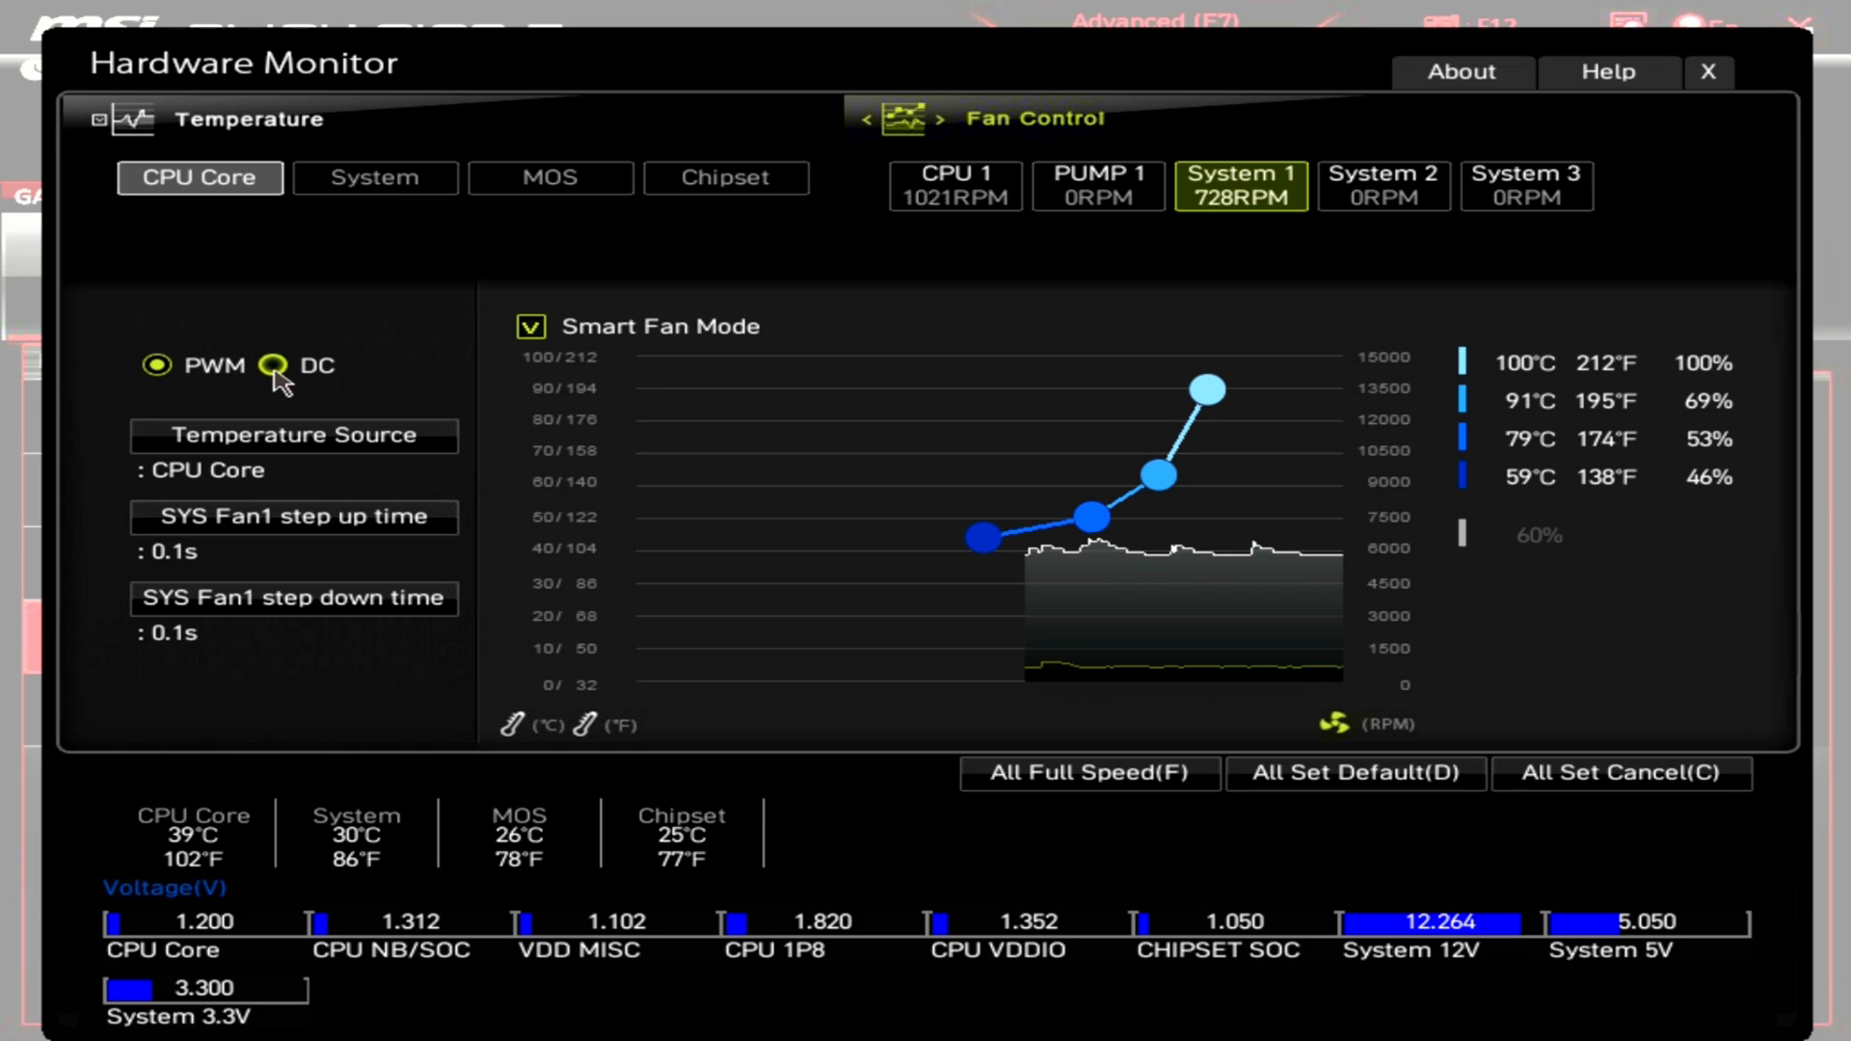
left_click(274, 365)
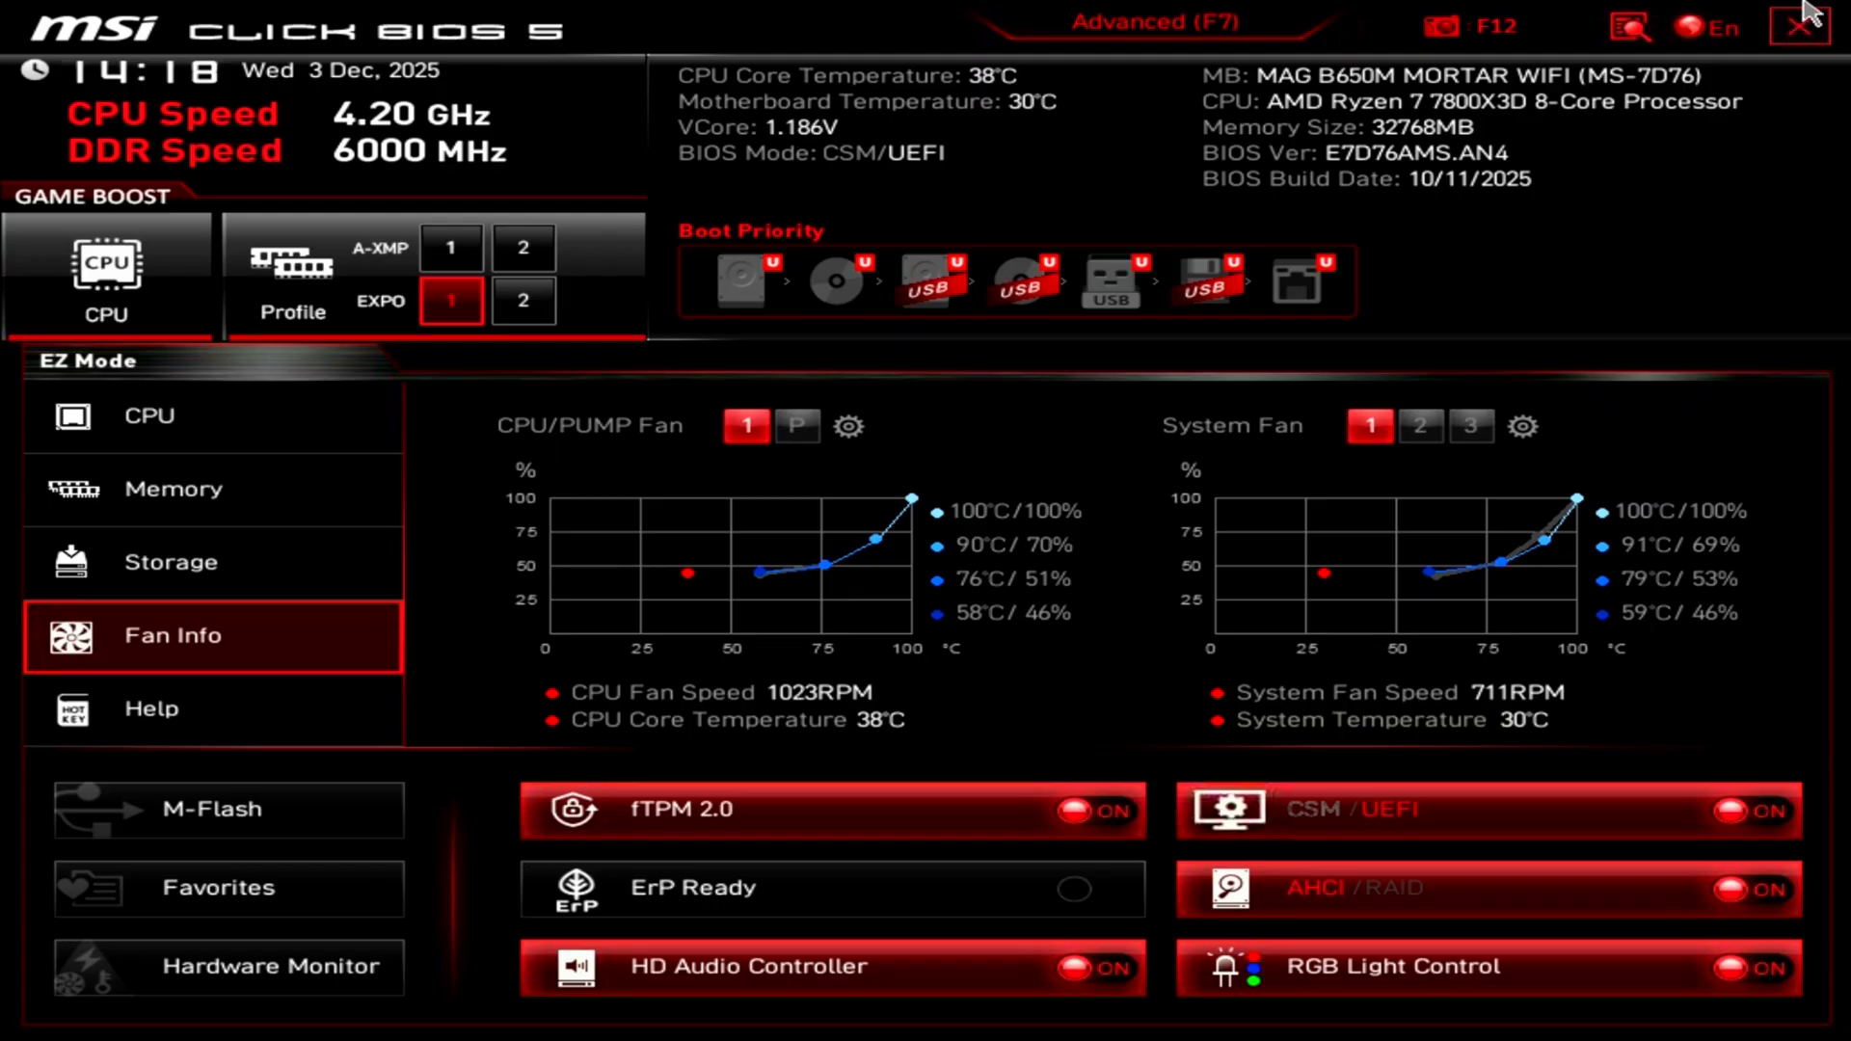
- Exit the BIOS setup and let the PC boot into Windows
left_click(1800, 21)
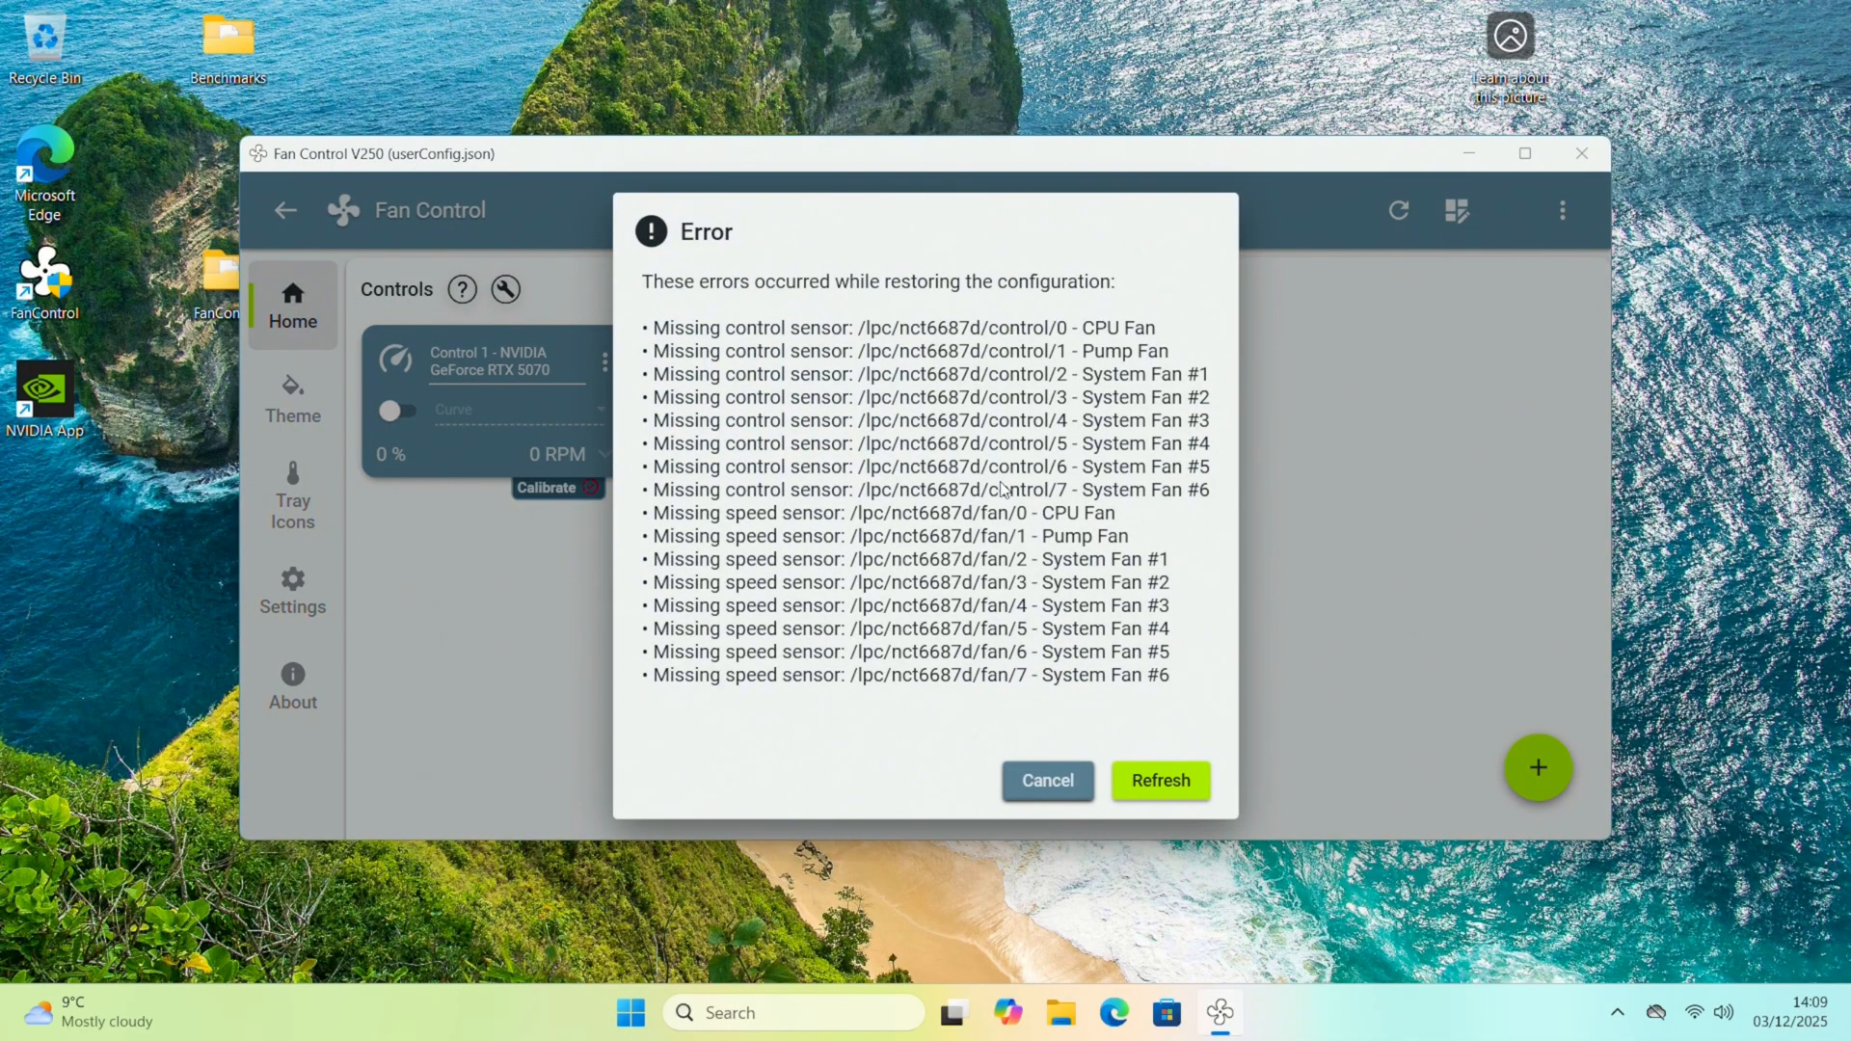
- Dismiss Fan Control's error about missing CPU, pump and system fan sensors
left_click(1159, 781)
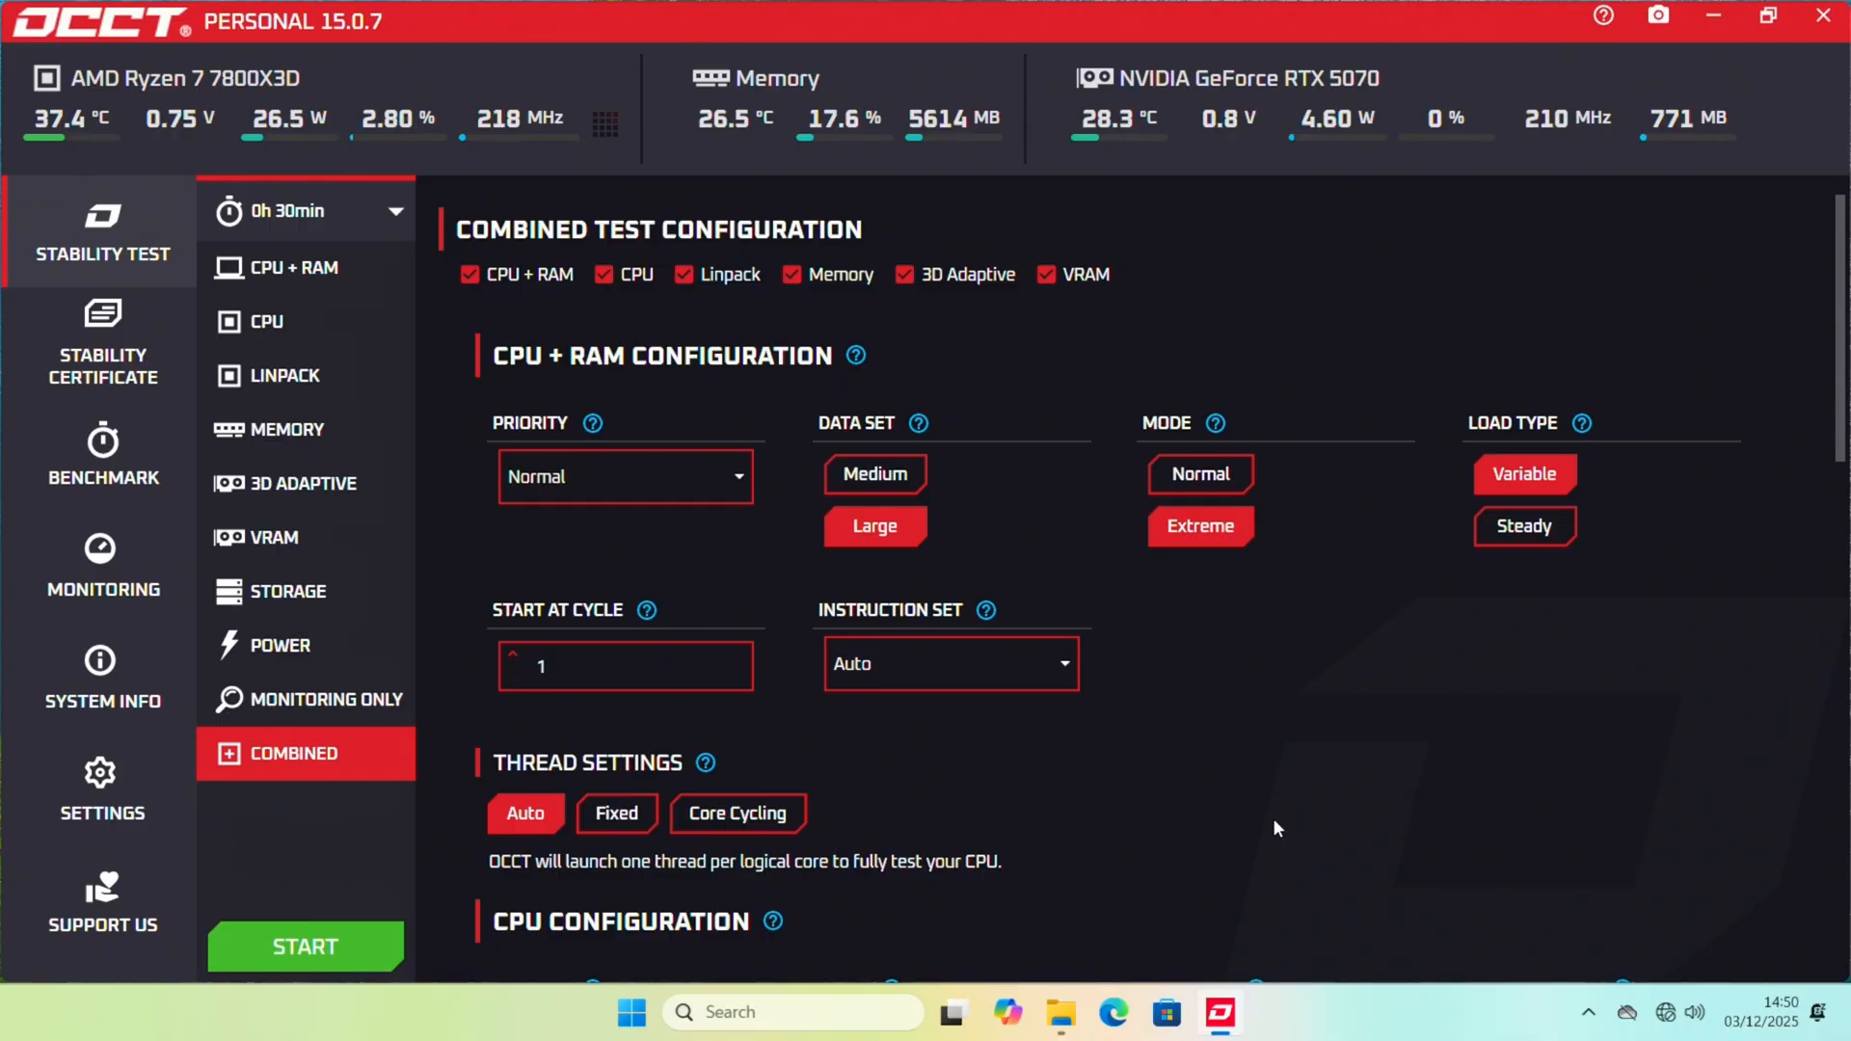
mouse_move(82, 171)
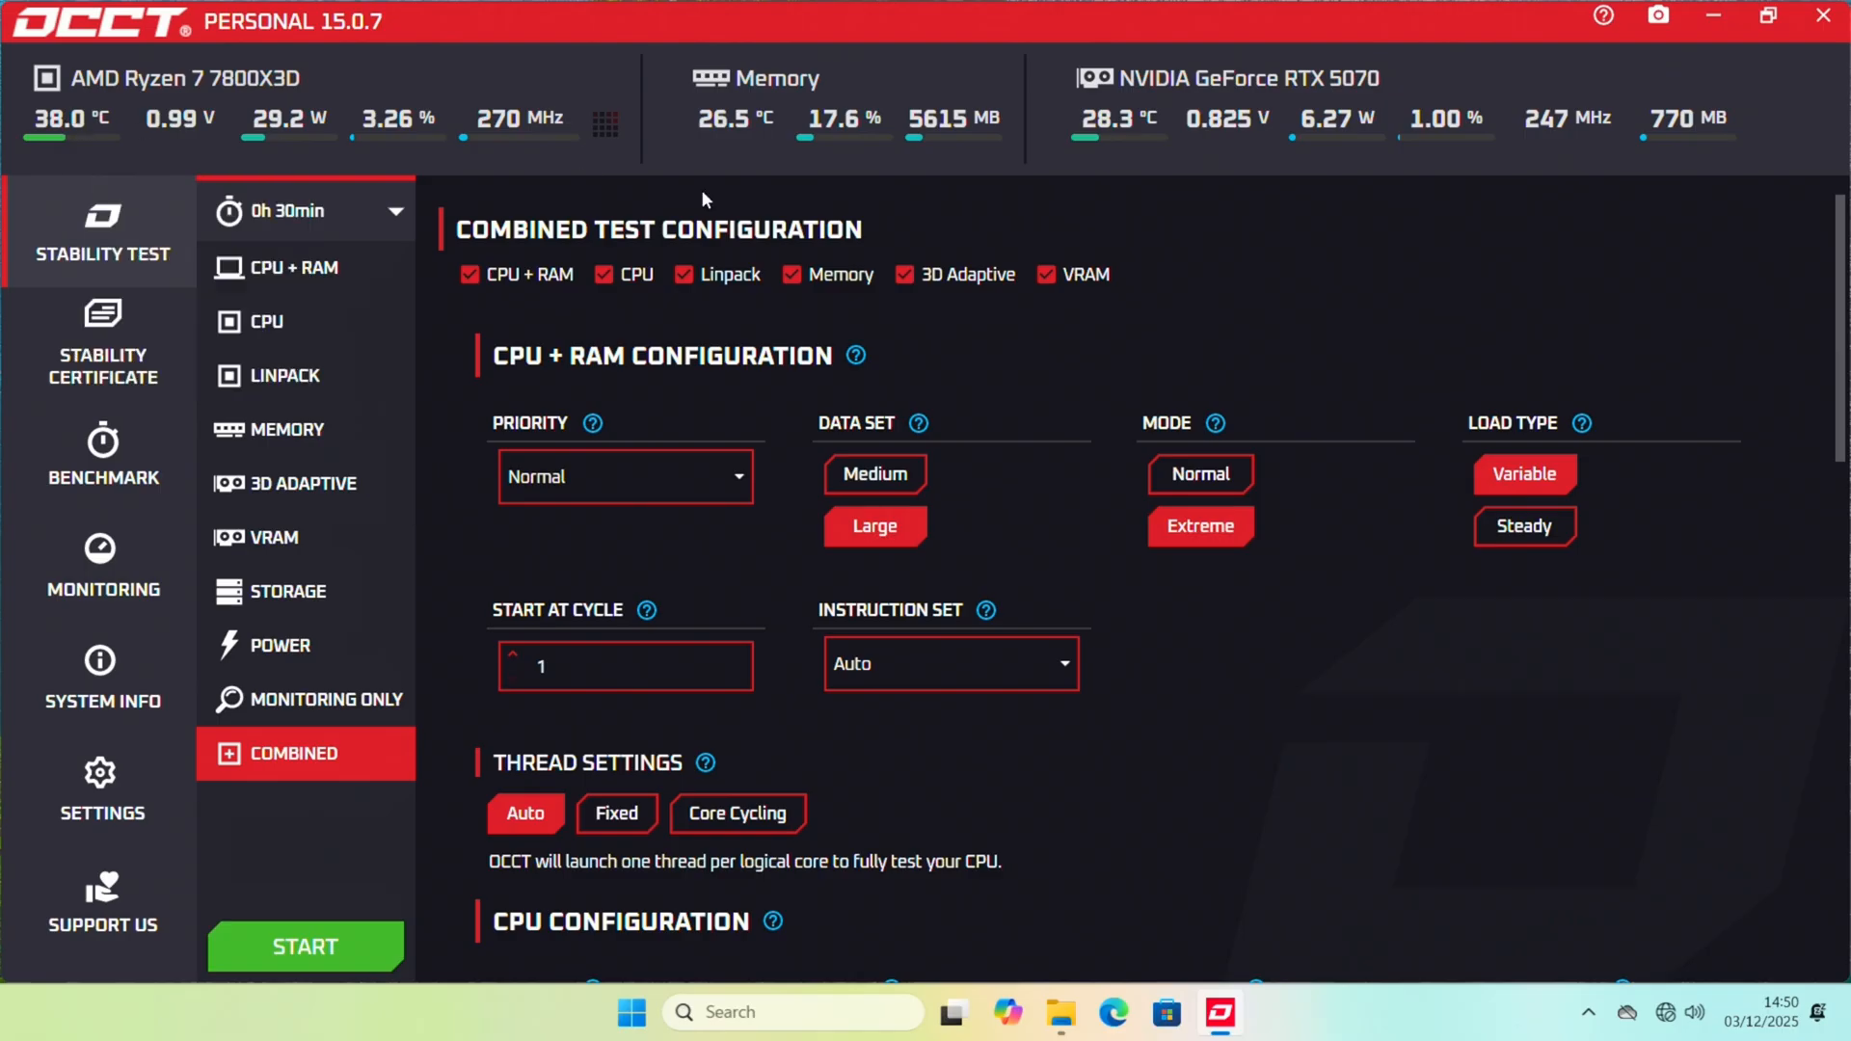
mouse_move(1071, 150)
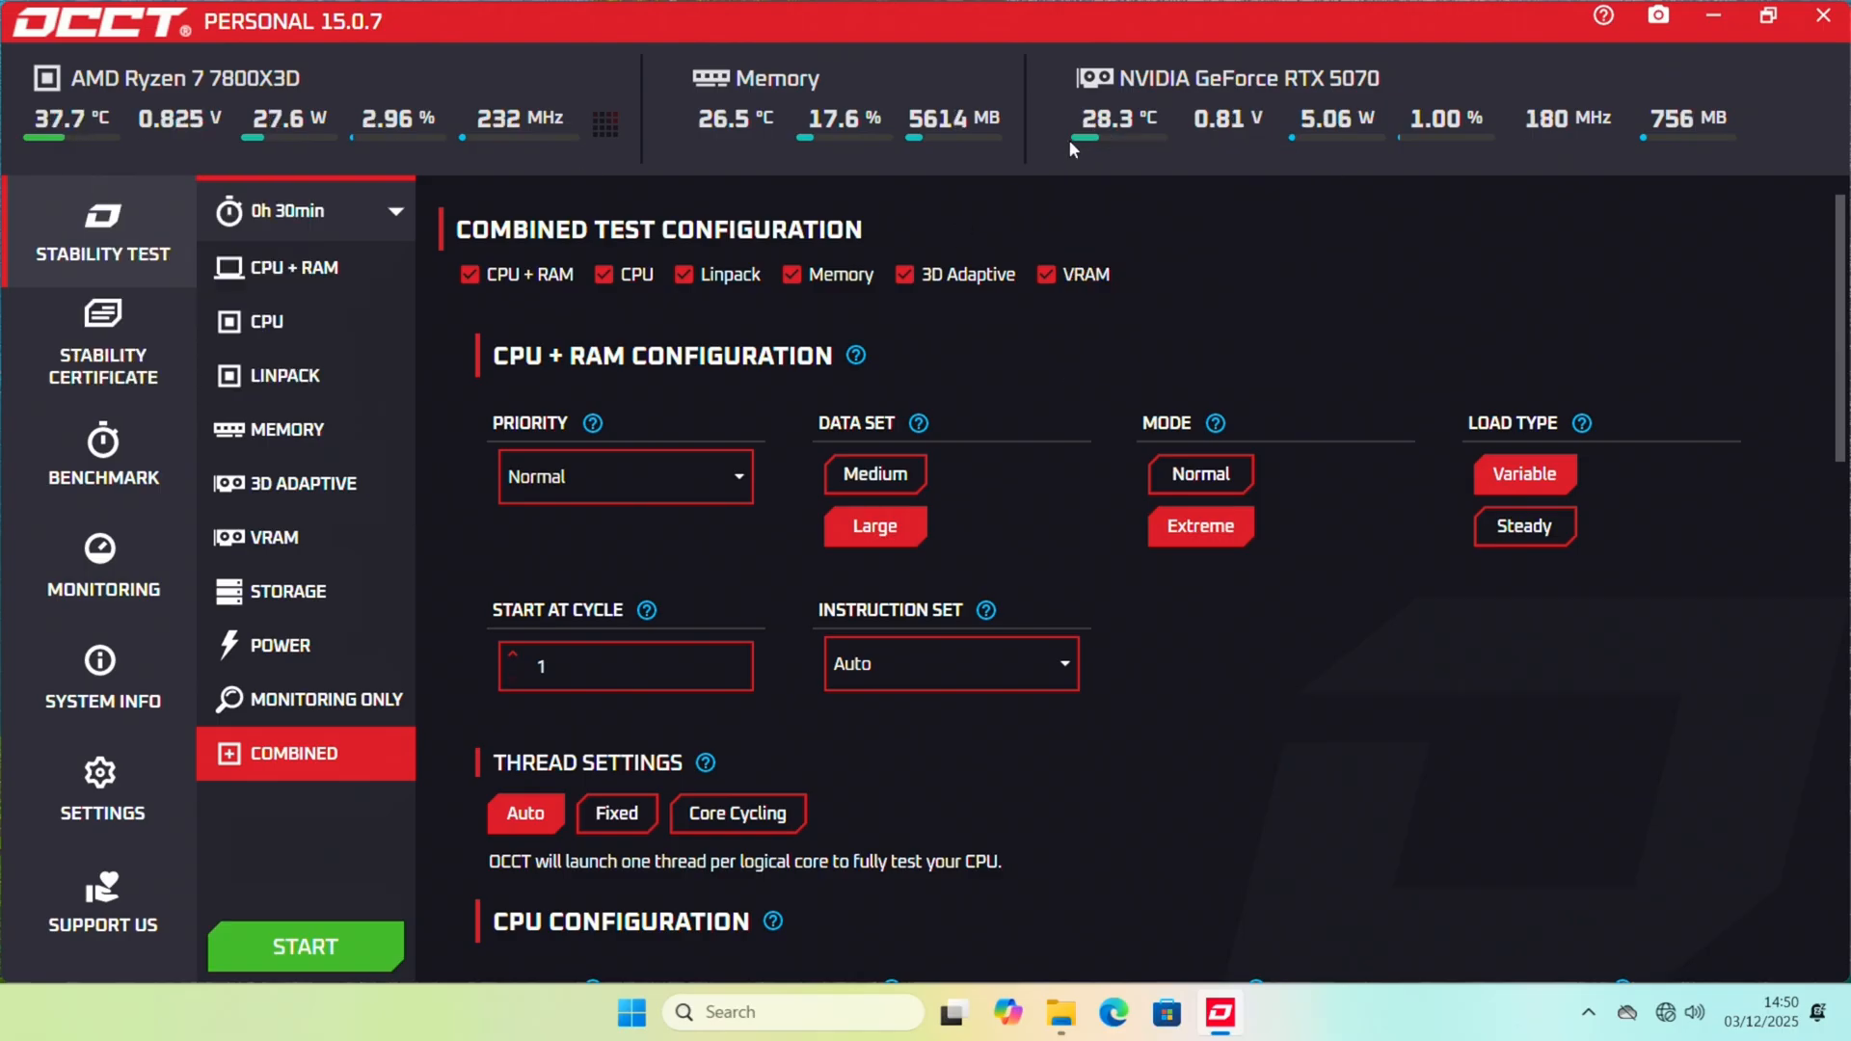
mouse_move(1117, 118)
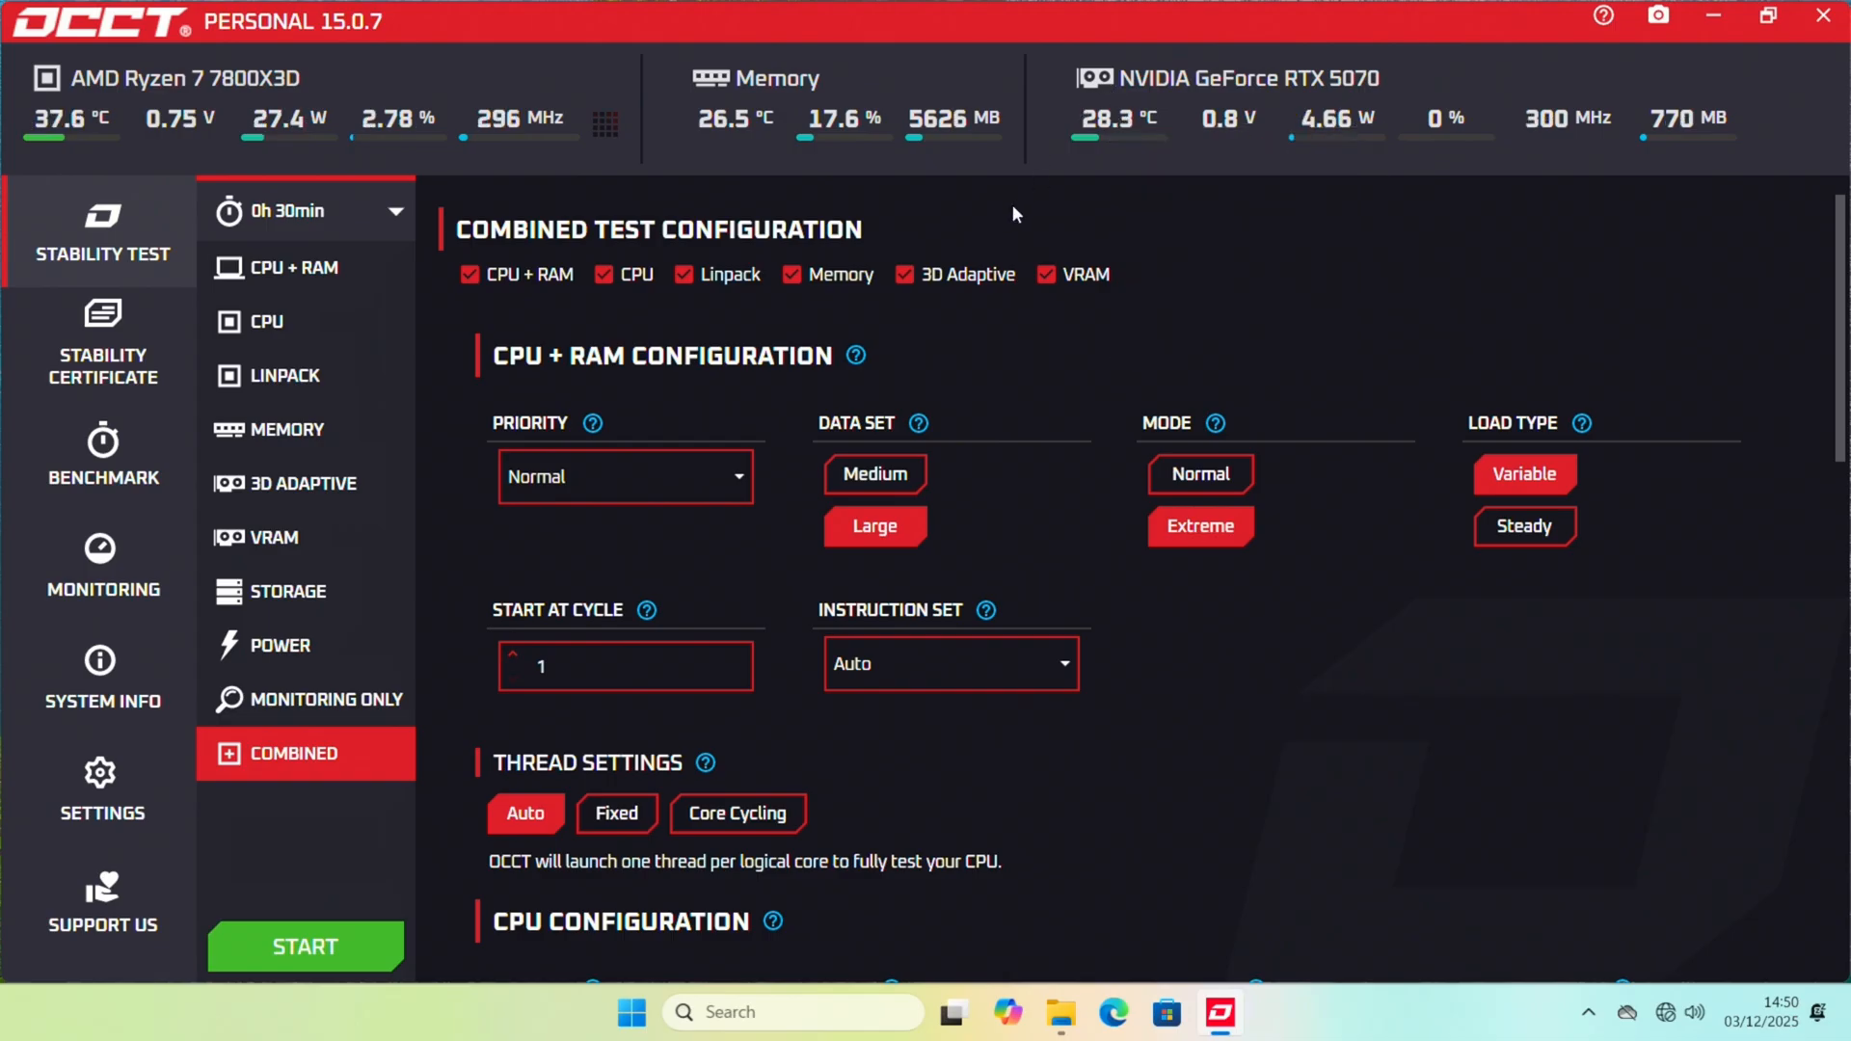
mouse_move(1117, 117)
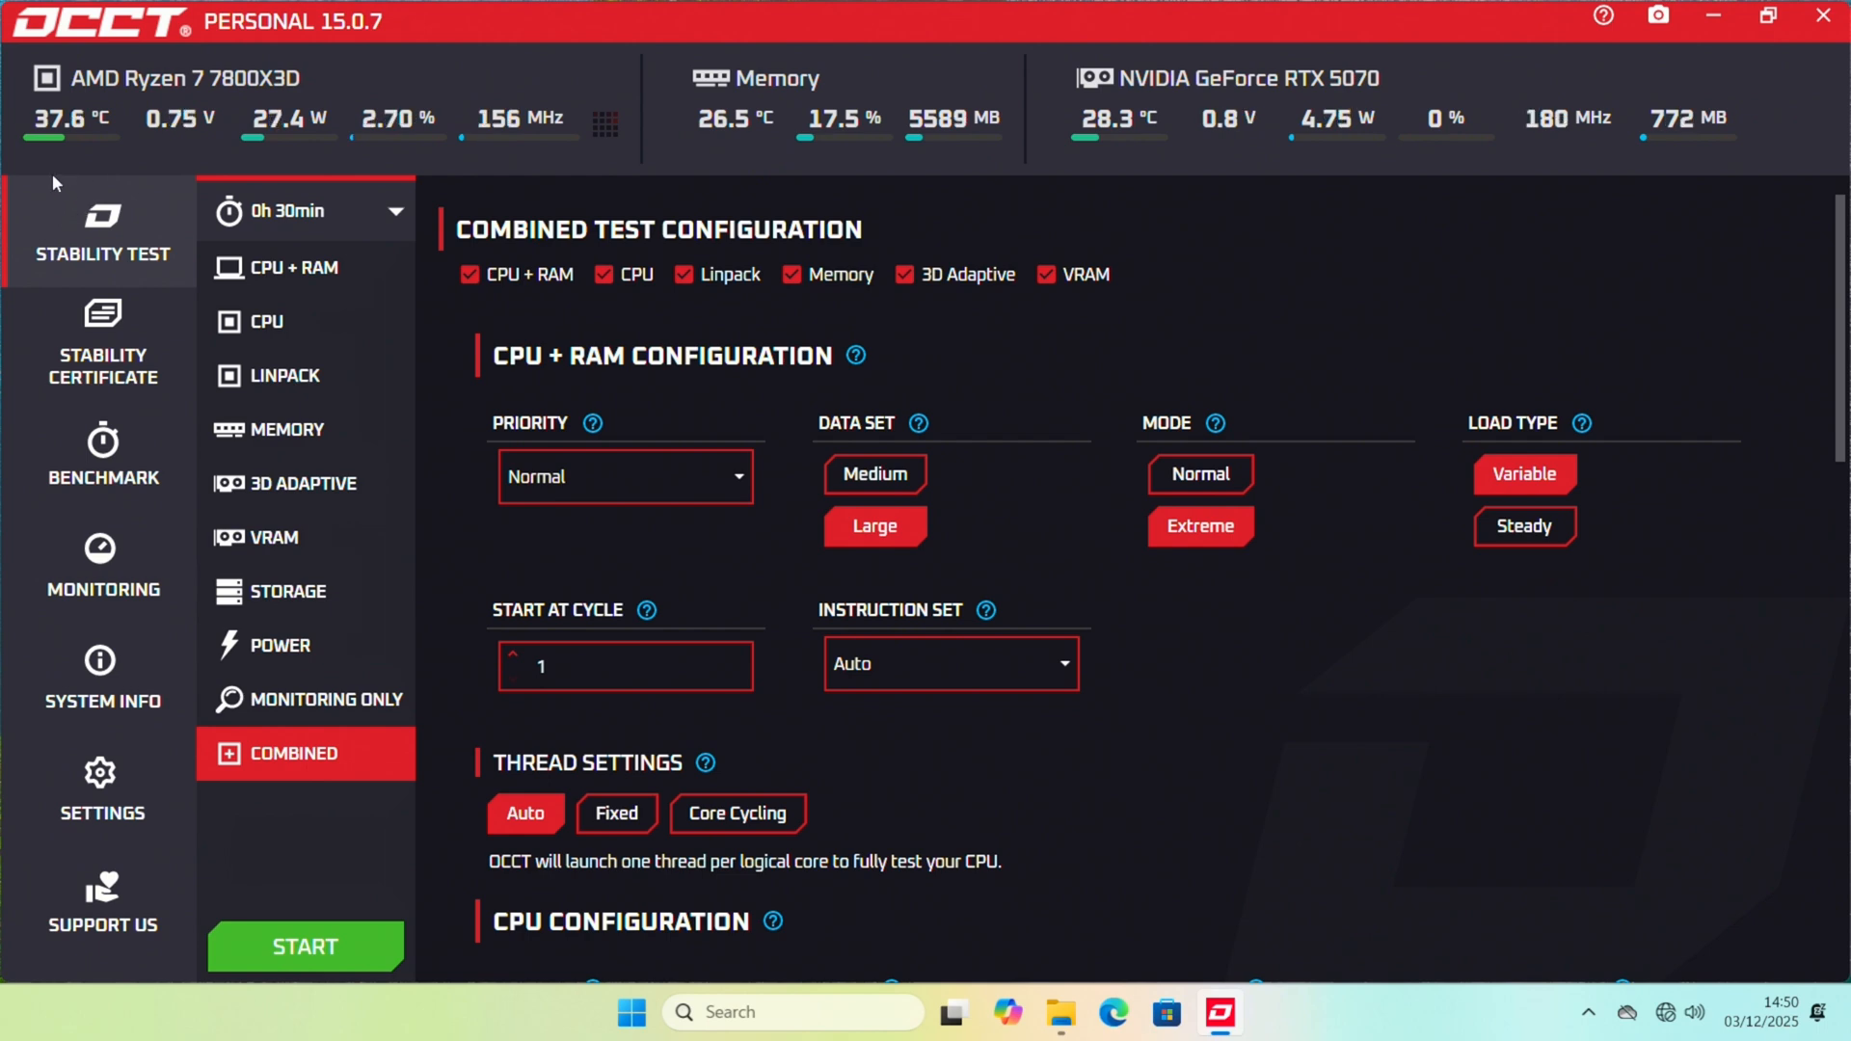
left_click(281, 644)
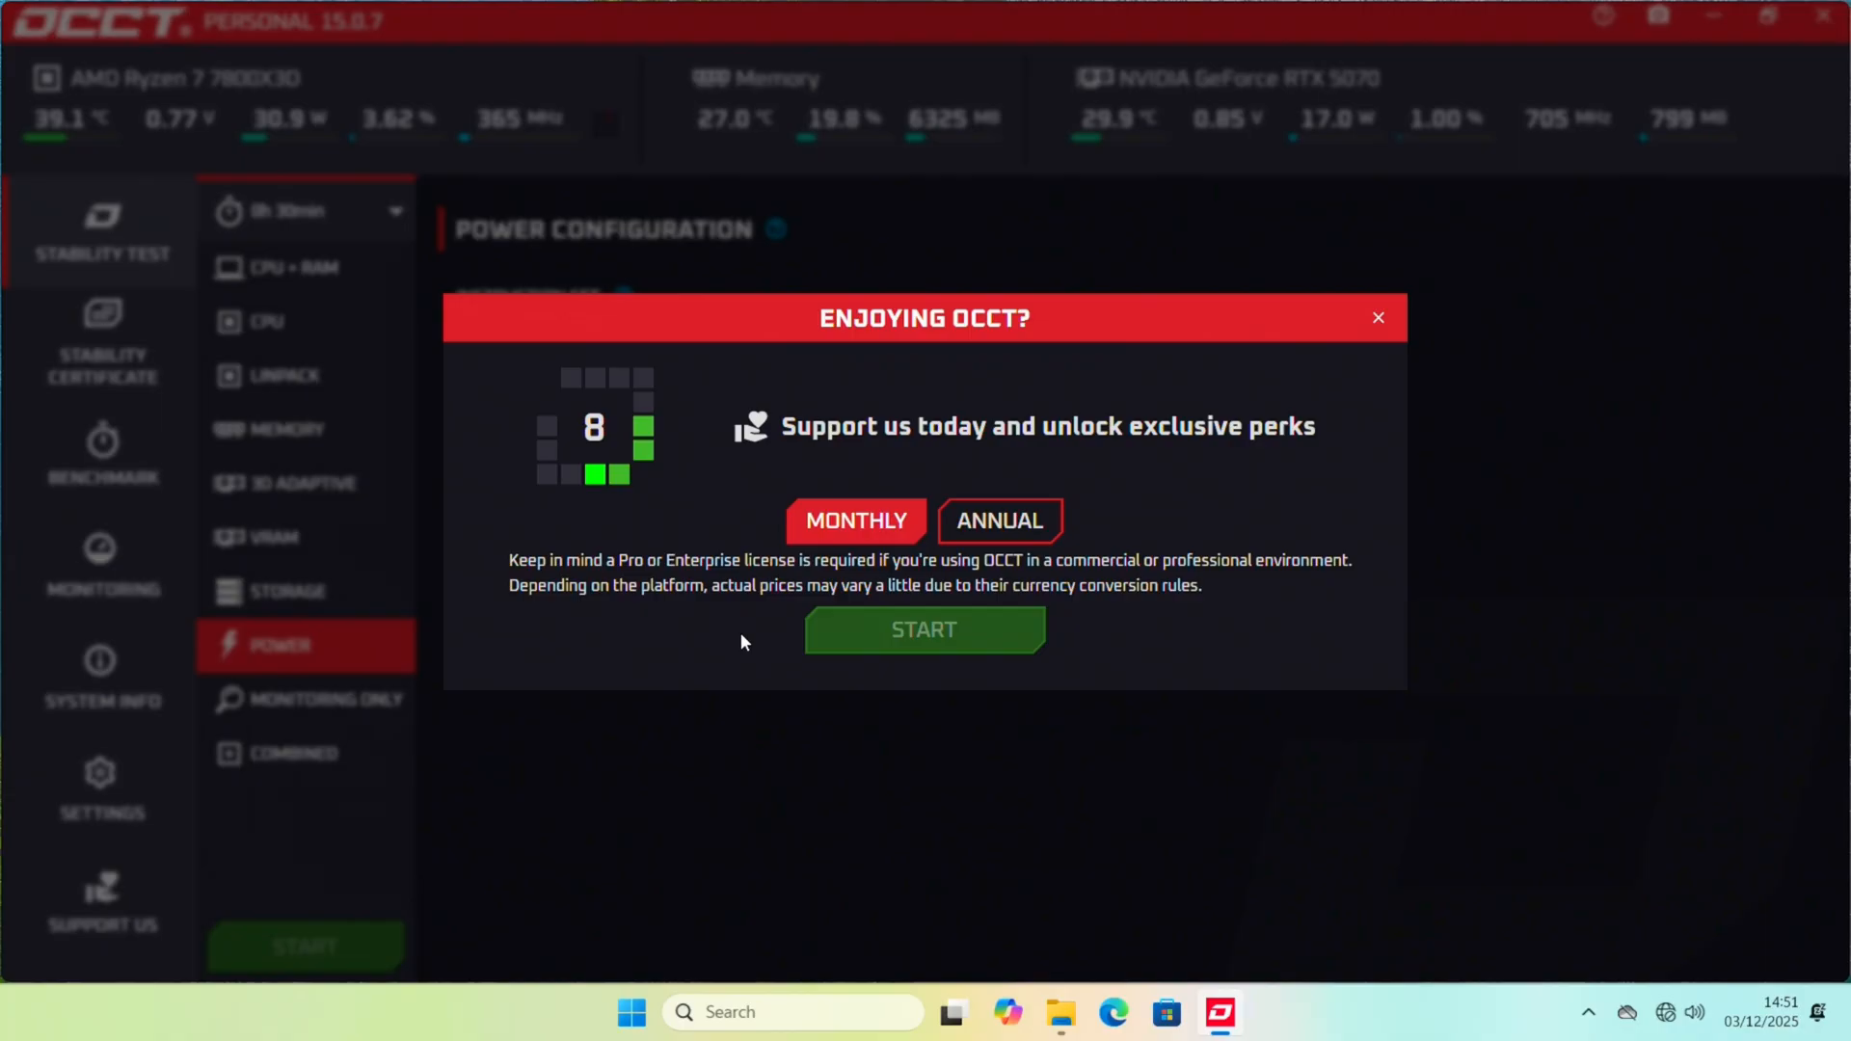
- Select the Power stability test configuration in OCCT
left_click(1377, 319)
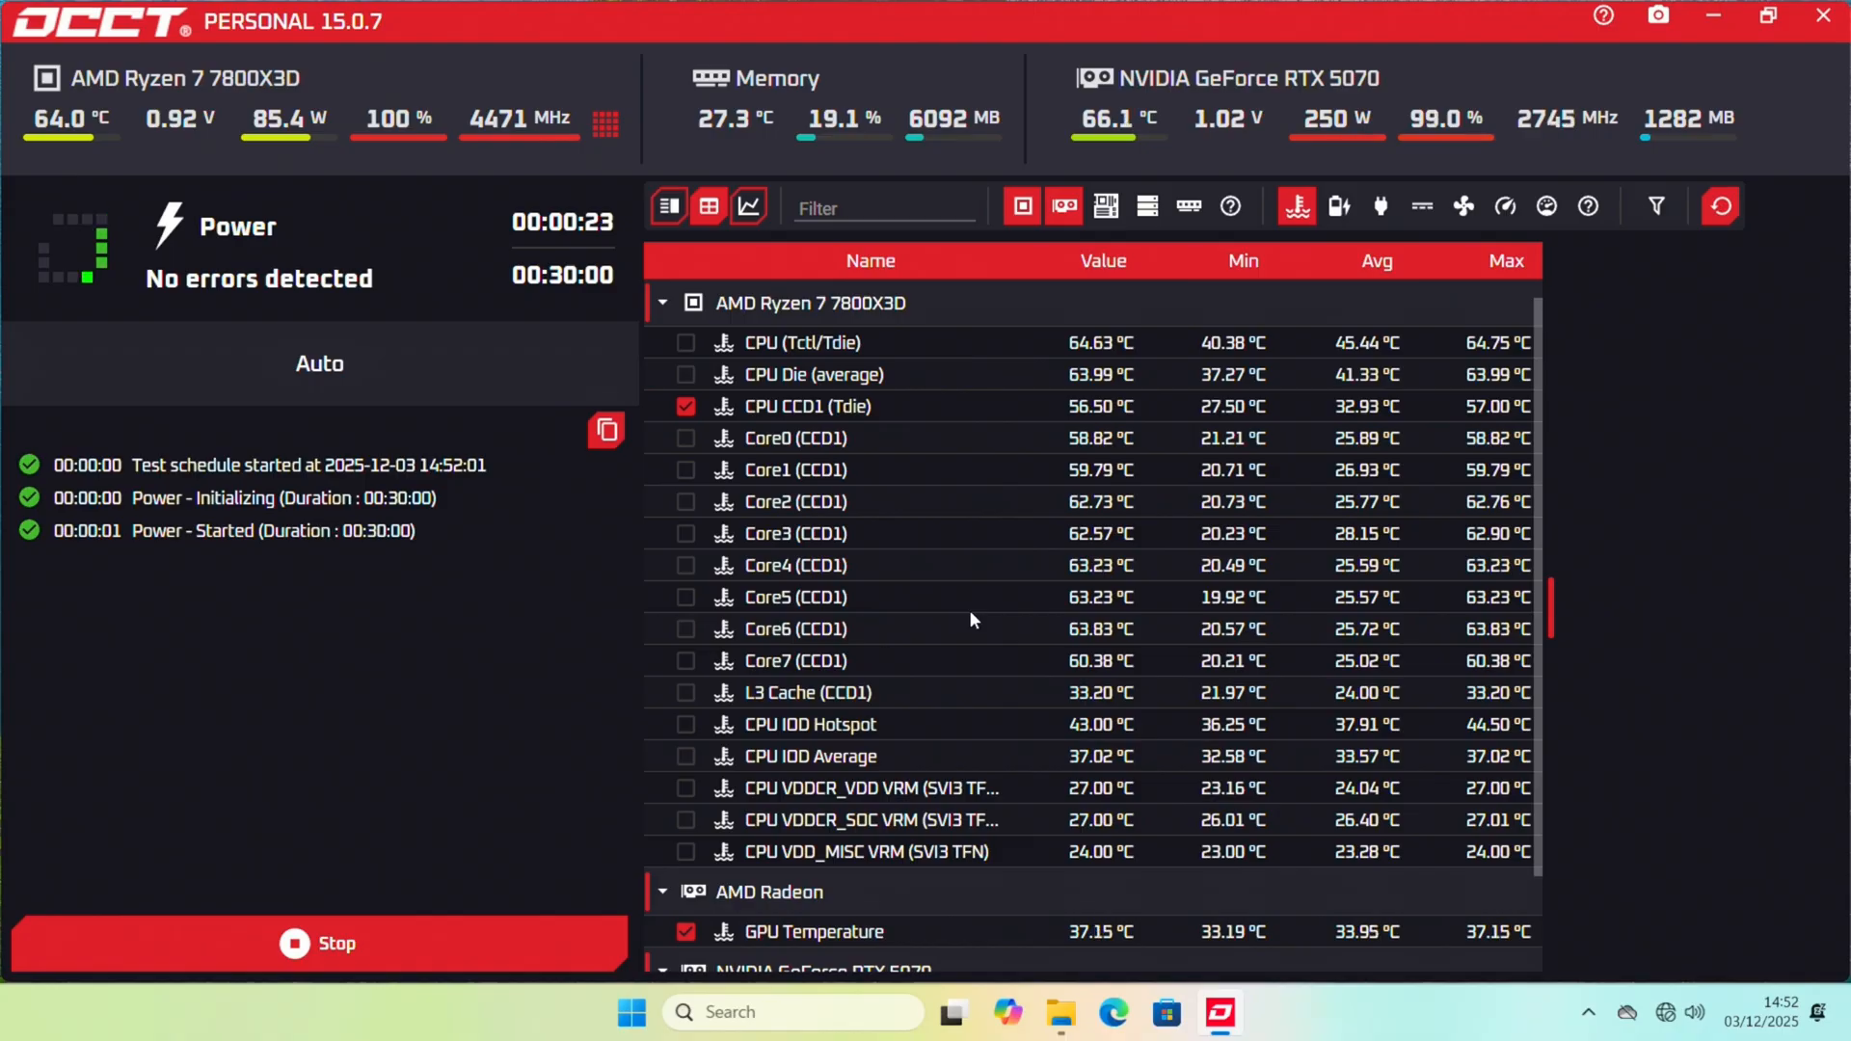
mouse_move(1009, 619)
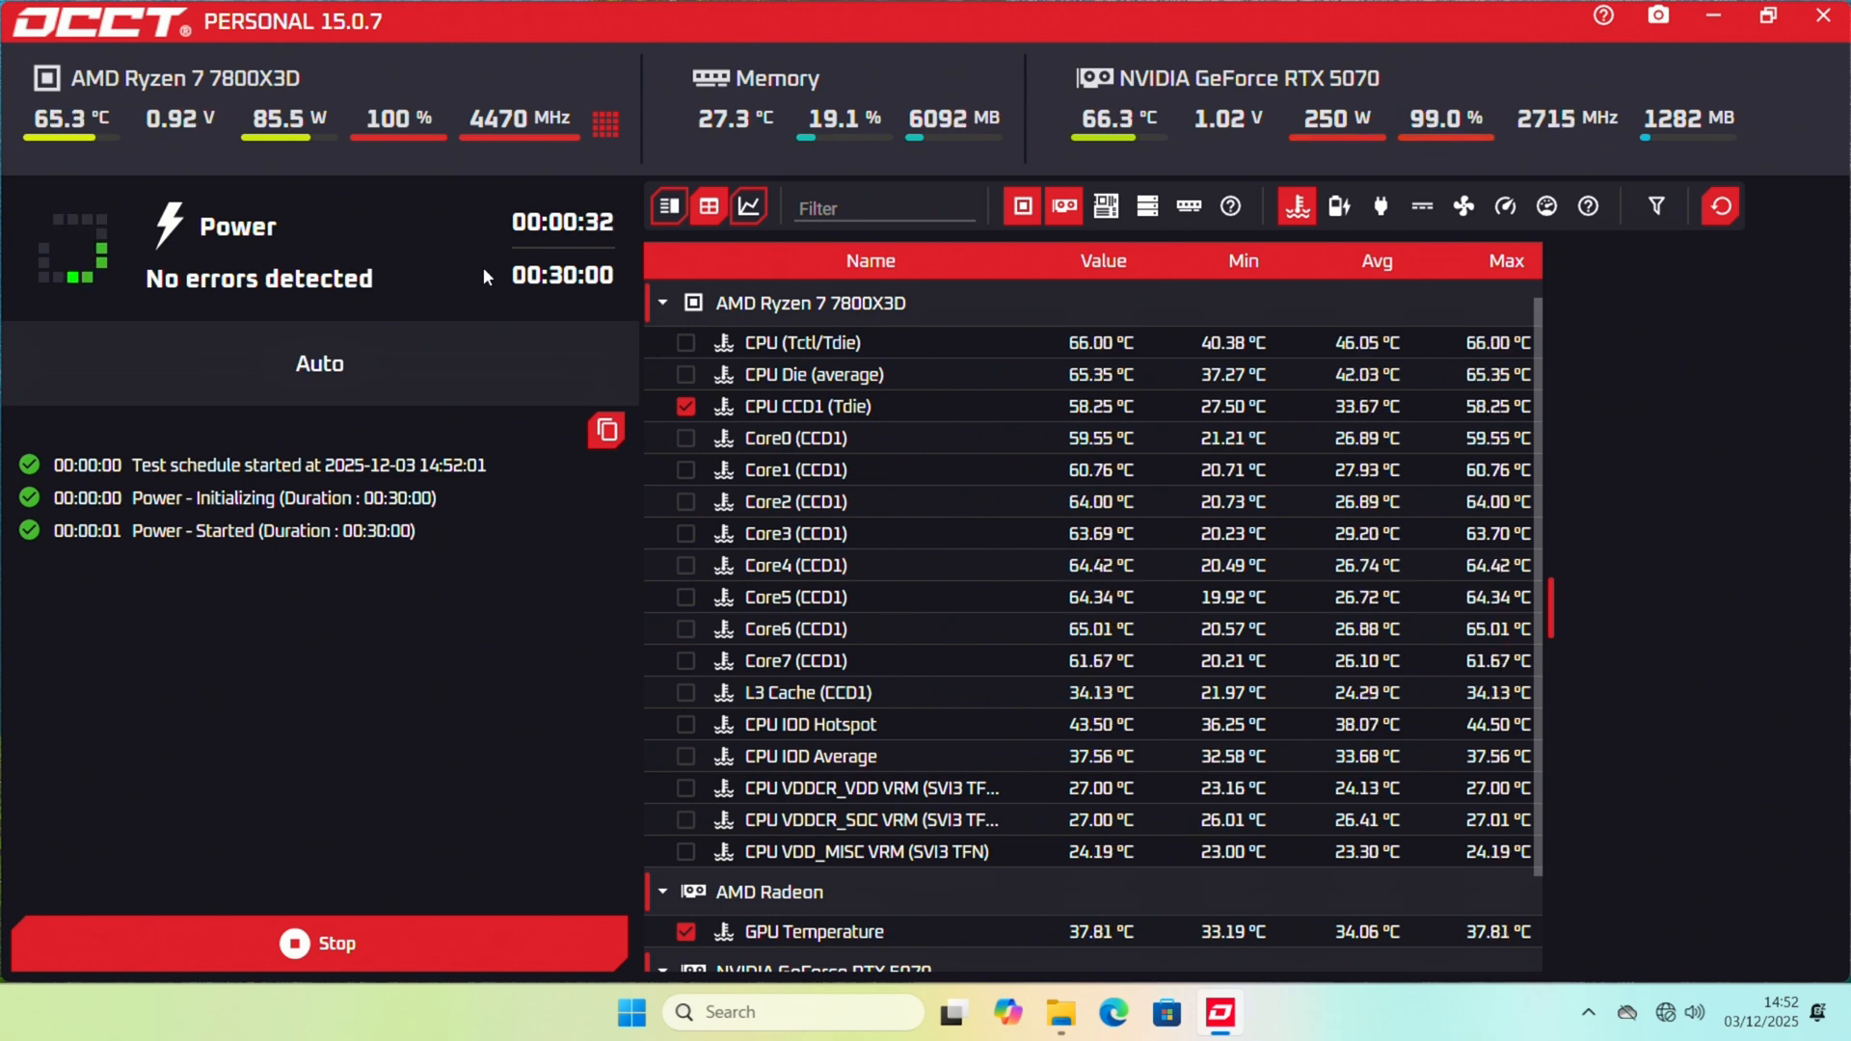
mouse_move(517, 117)
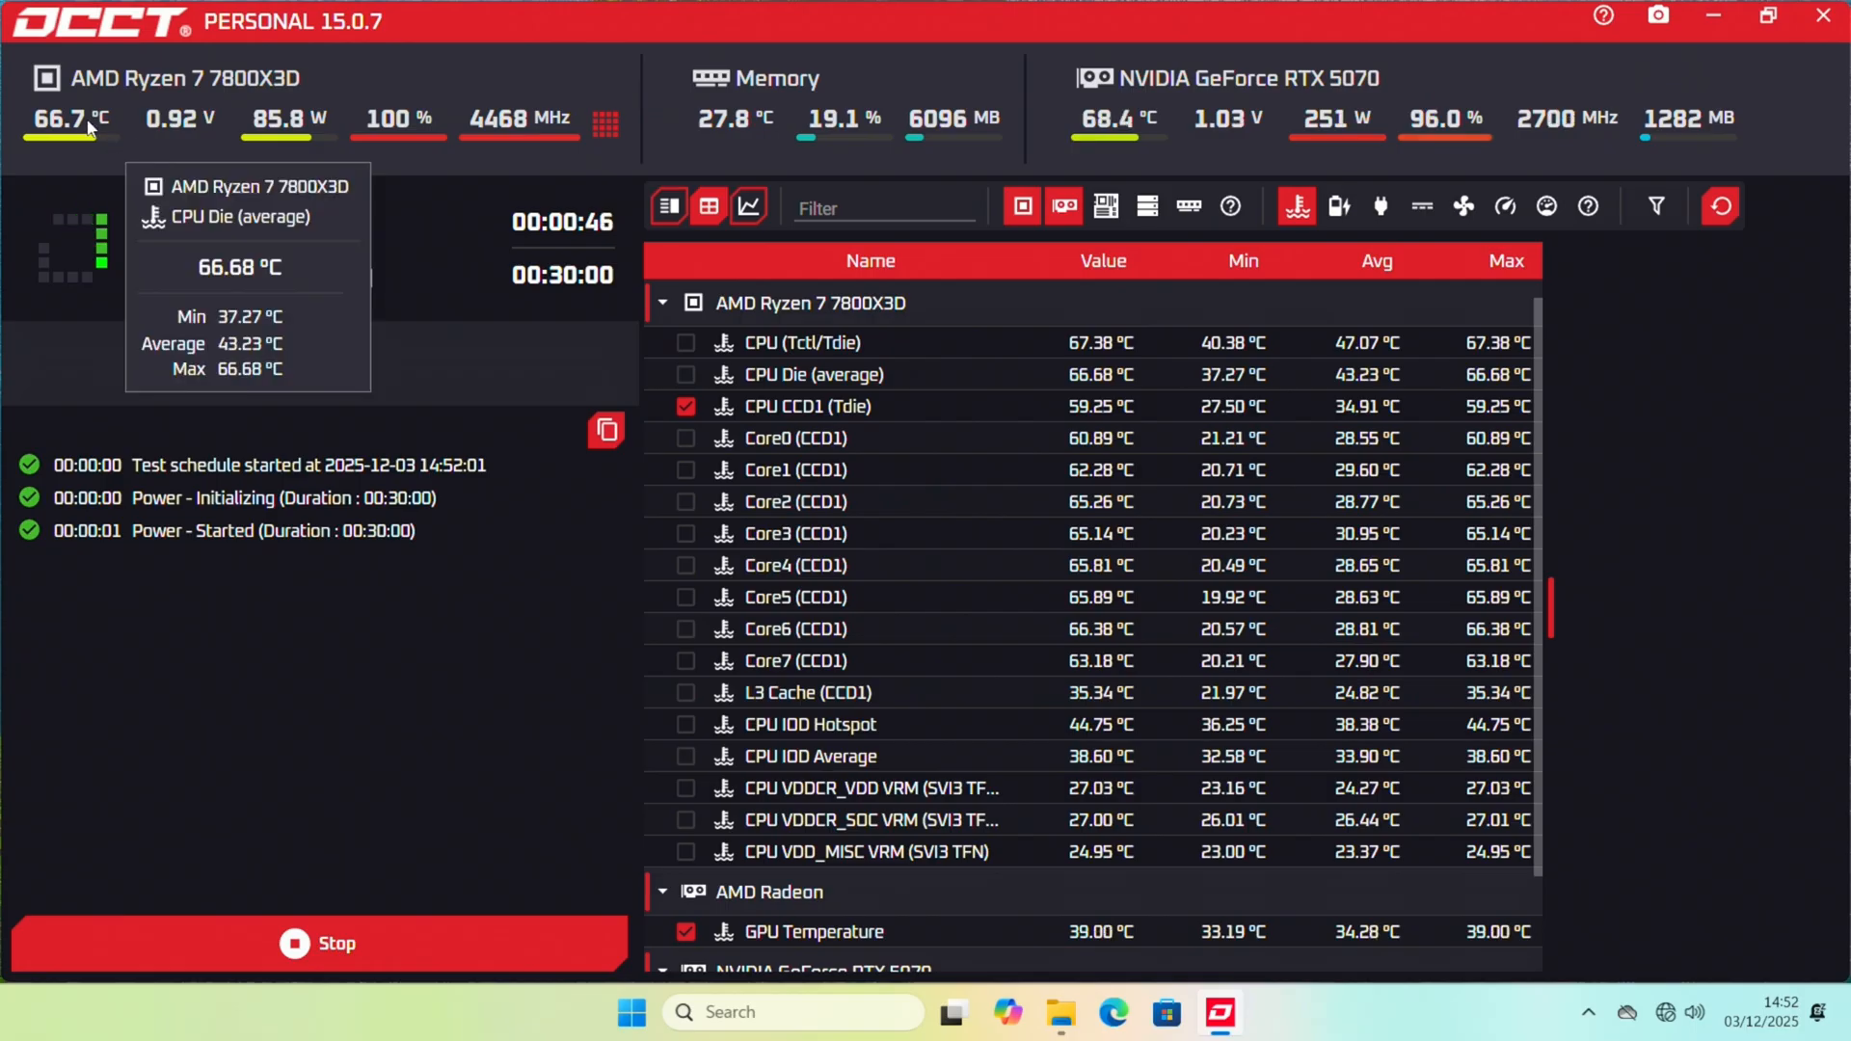
mouse_move(62, 197)
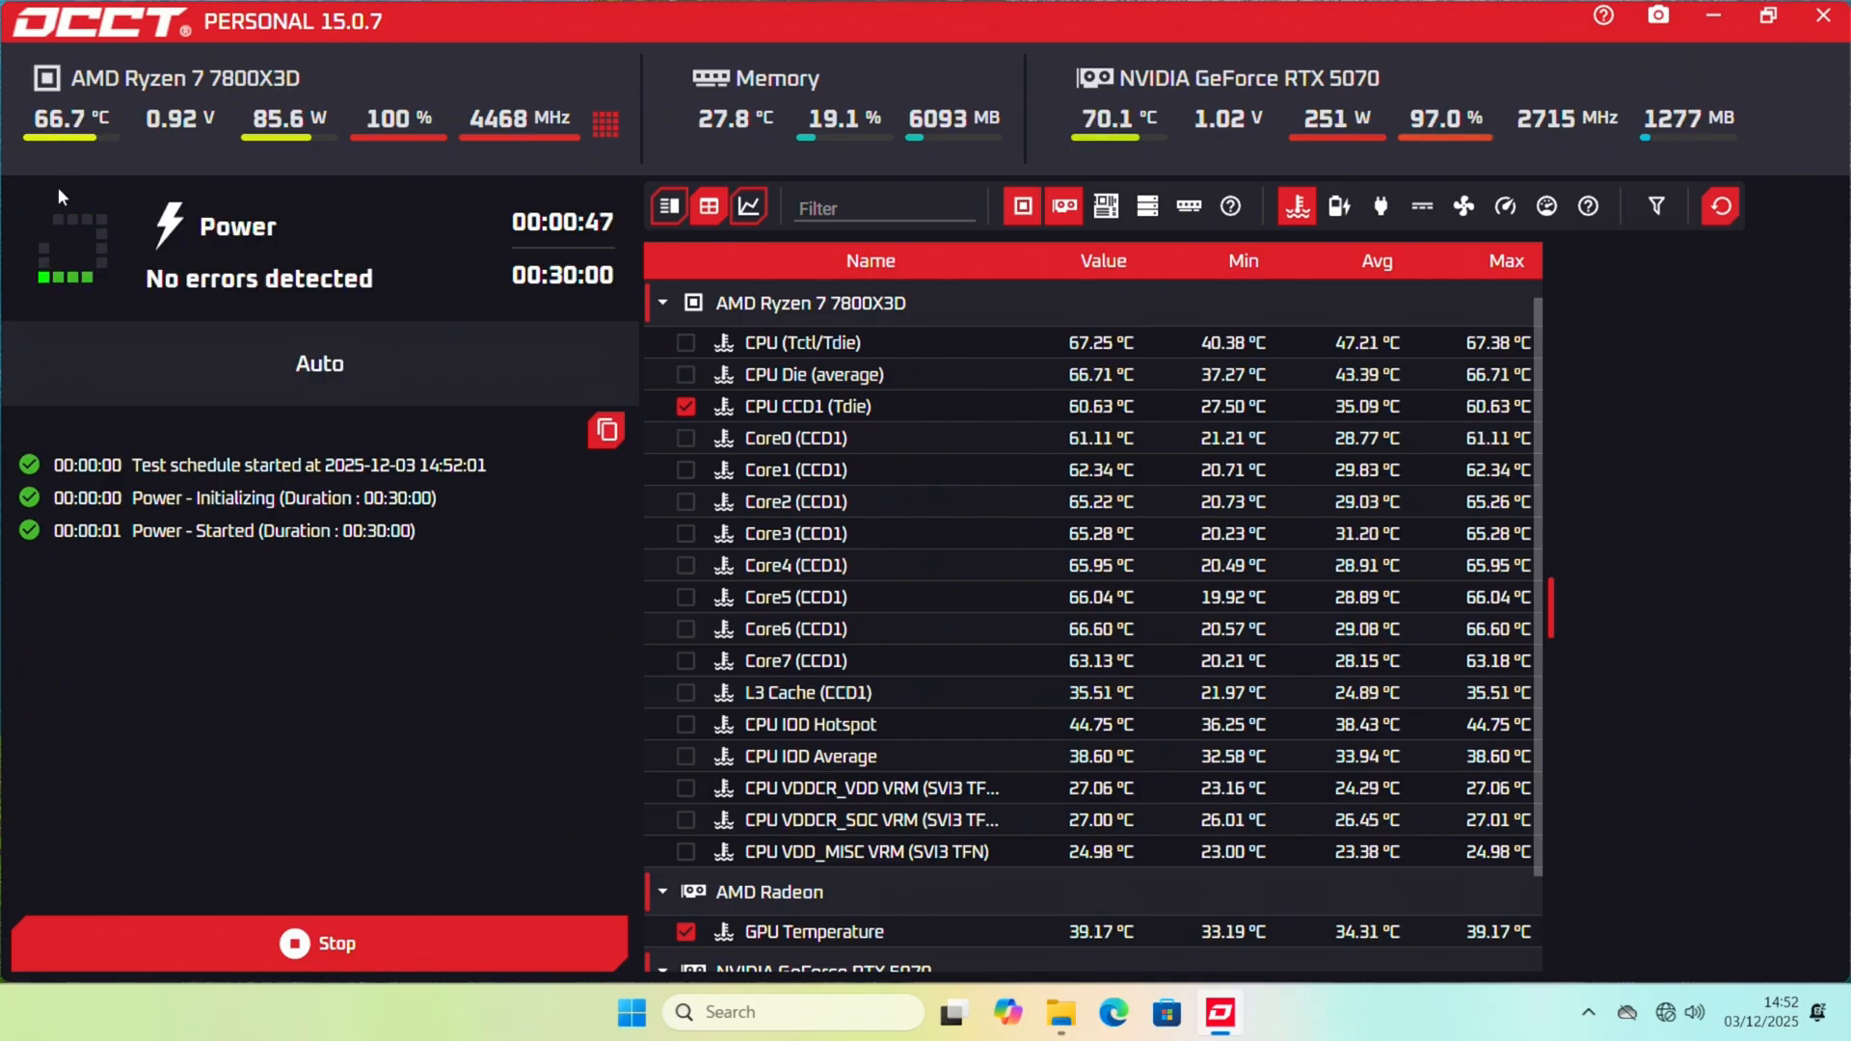
mouse_move(66, 135)
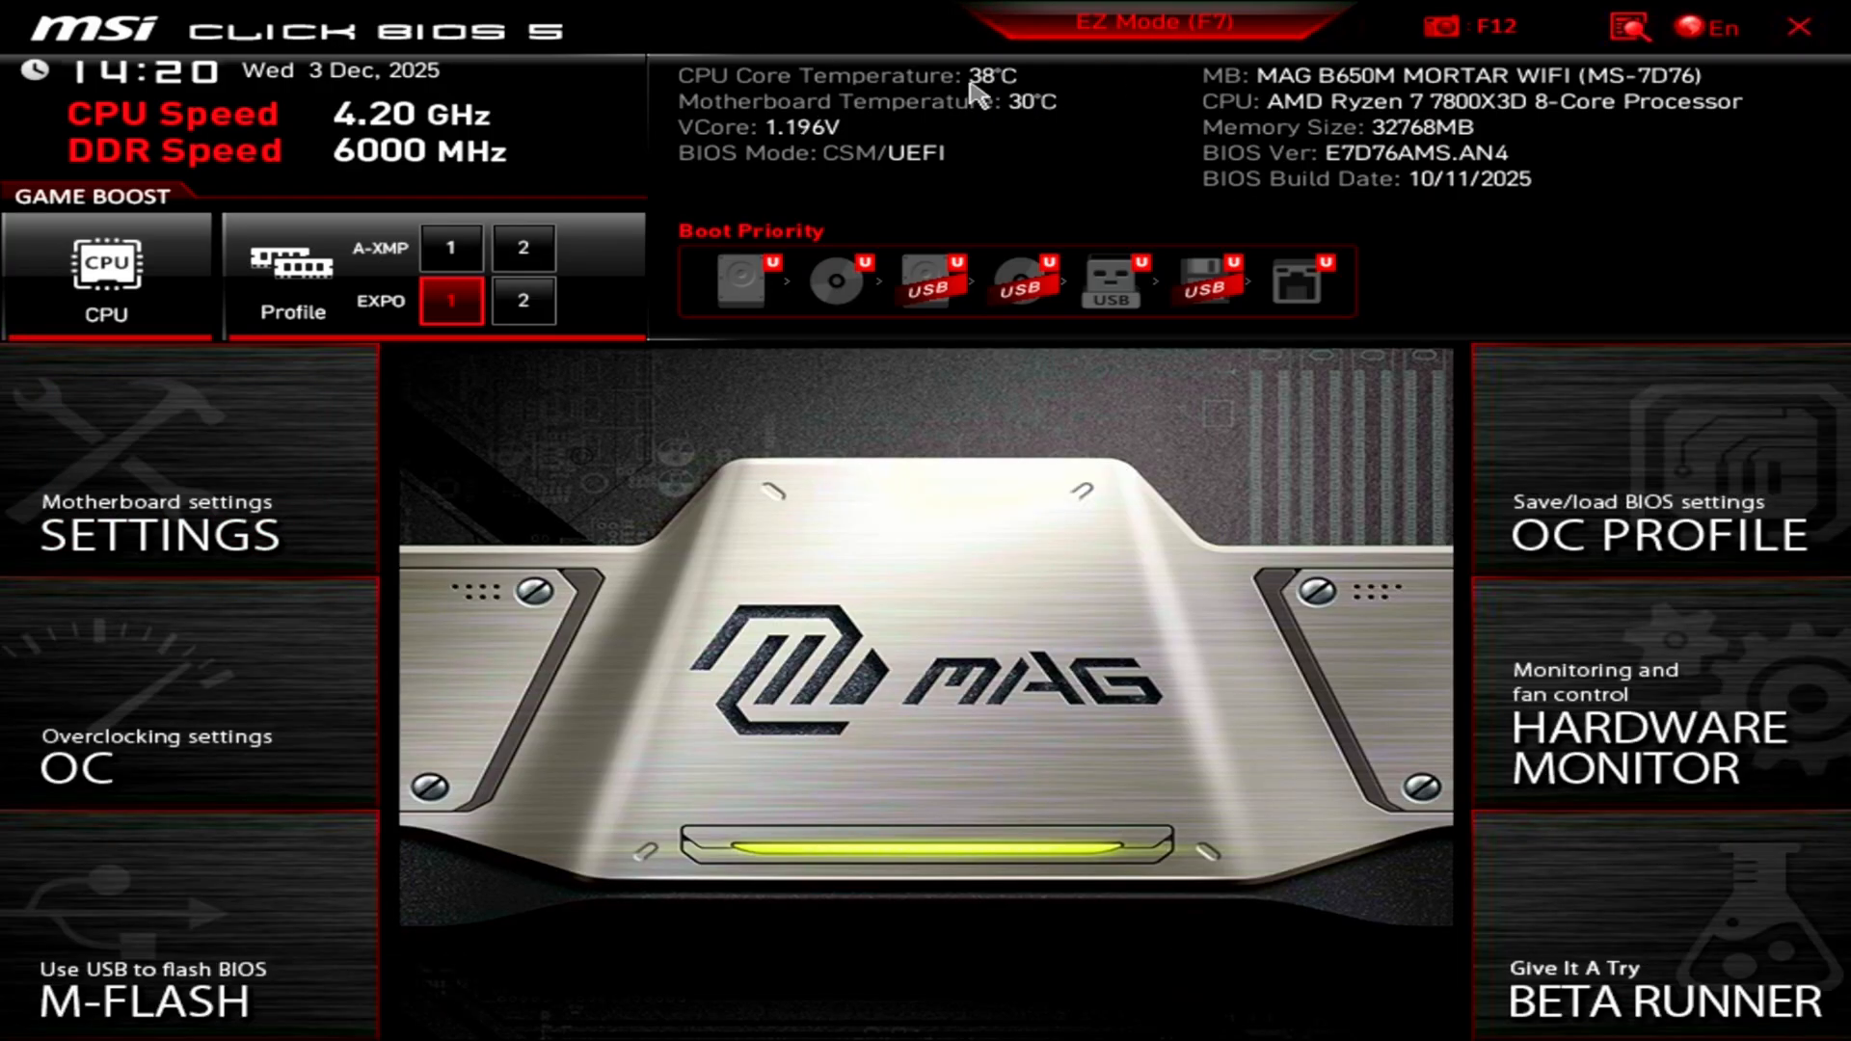
- In OC > Advanced CPU Configuration > AMD Overclocking, set Precision Boost Overdrive to Advanced
left_click(77, 762)
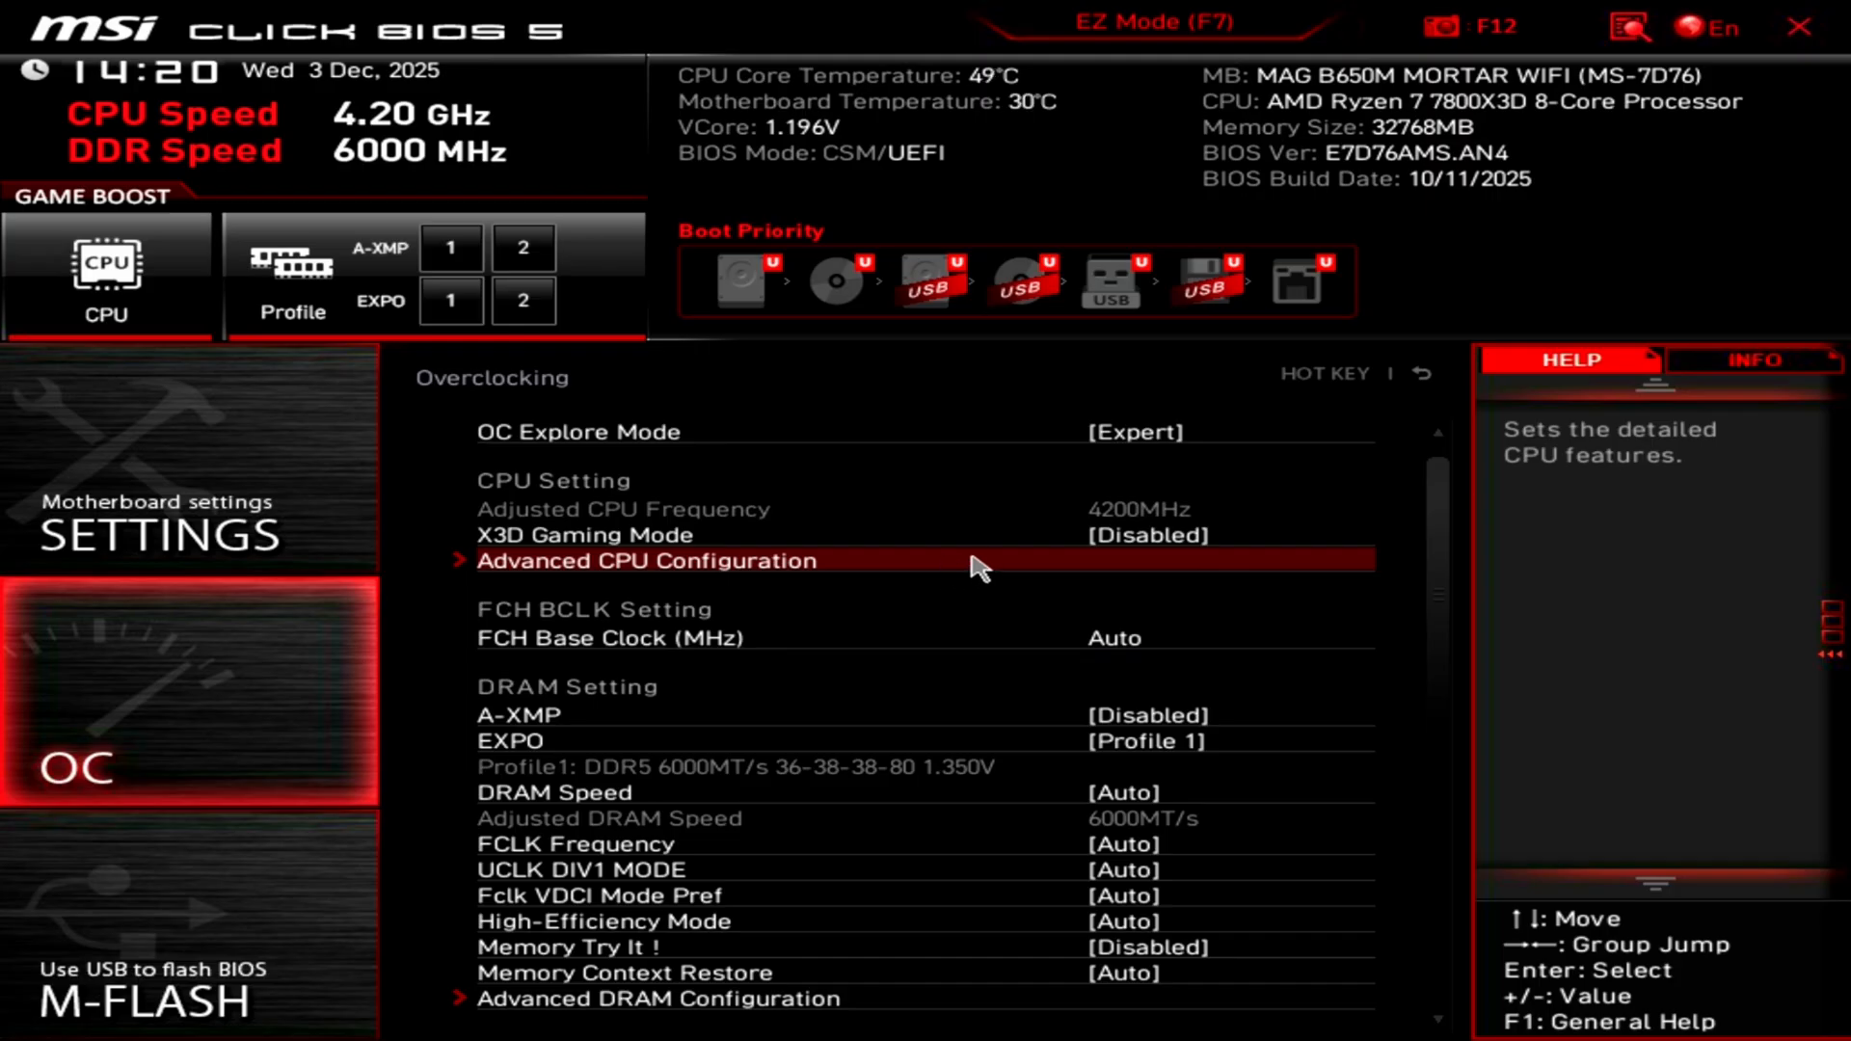
left_click(647, 559)
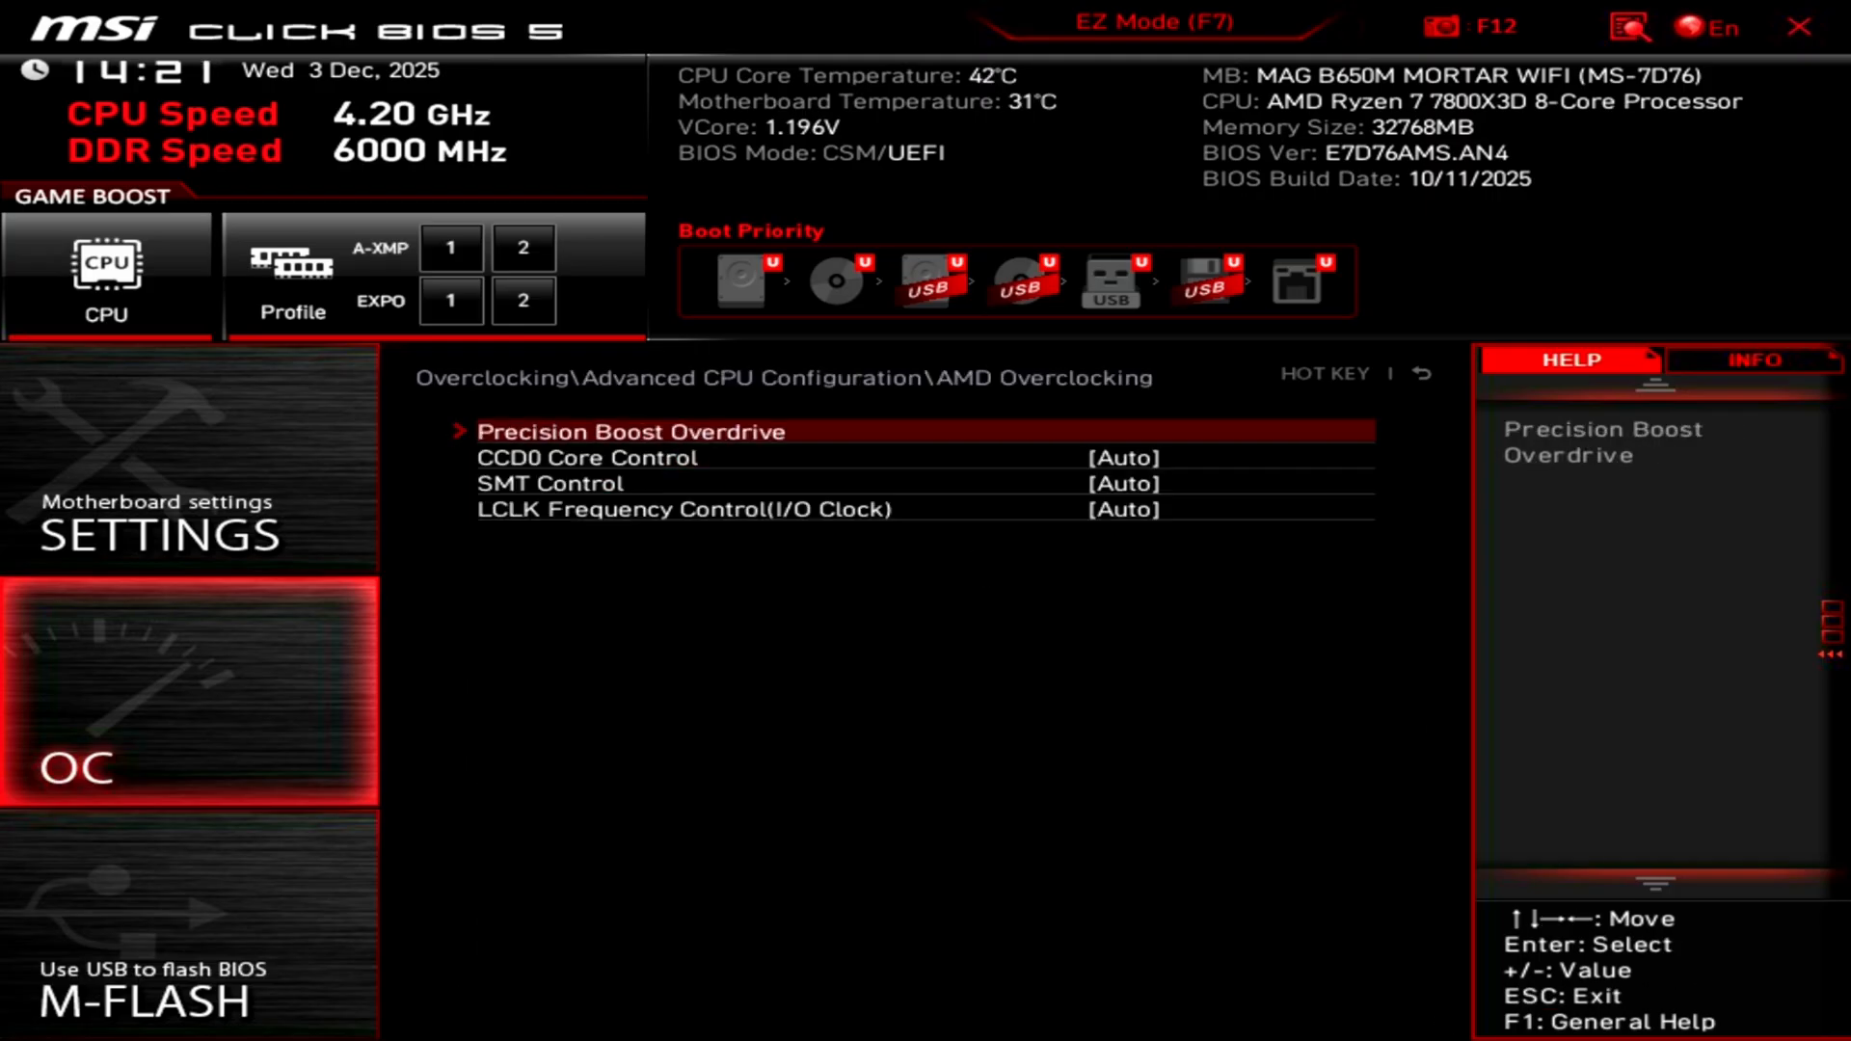
left_click(626, 430)
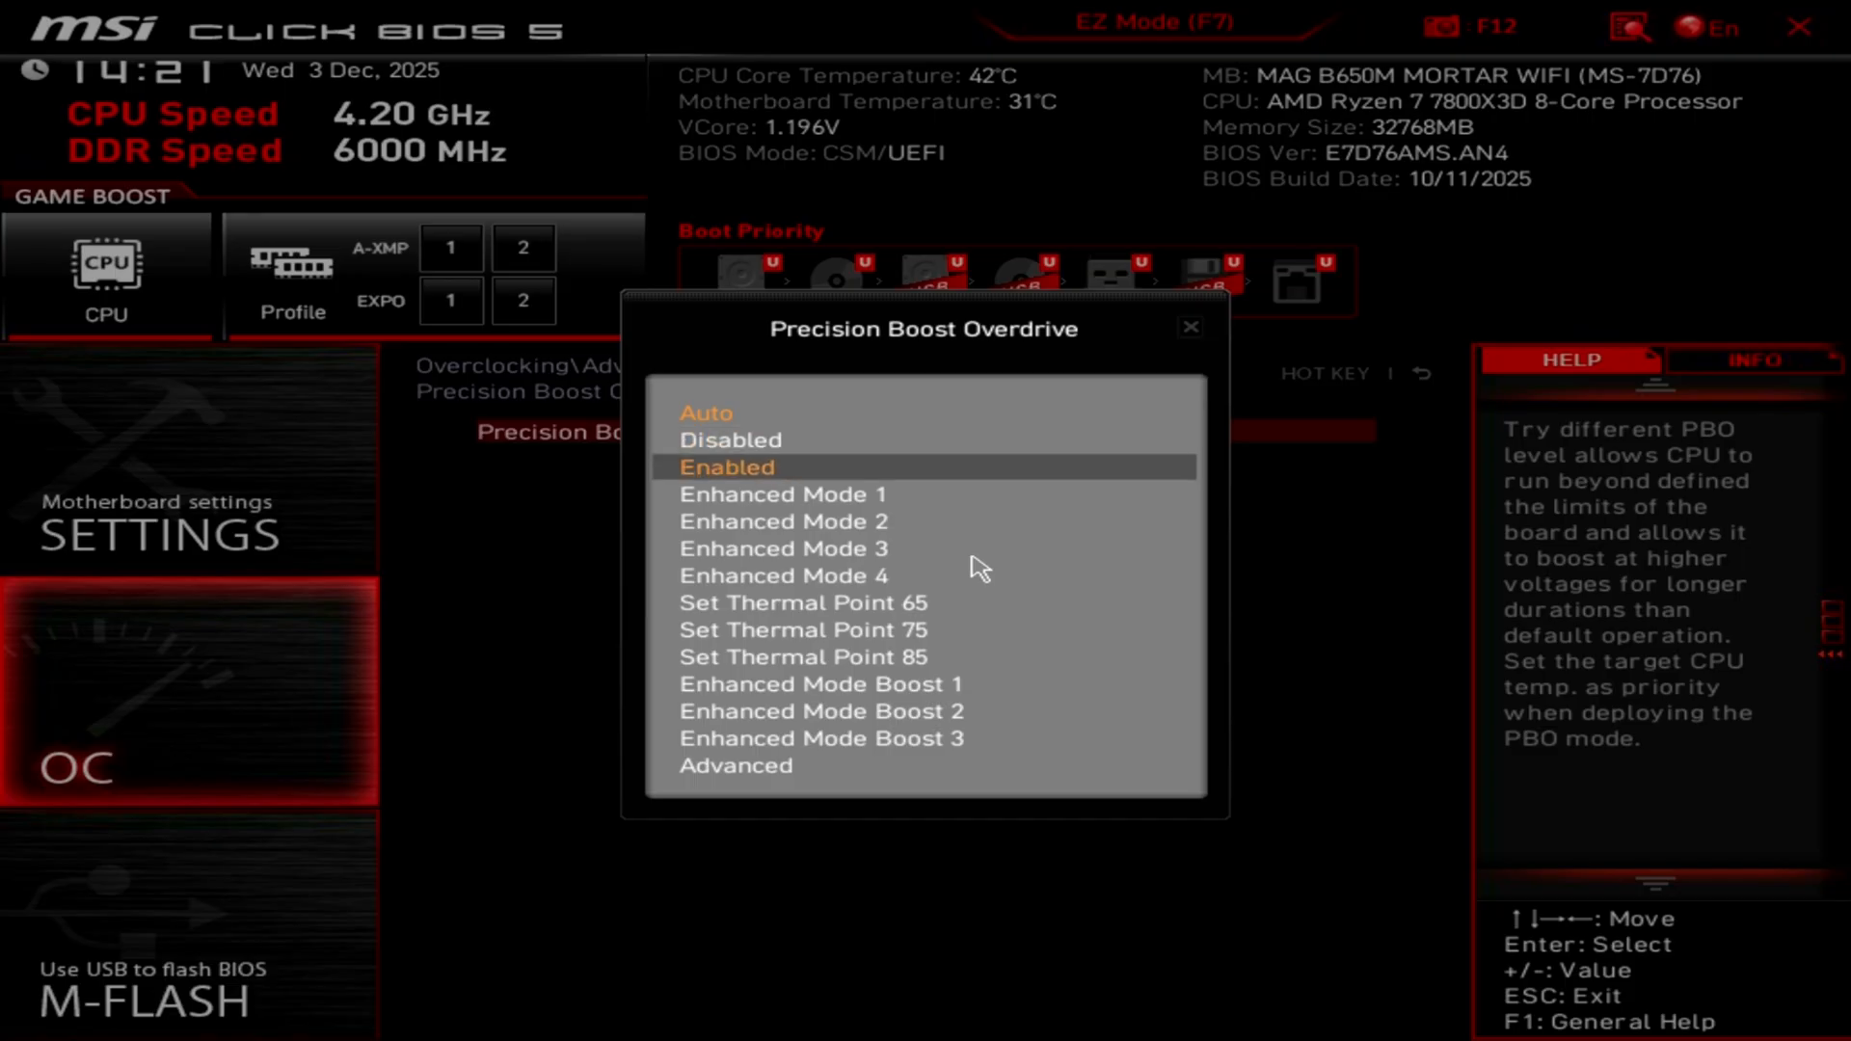
left_click(735, 766)
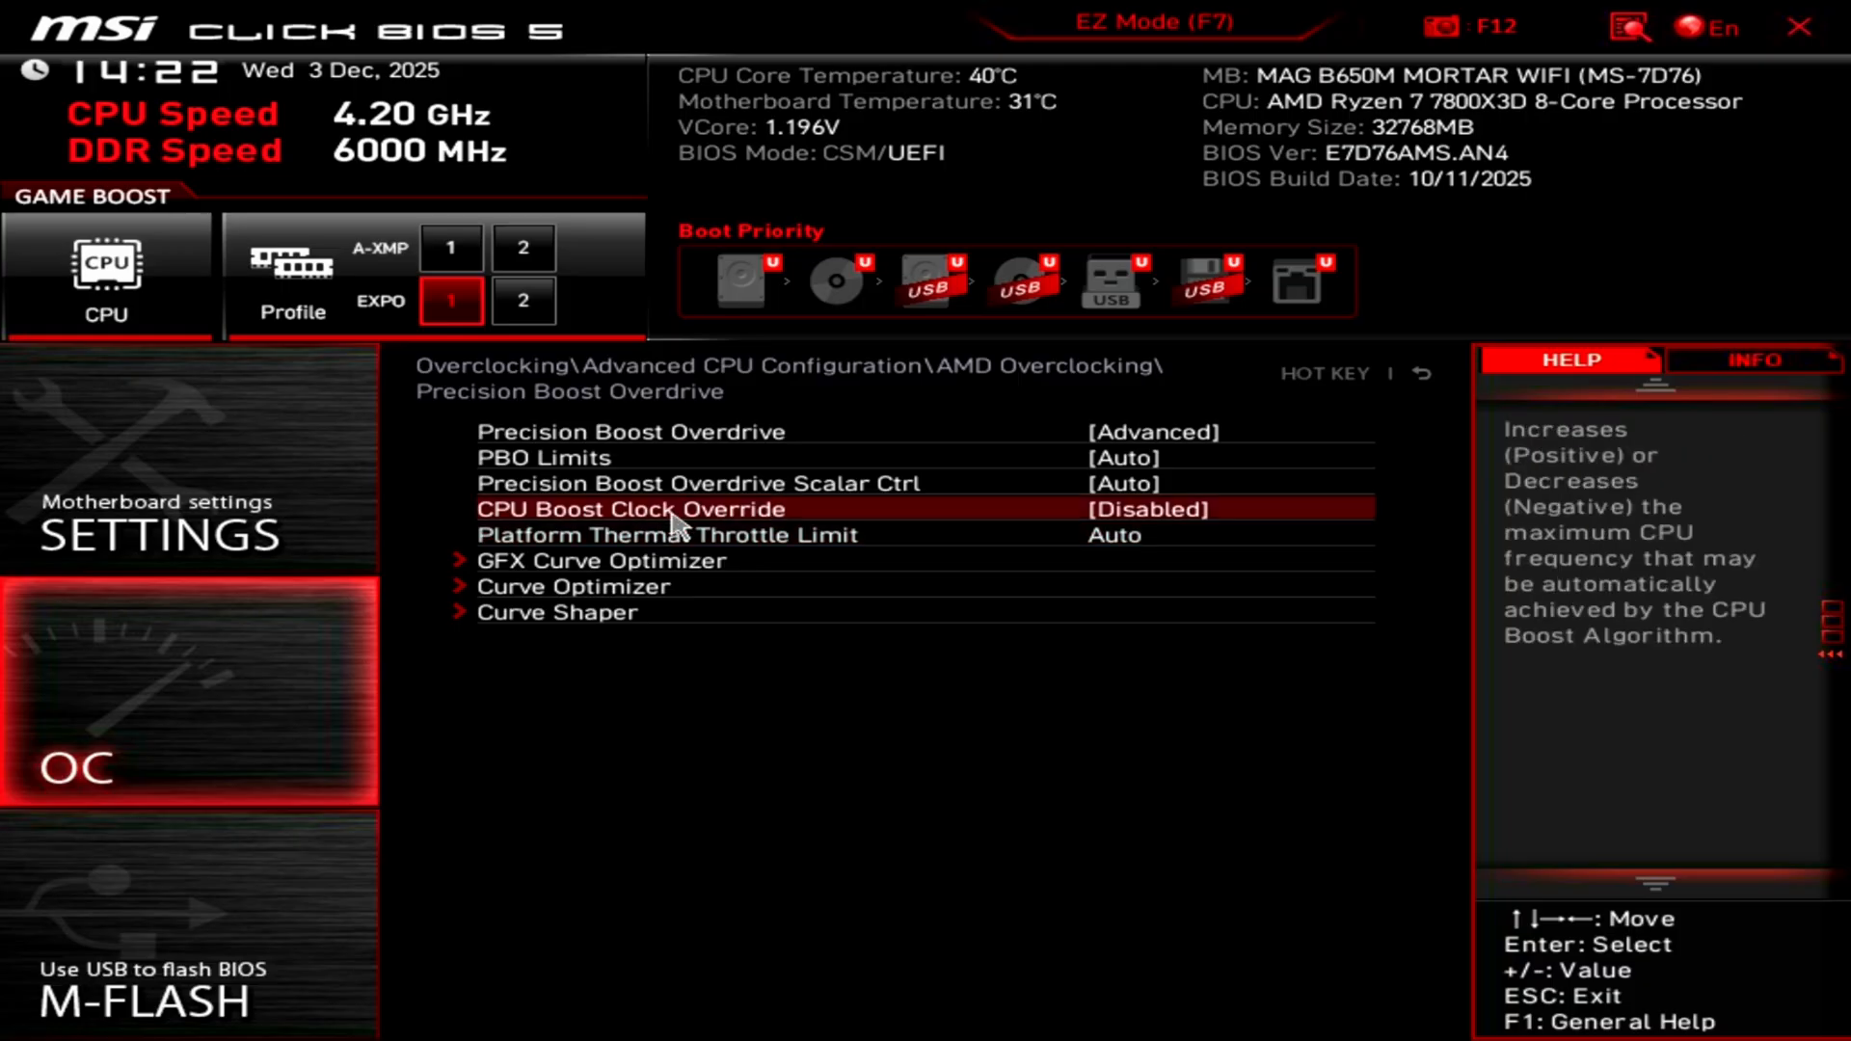
mouse_move(601, 559)
type("75")
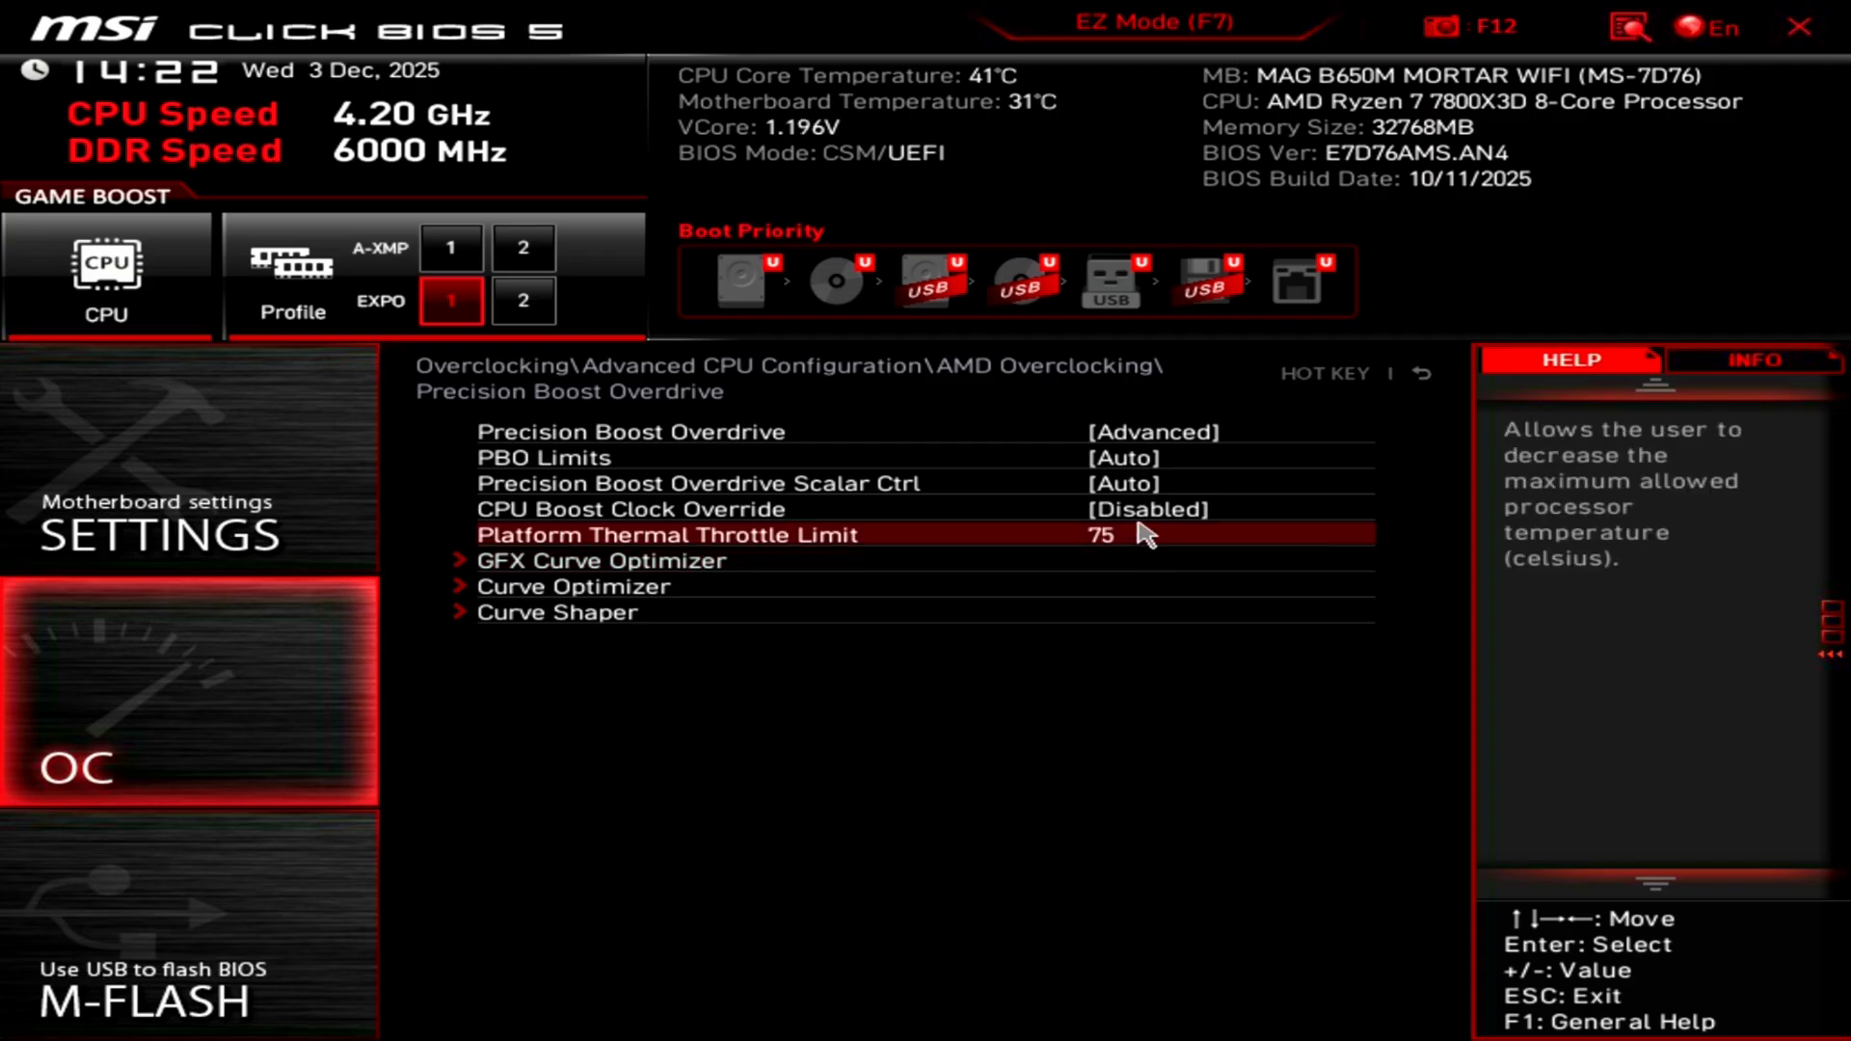
mouse_move(990, 623)
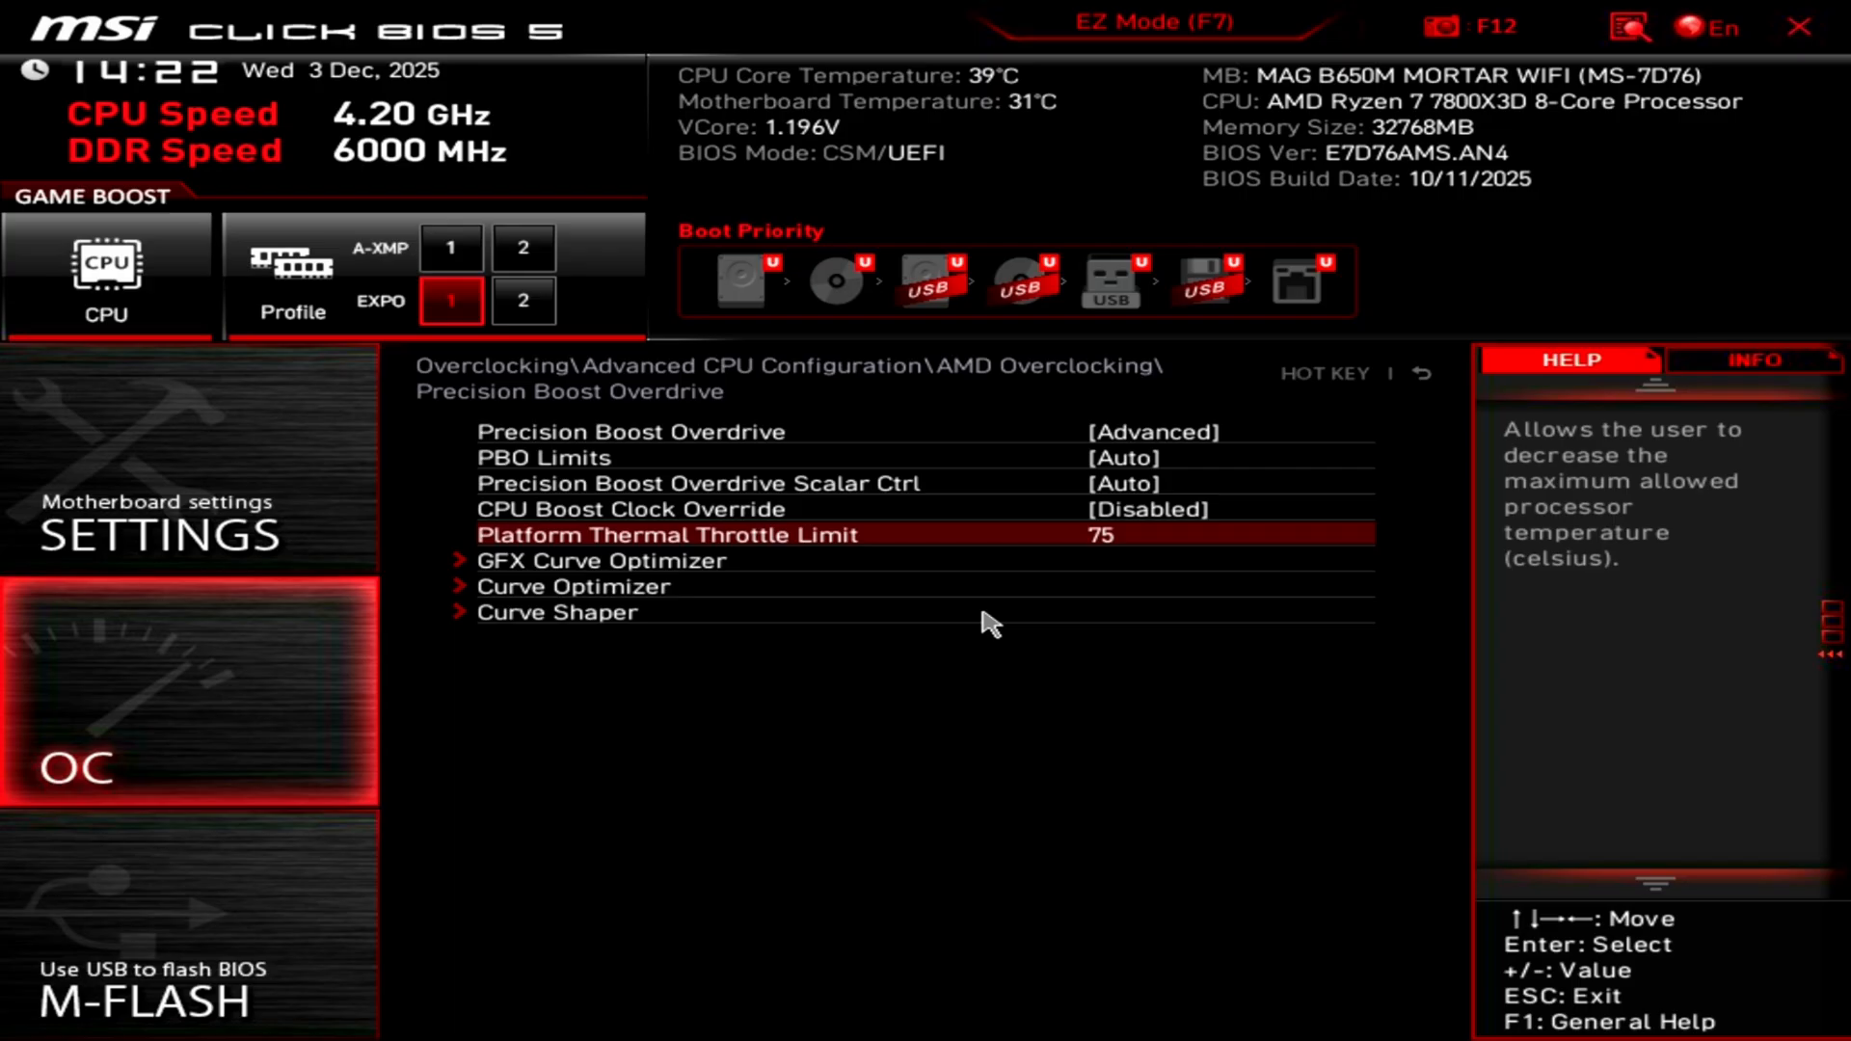
- Clear the Platform Thermal Throttle Limit field and enter 75 degrees
key("Backspace")
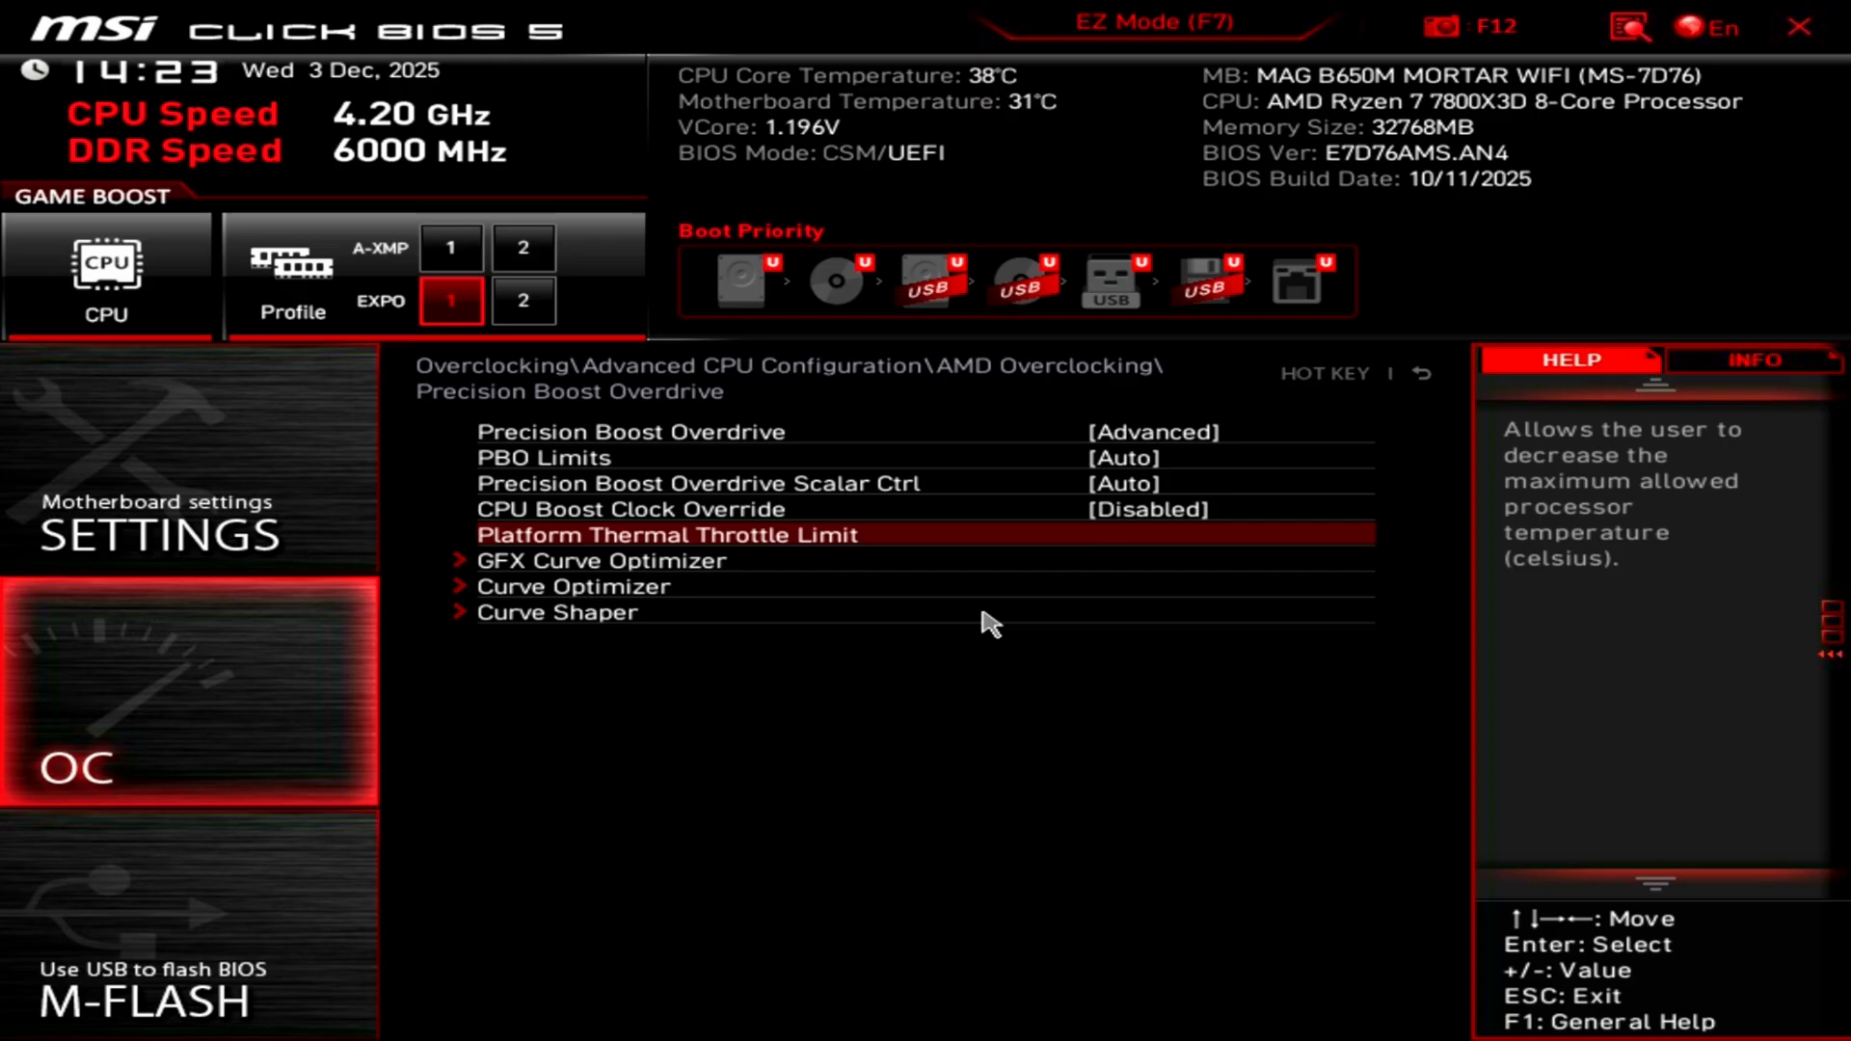
type("75")
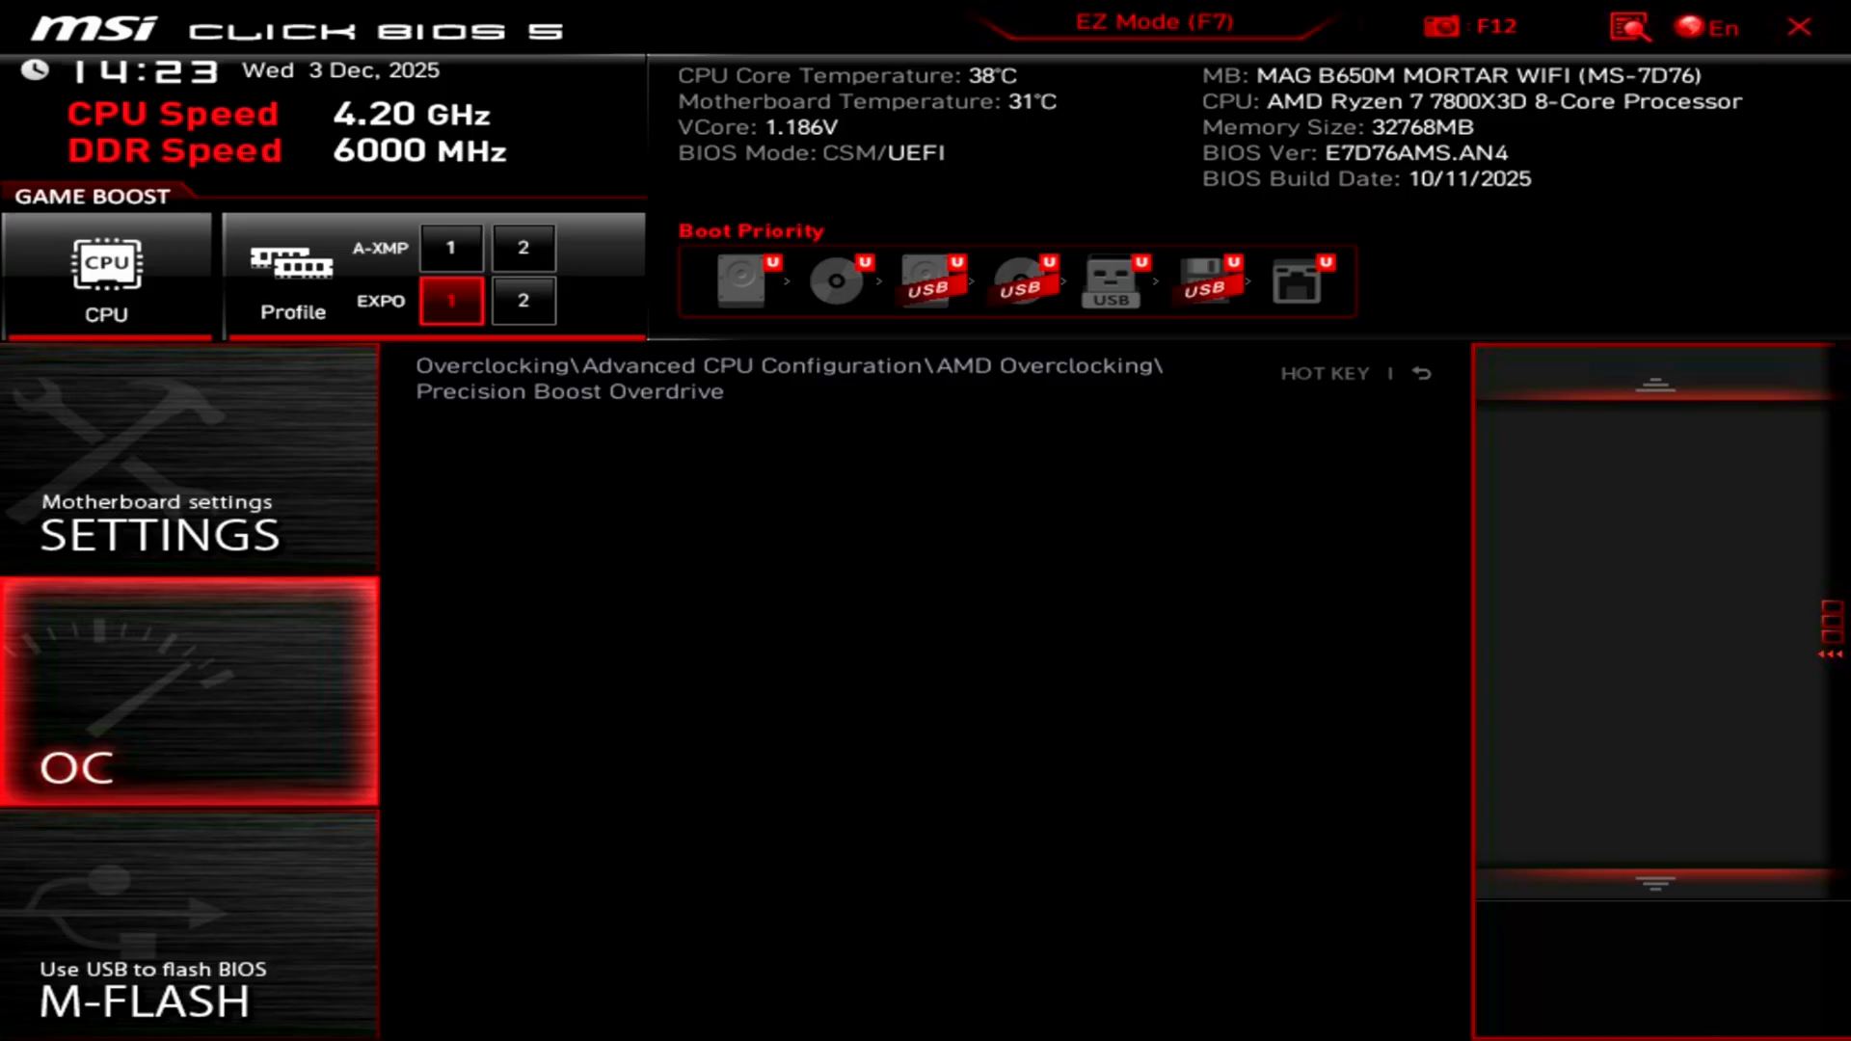
- Set Curve Optimizer to All Cores with a Negative sign for the all-core offset
left_click(572, 432)
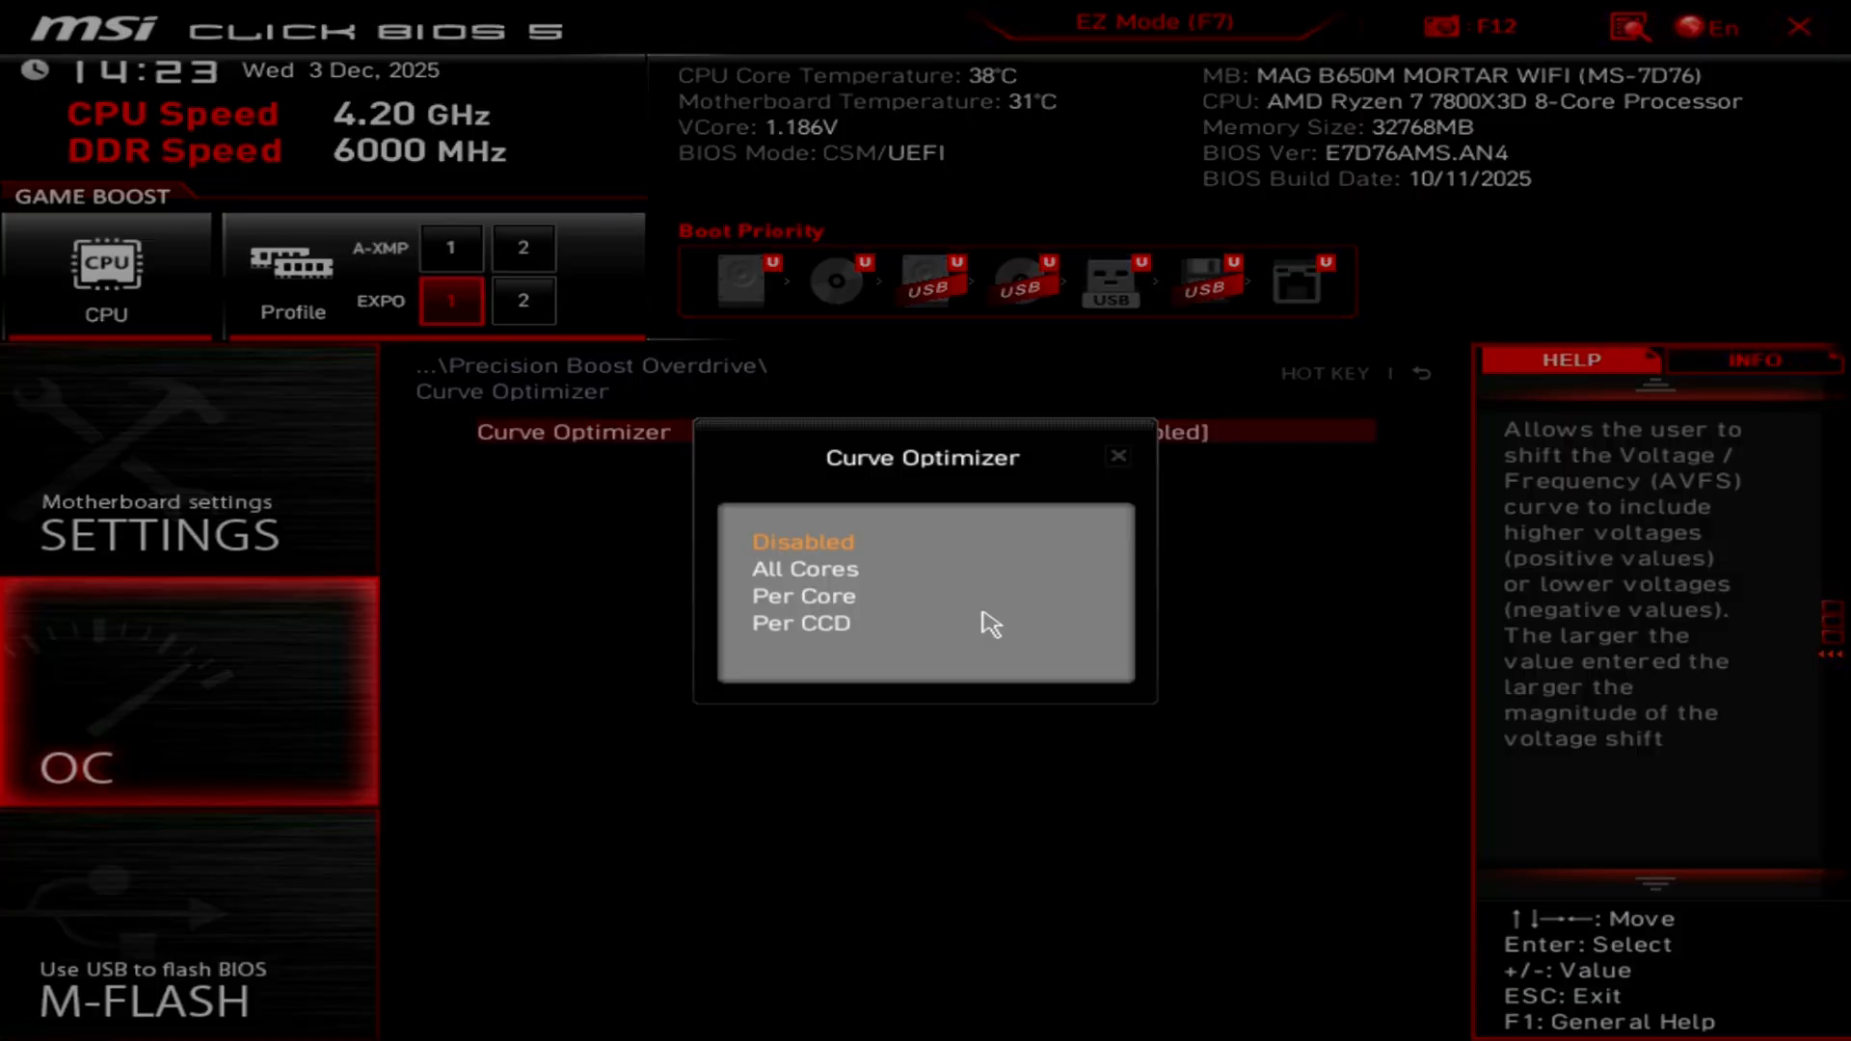
left_click(804, 569)
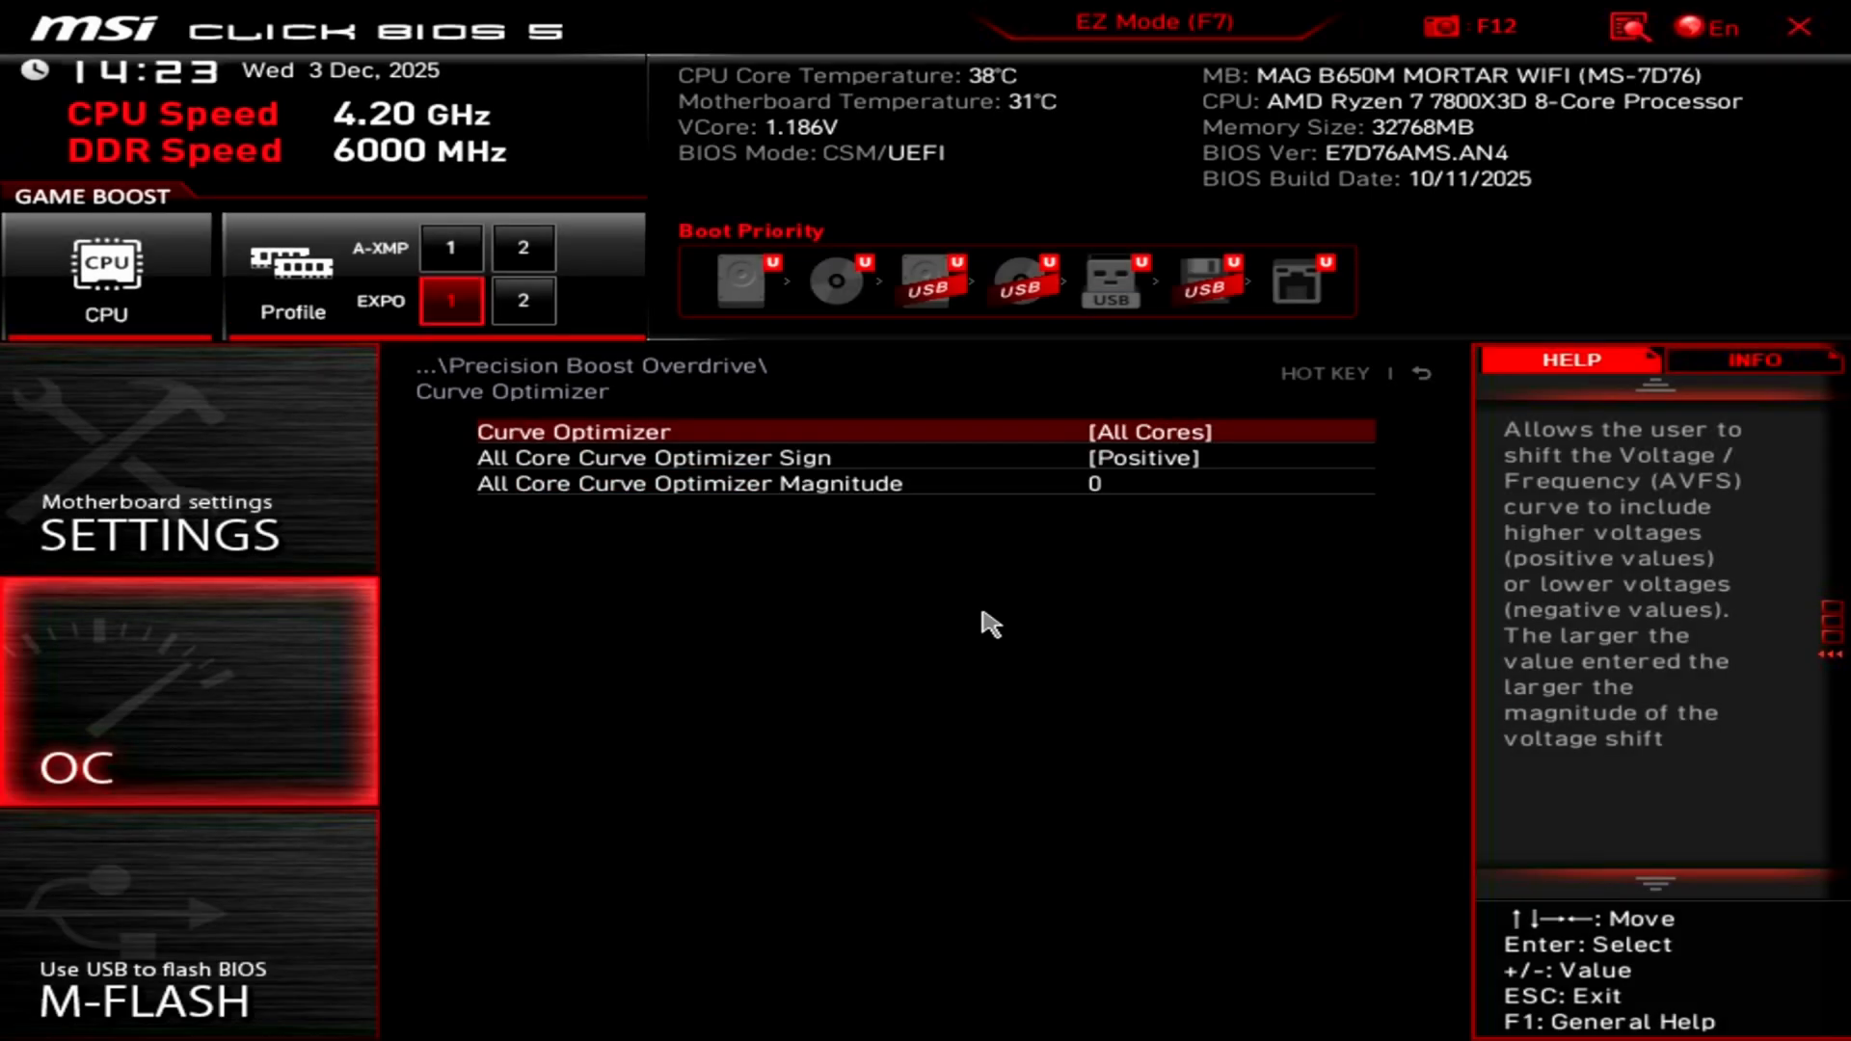
left_click(827, 459)
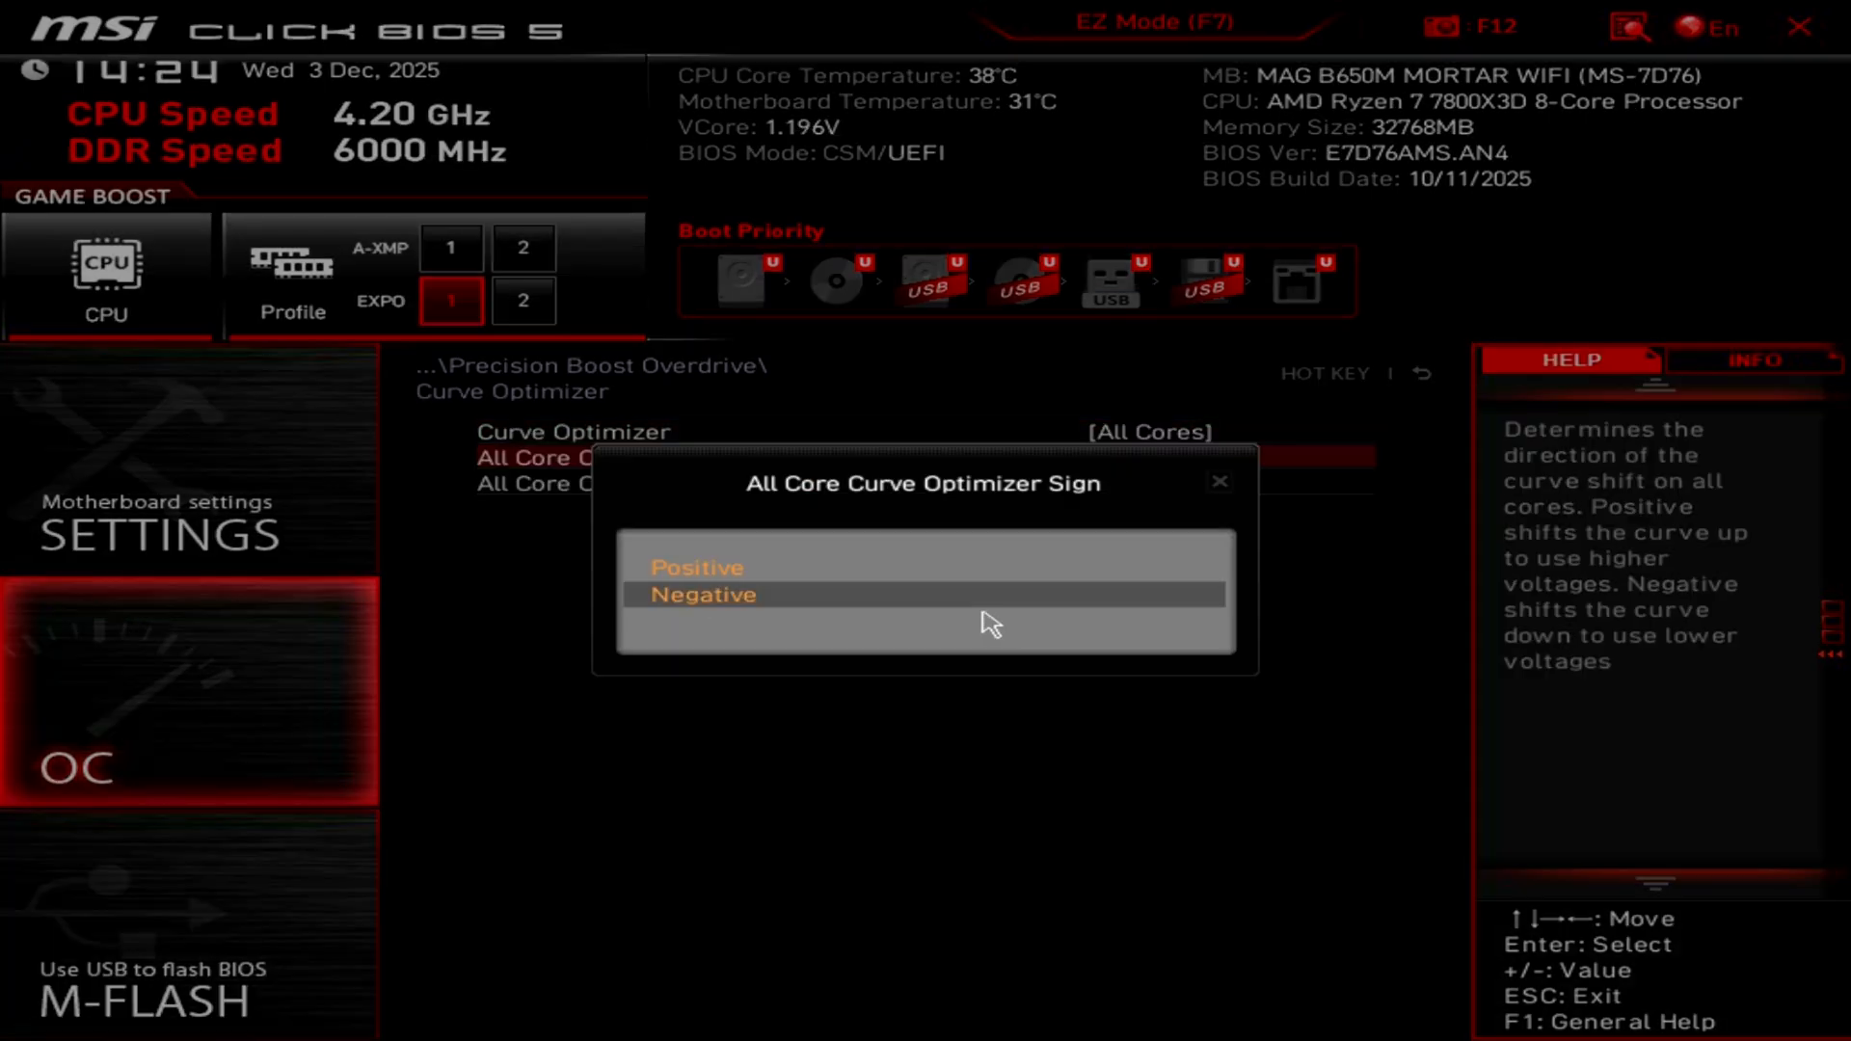
left_click(702, 594)
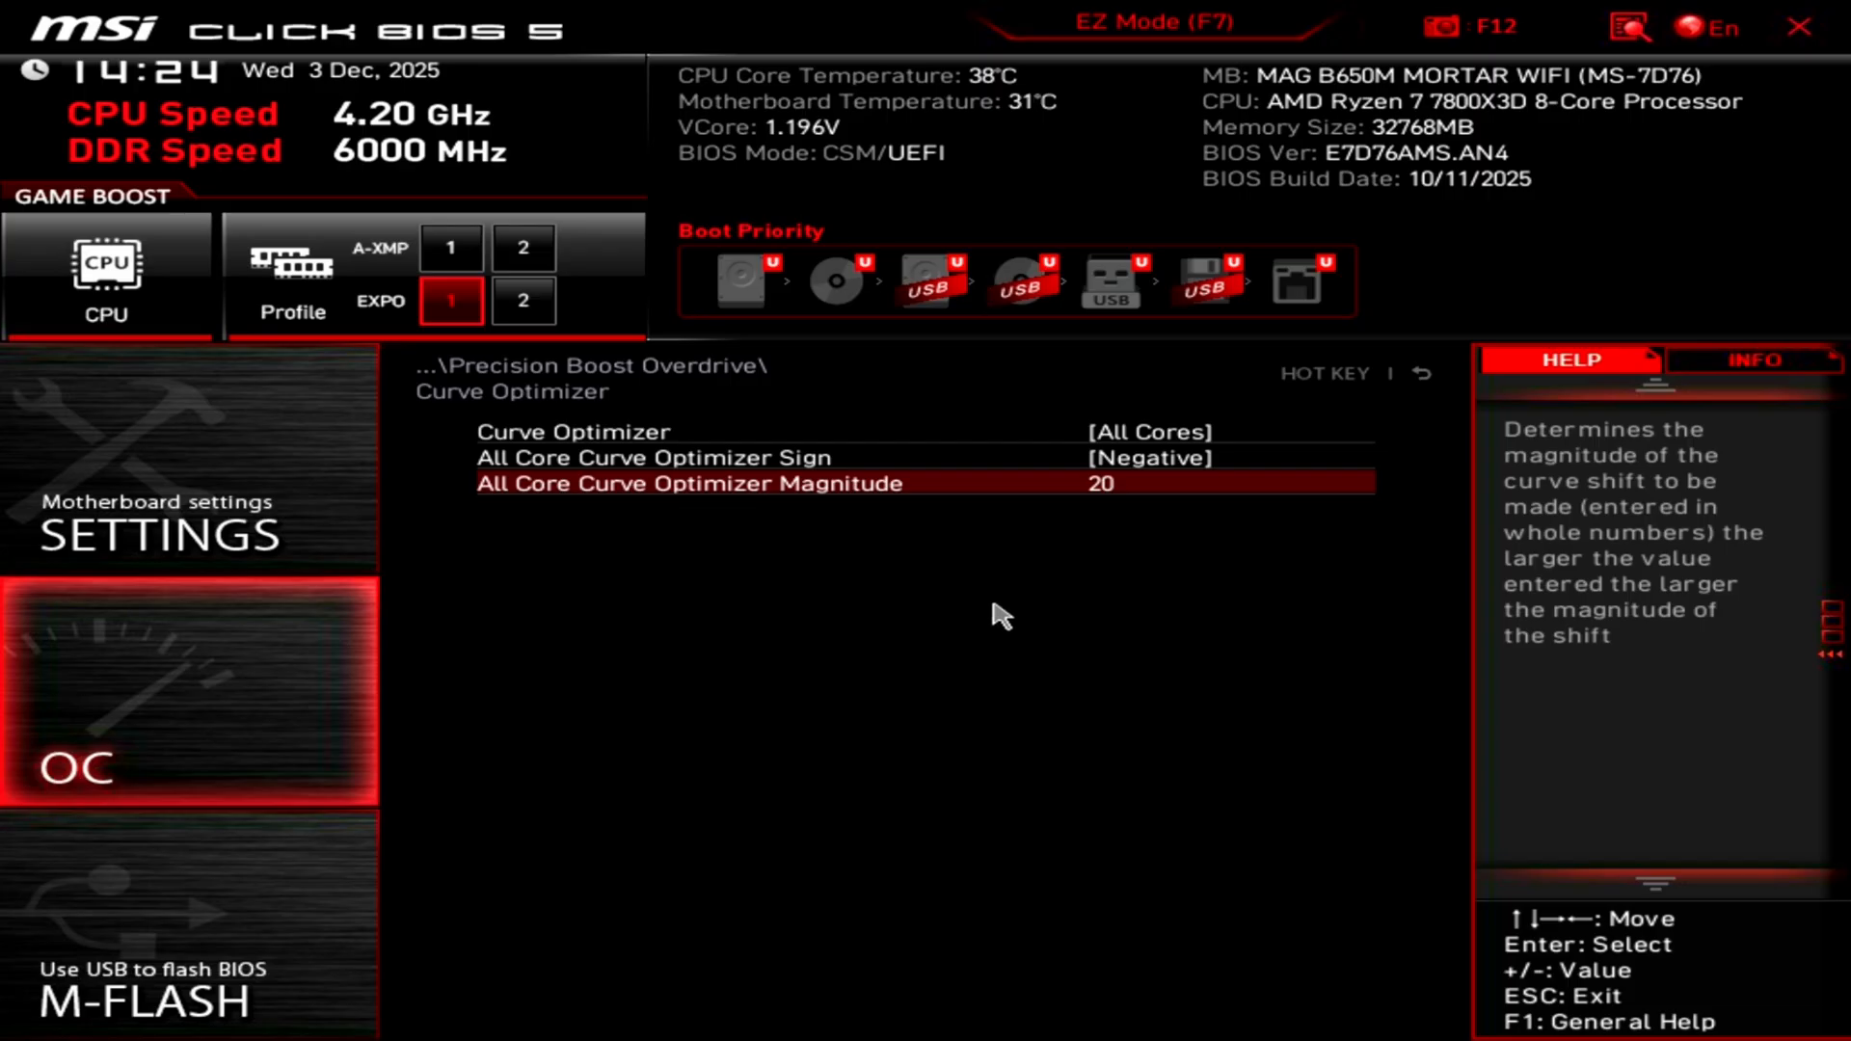
mouse_move(1429, 386)
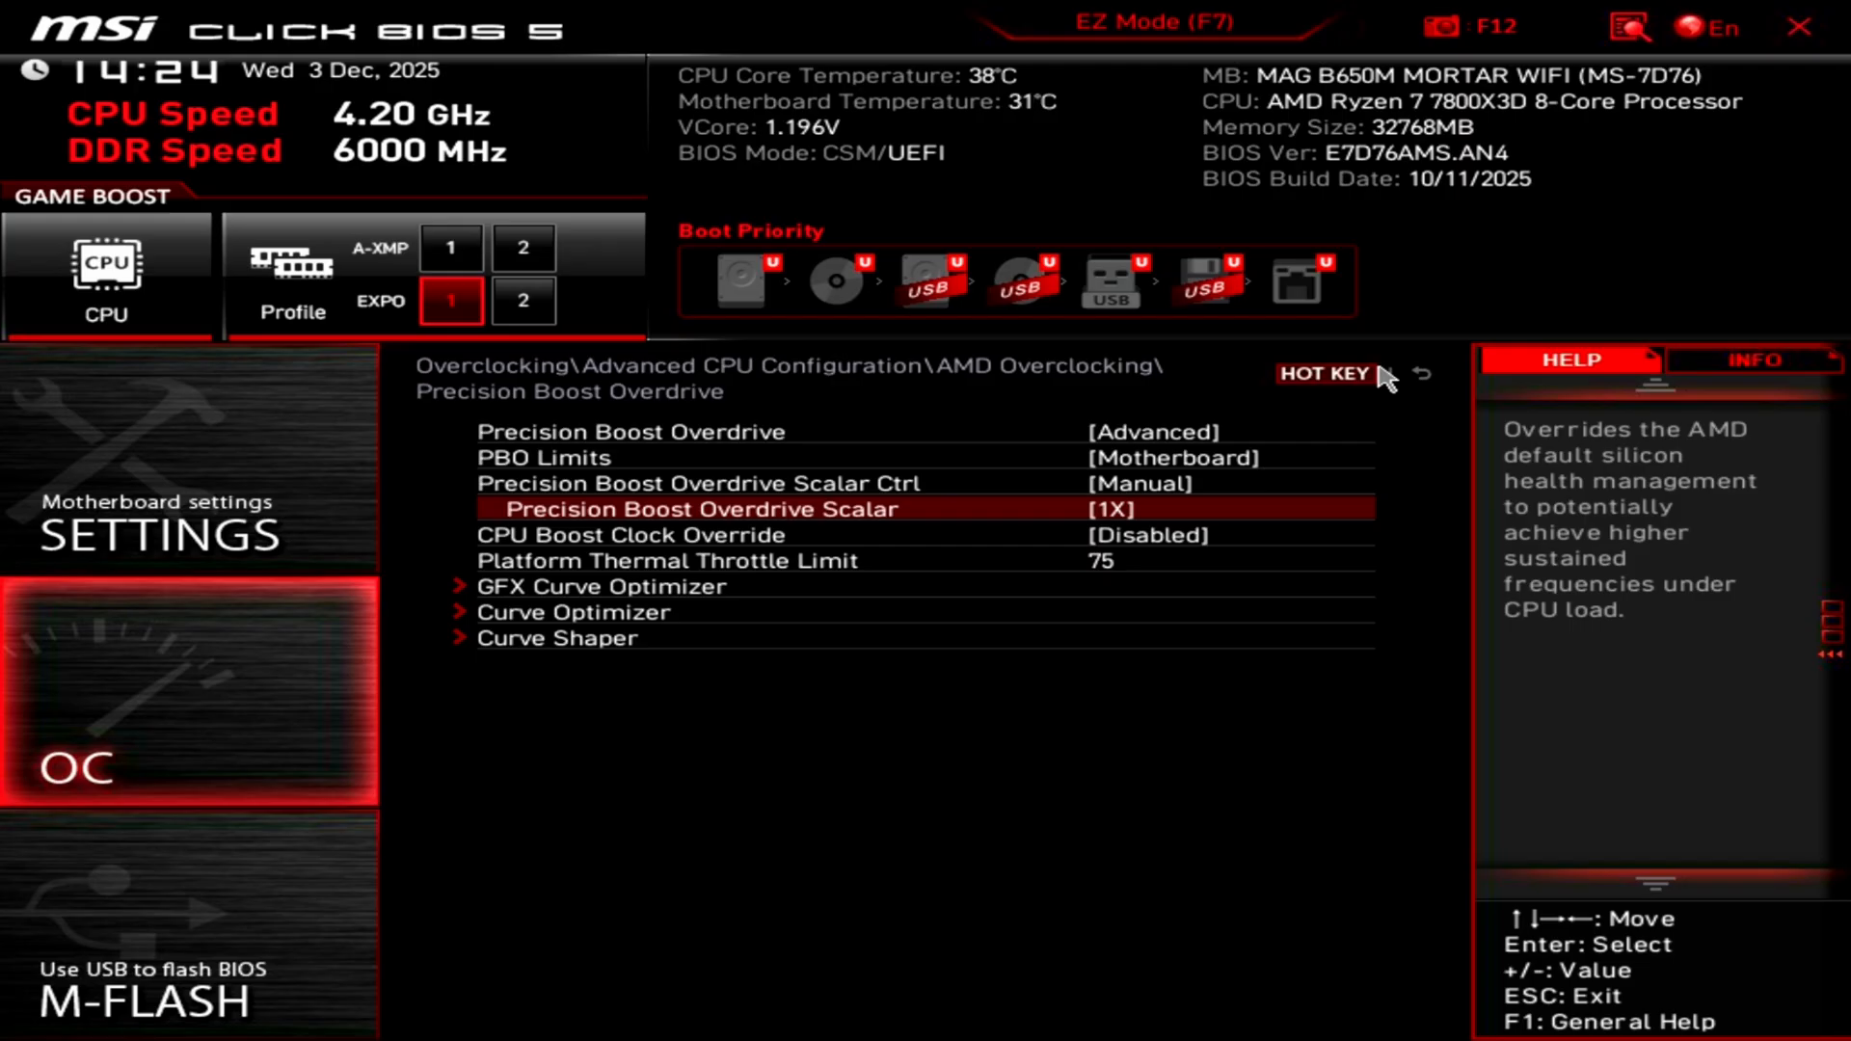
- Set Precision Boost Overdrive Scalar and PBO Limits back to Auto, keeping the 75 limit
left_click(1111, 509)
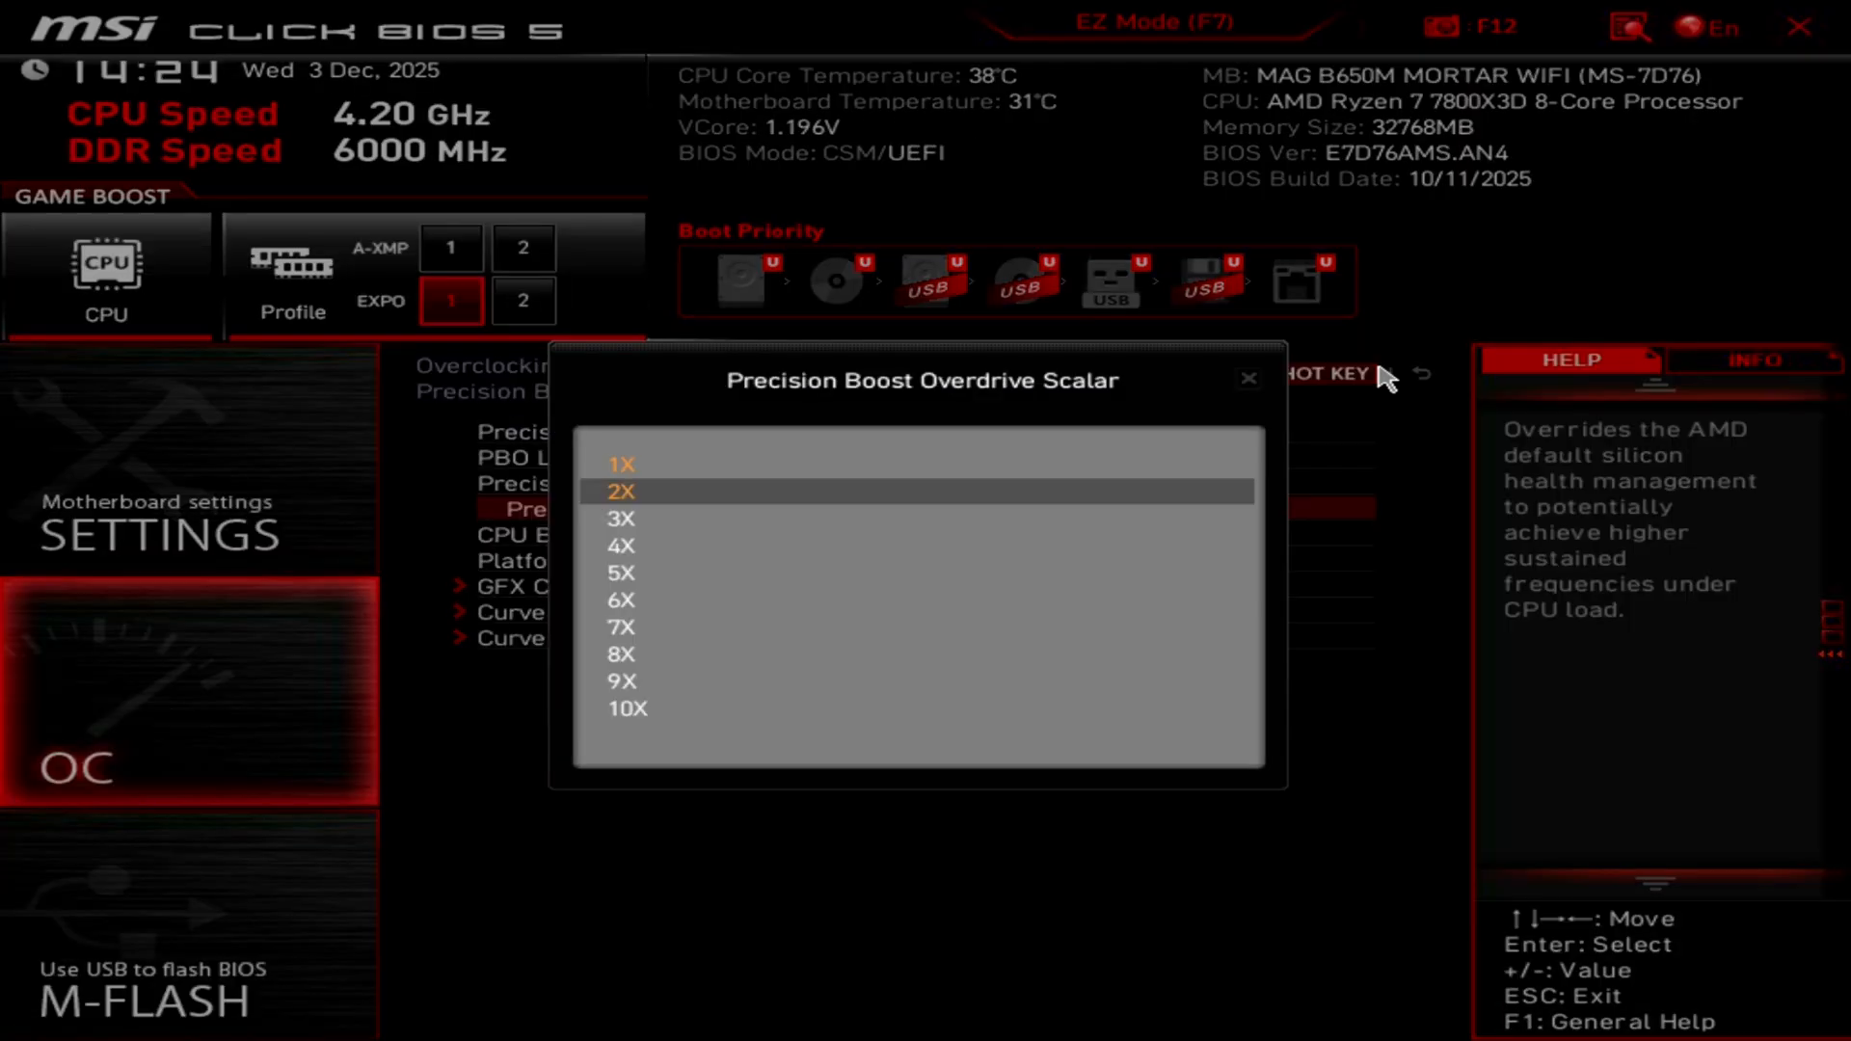
left_click(623, 492)
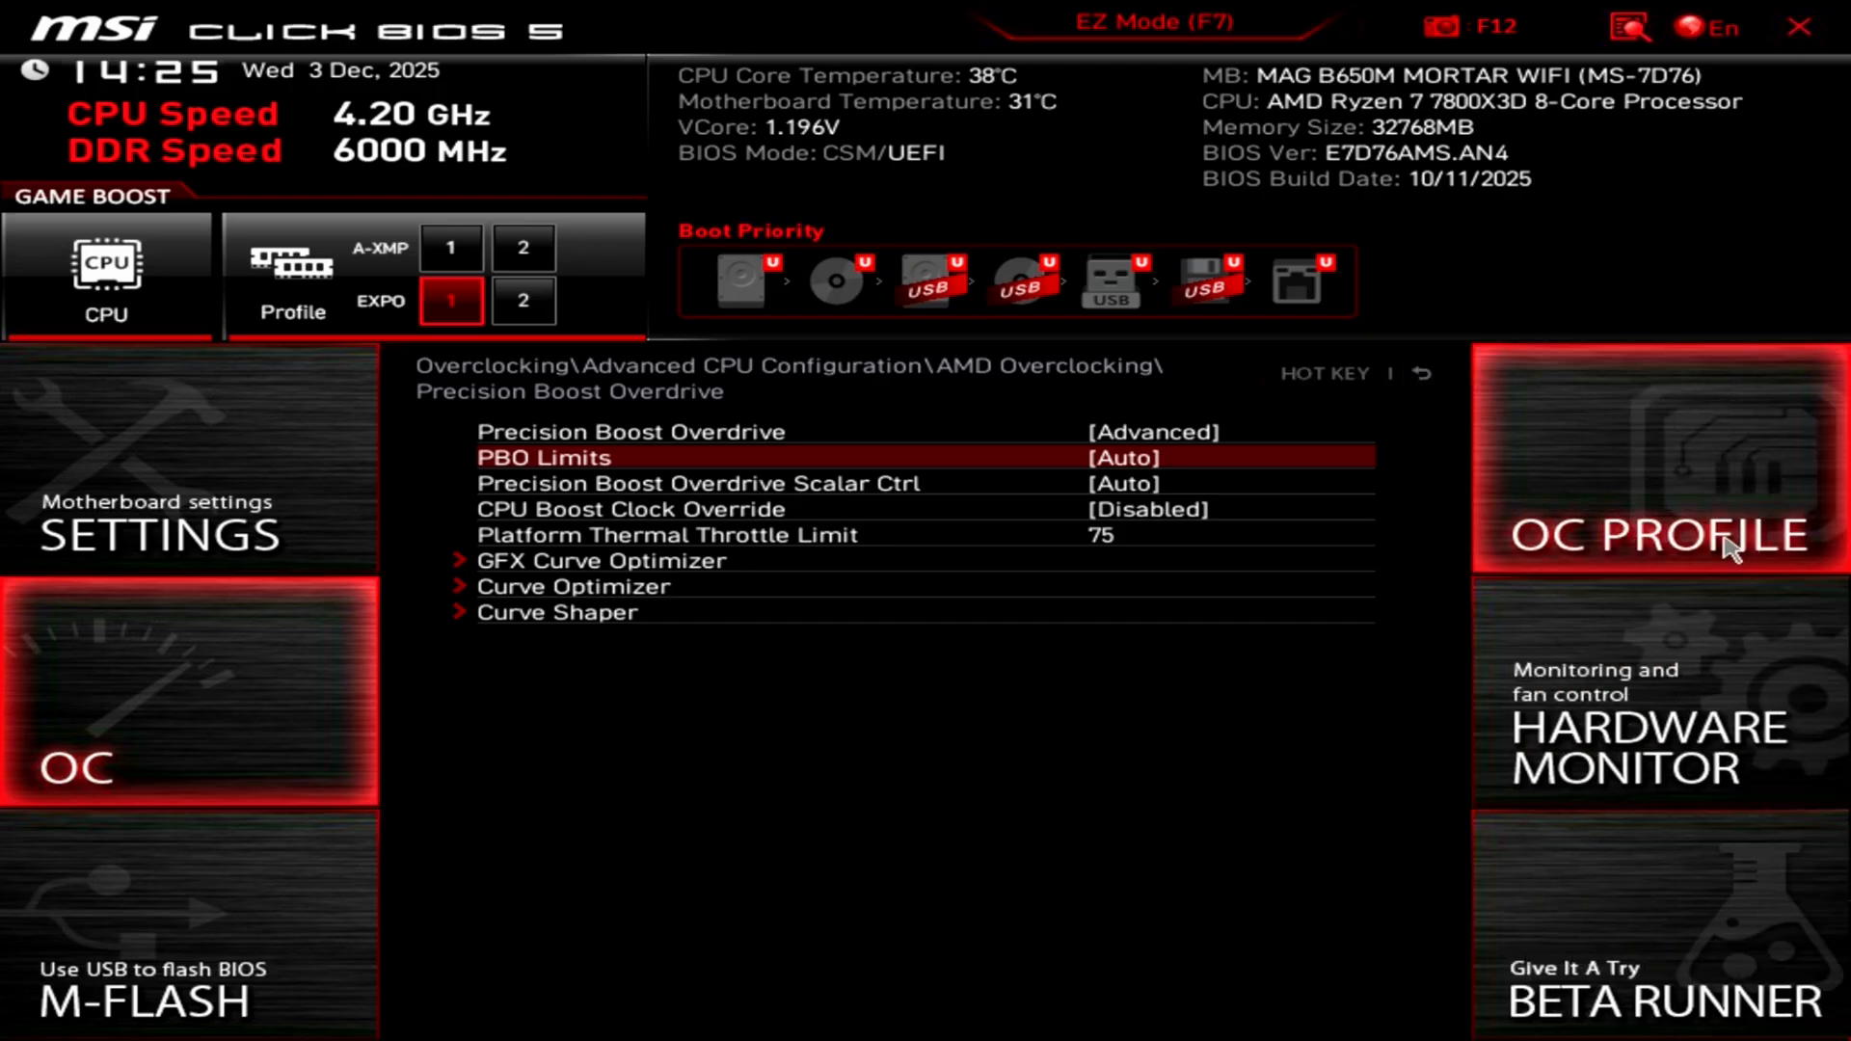
- Name Overclocking Profile 1 'pc36' and save the current settings to it
left_click(1658, 534)
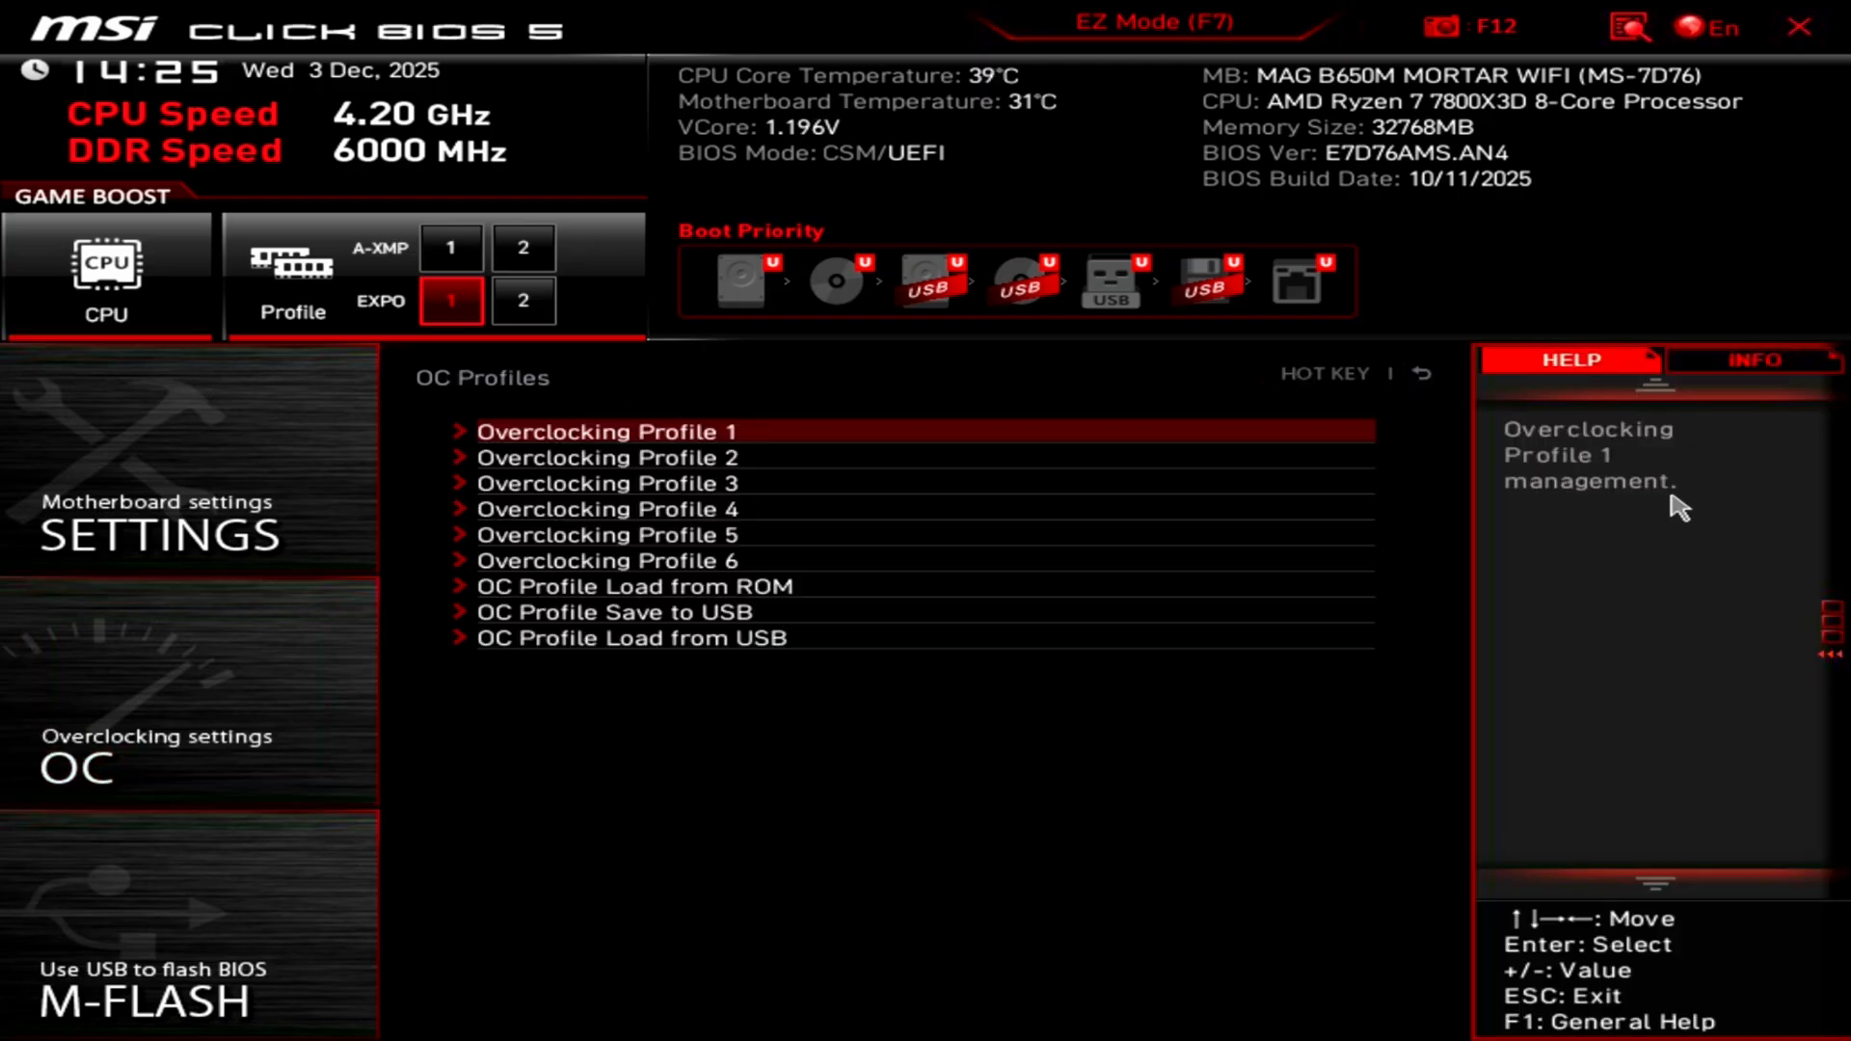
mouse_move(702, 416)
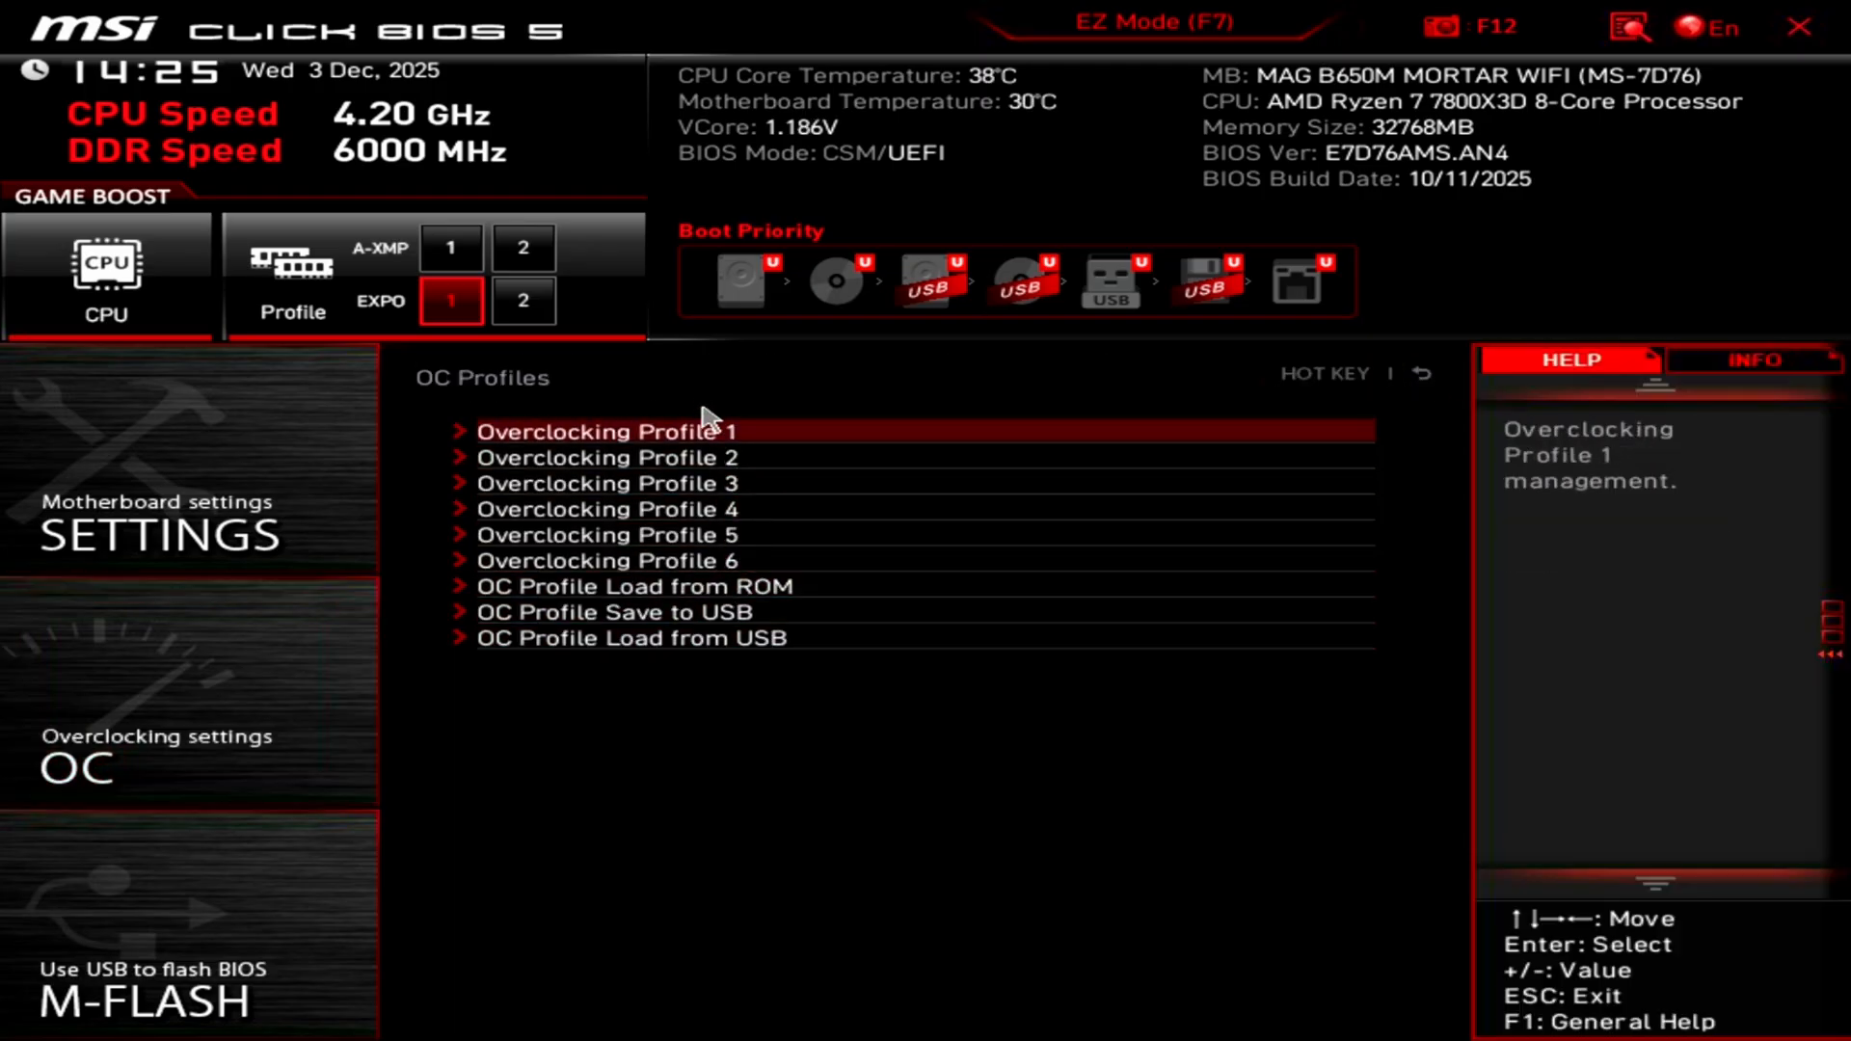
left_click(604, 430)
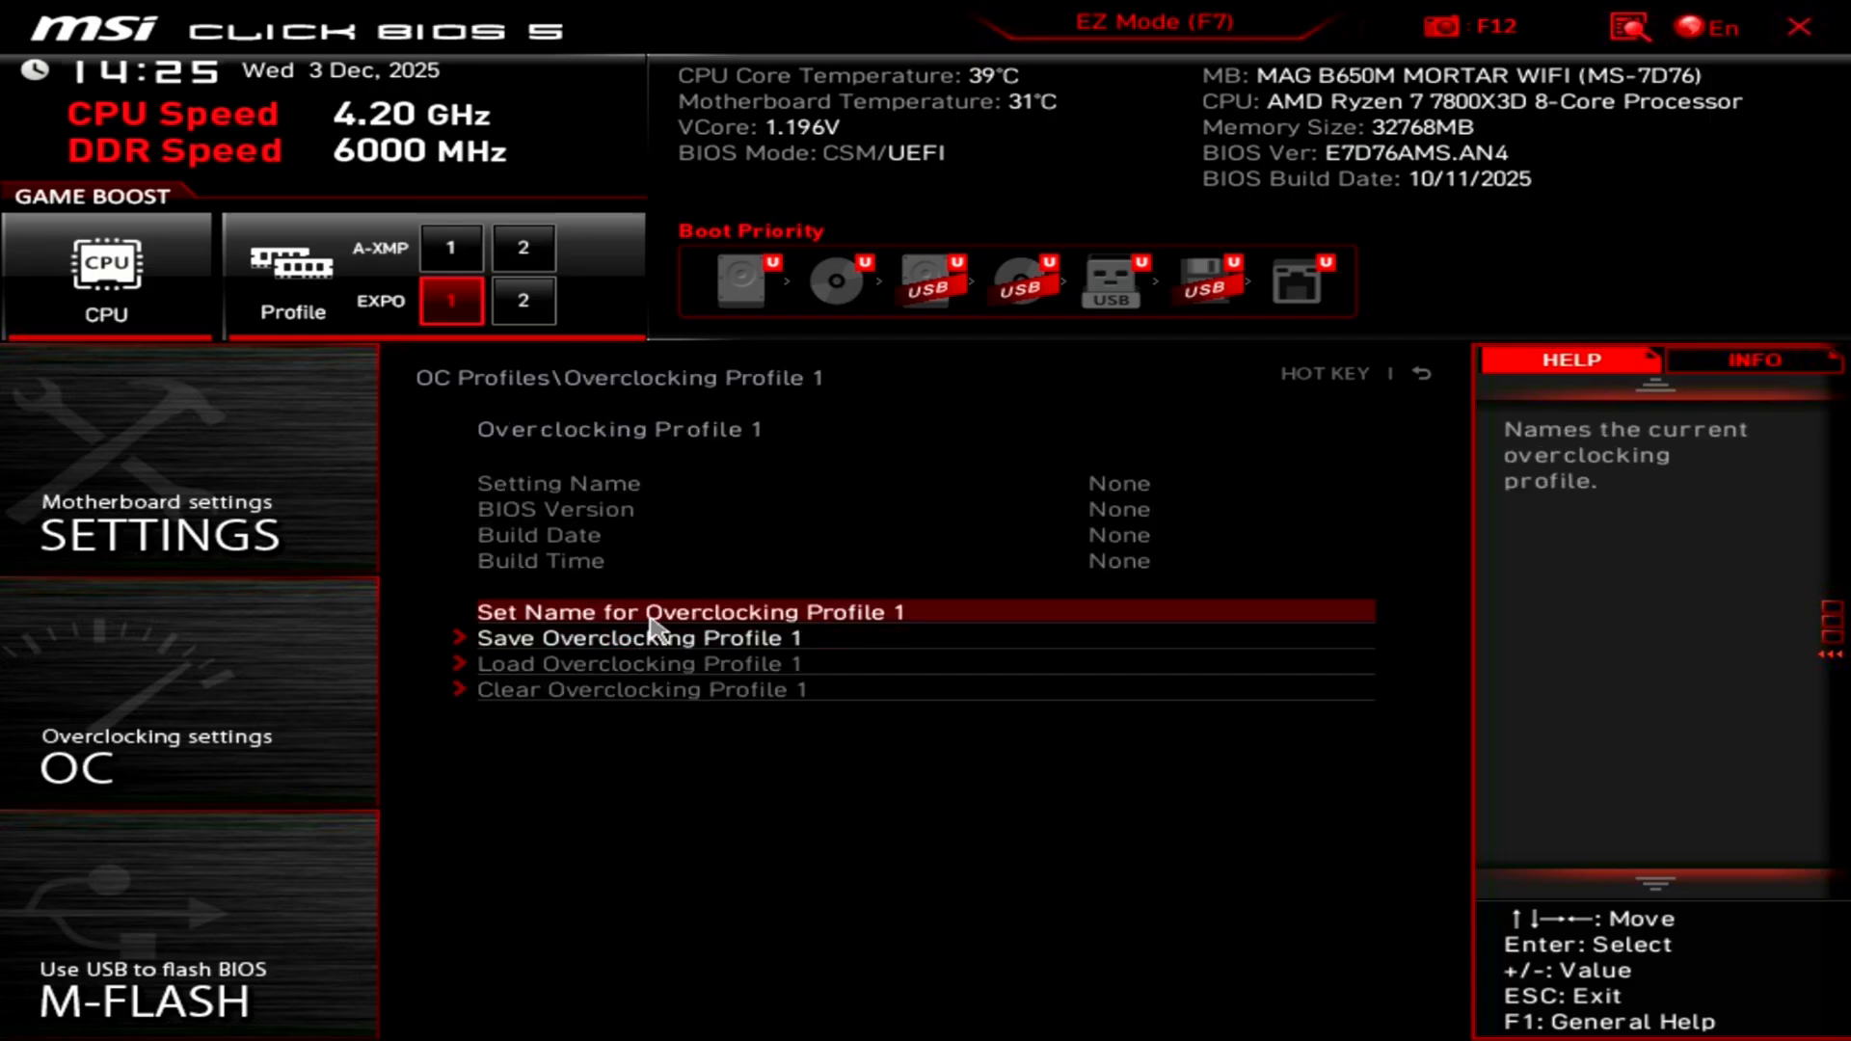
left_click(688, 611)
type("pc36")
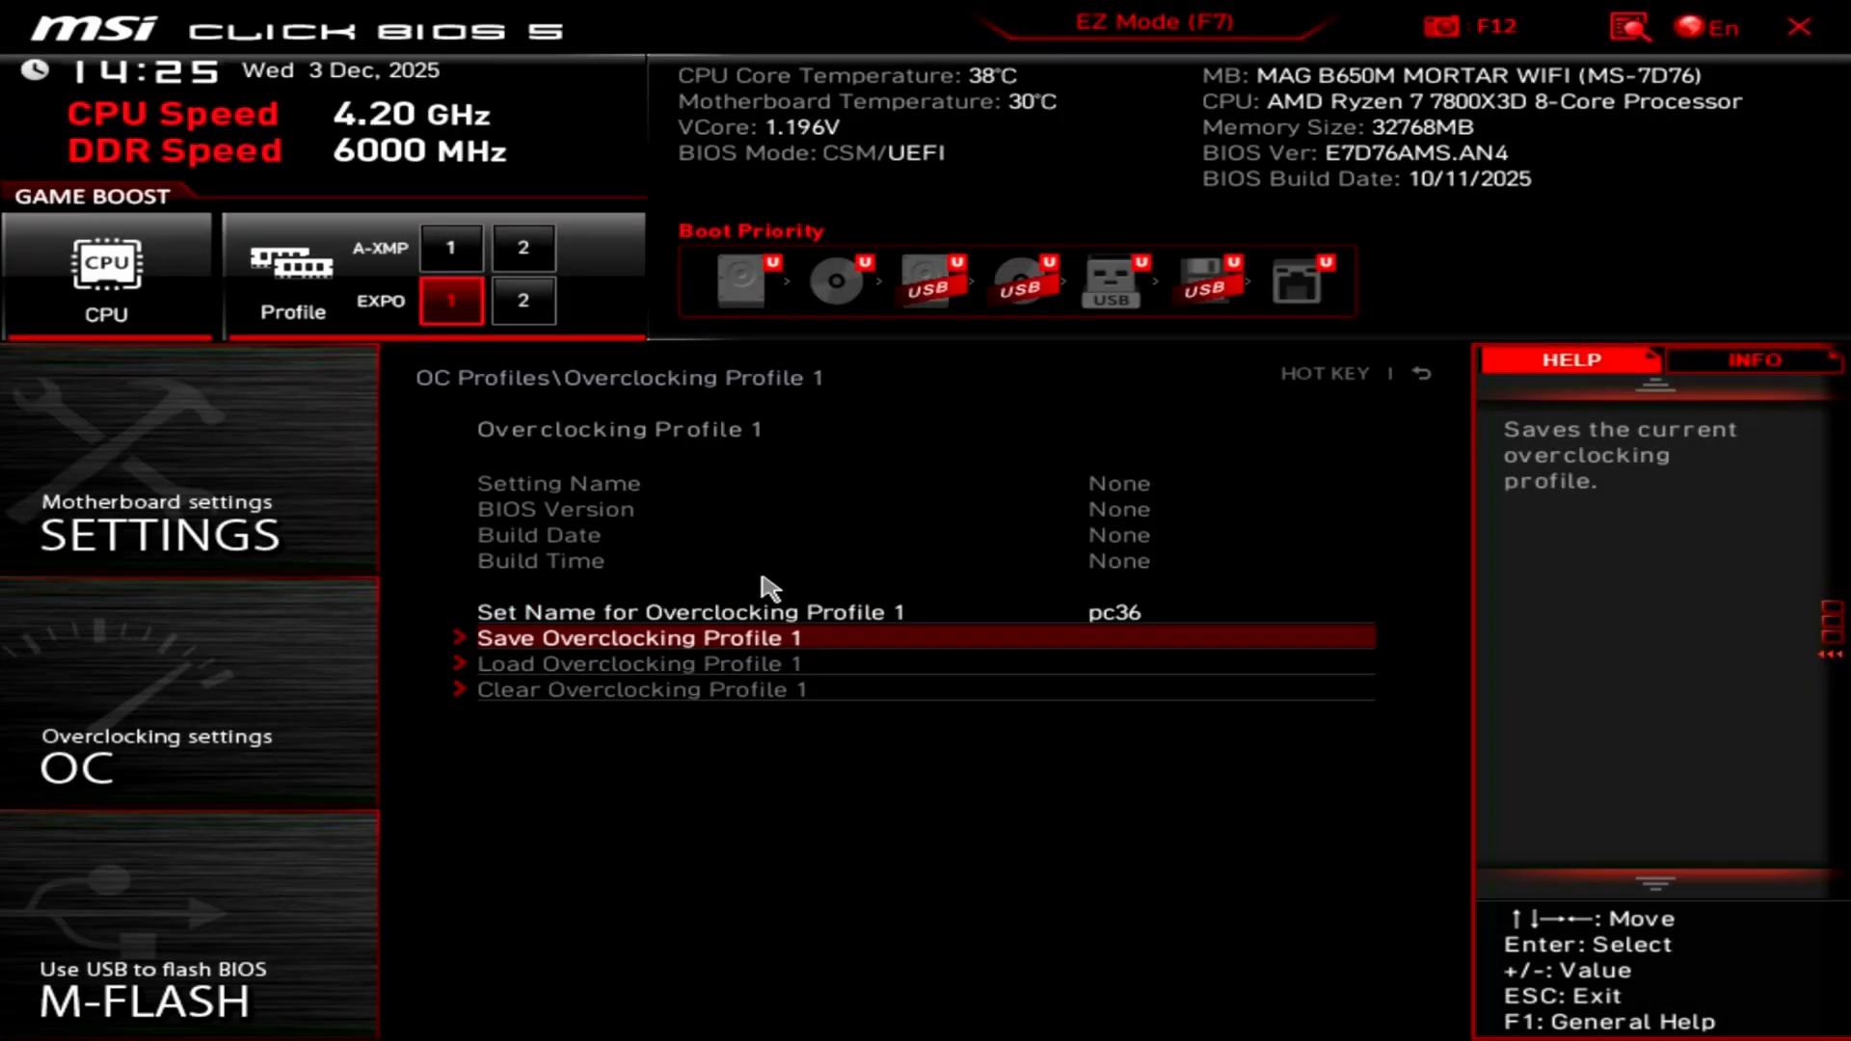
left_click(638, 638)
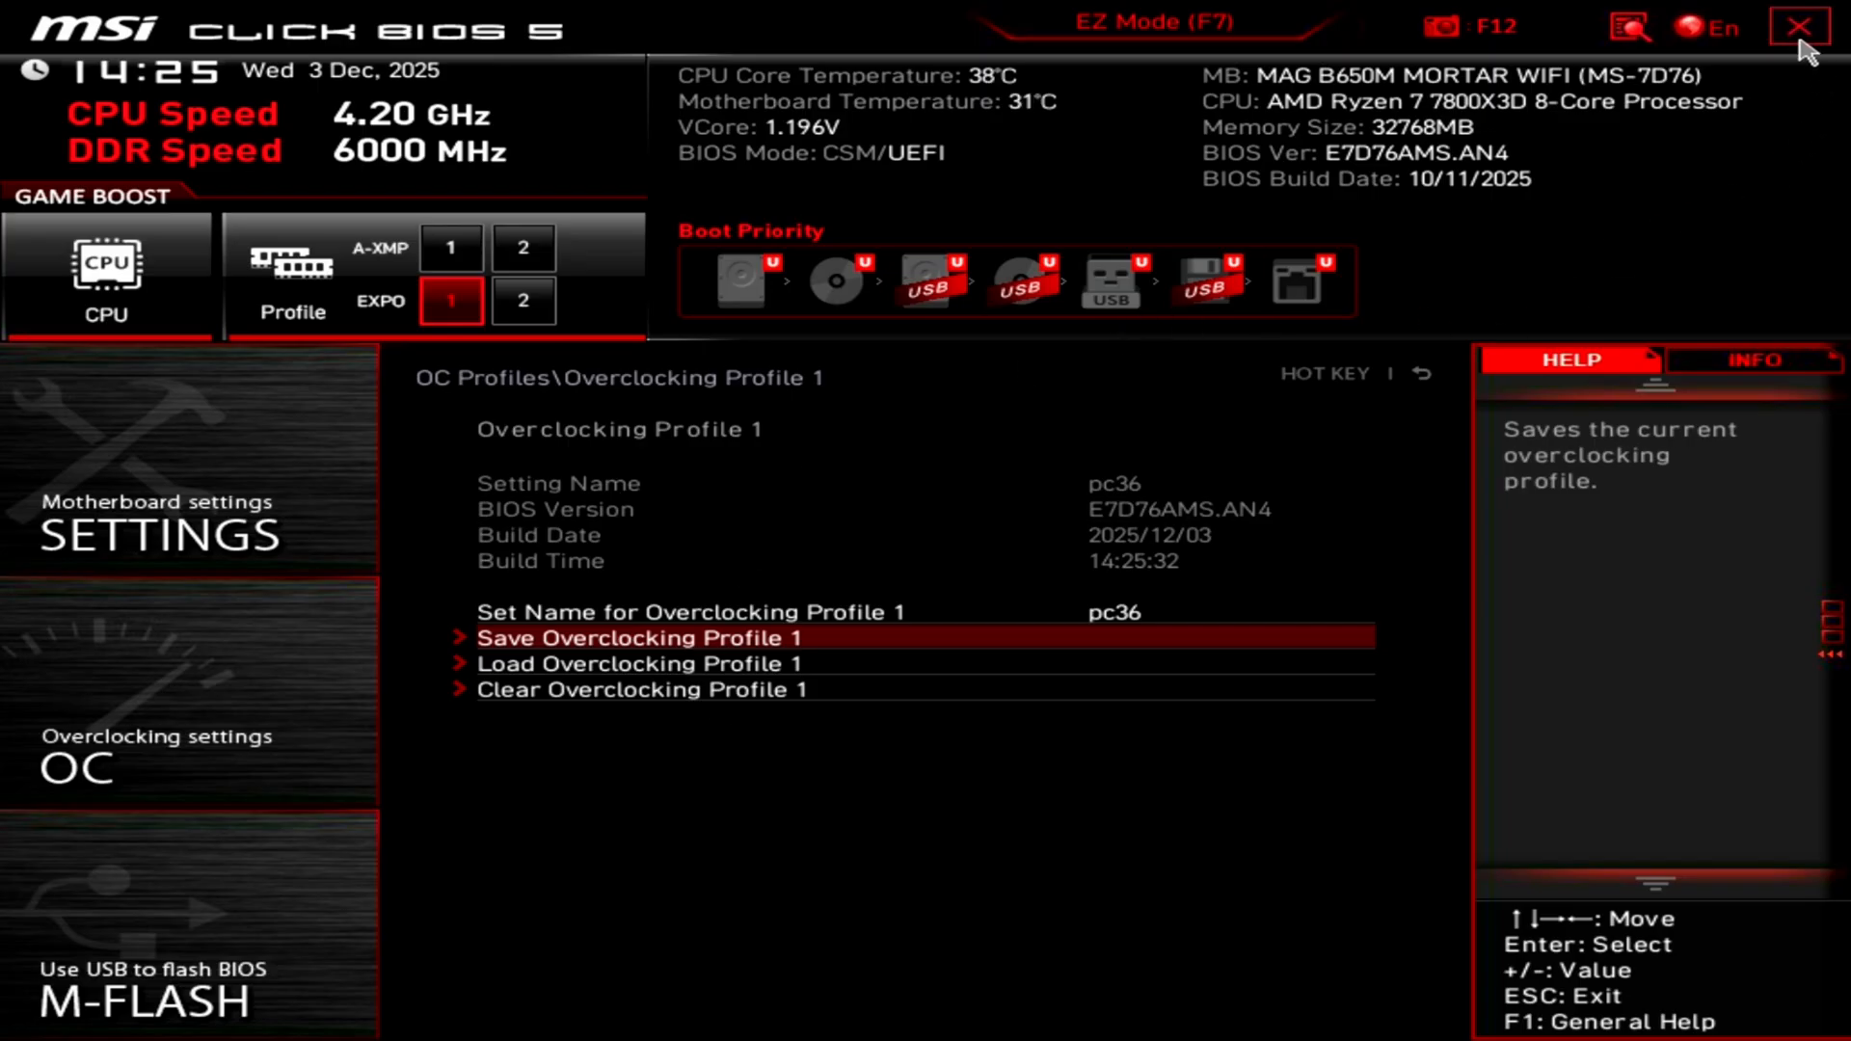
mouse_move(1824, 40)
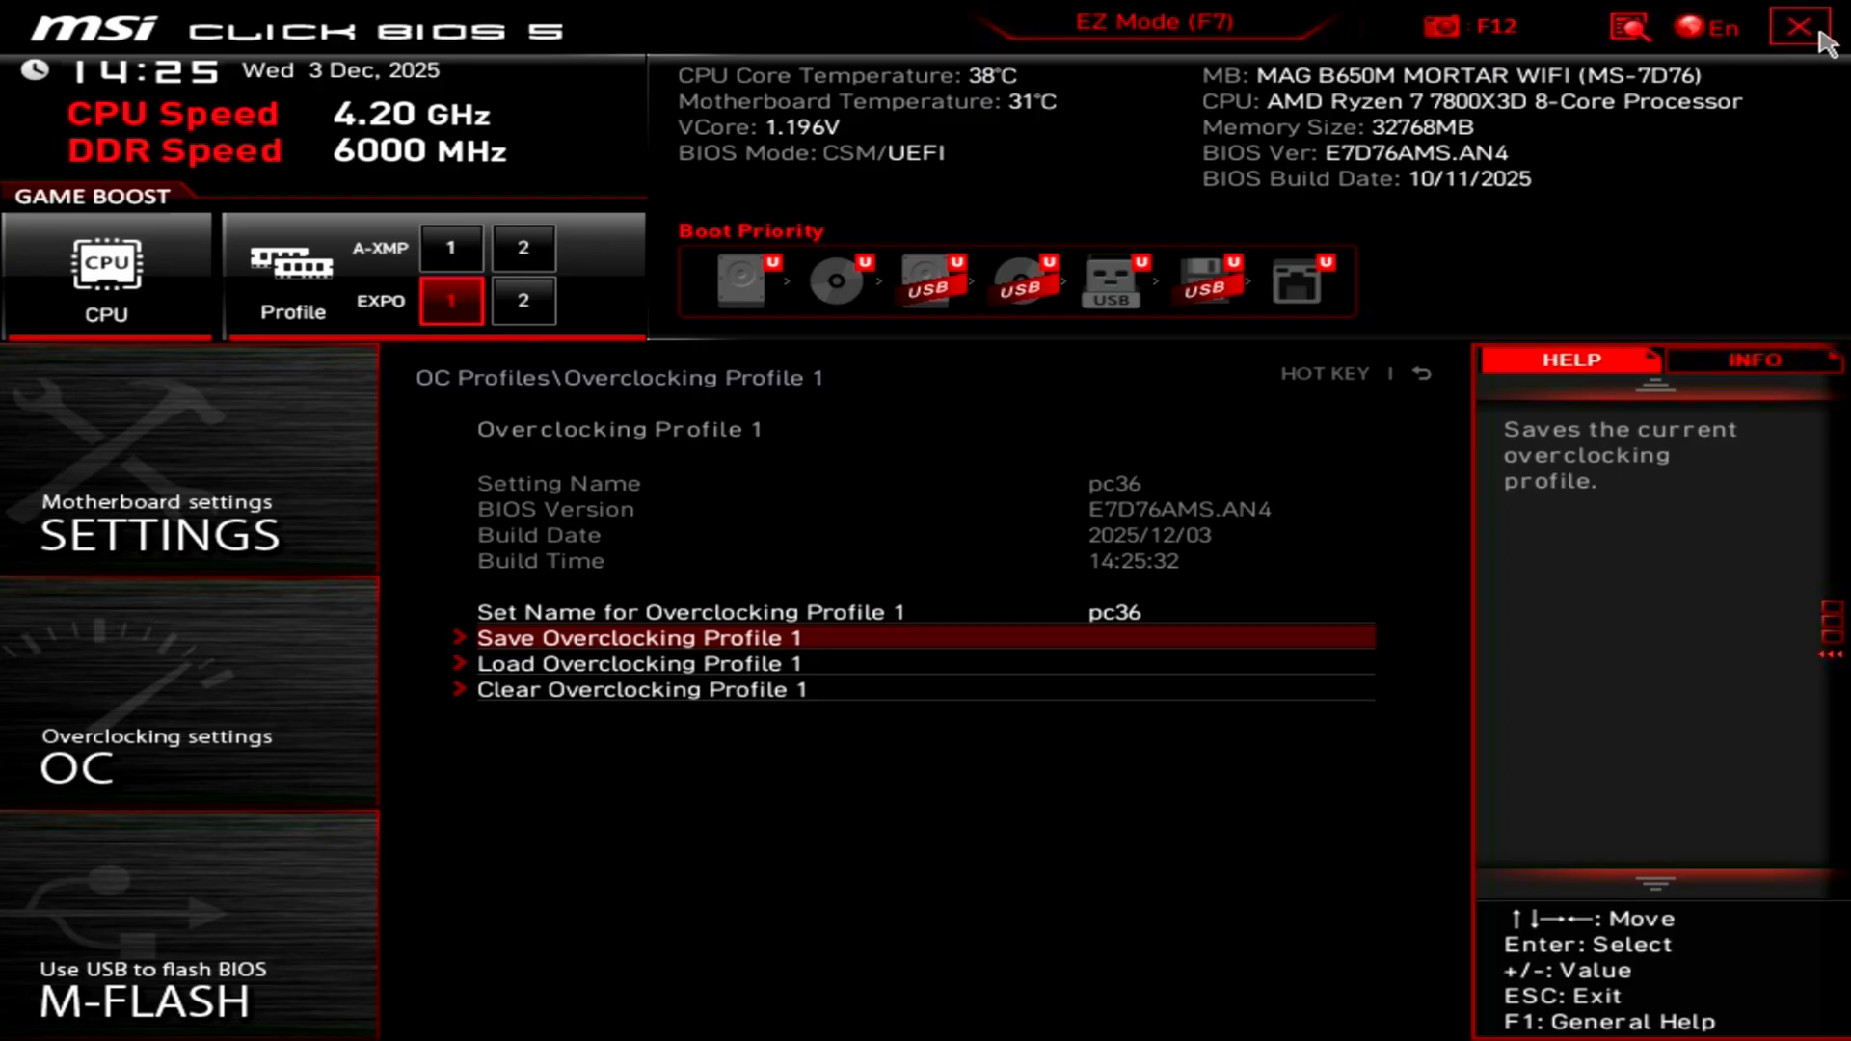